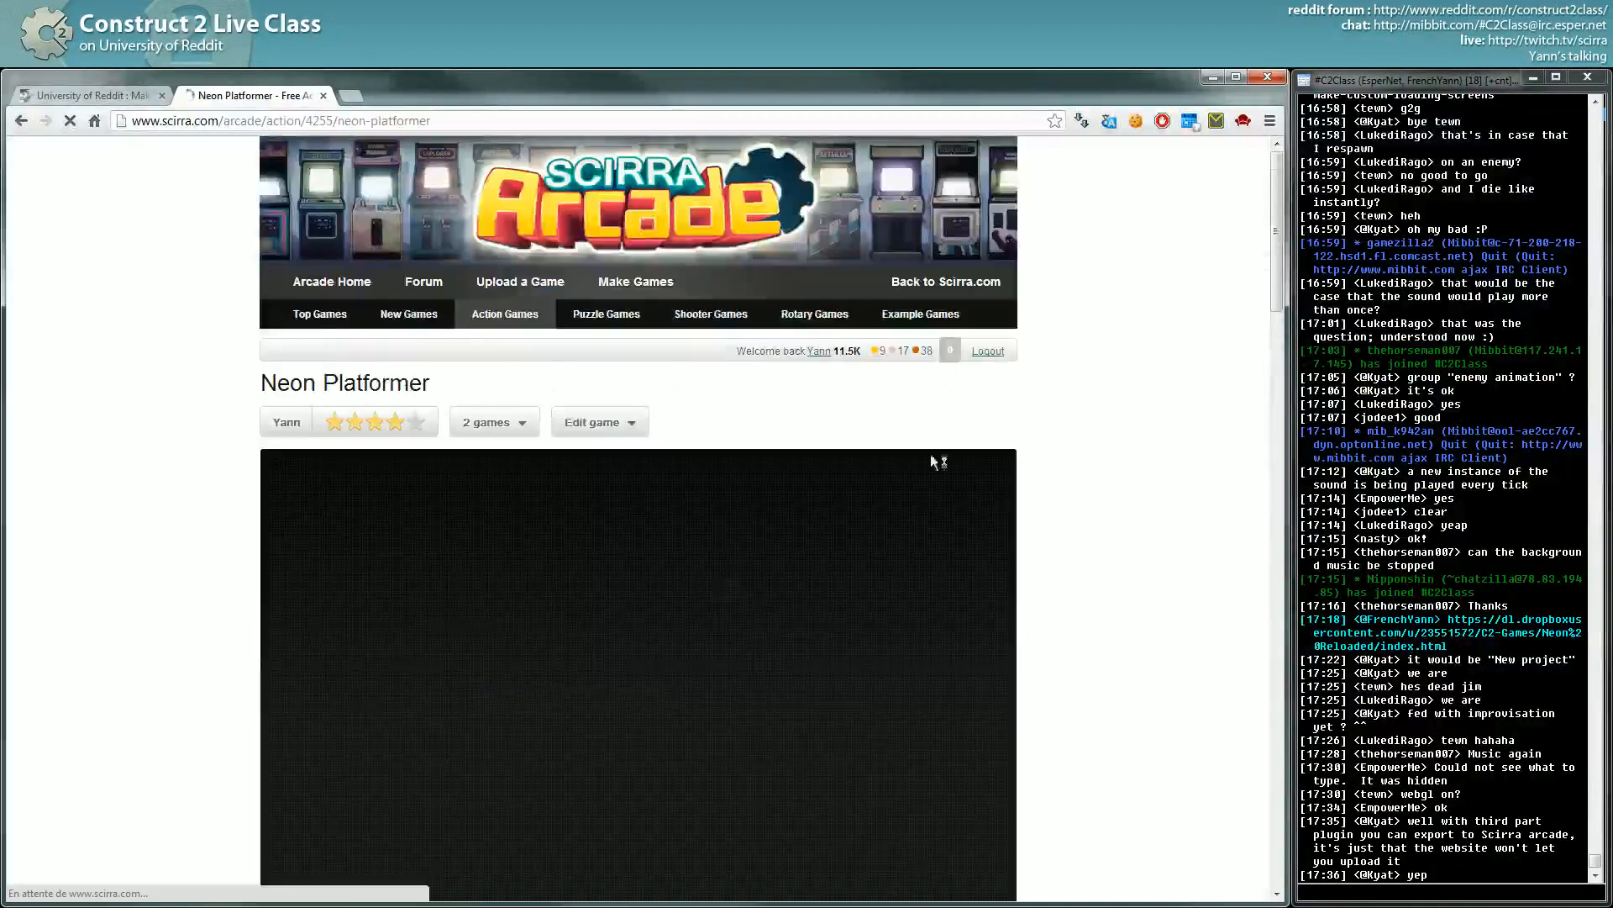
Review Neon Platformer's name, description and four-line controls instructions in its edit form.
left_click(594, 422)
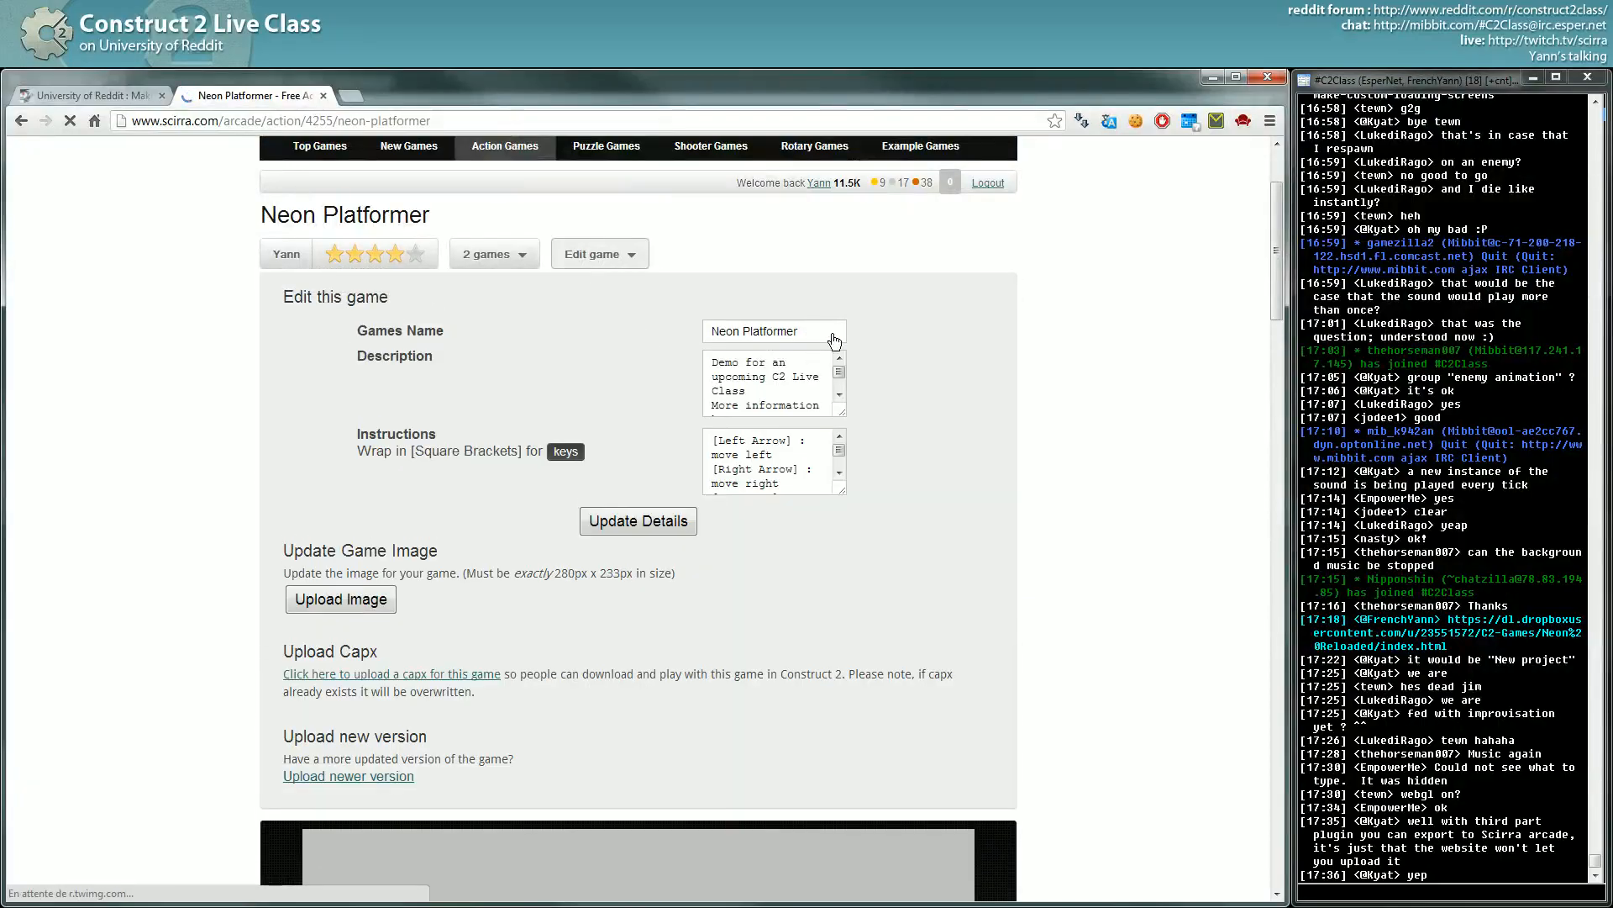
mouse_move(400, 337)
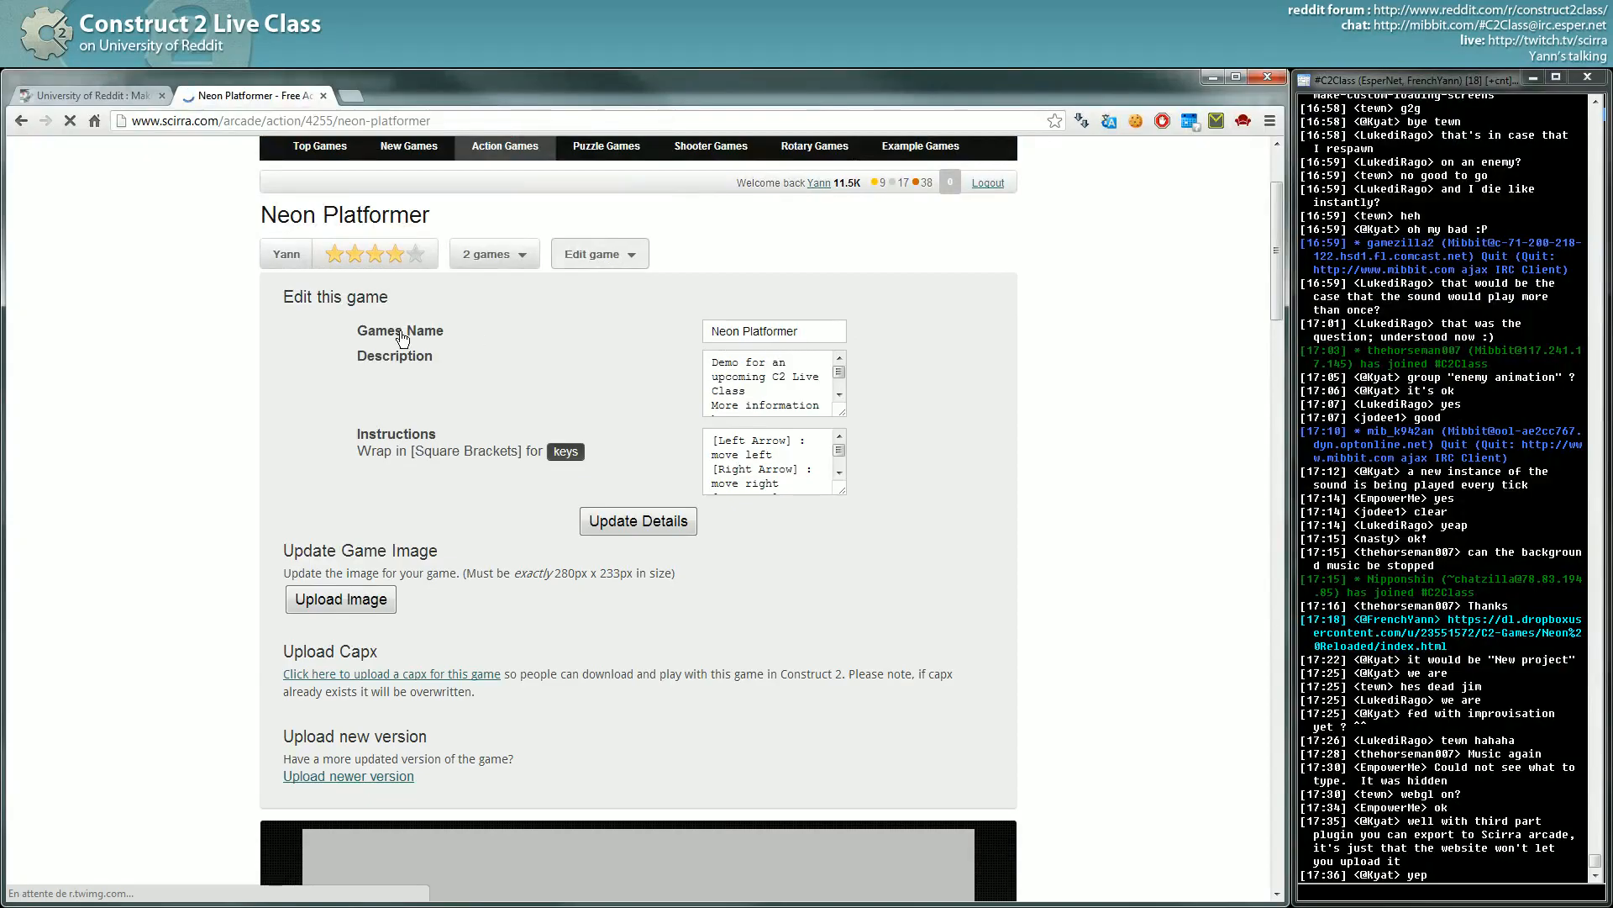
left_click(773, 331)
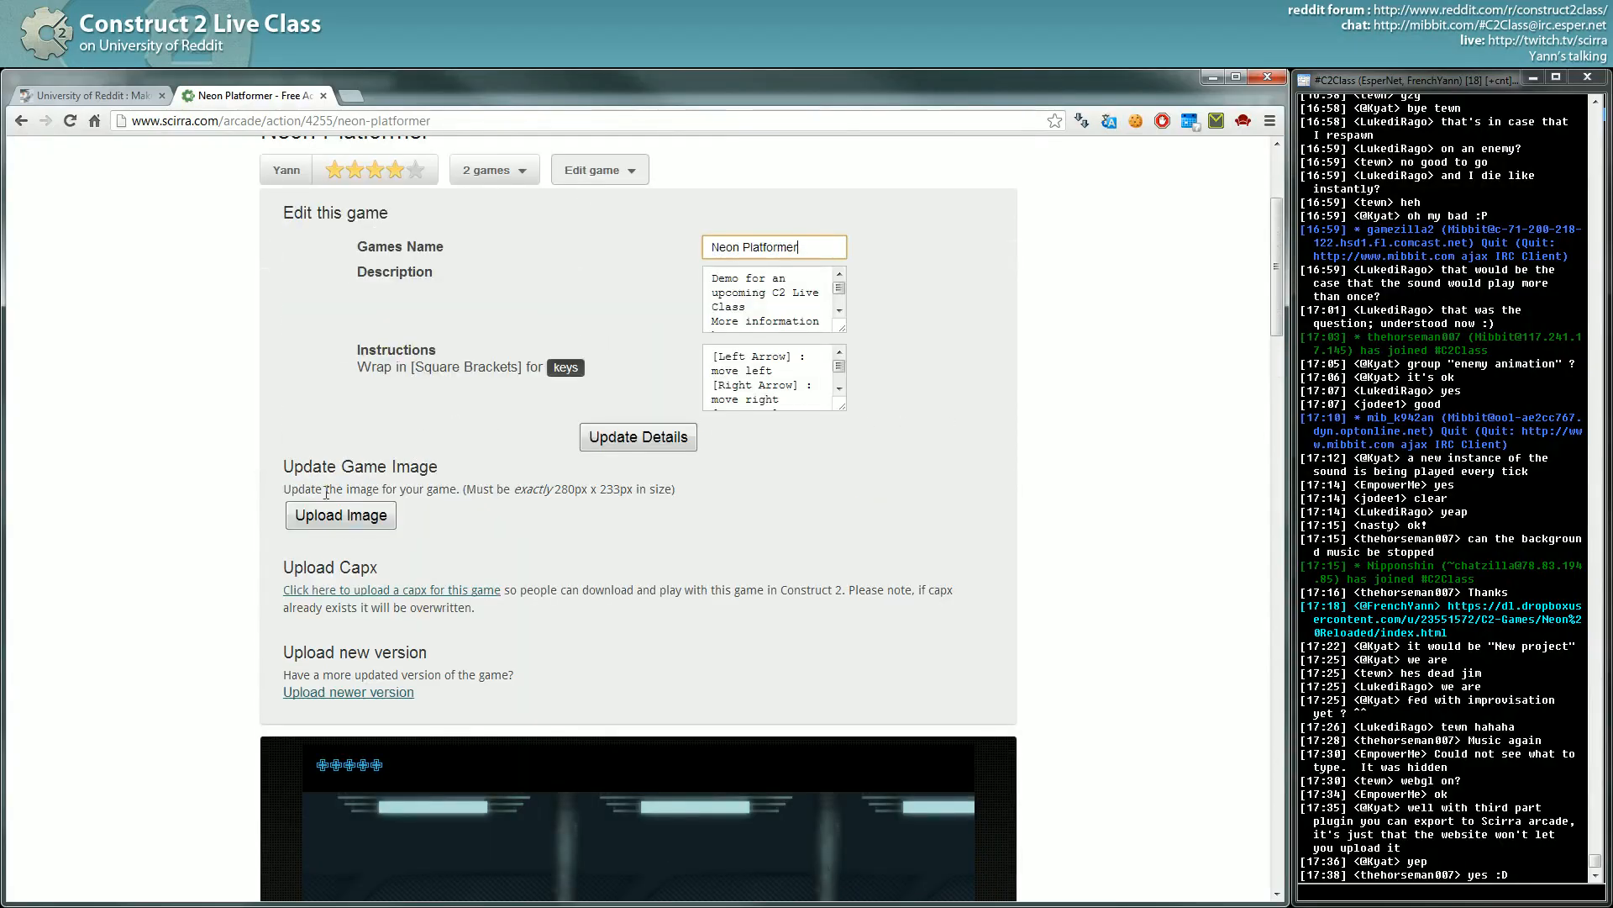
scroll("down", 3)
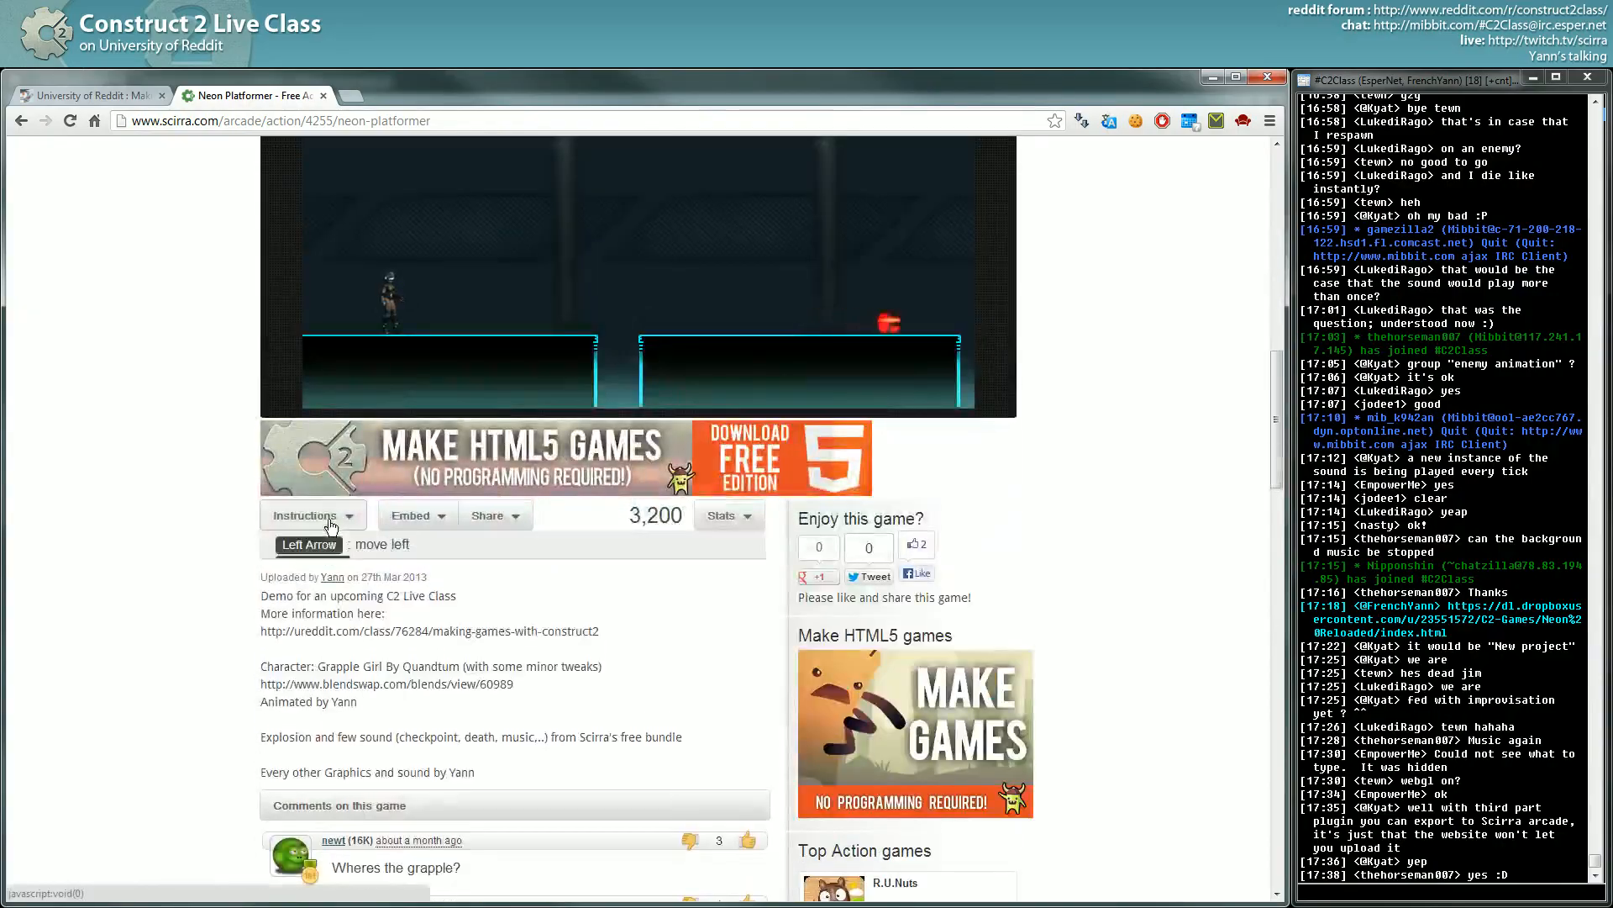
left_click(306, 515)
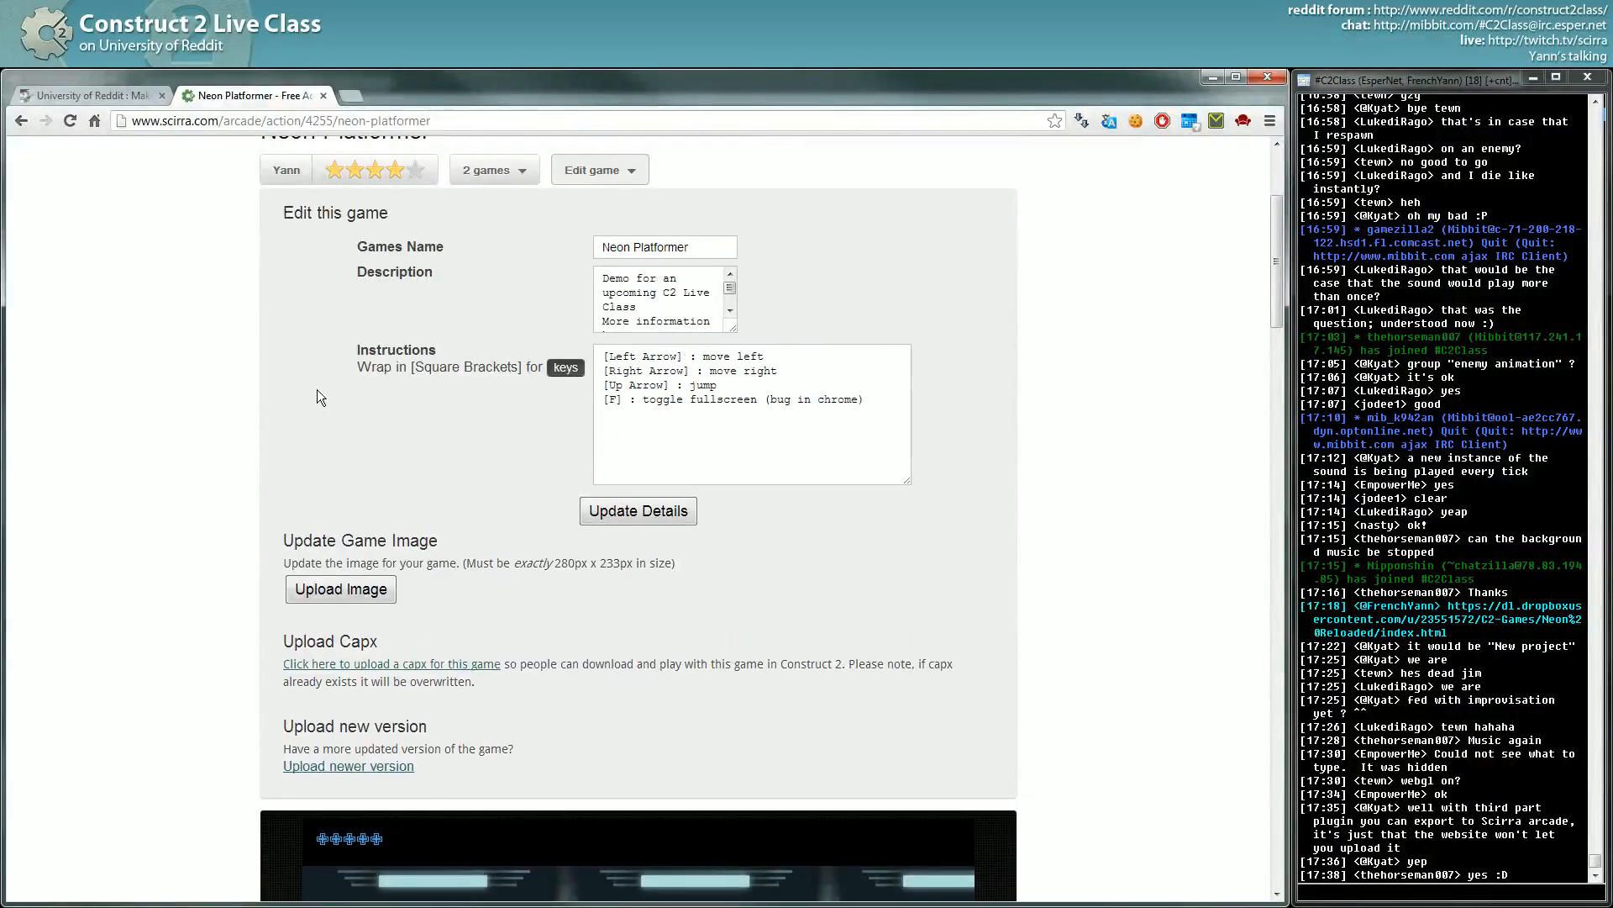
scroll("down", 3)
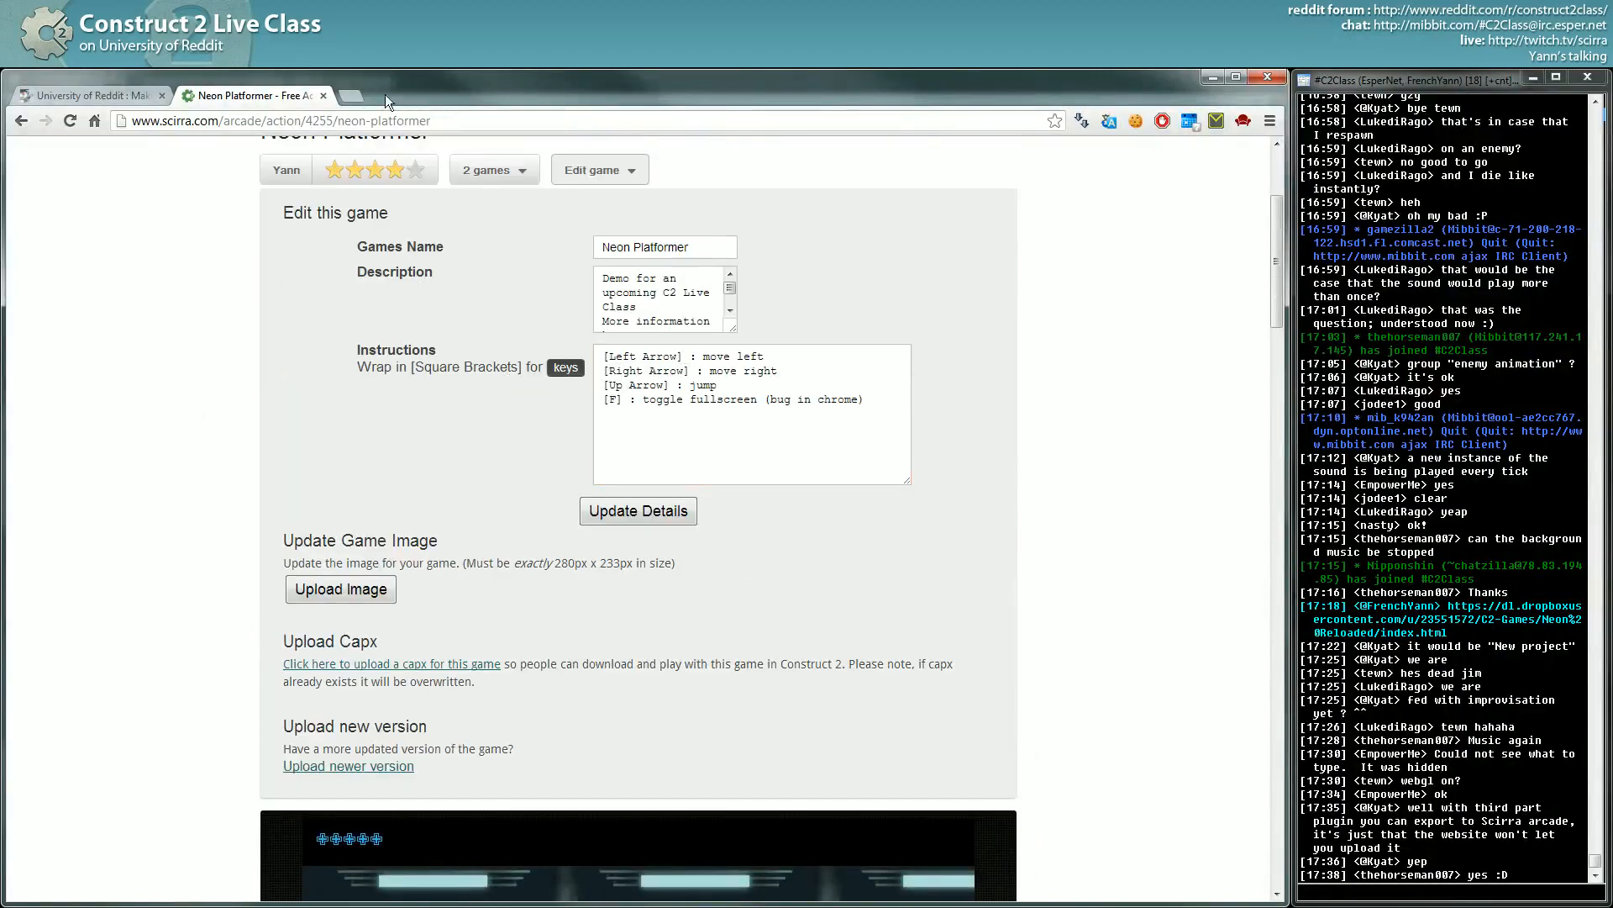
Leave the game page and start entering chrome://appcache-internals in a new tab.
left_click(87, 94)
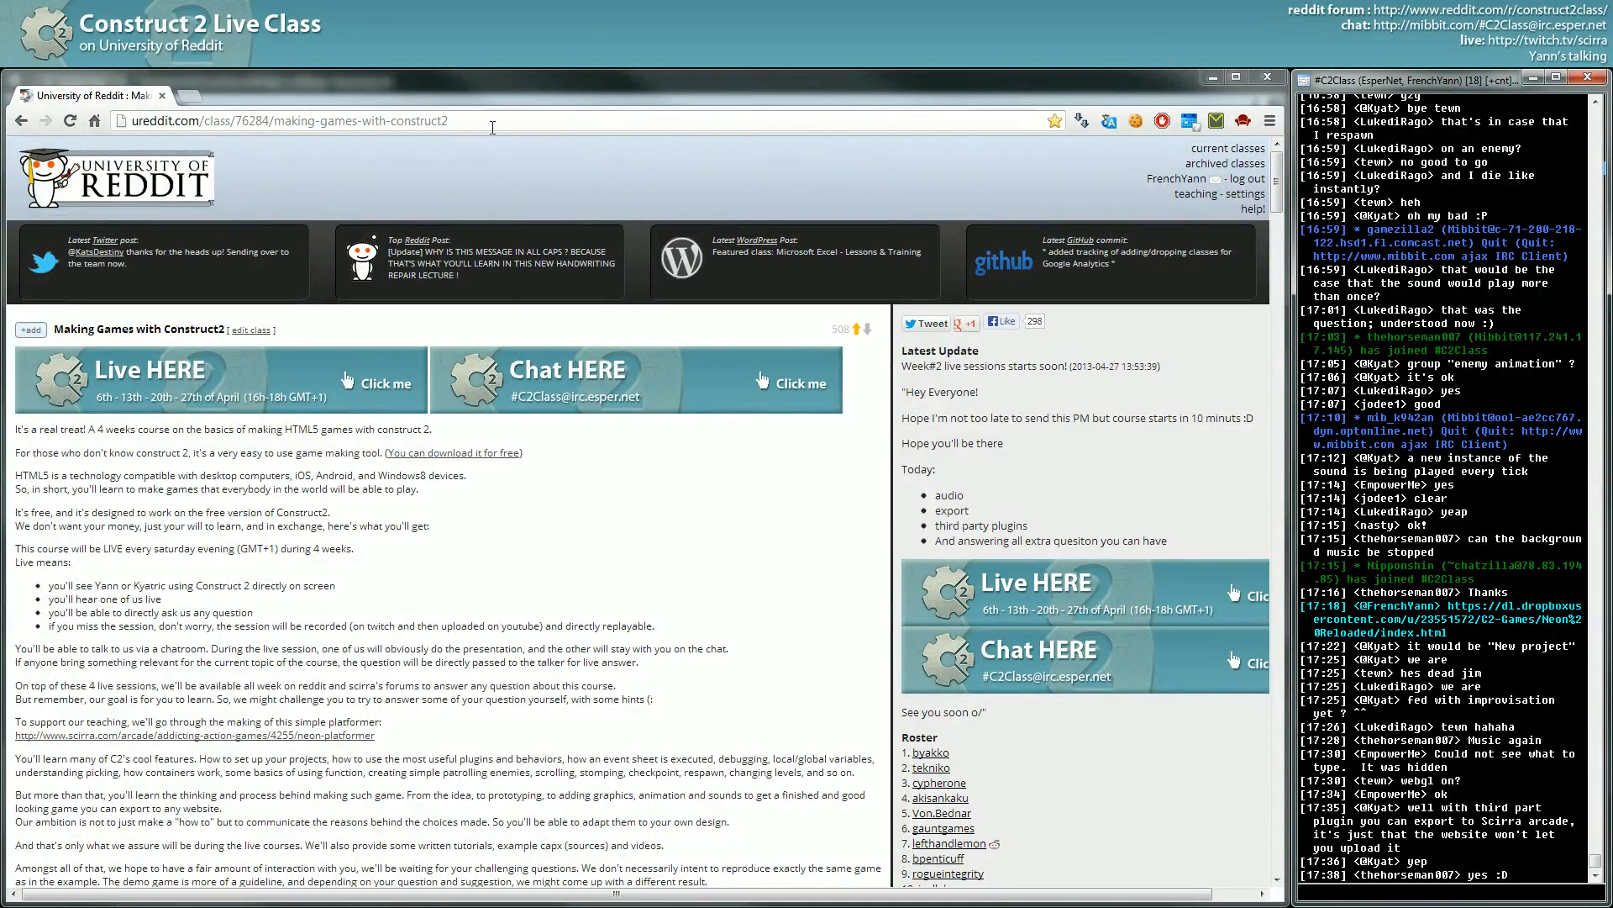
type("chrome://appcache-internals/")
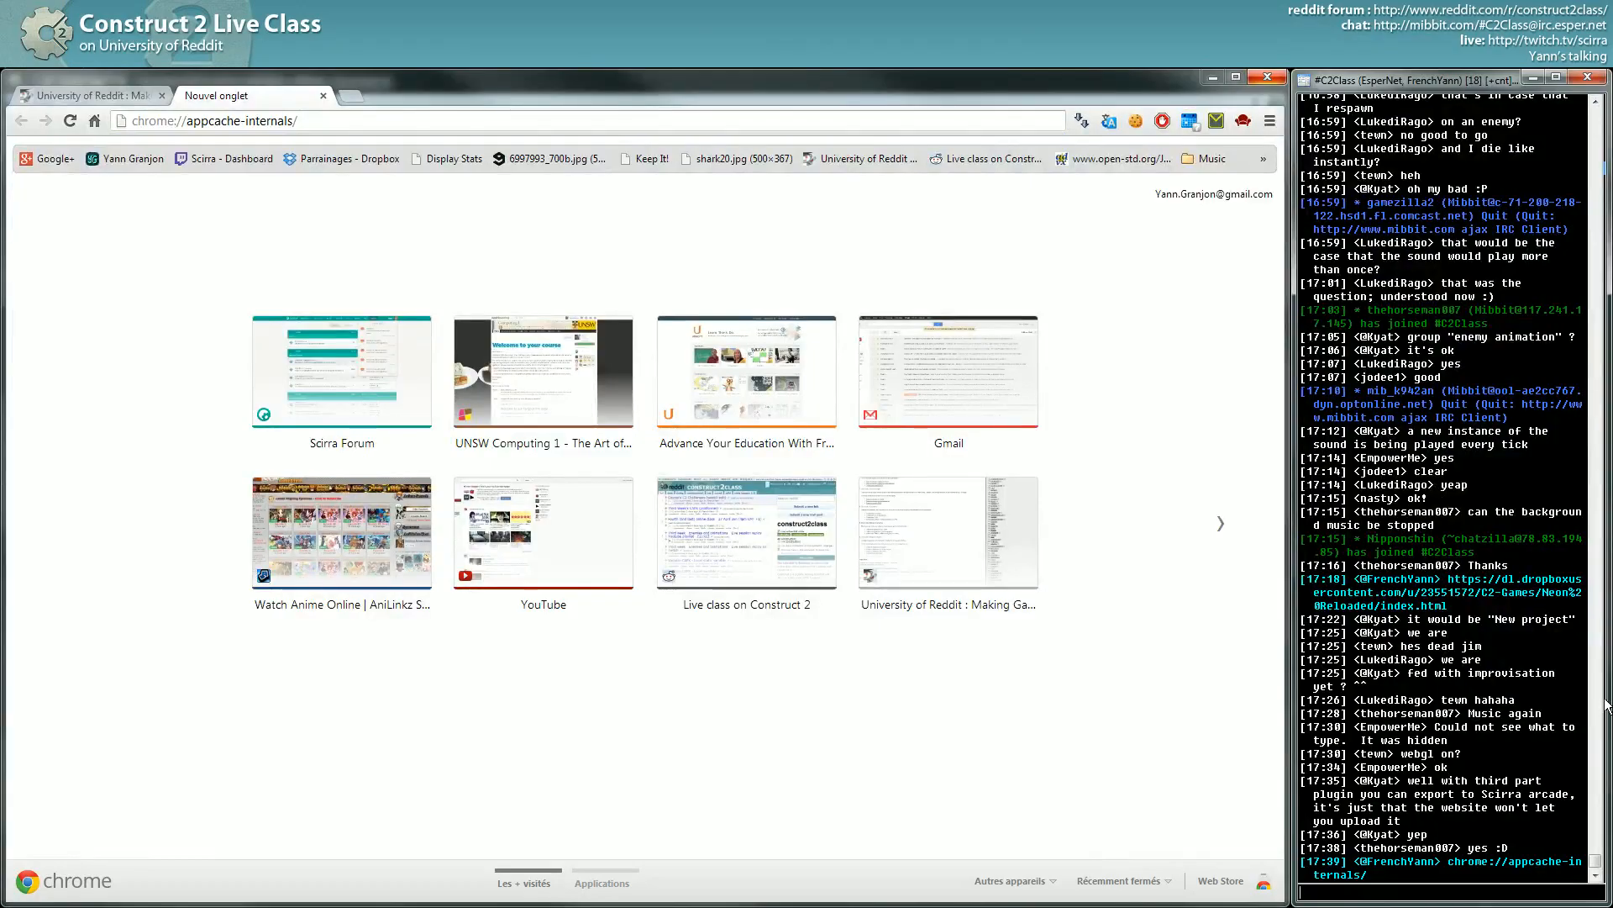
mouse_move(1460, 786)
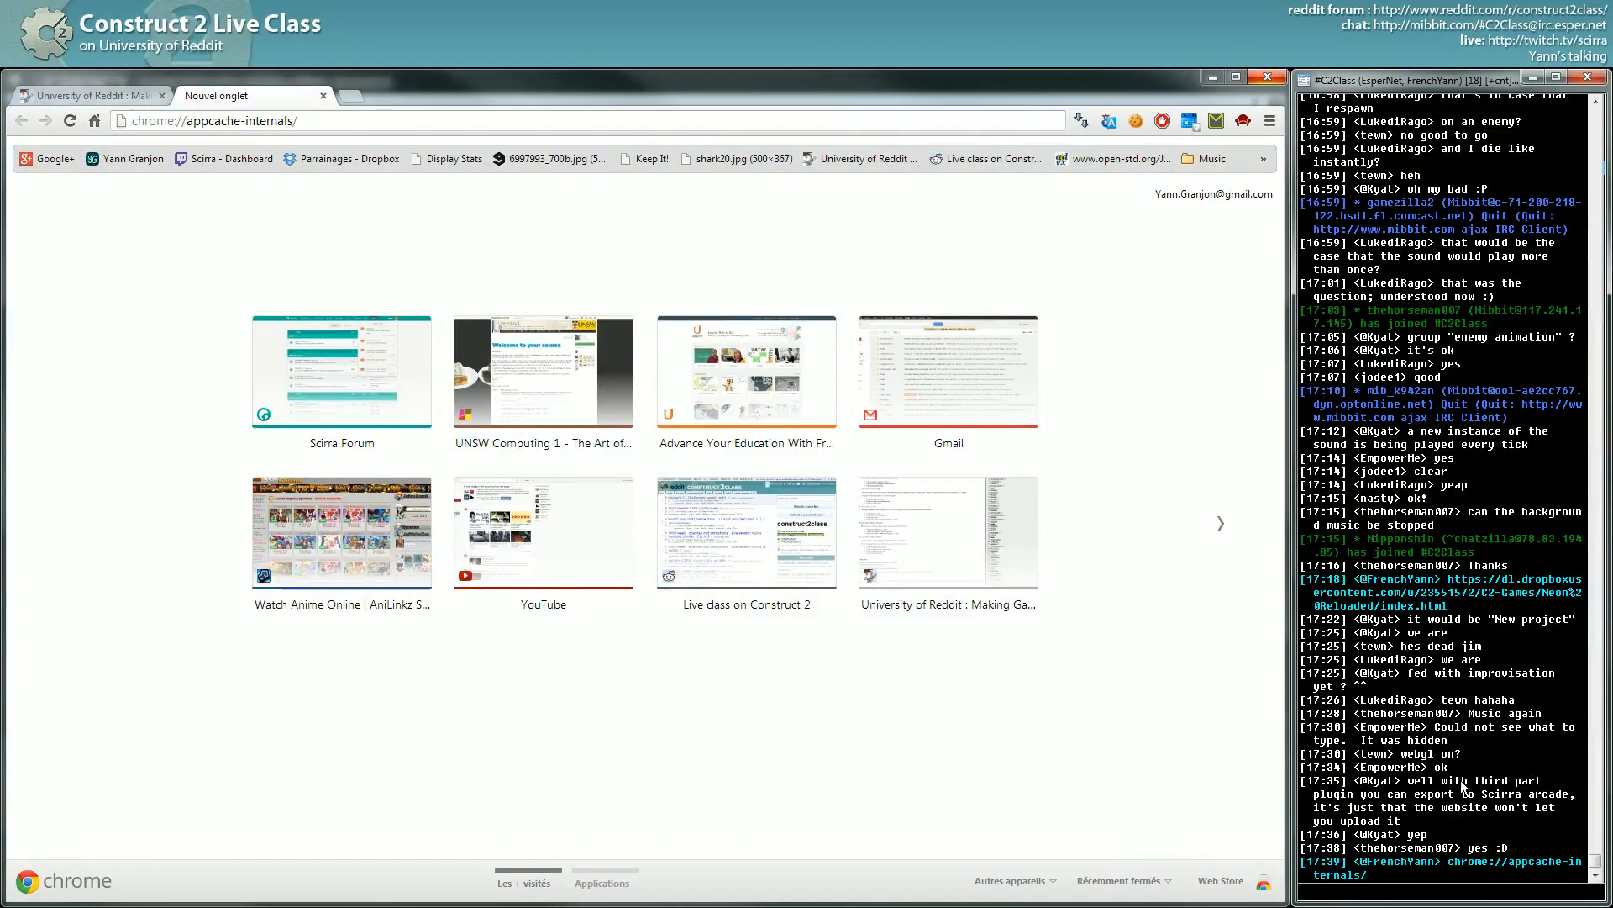
mouse_move(1462, 788)
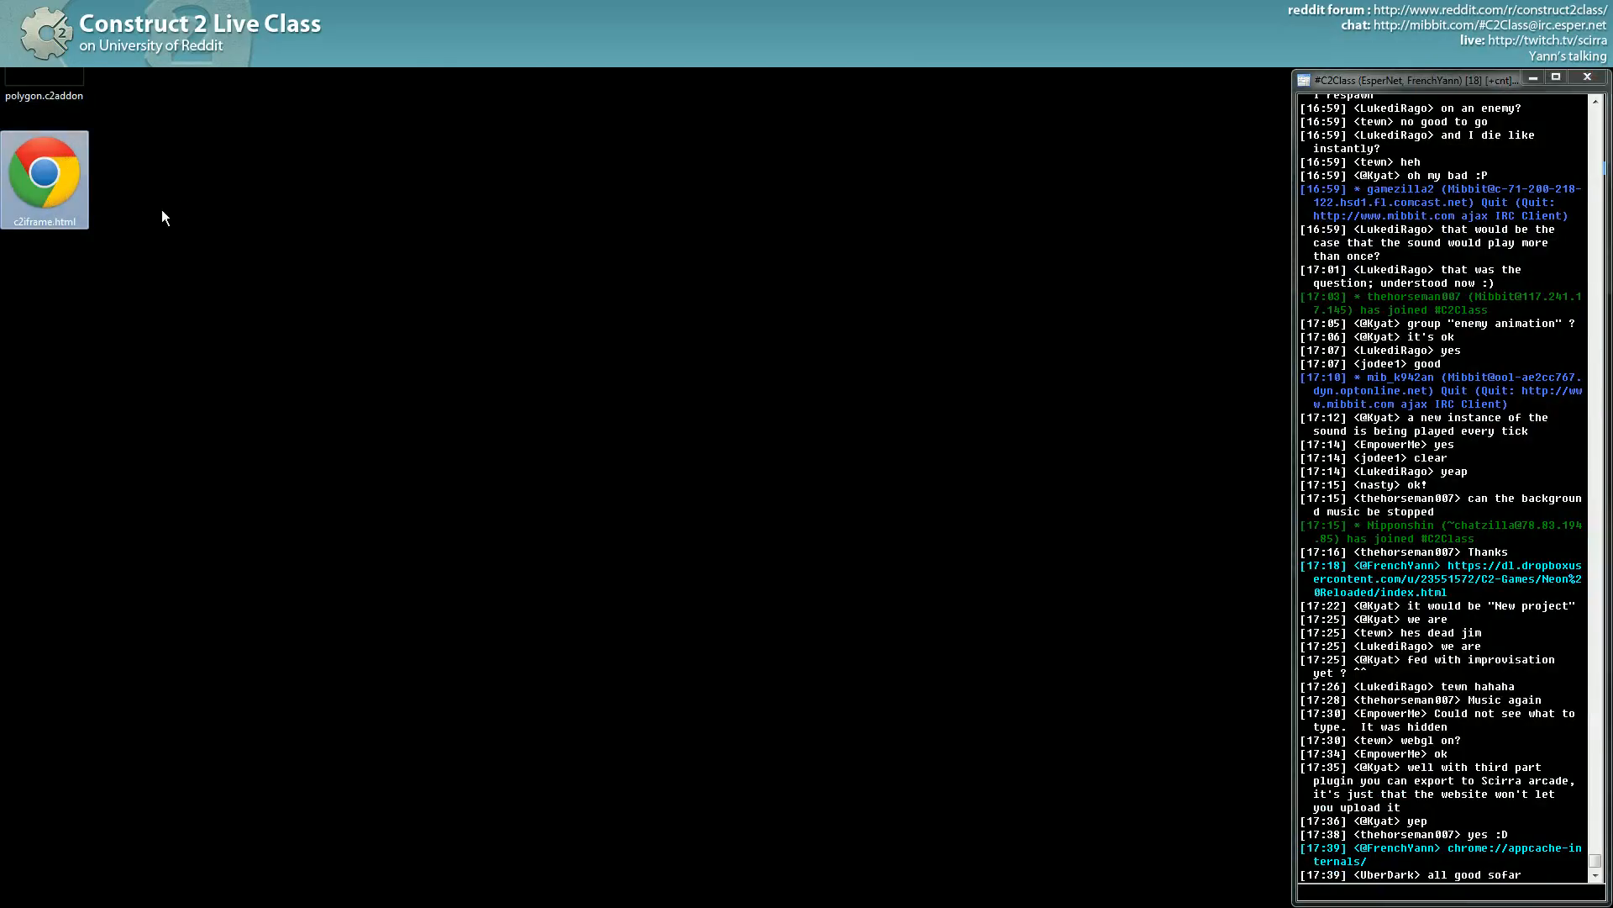
mouse_move(131, 224)
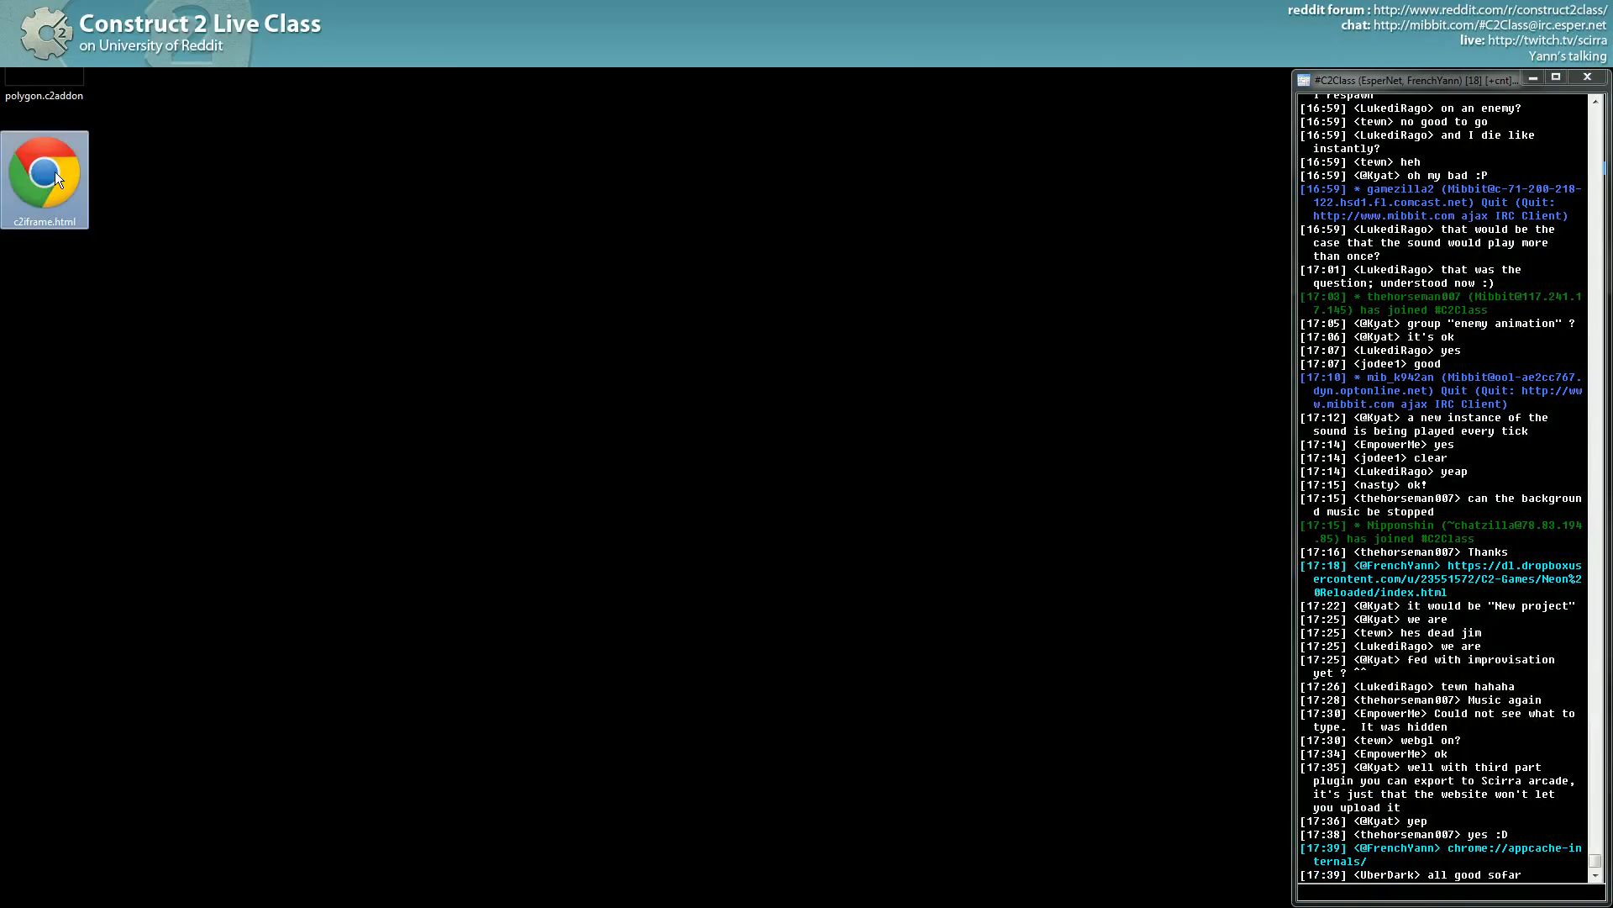
mouse_move(89, 191)
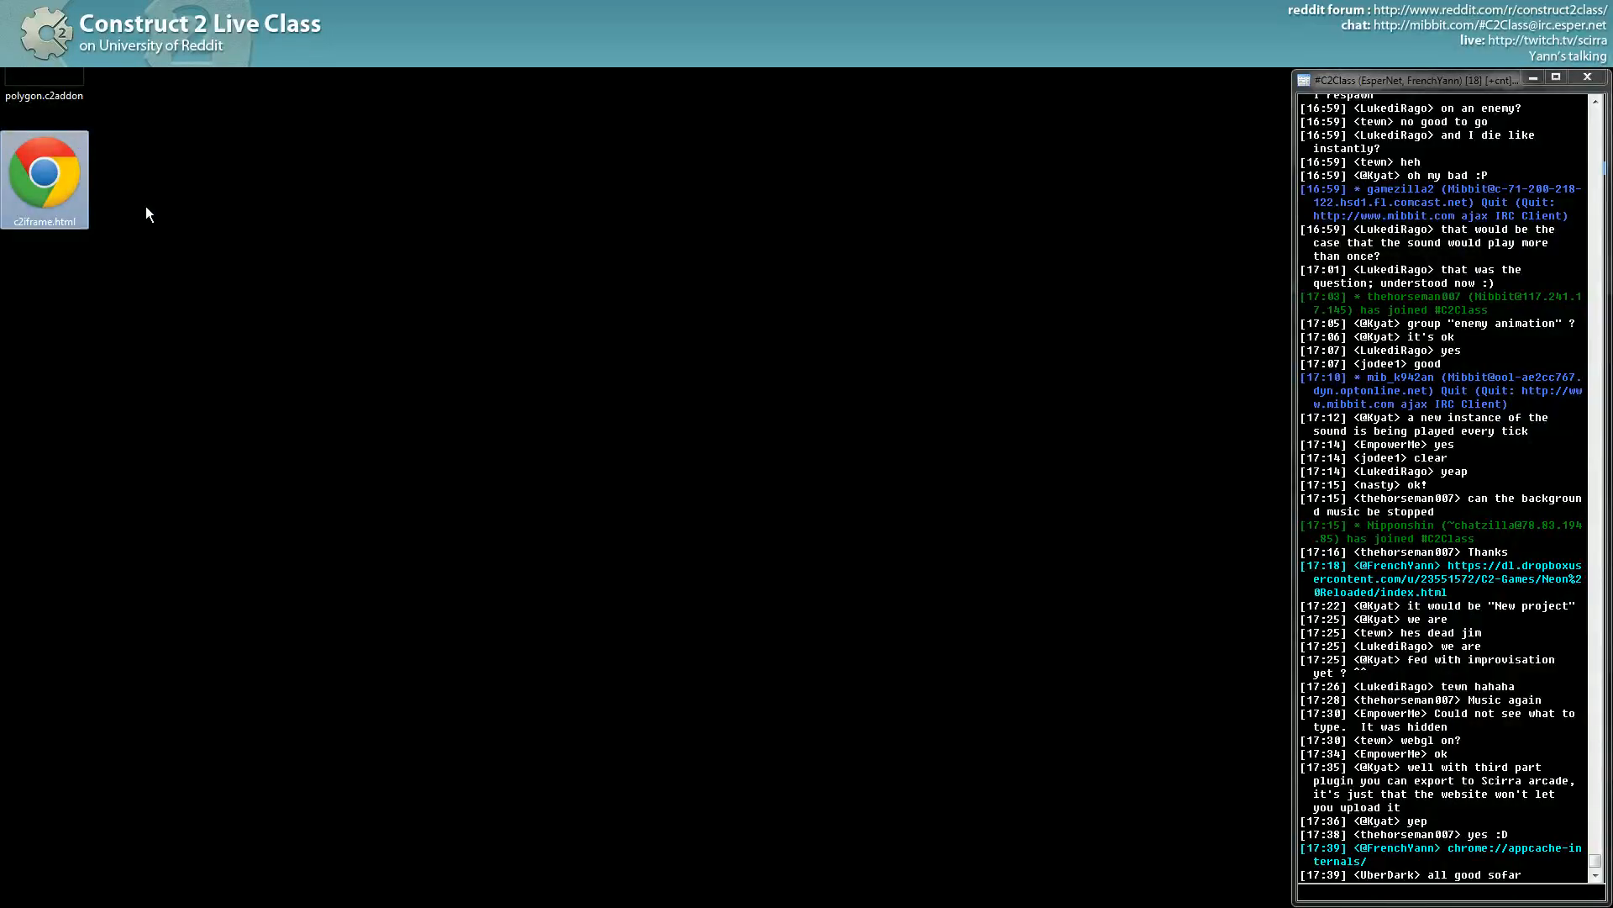
mouse_move(116, 180)
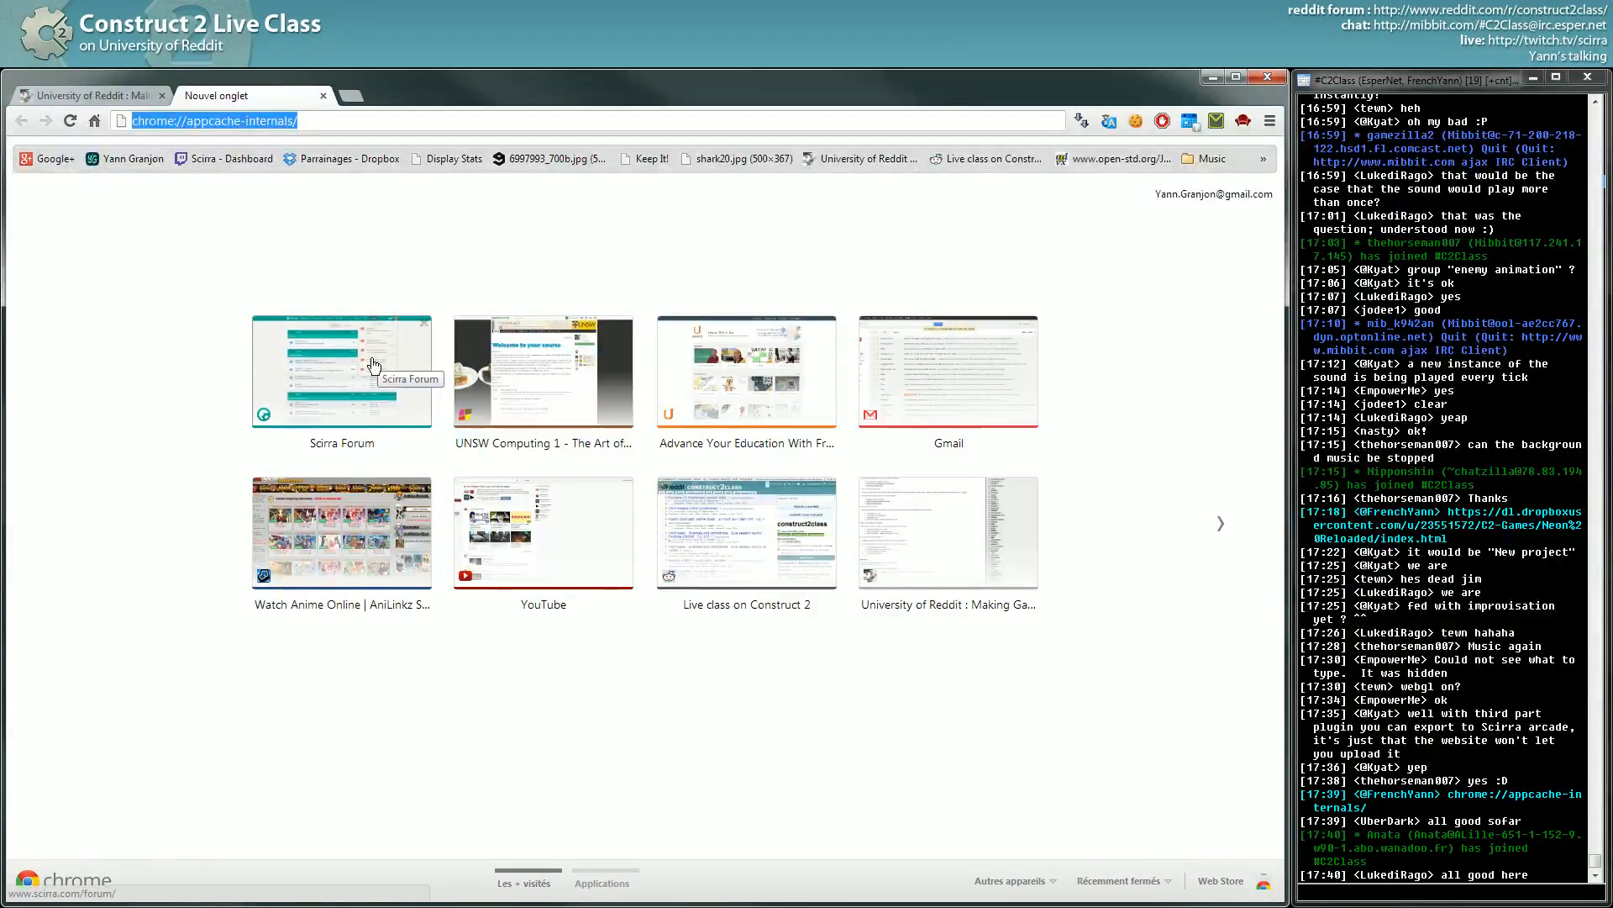
Go to the Scirra Forum and enter the Plugins for Construct 2 board.
left_click(343, 371)
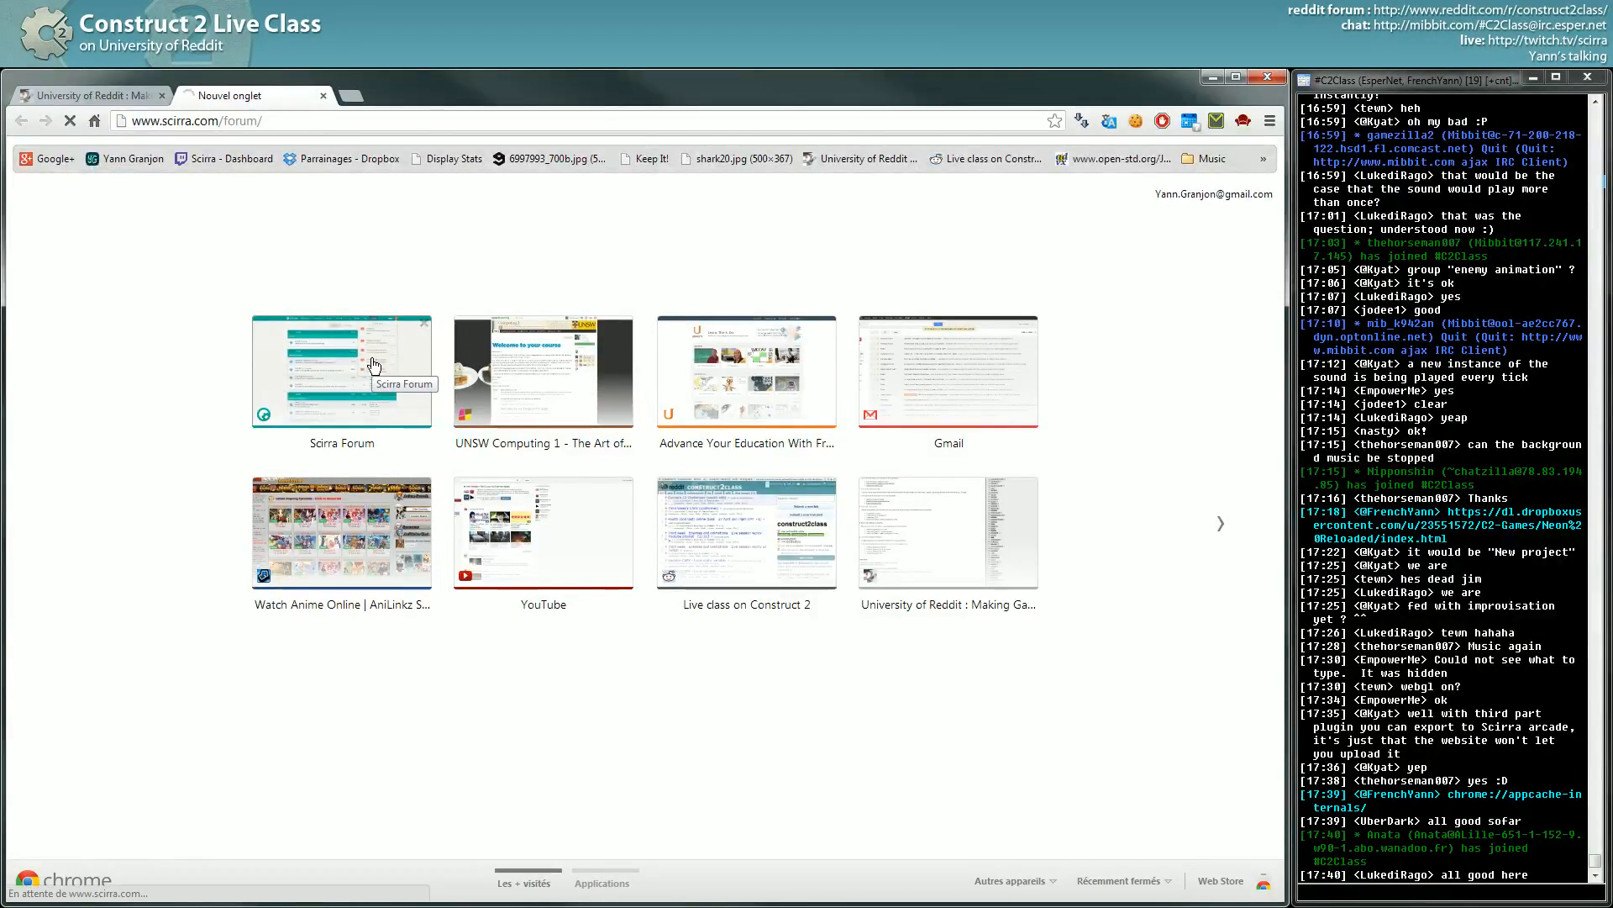
scroll("down", 3)
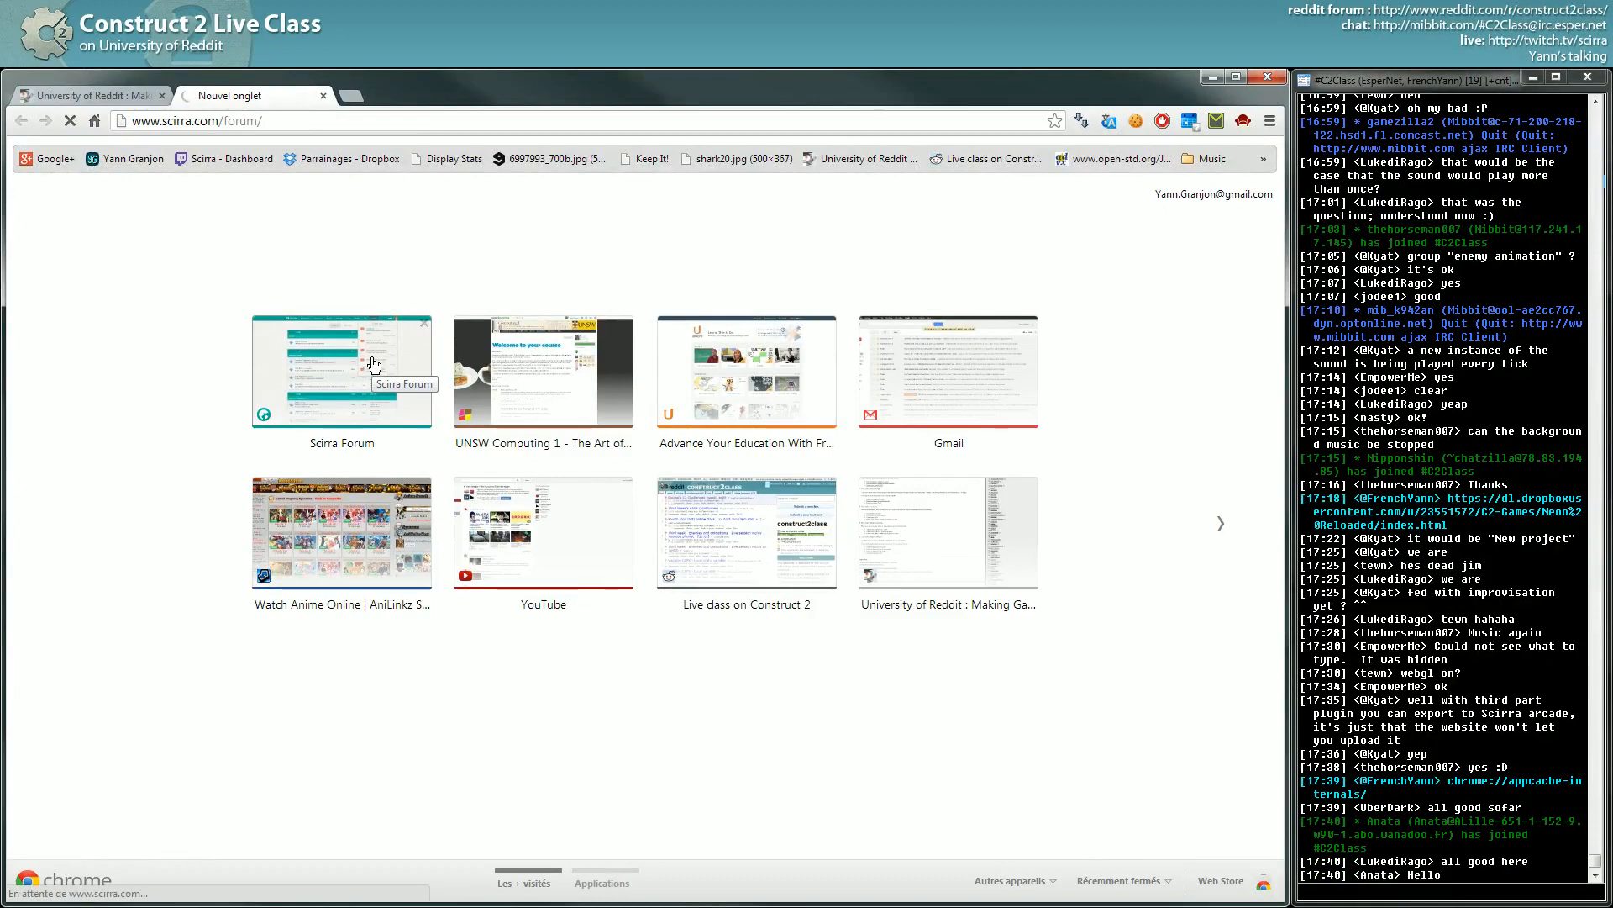
left_click(341, 365)
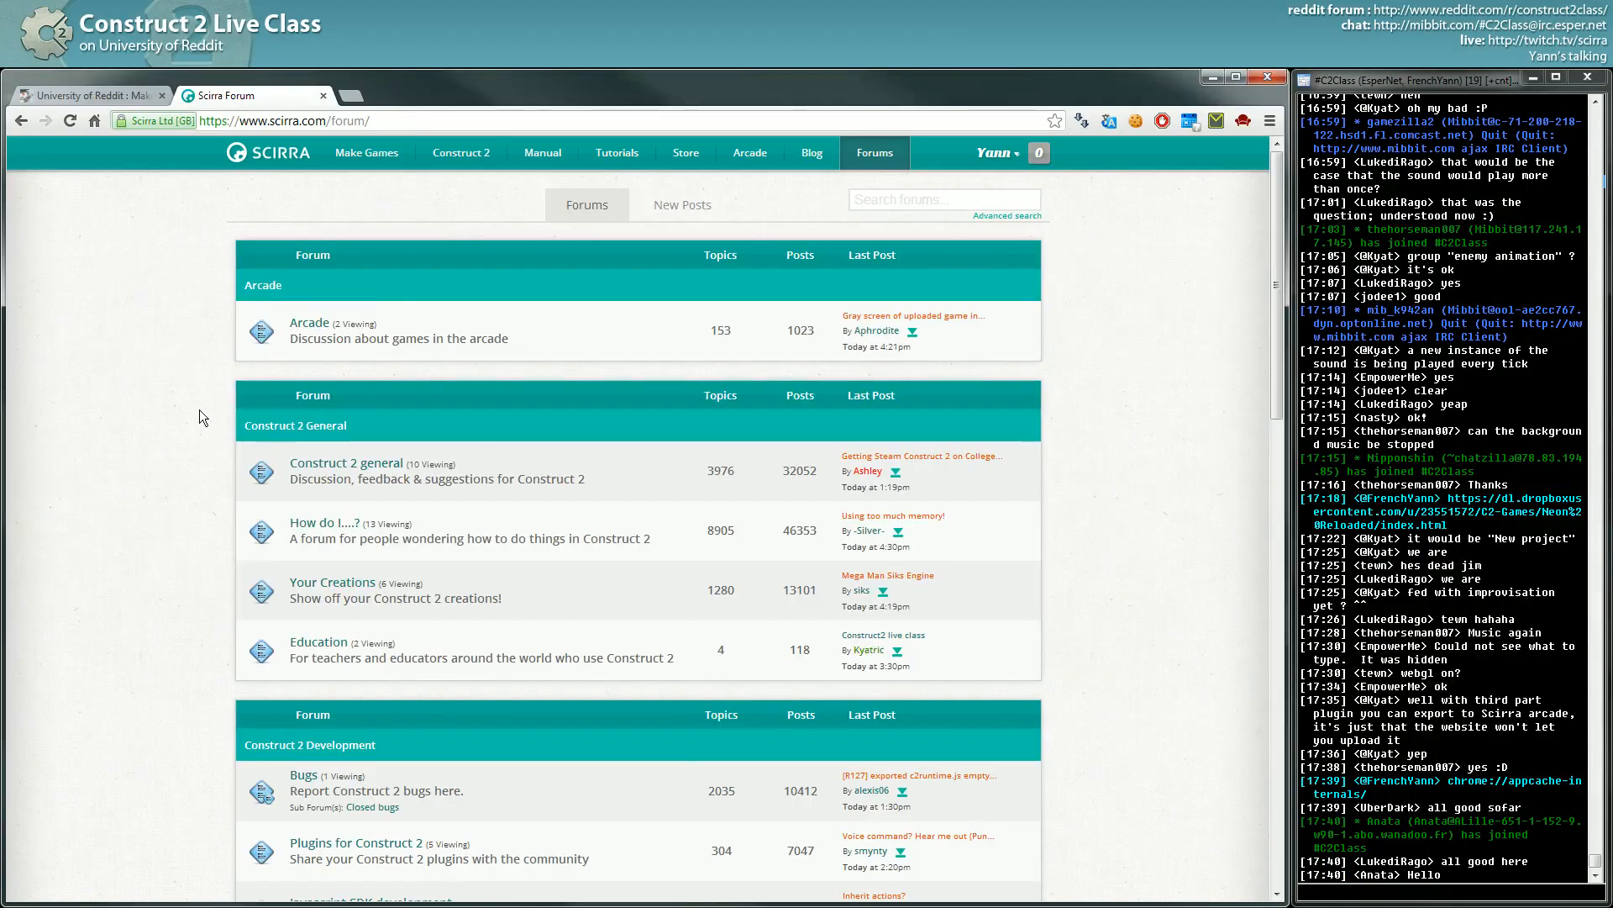
scroll("down", 3)
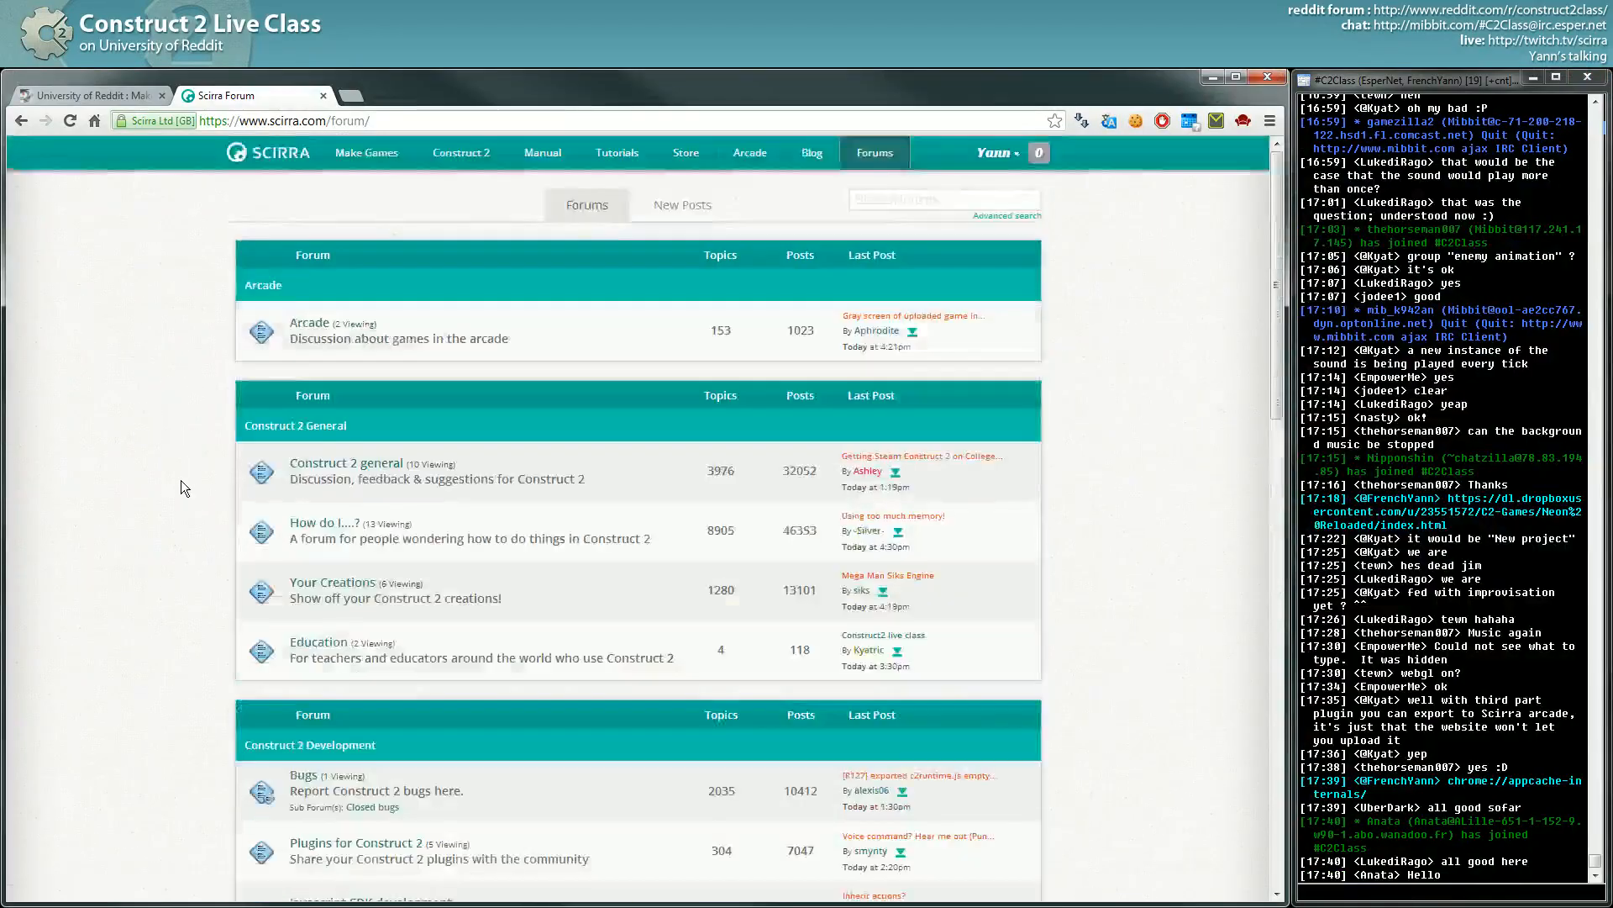
scroll("down", 3)
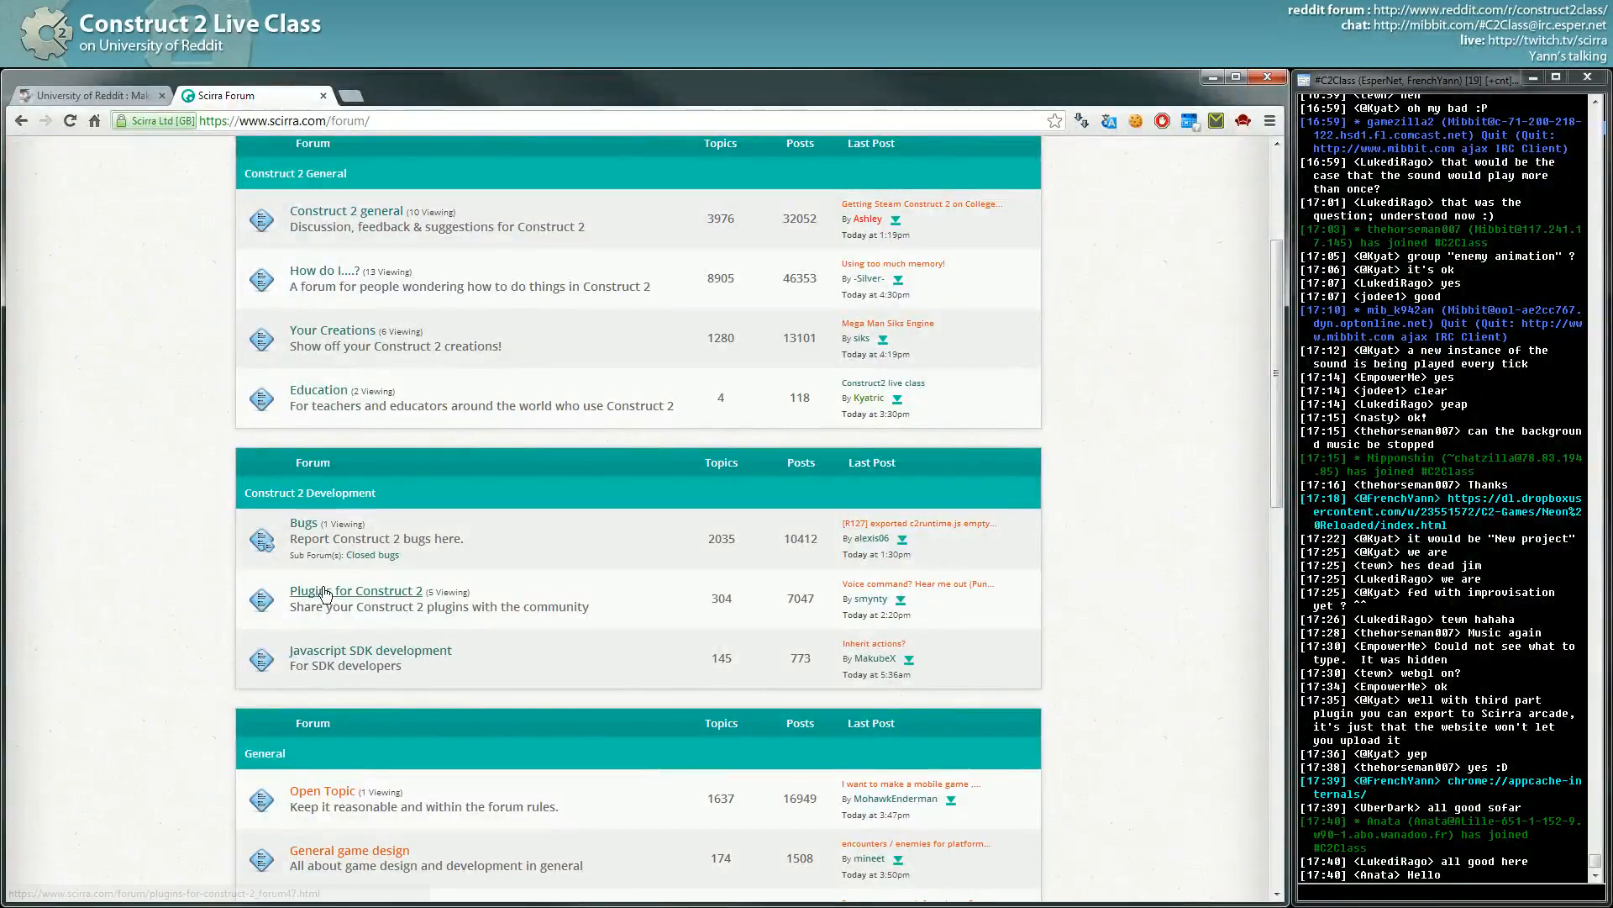
left_click(356, 590)
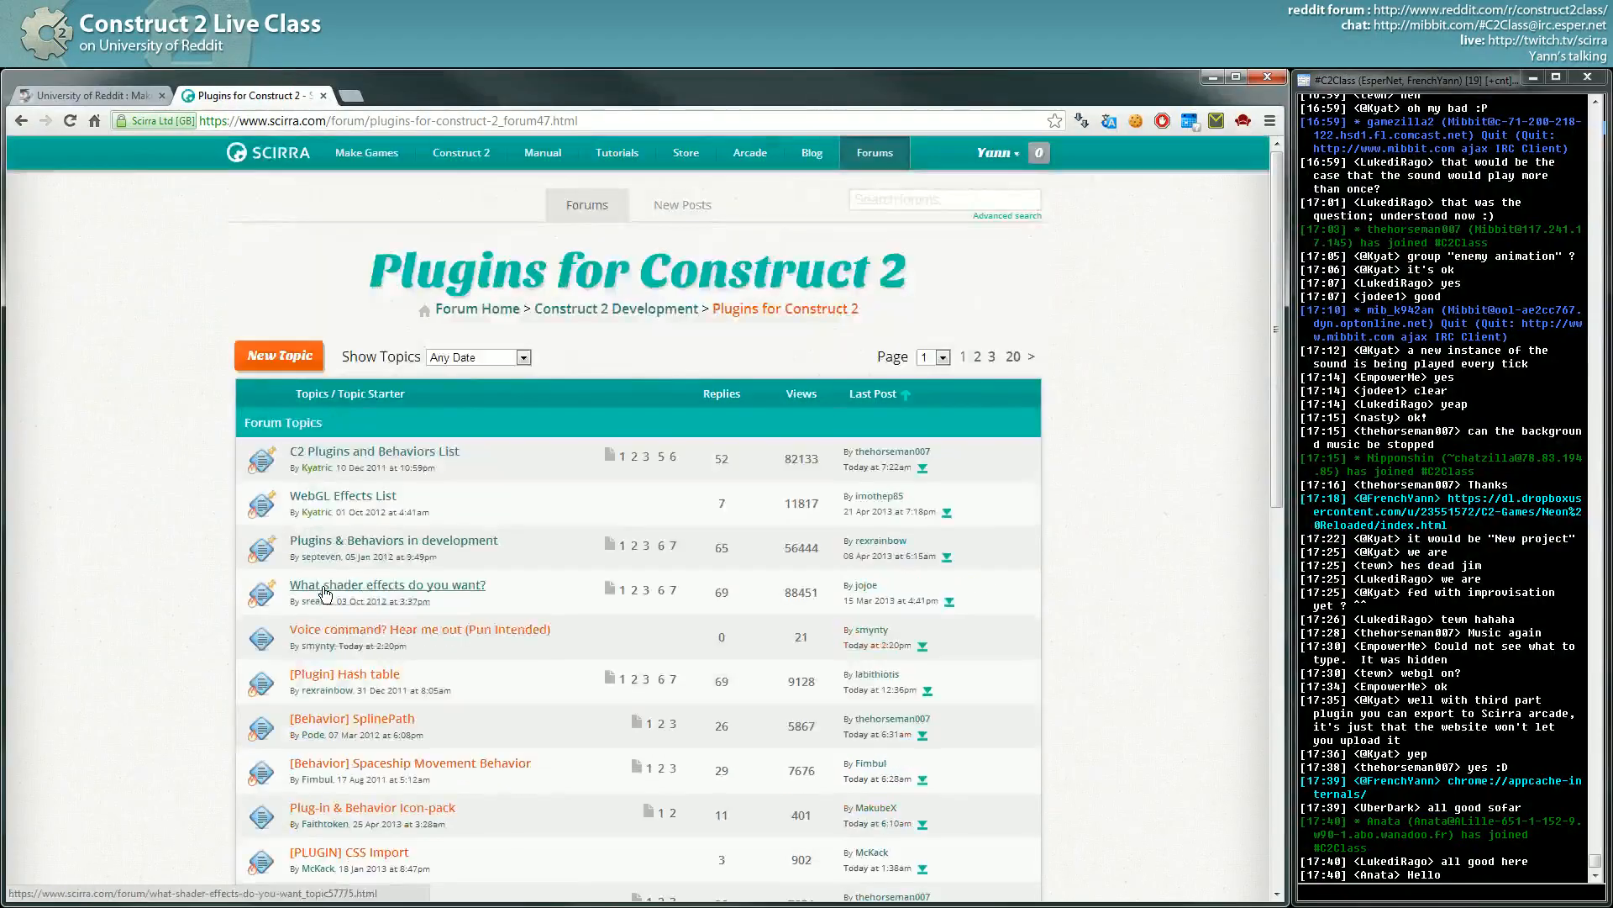
mouse_move(314, 467)
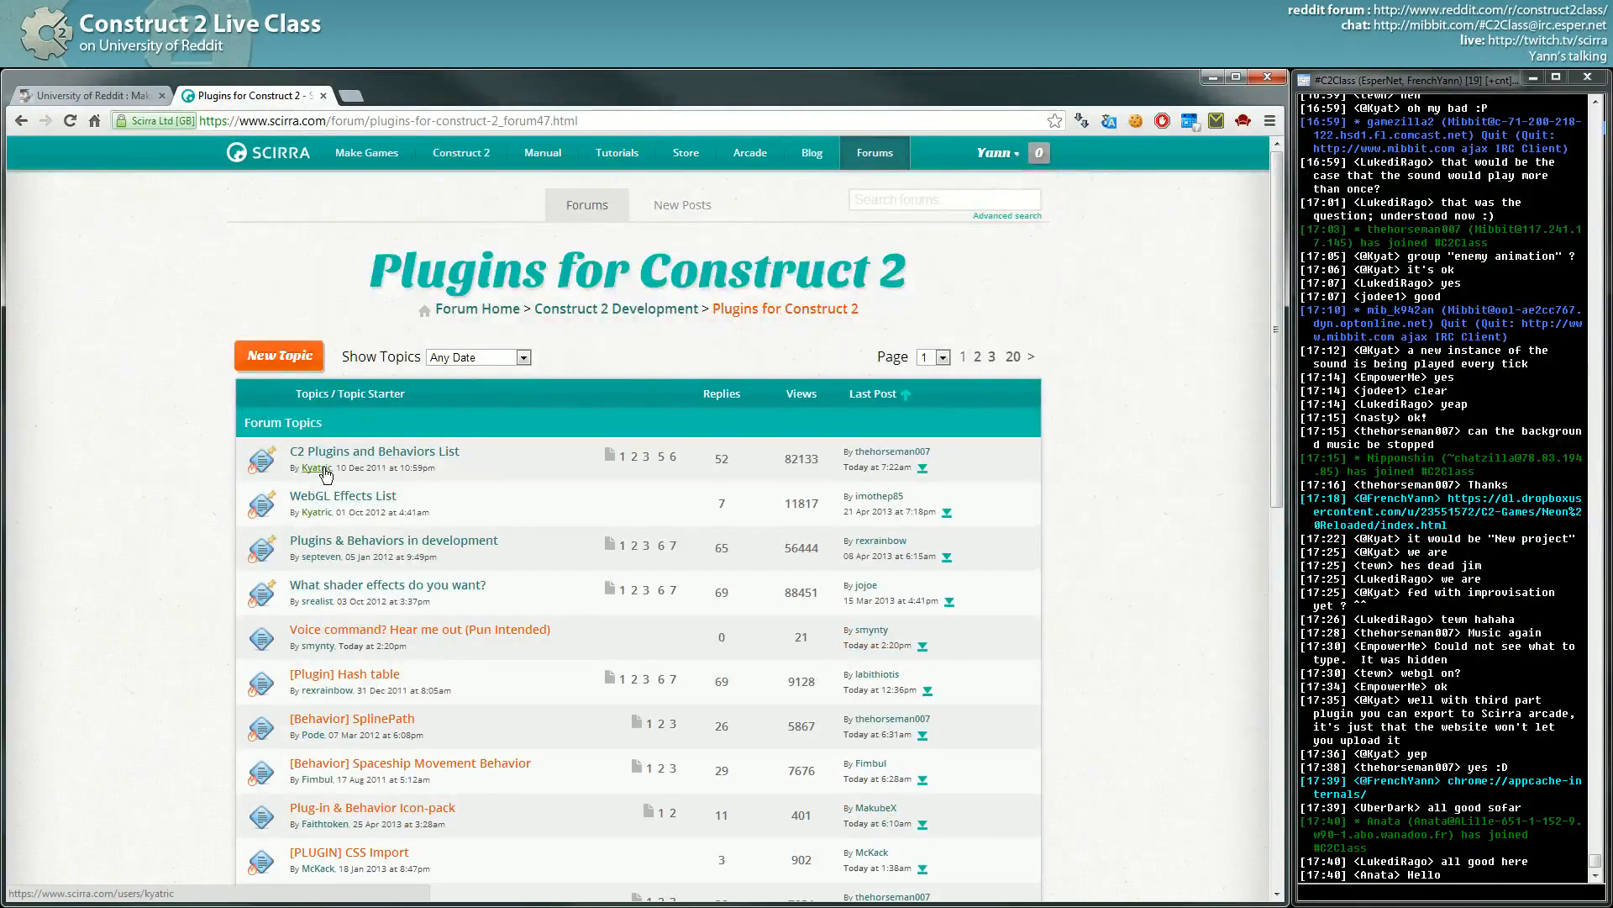
Load the C2 Plugins and Behaviors List topic.
left_click(373, 451)
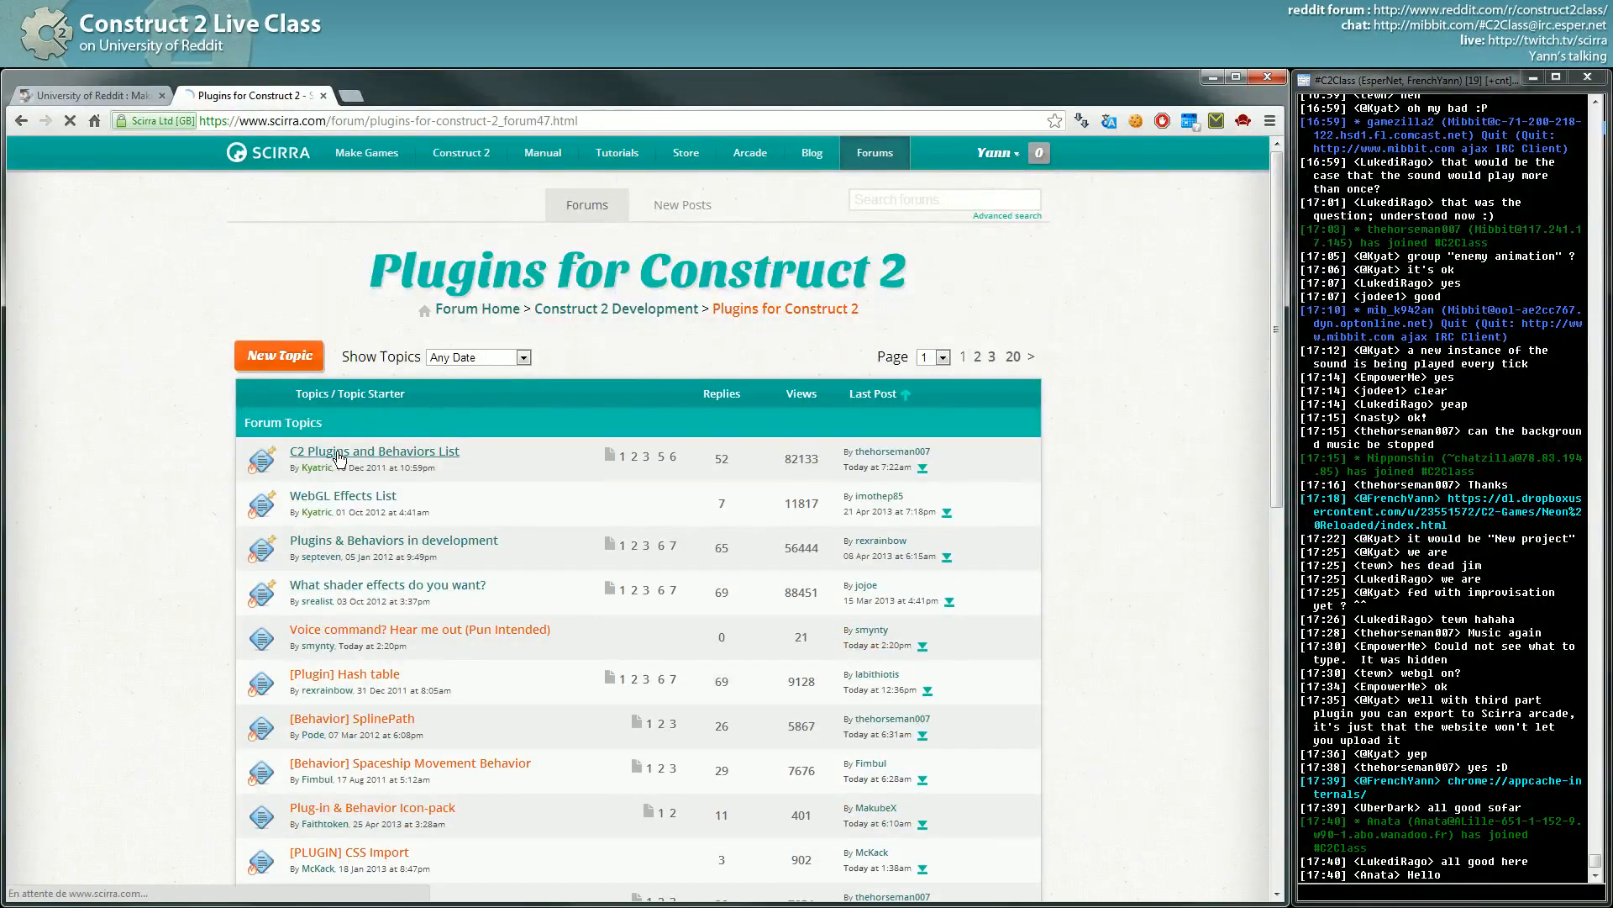
left_click(374, 450)
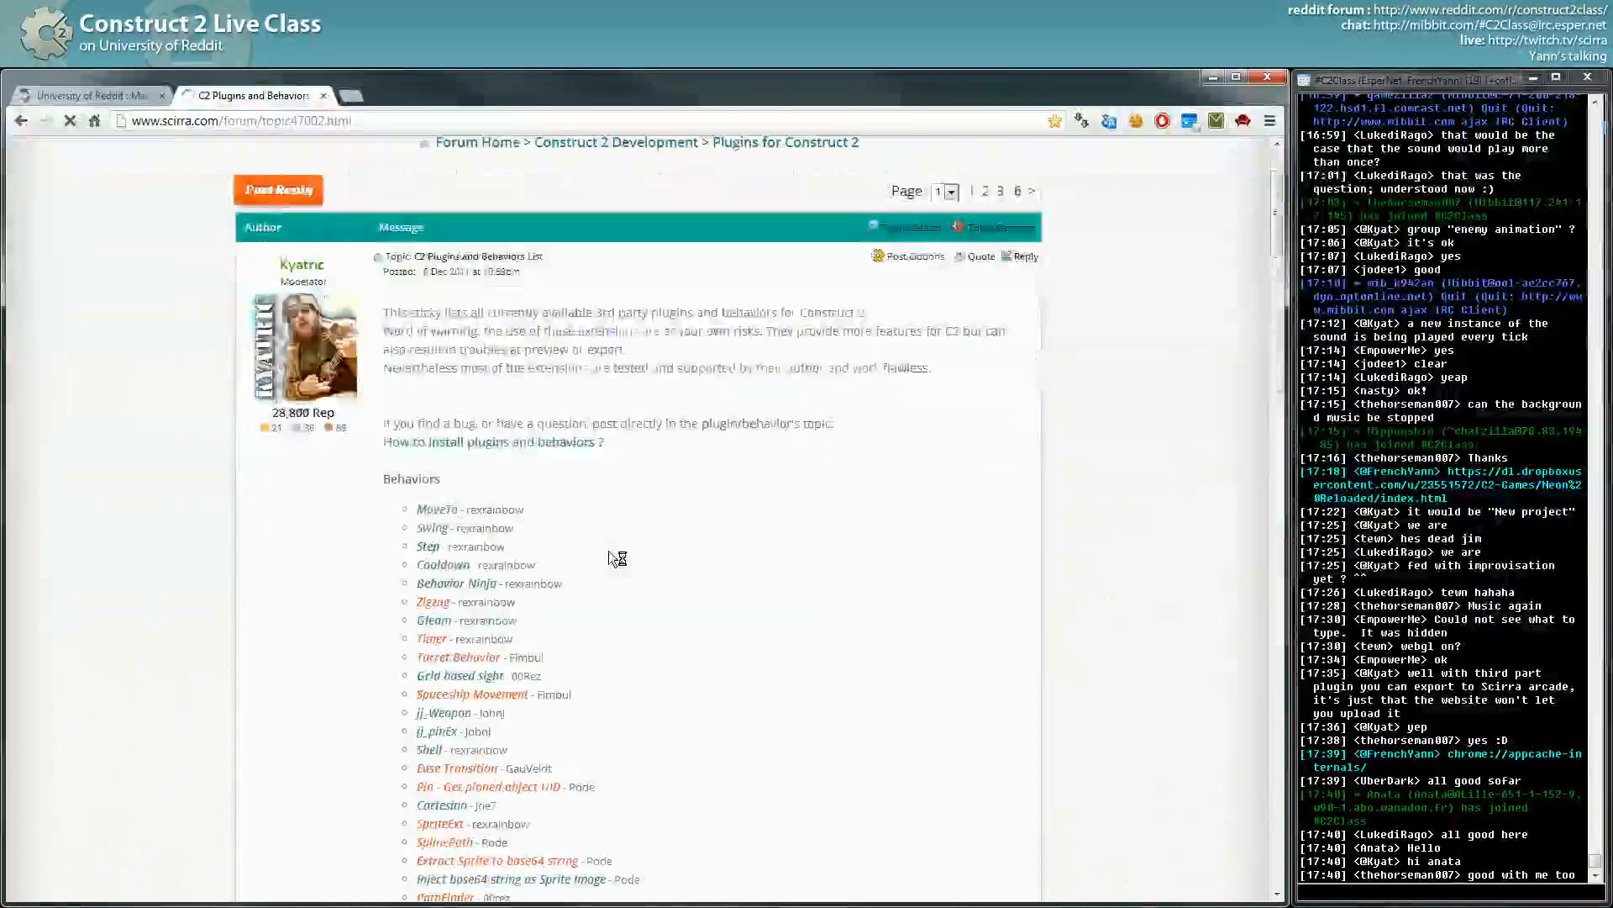
Scroll through the Behaviors list until the Plugins heading appears.
scroll("down", 3)
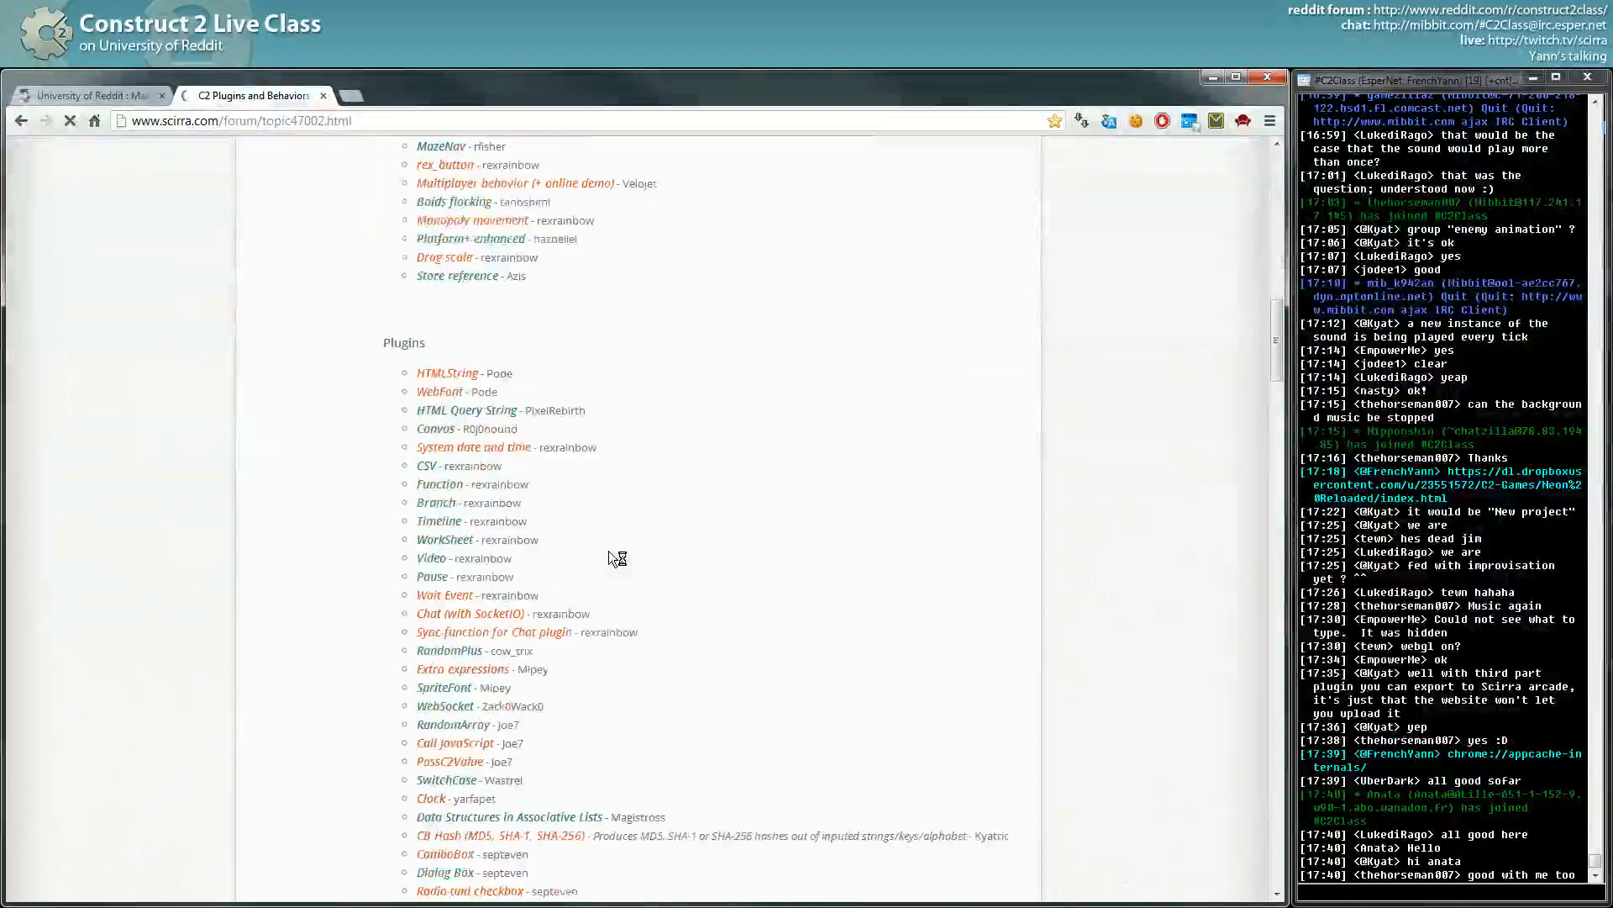
scroll("down", 3)
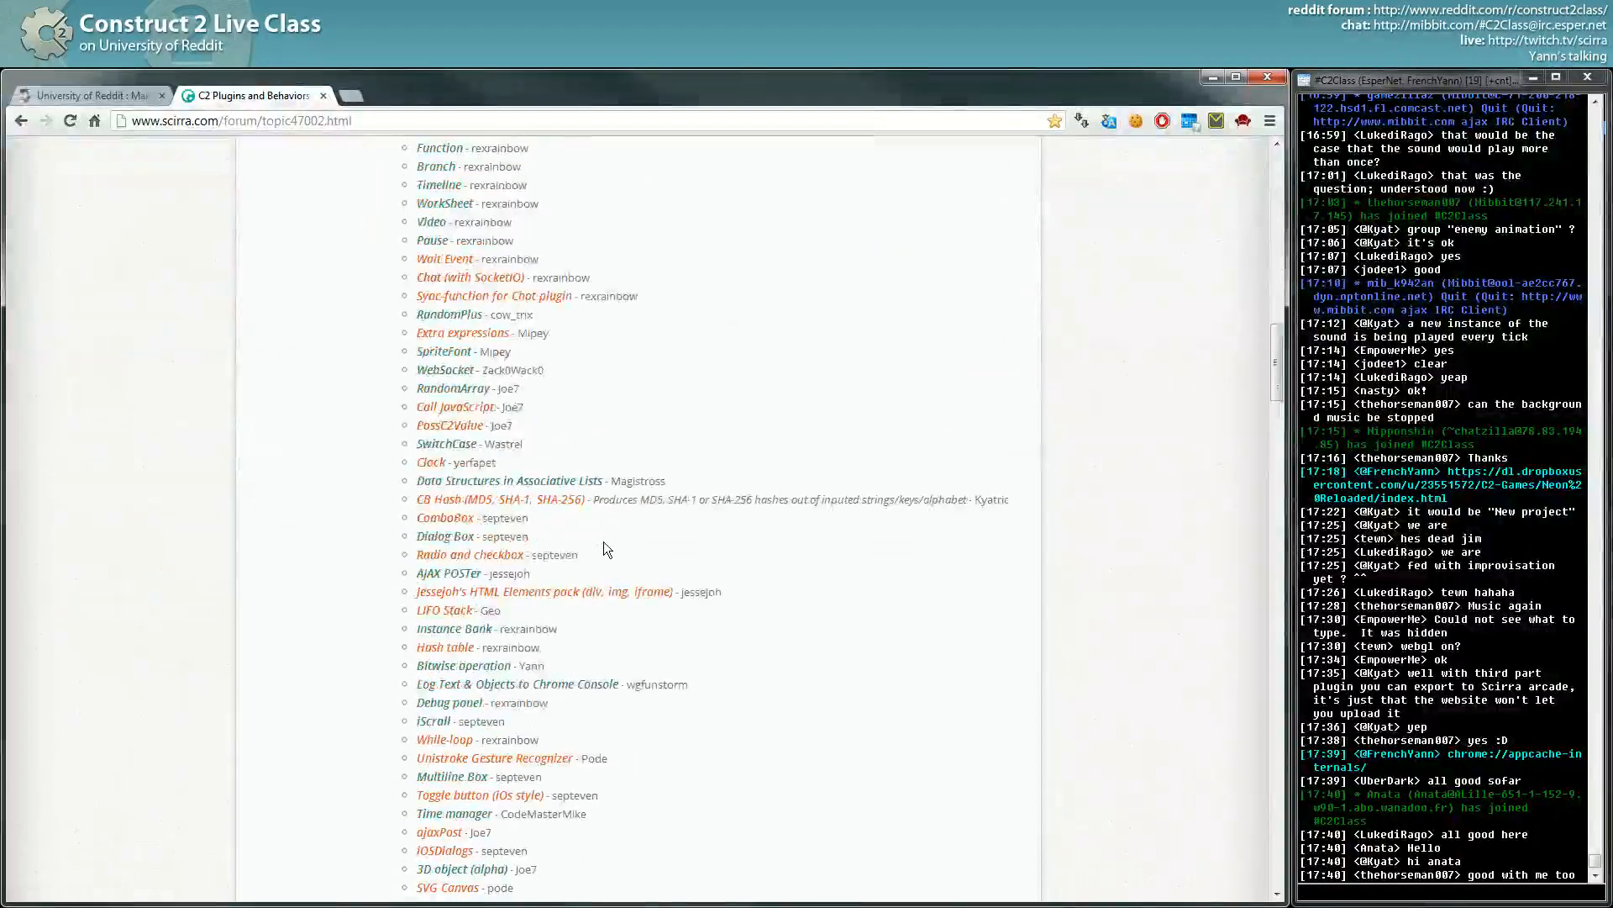
scroll("up", 3)
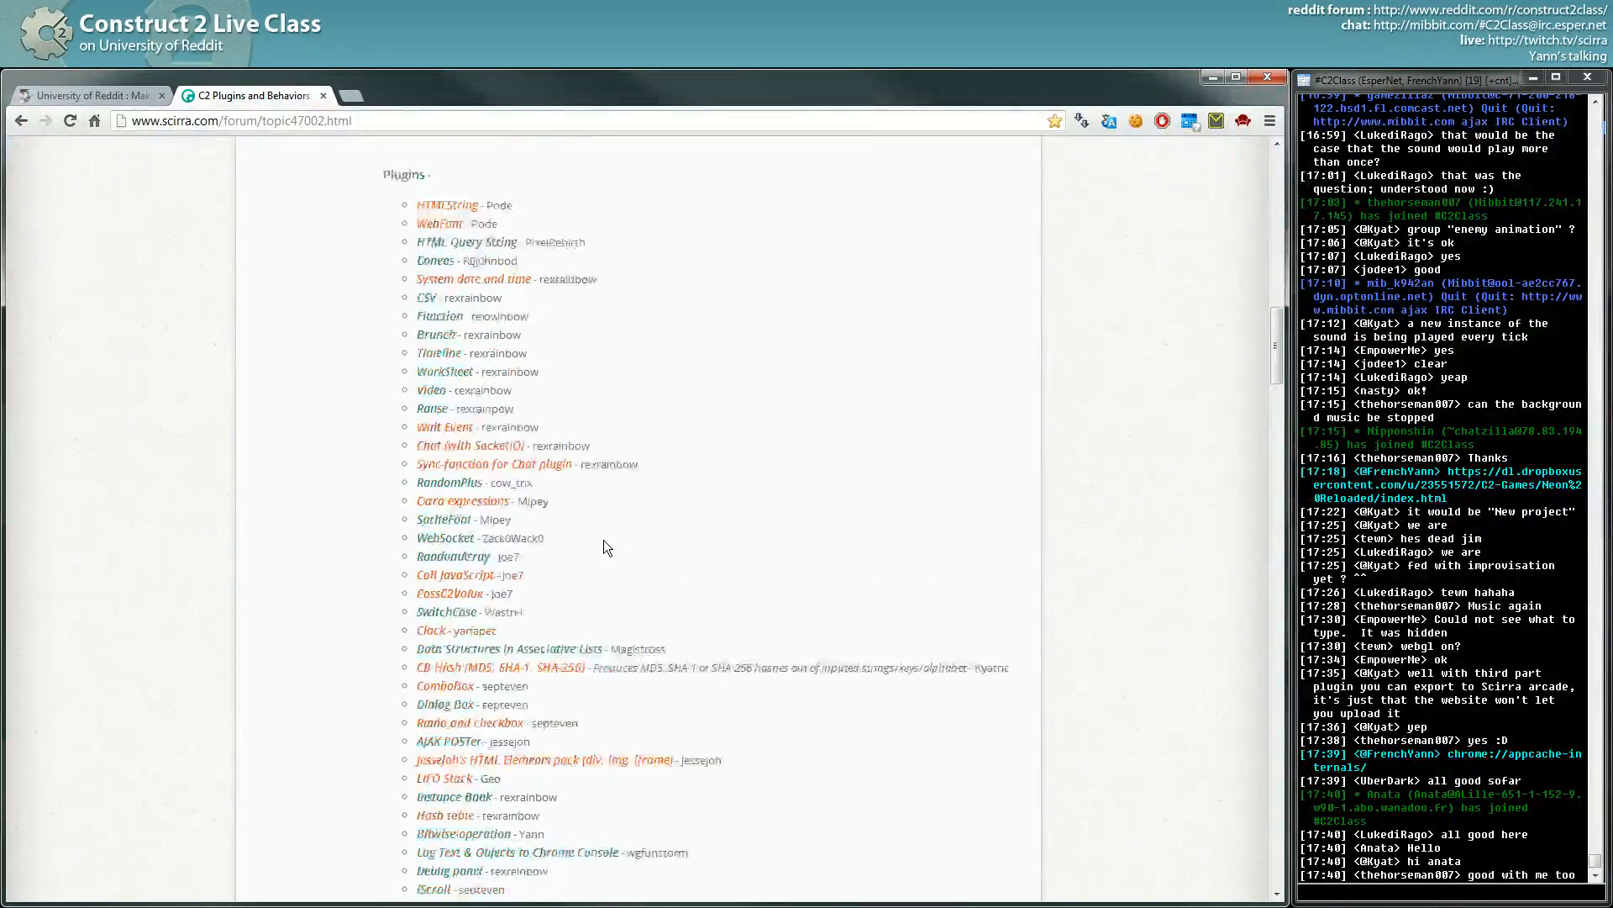
scroll("up", 3)
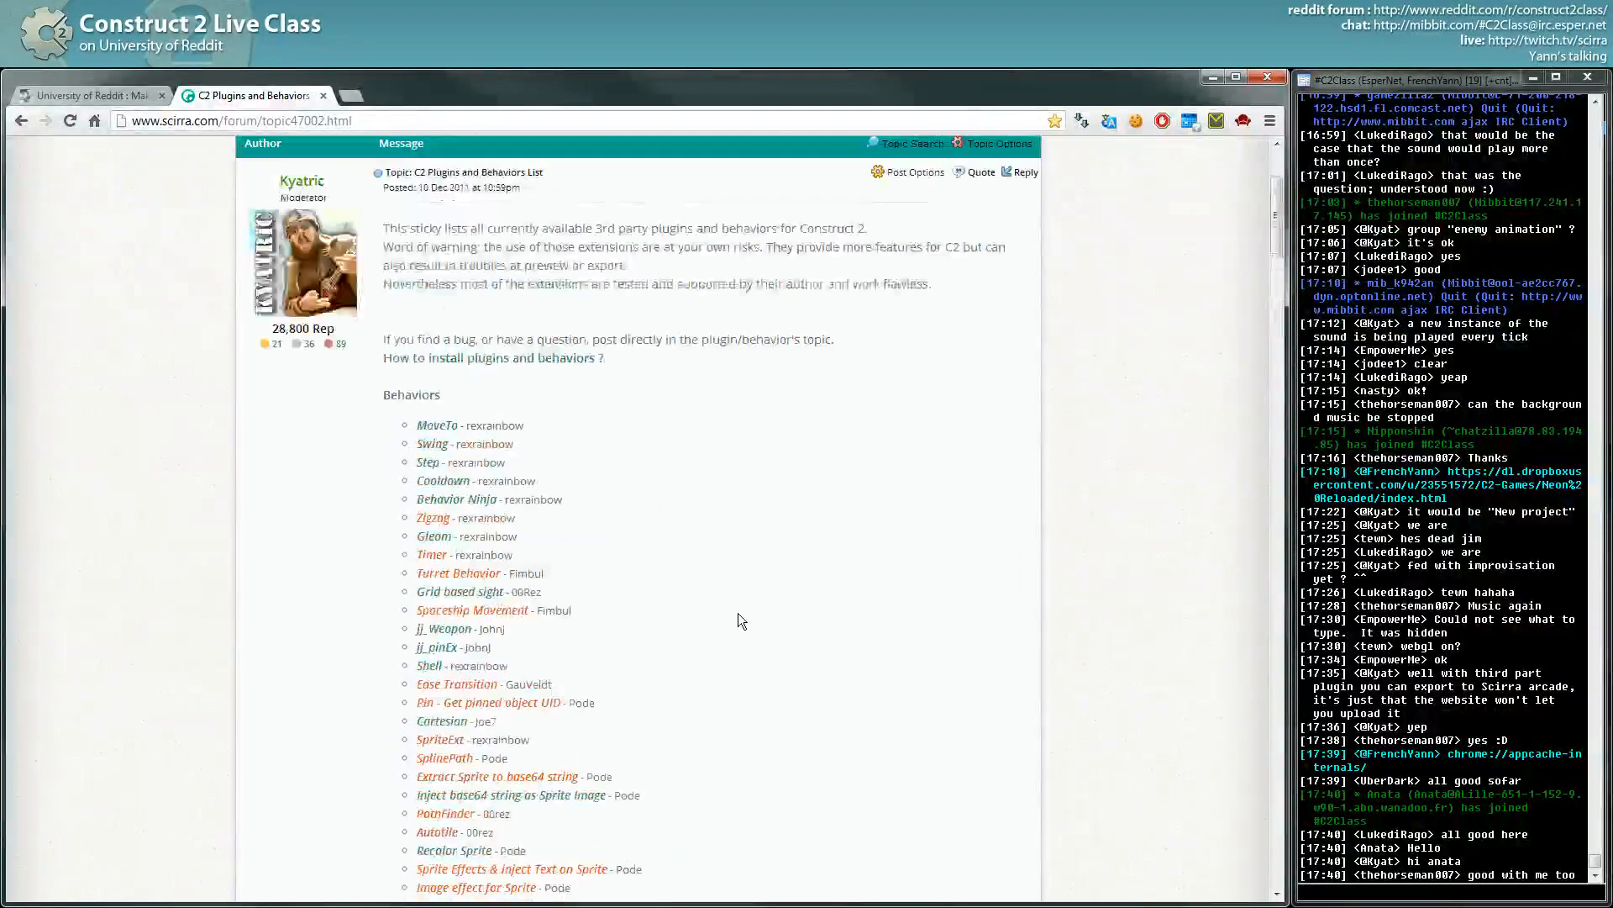
scroll("down", 3)
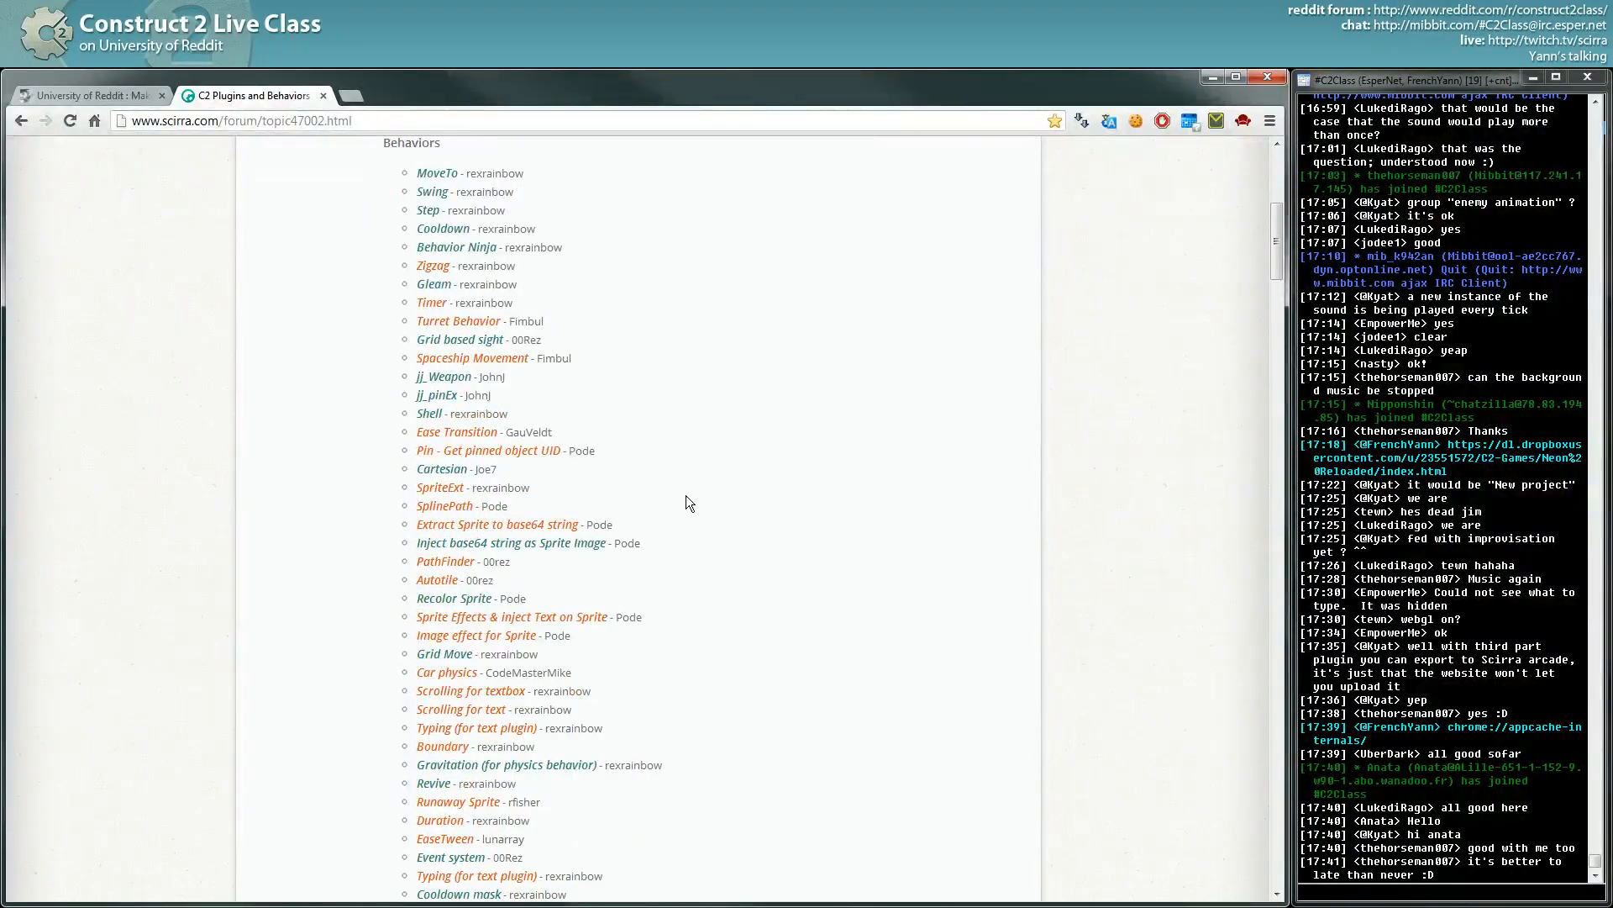
mouse_move(703, 394)
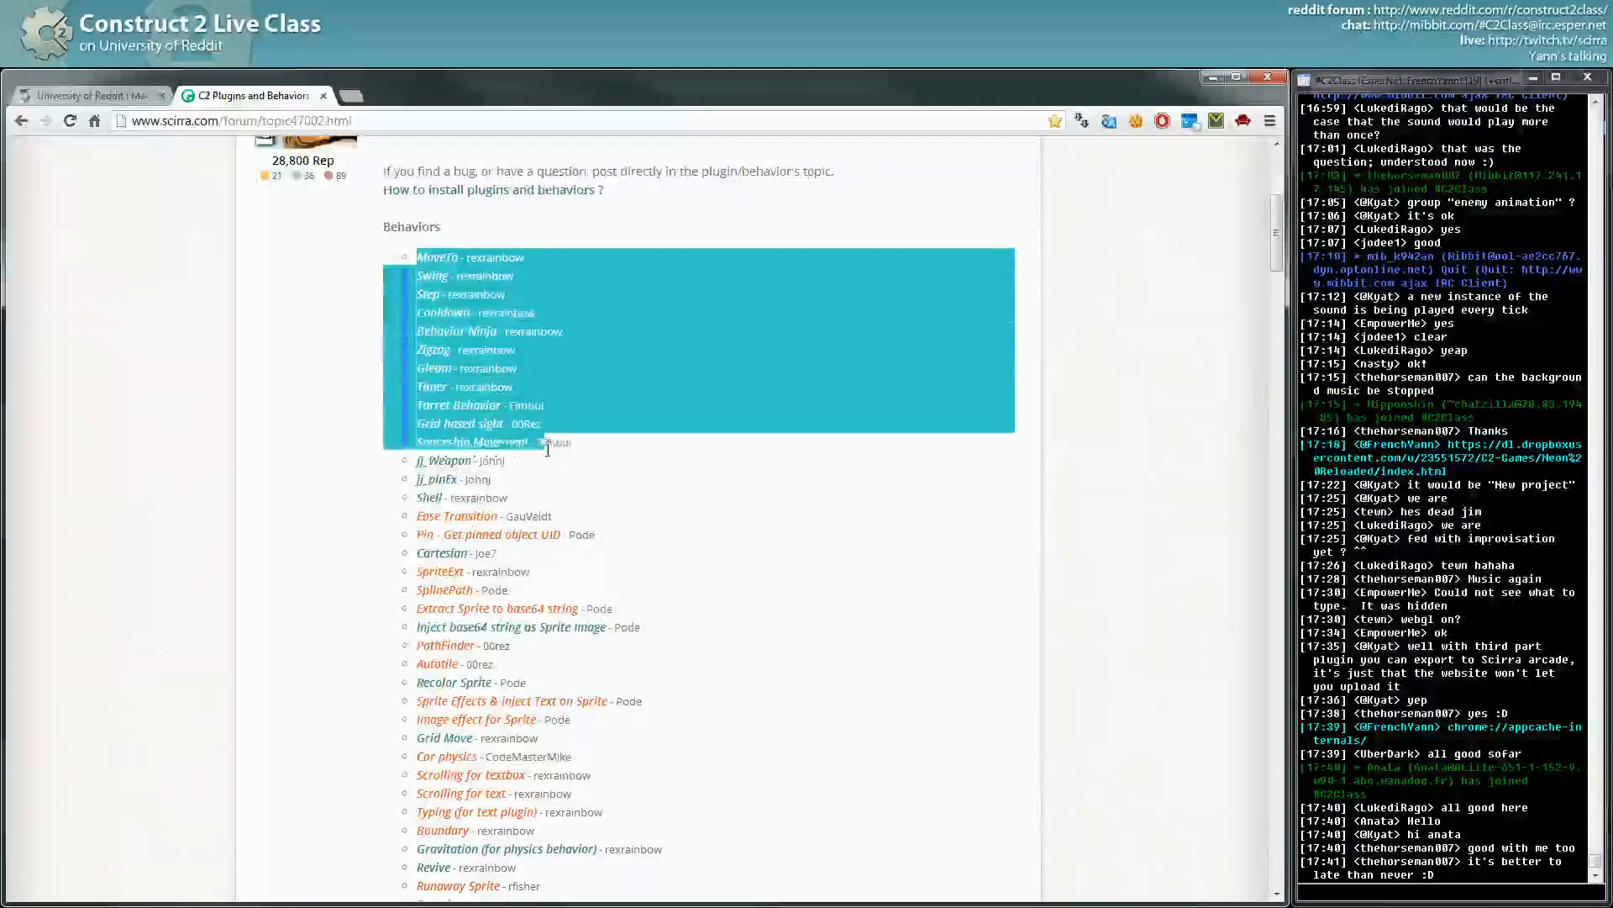
scroll("down", 3)
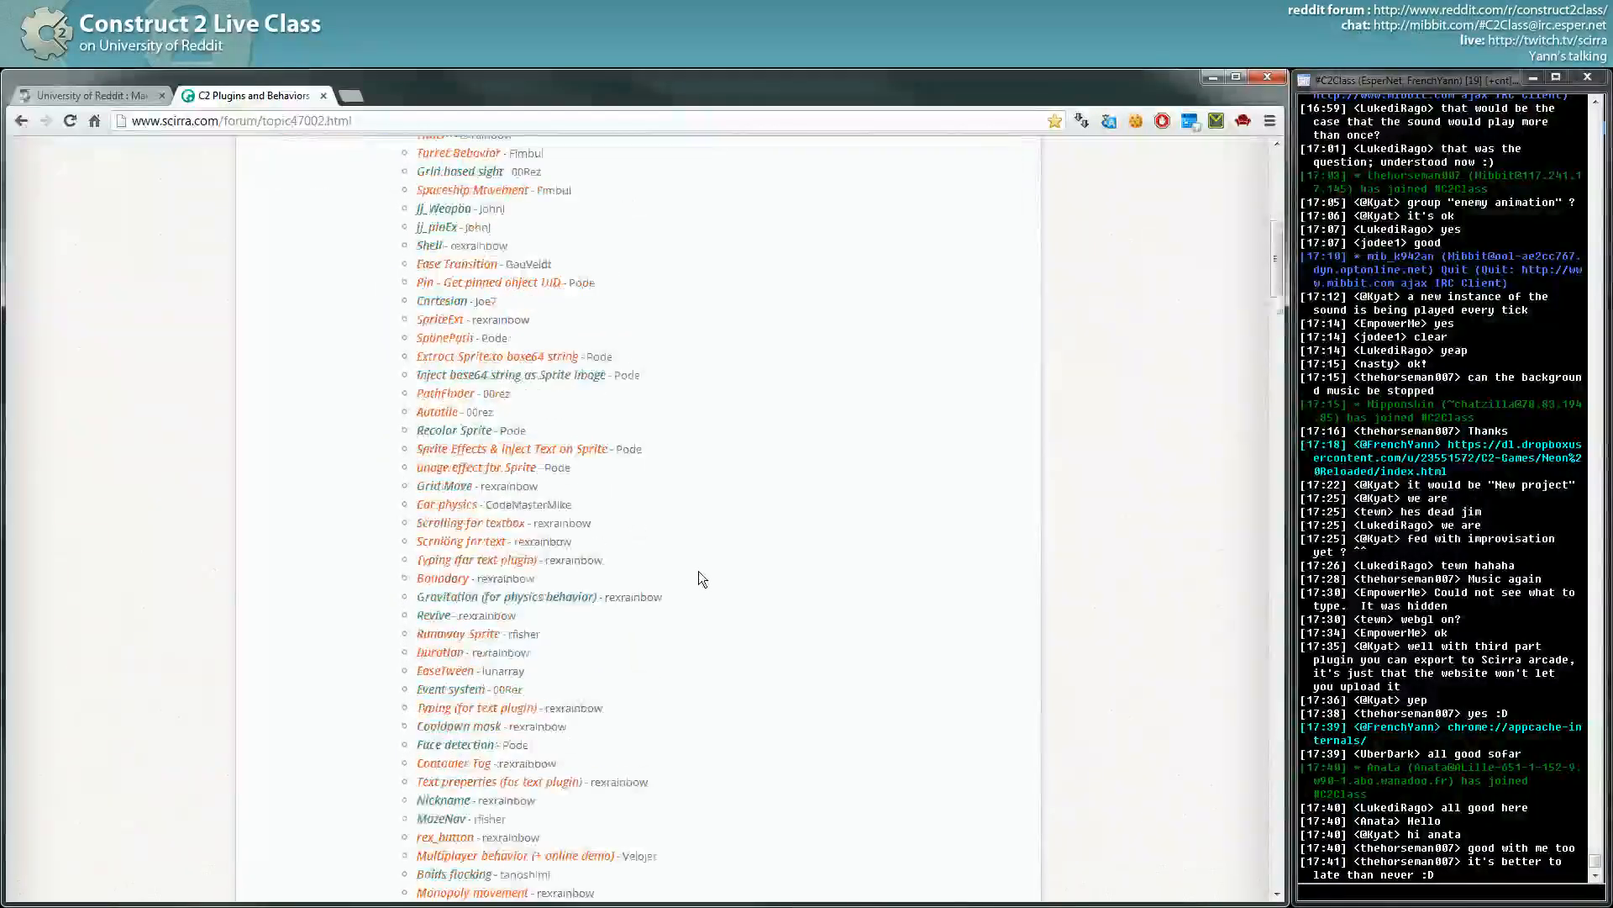
scroll("up", 3)
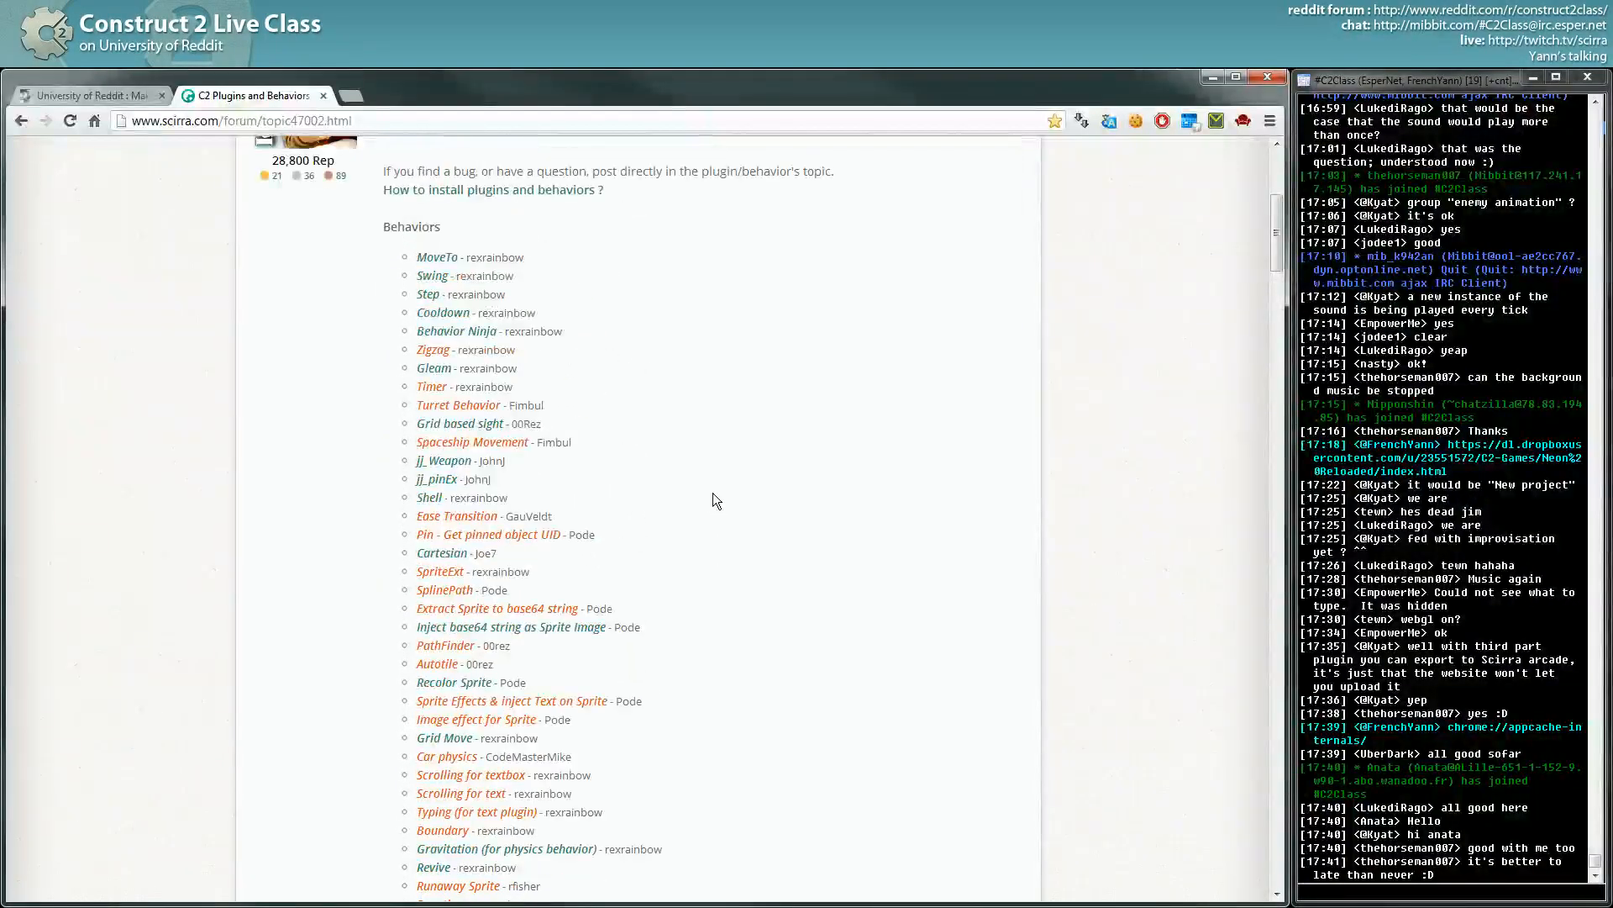
scroll("down", 3)
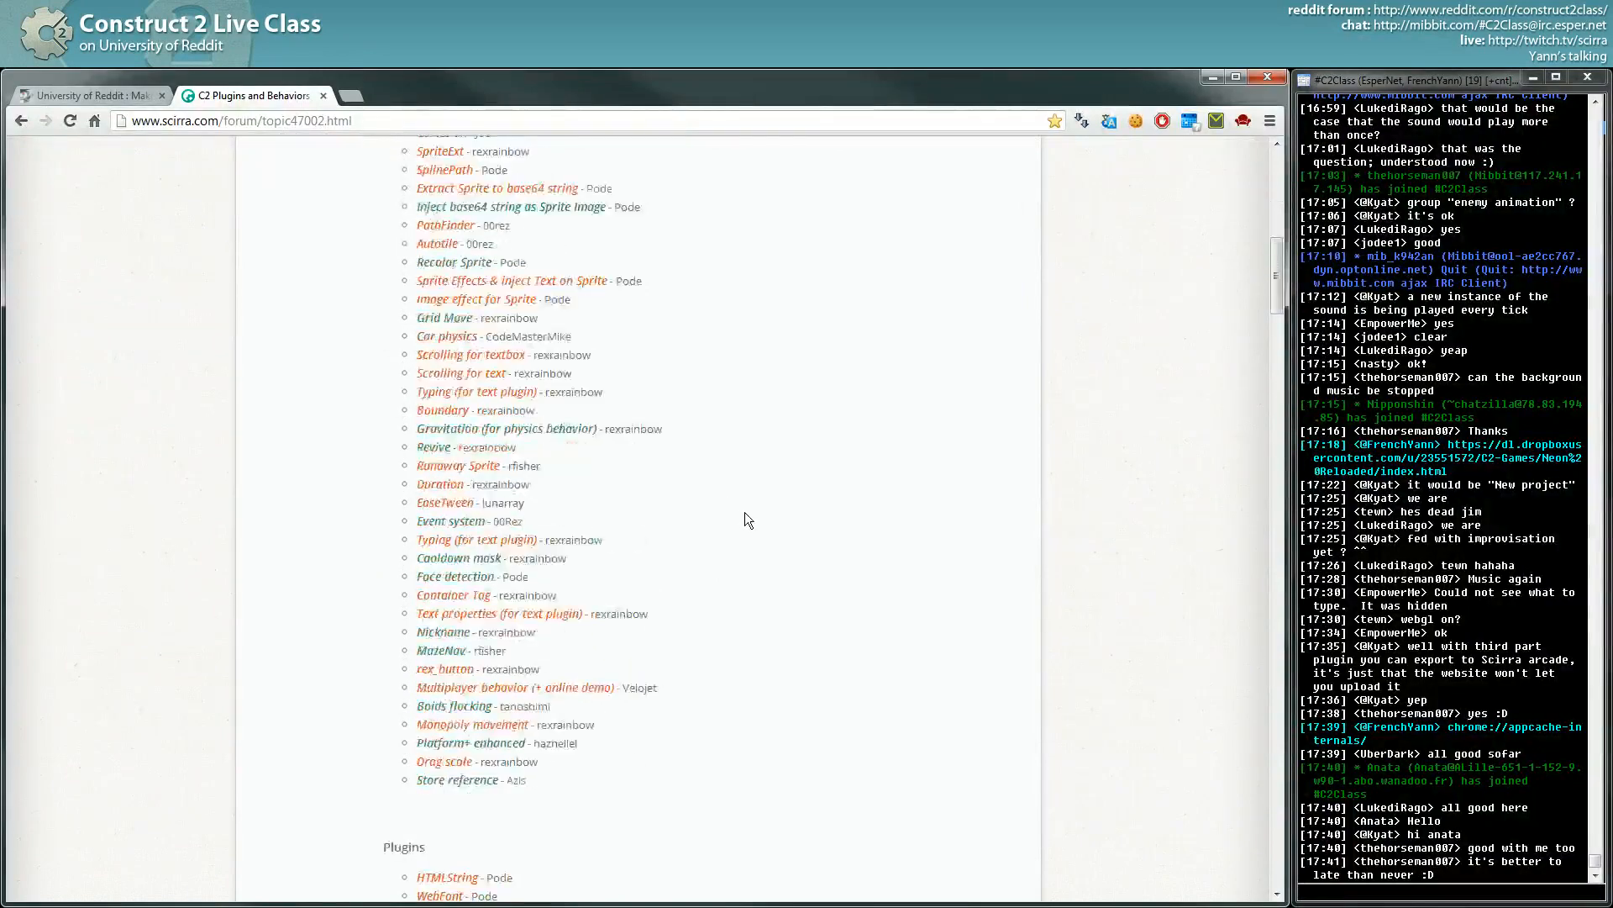
scroll("down", 3)
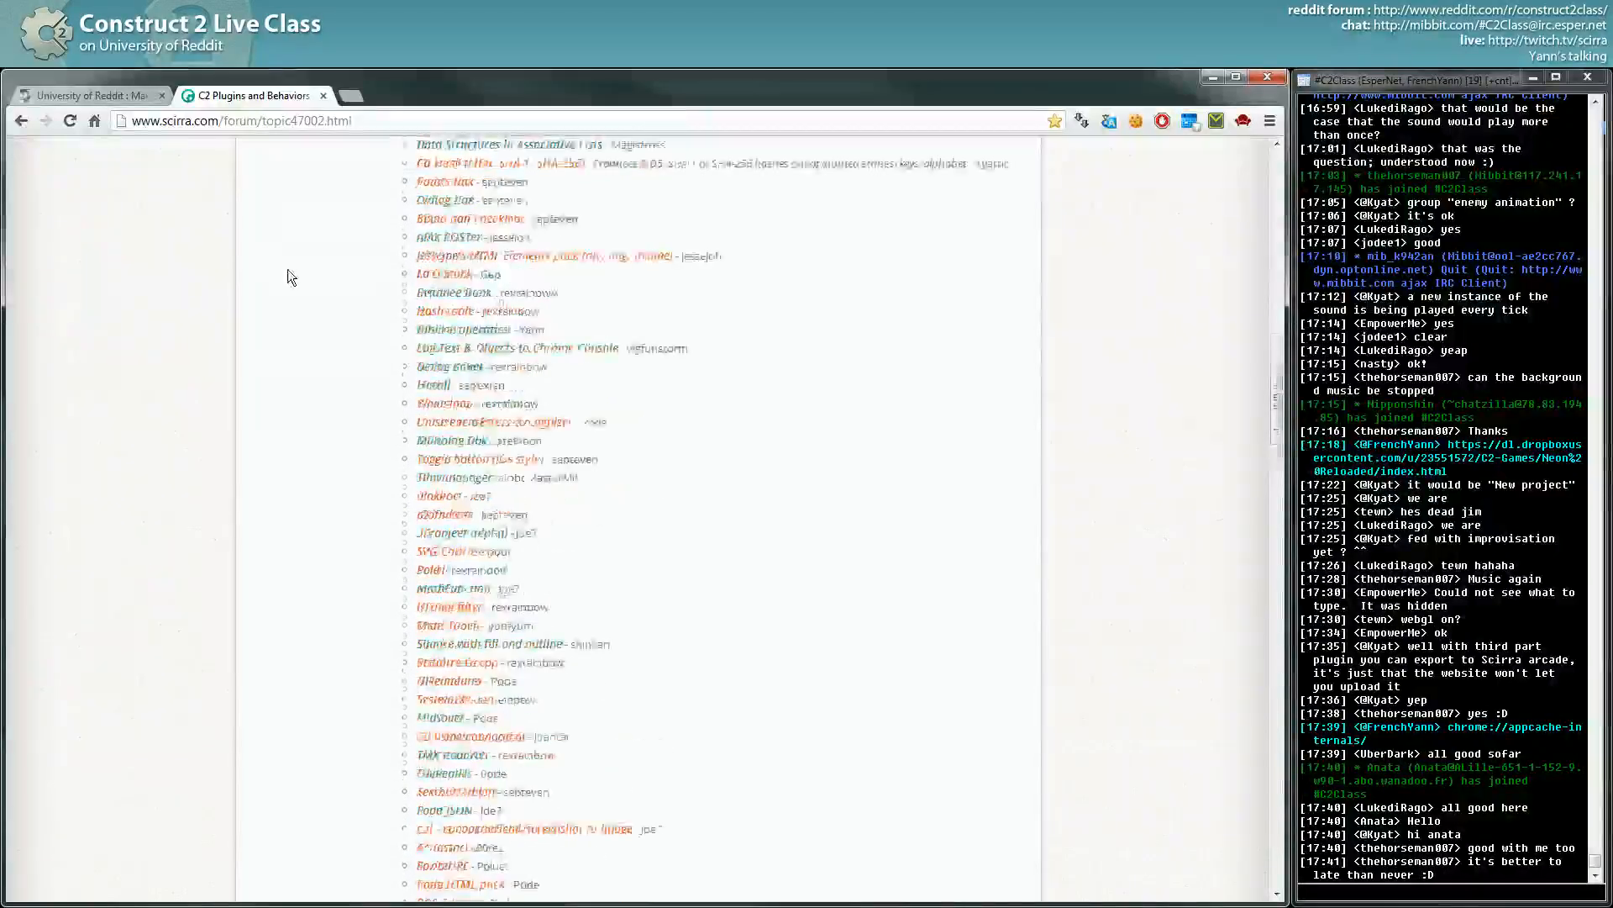
scroll("down", 3)
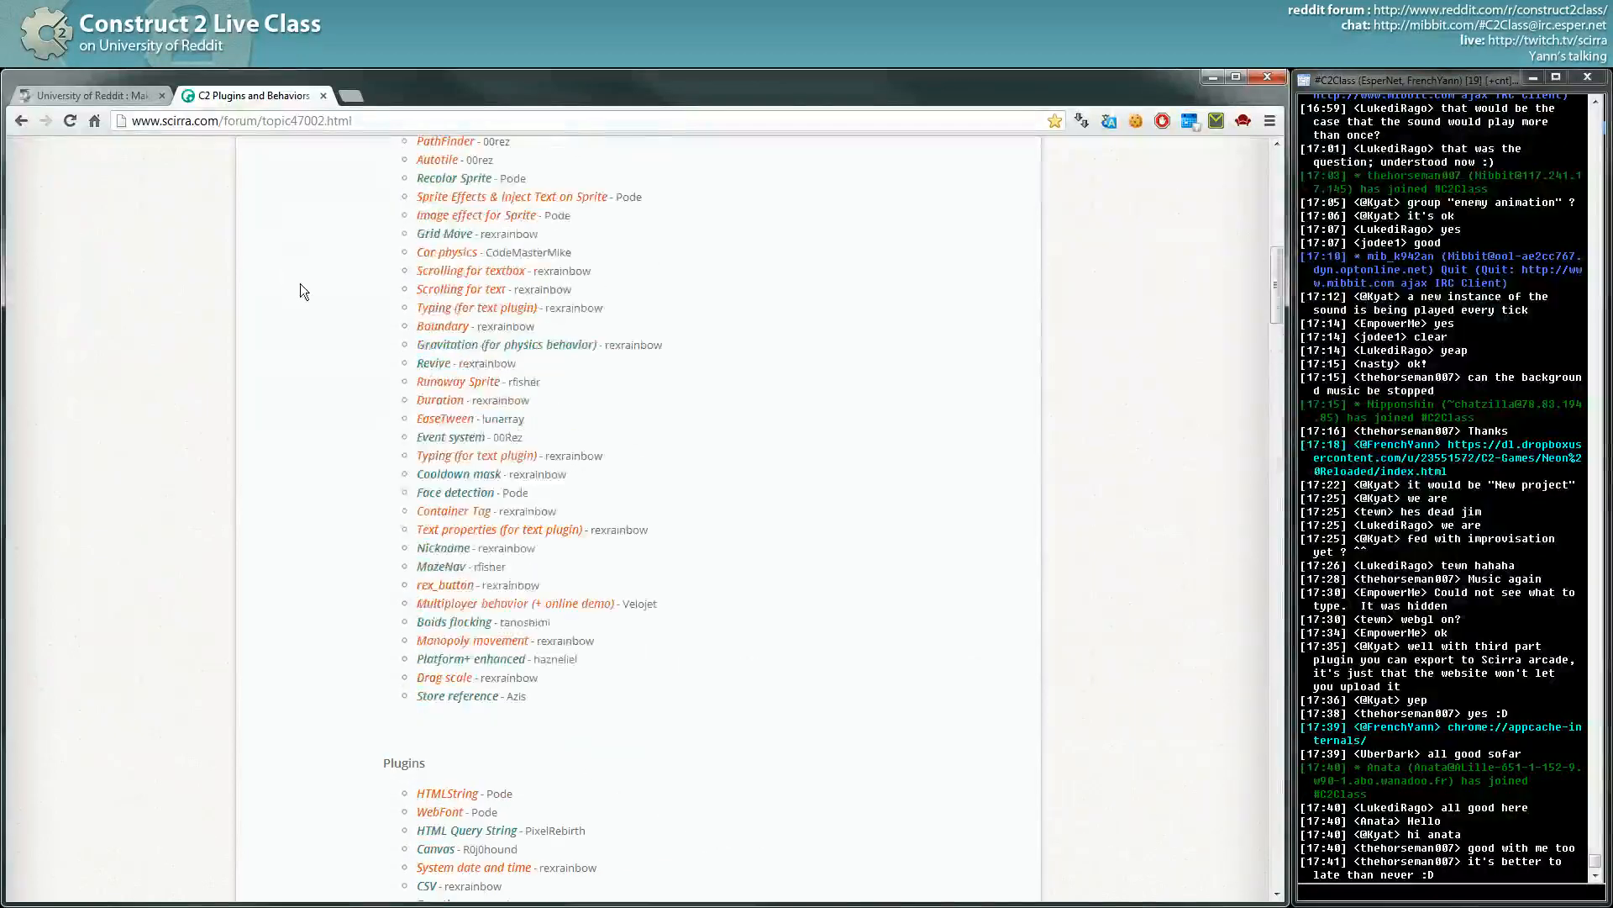
scroll("up", 3)
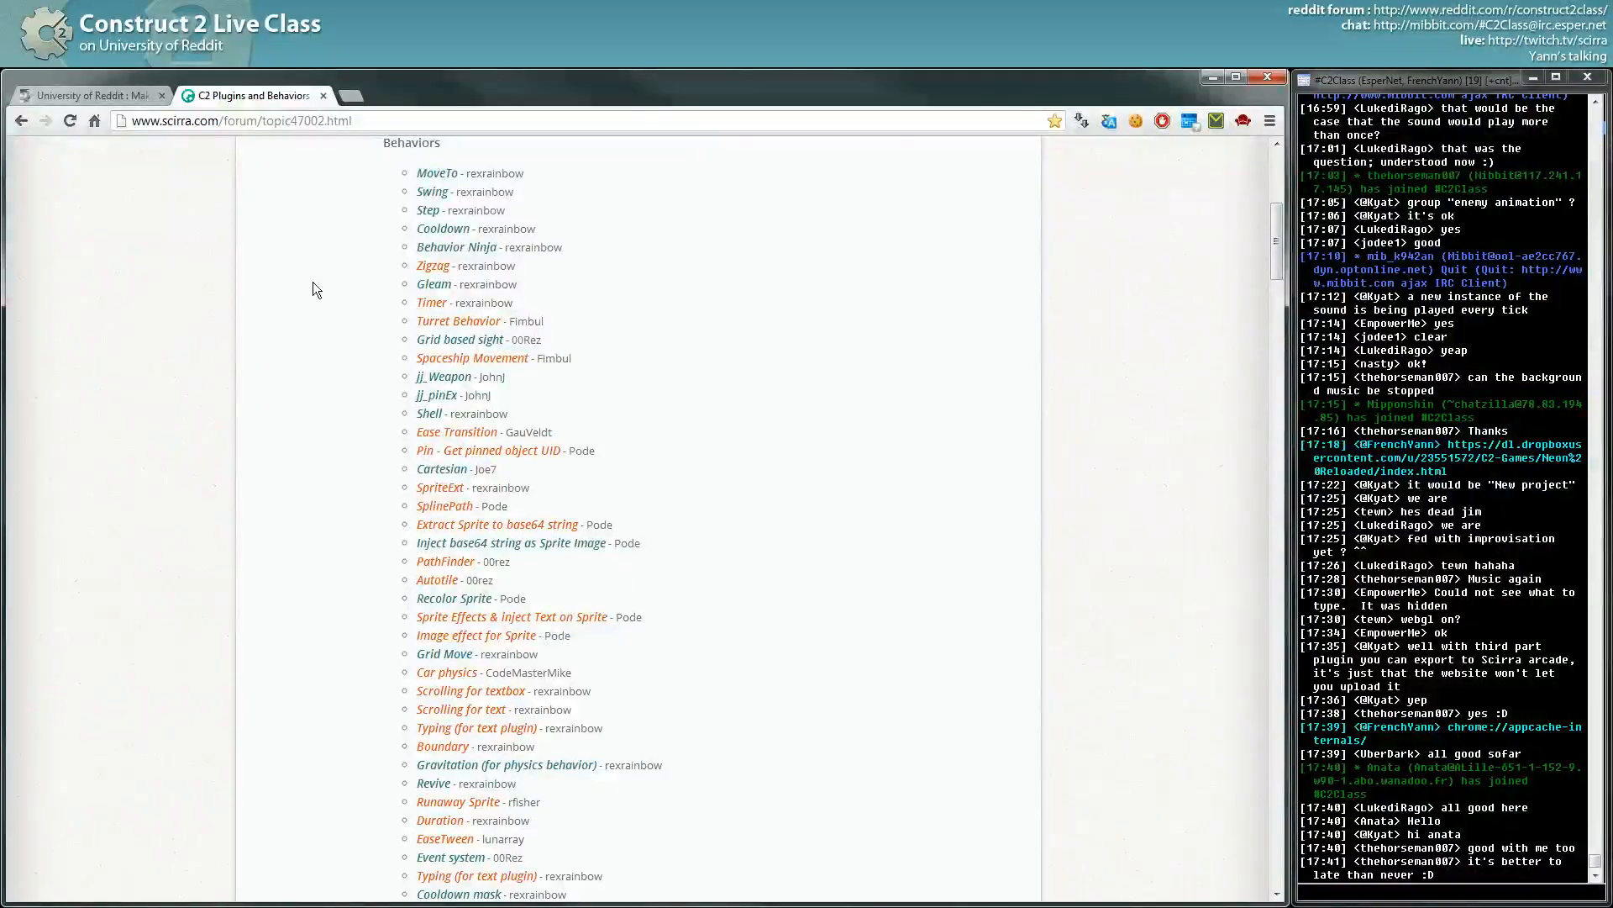
scroll("down", 3)
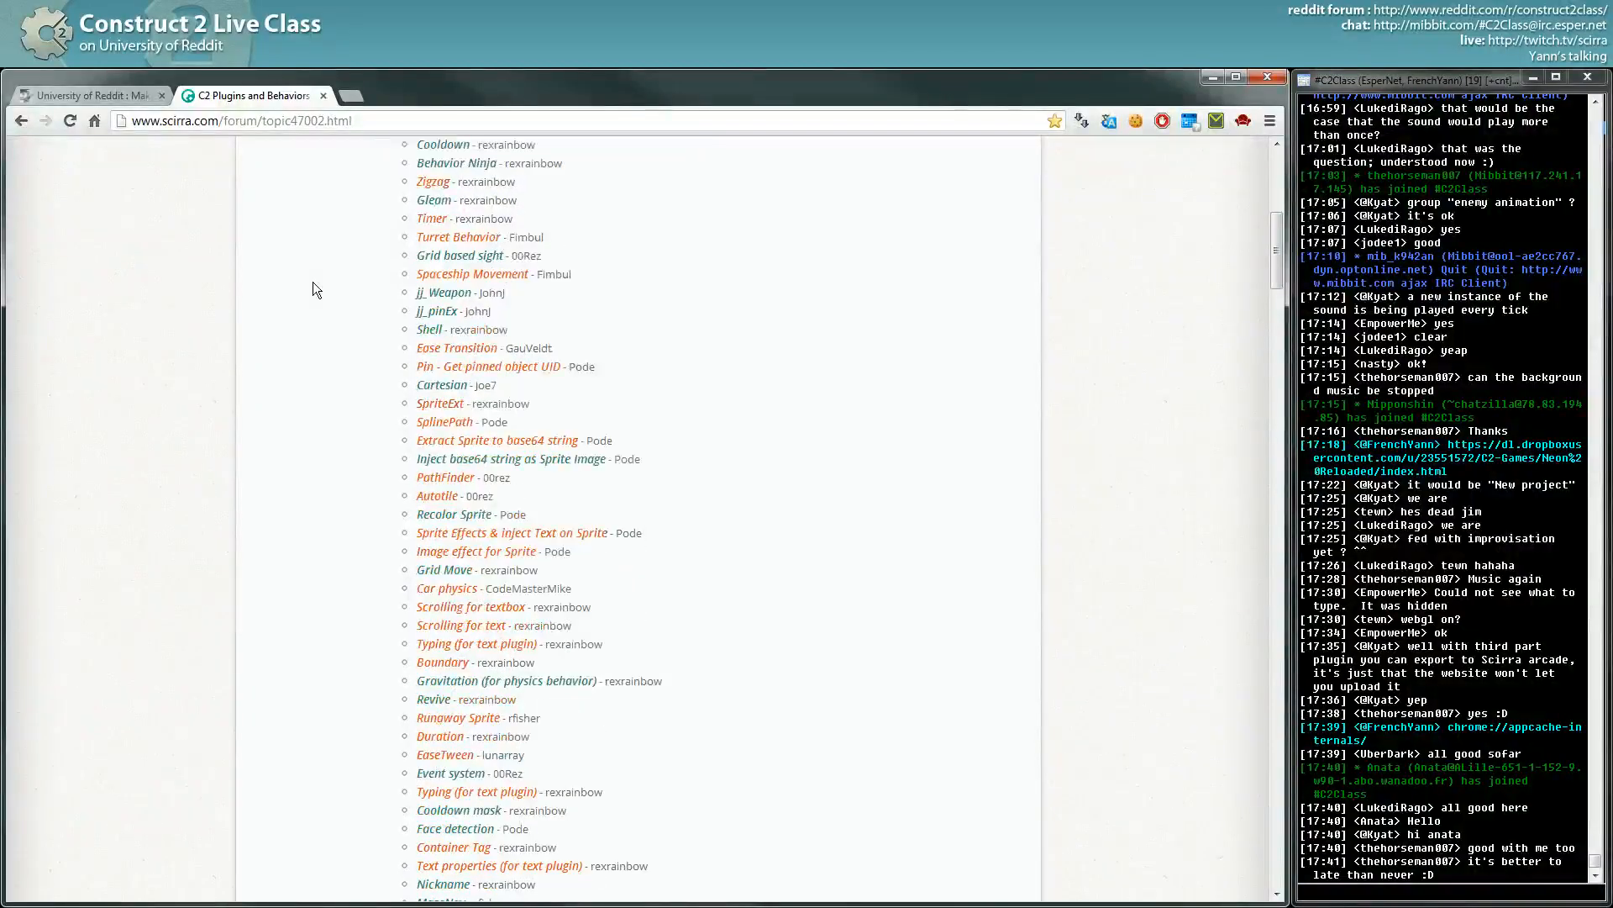
scroll("down", 3)
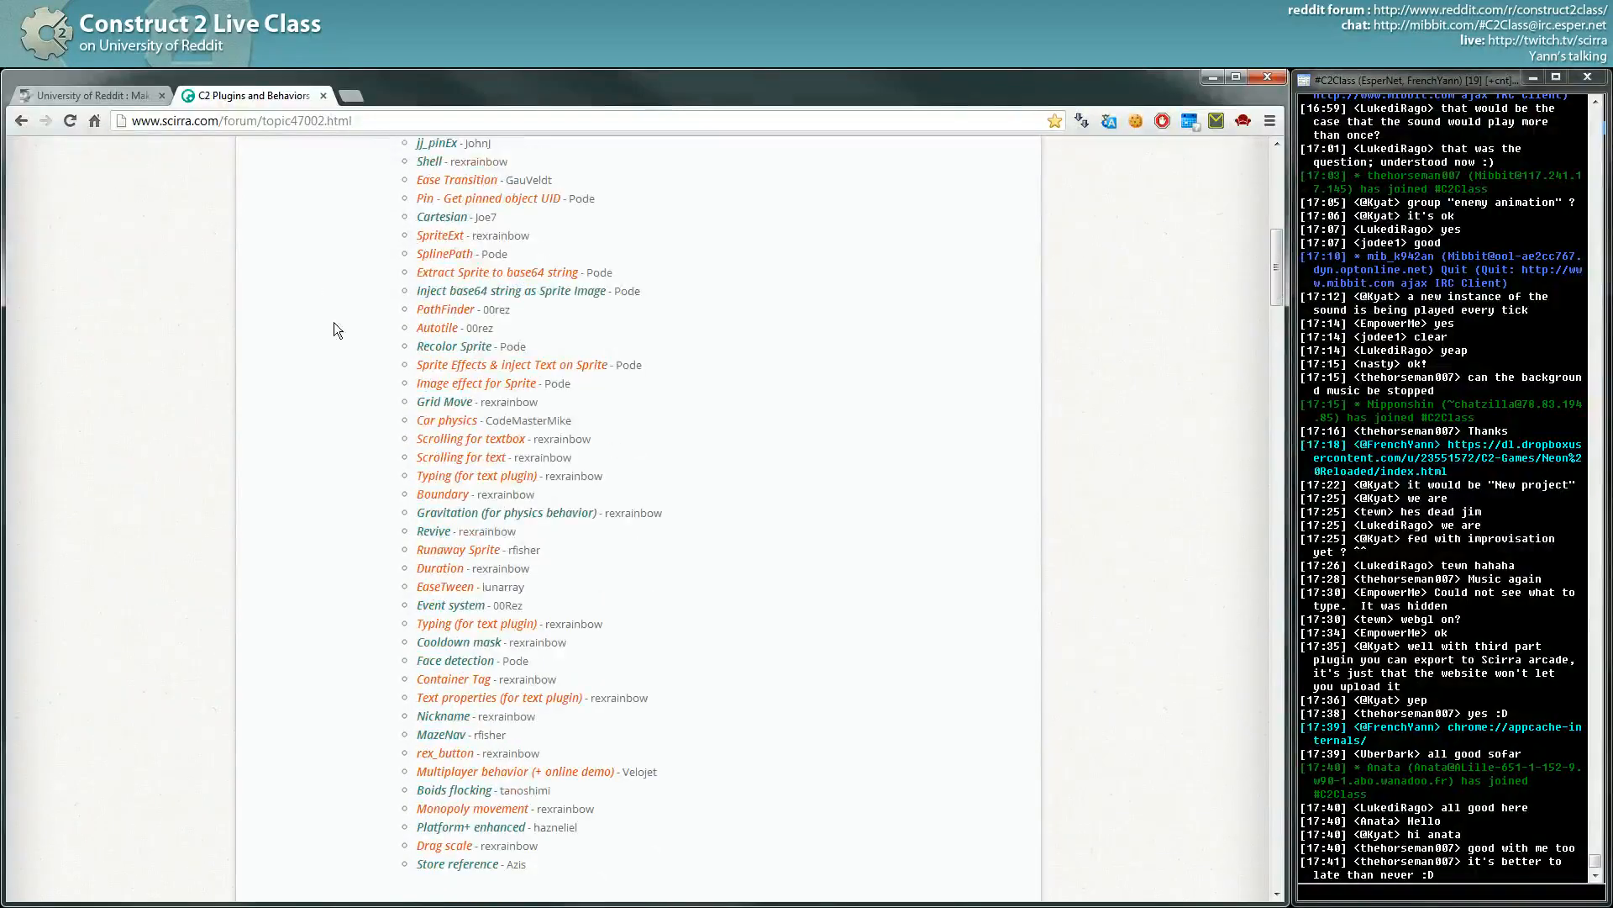
scroll("down", 3)
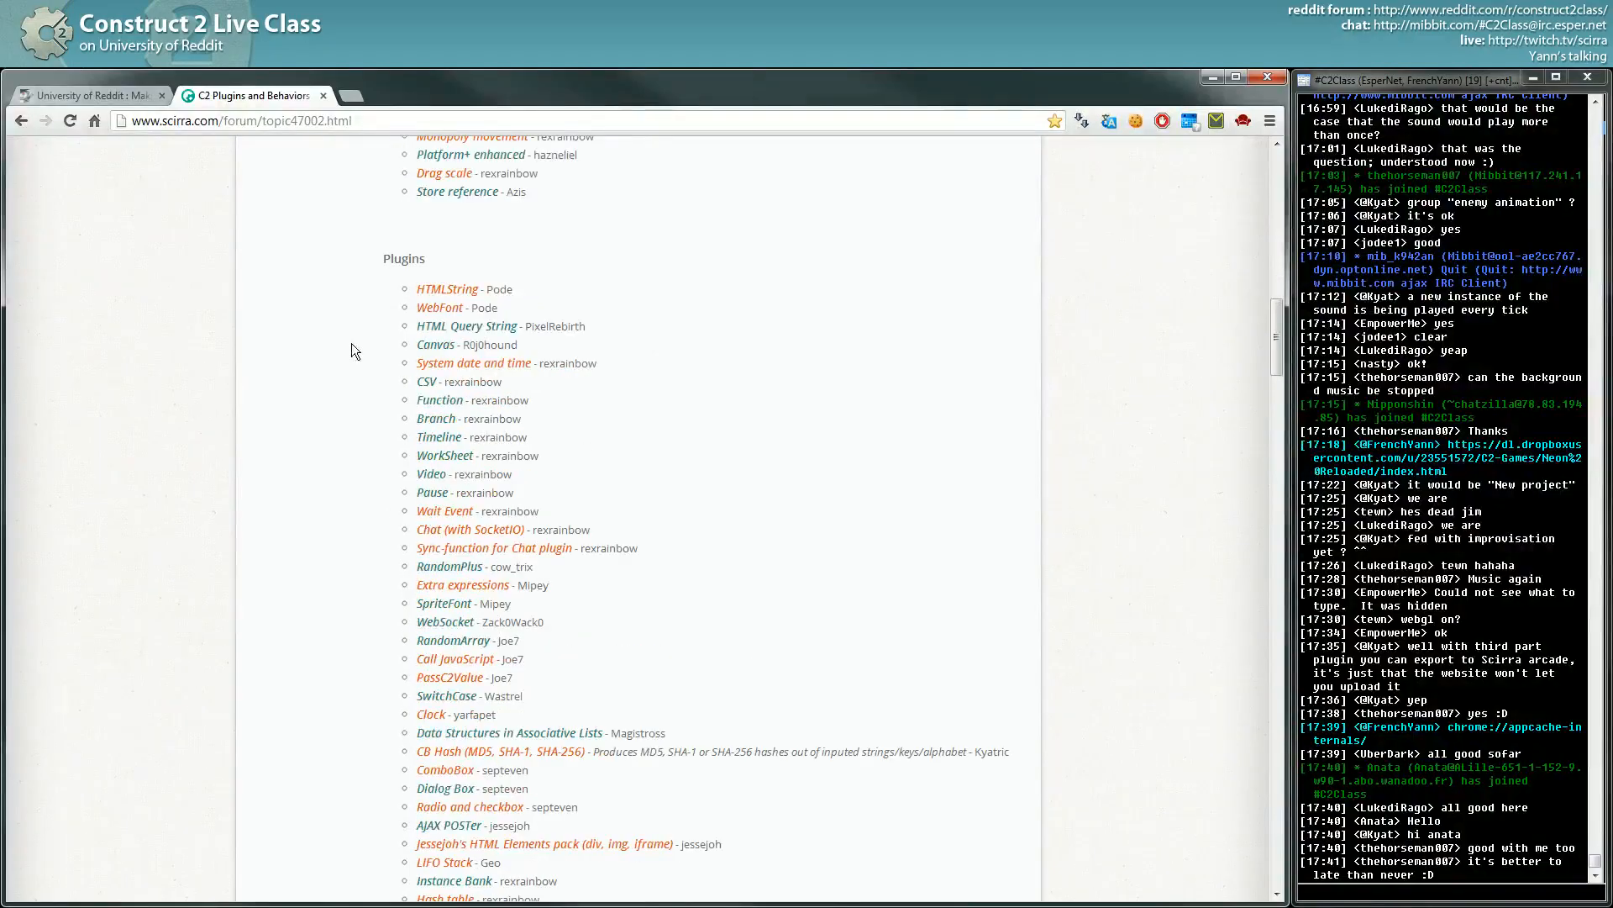
Search the page for 'func' and select the Function plugin by rexrainbow among four matches.
type("func")
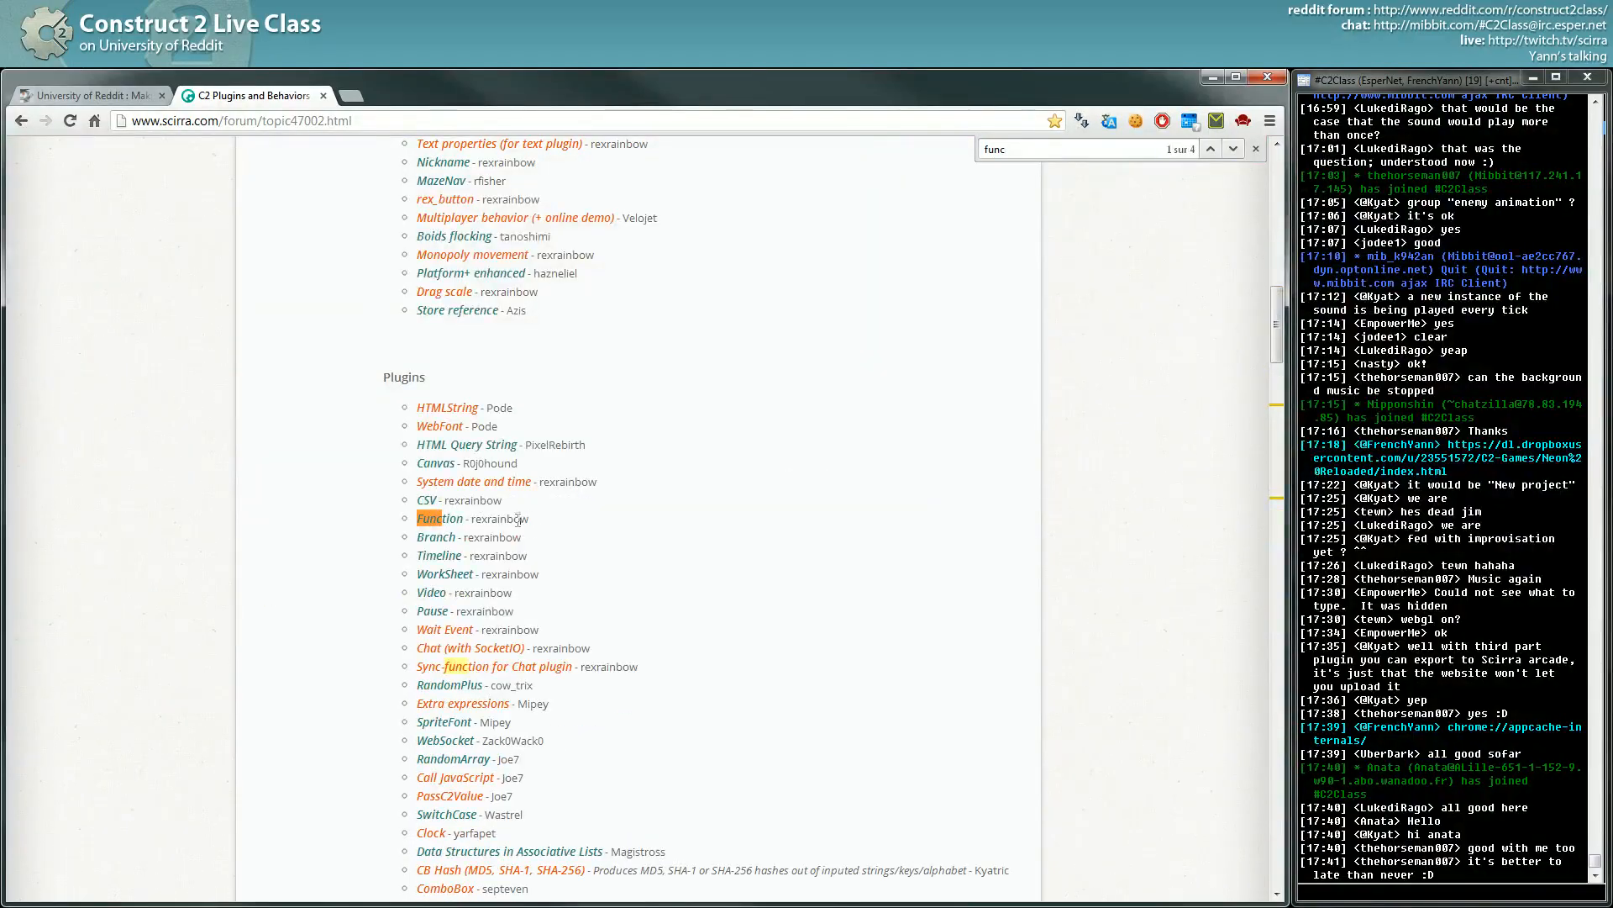
double_click(452, 517)
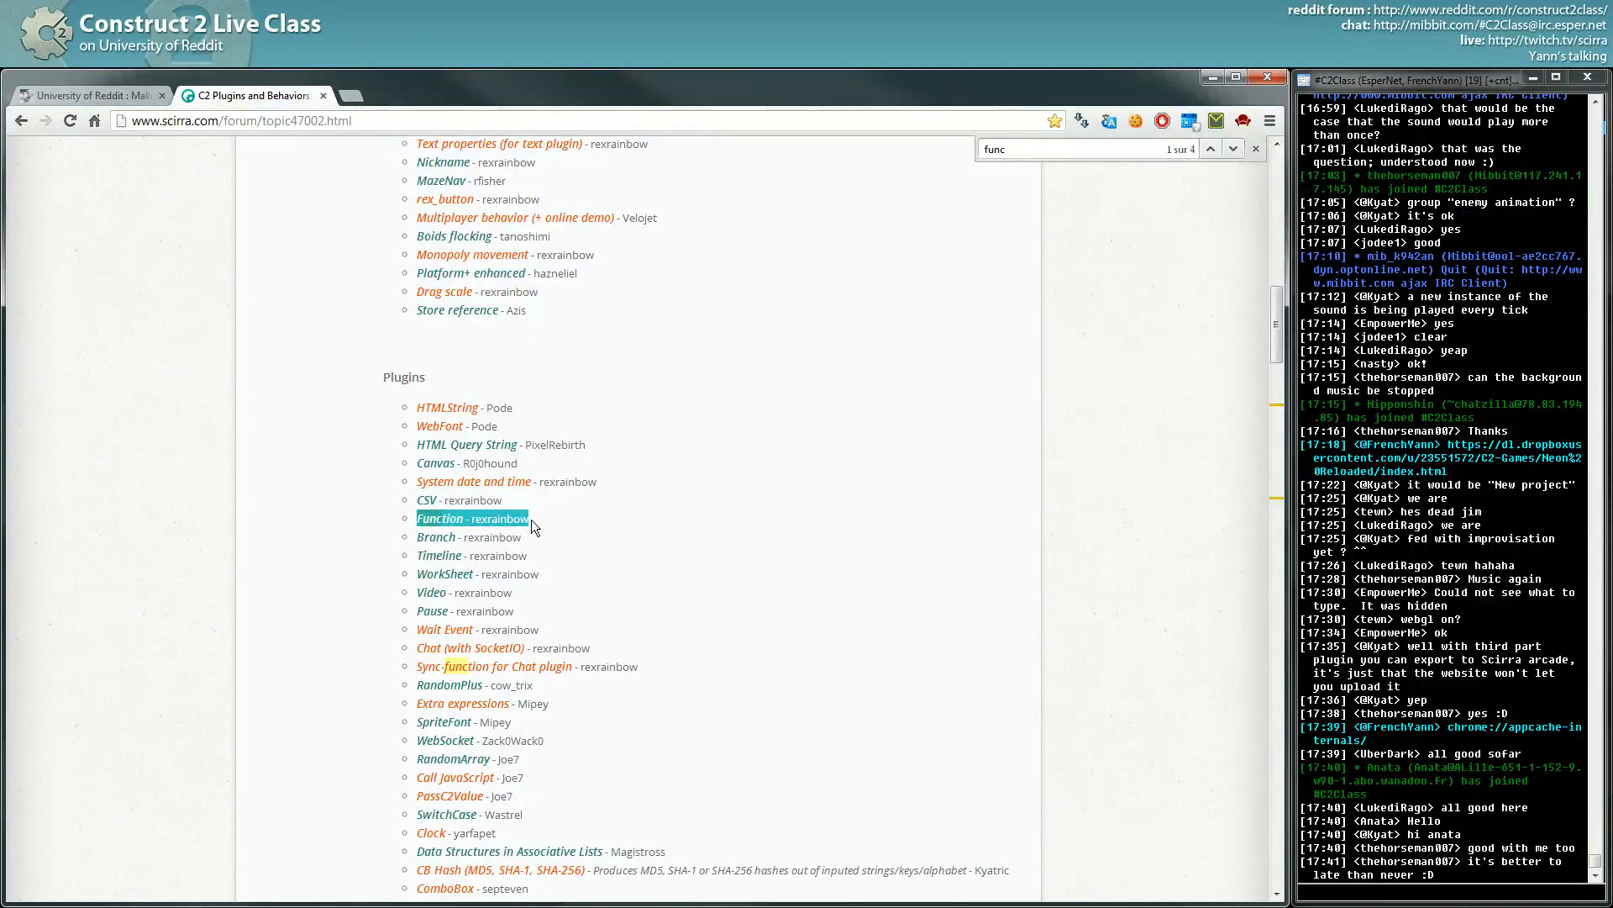
mouse_move(562, 511)
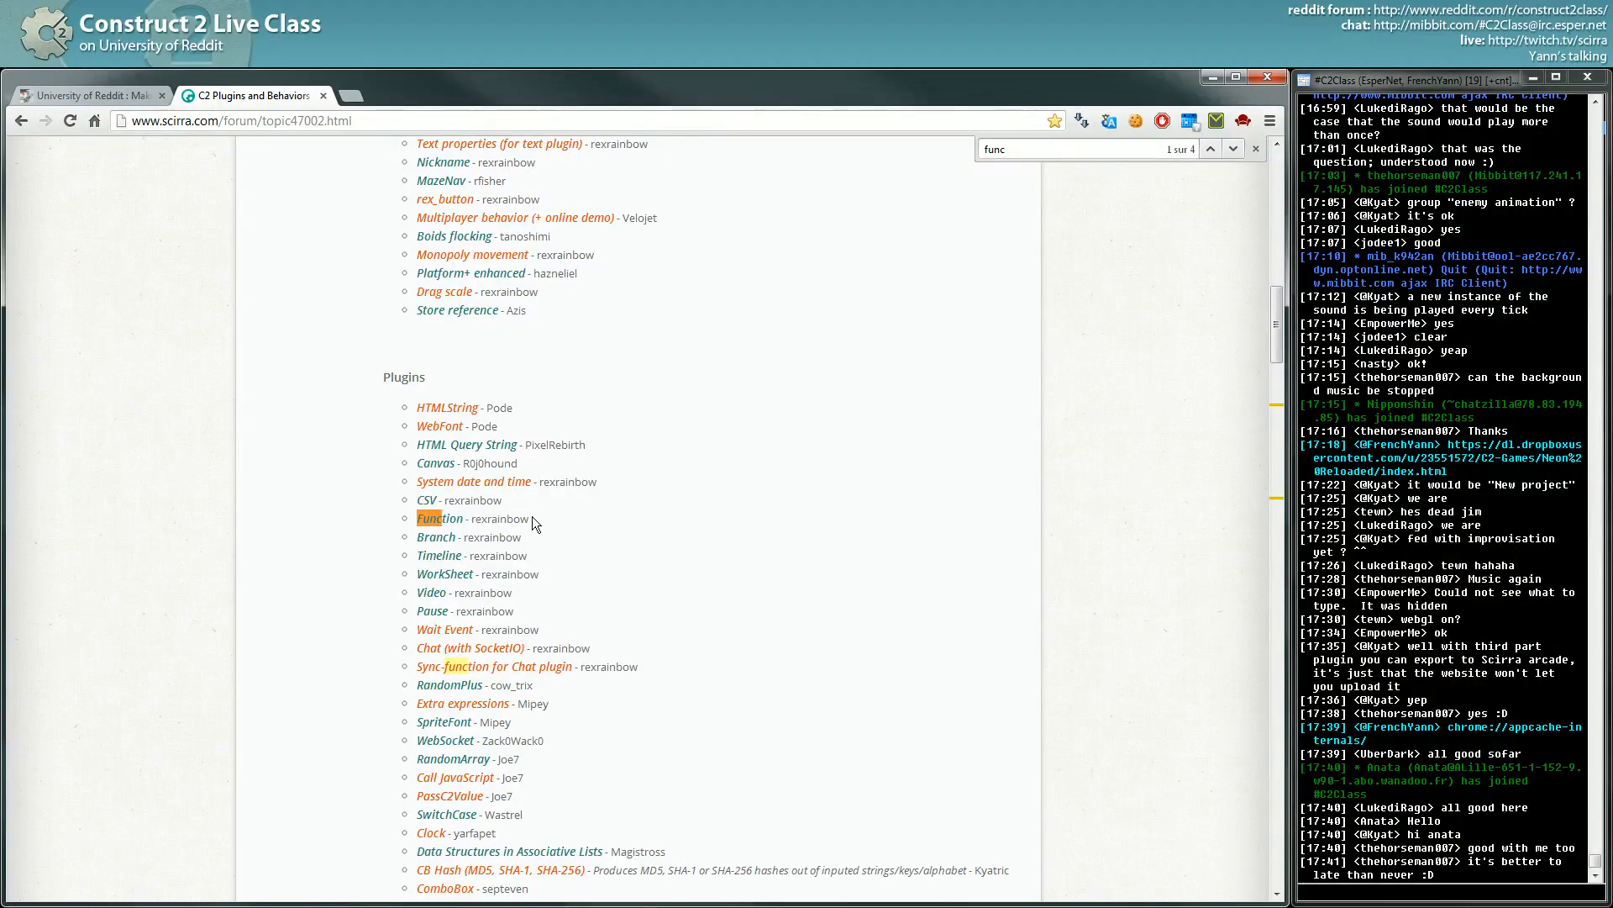
scroll("down", 3)
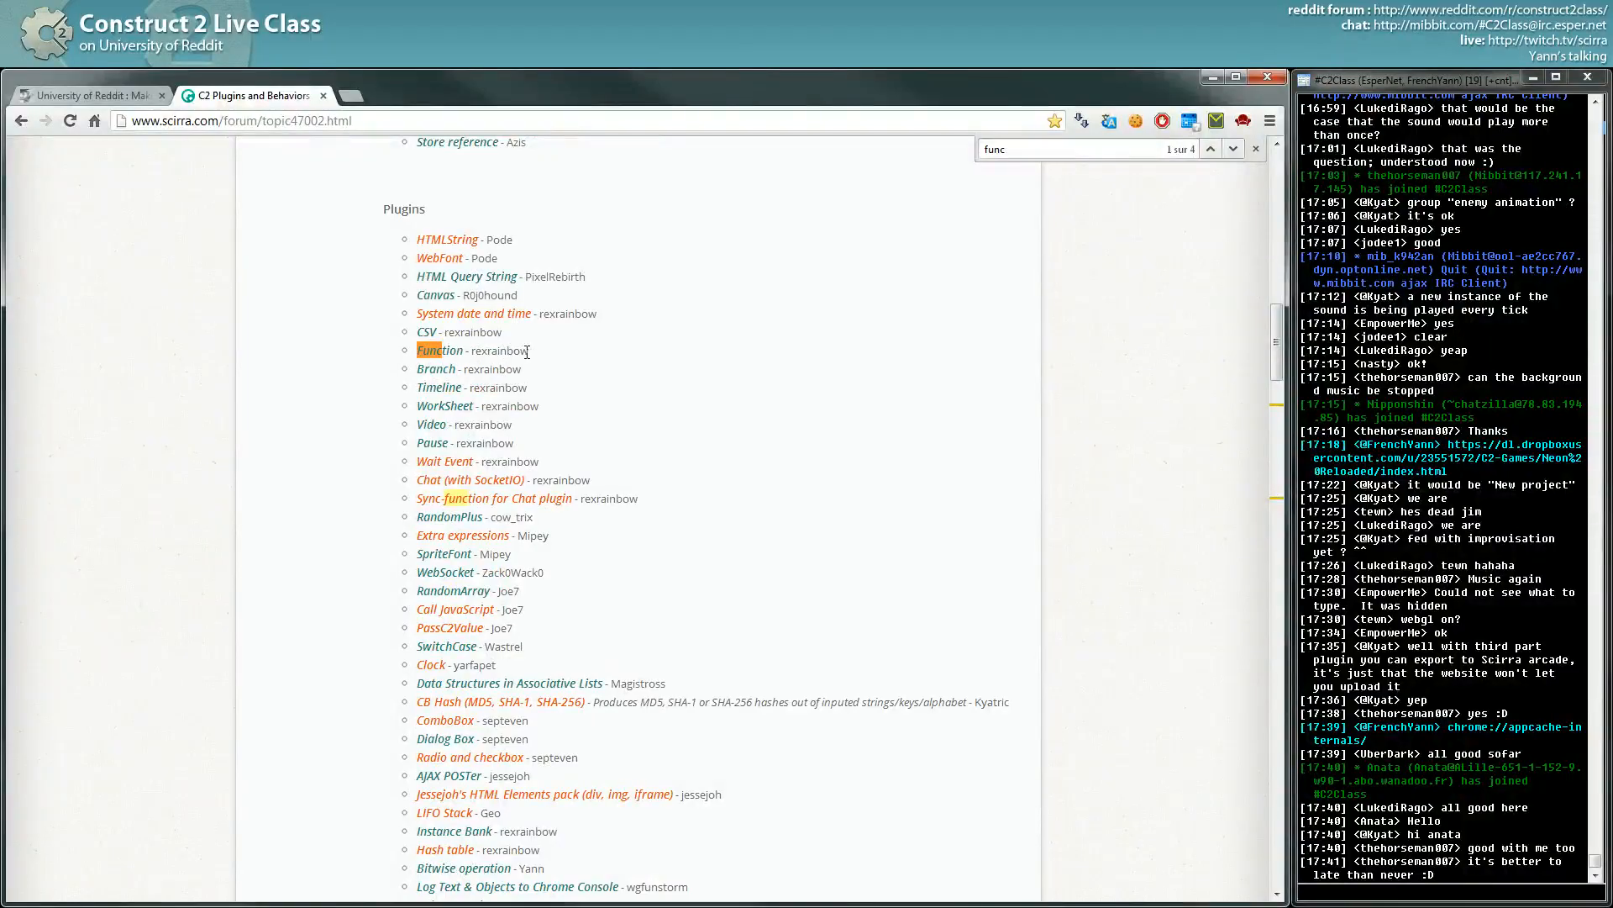
mouse_move(418, 293)
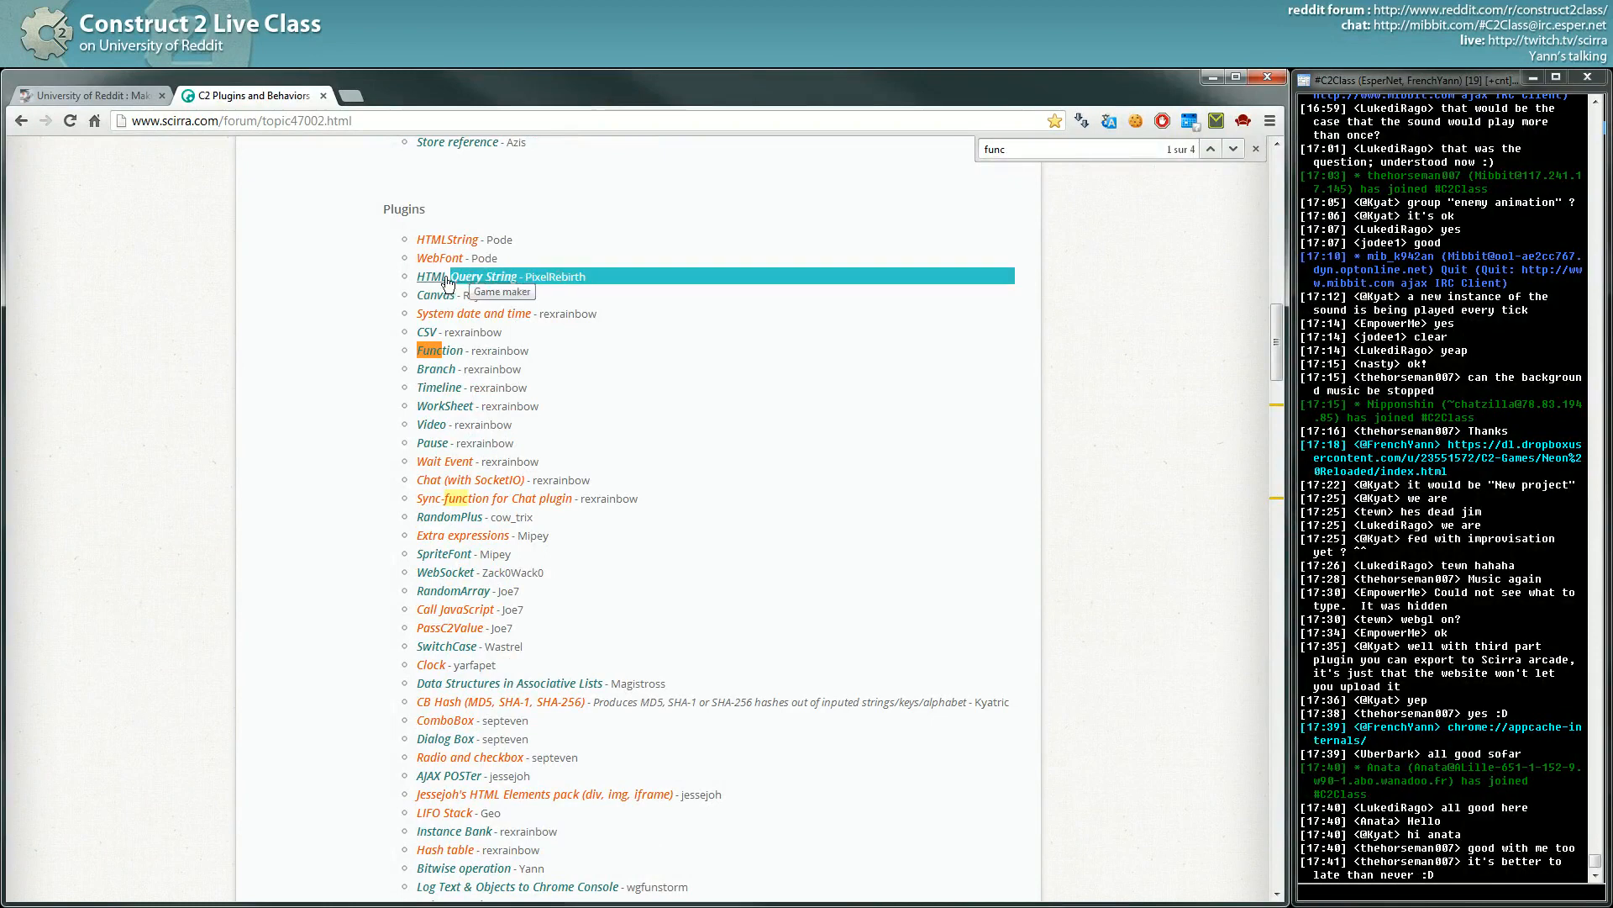
Append '?query=sting' to the end of the topic's address.
left_click(237, 121)
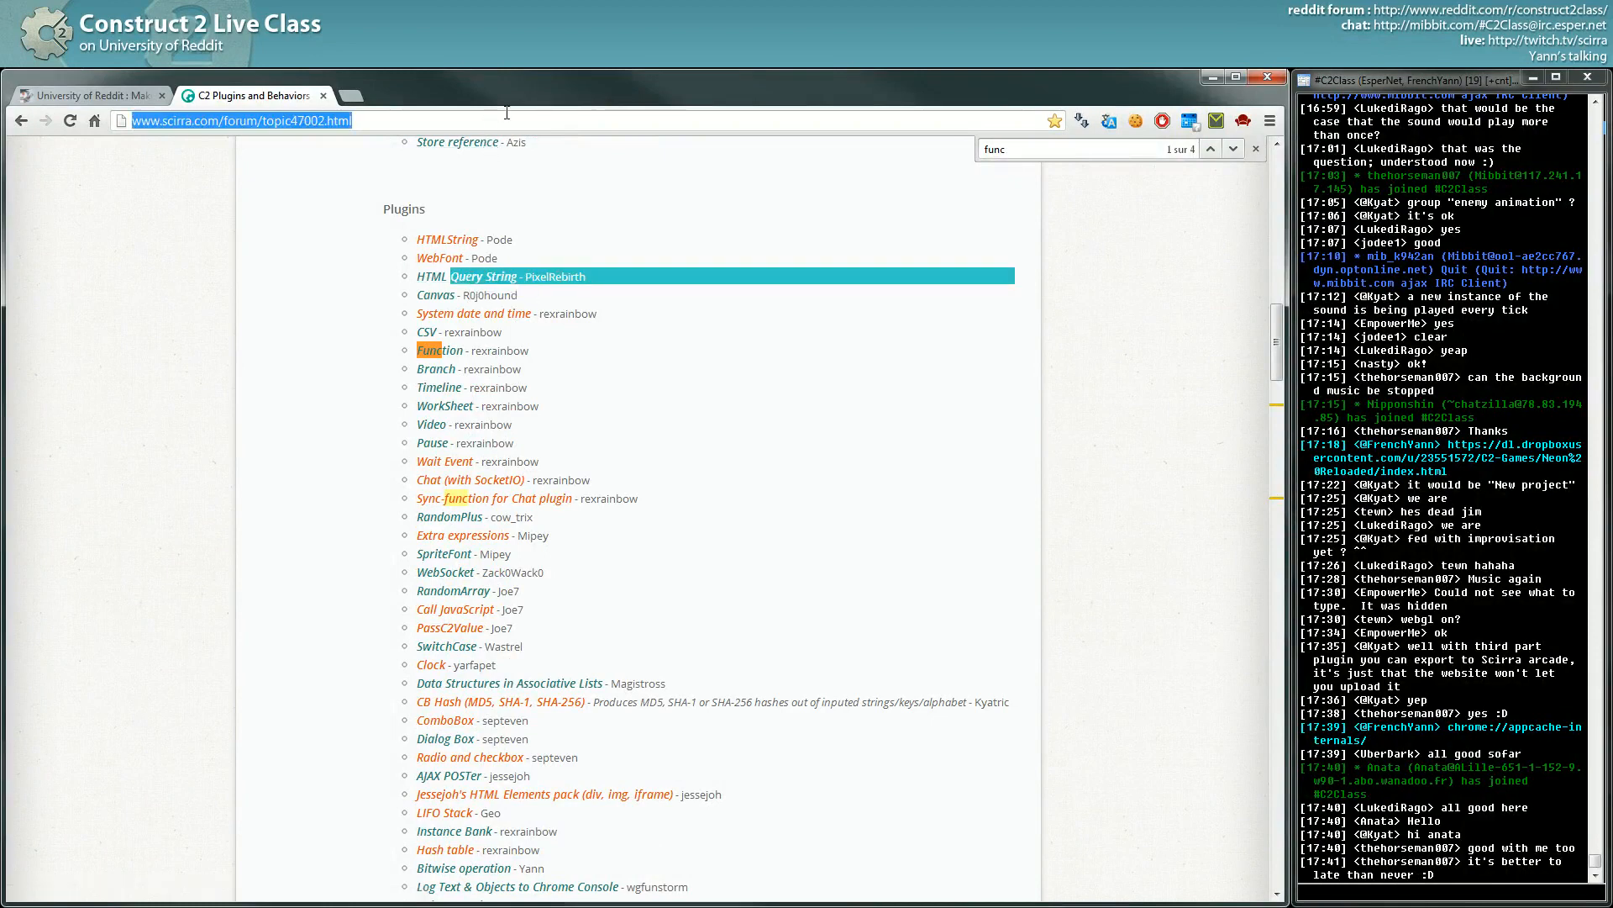
left_click(236, 121)
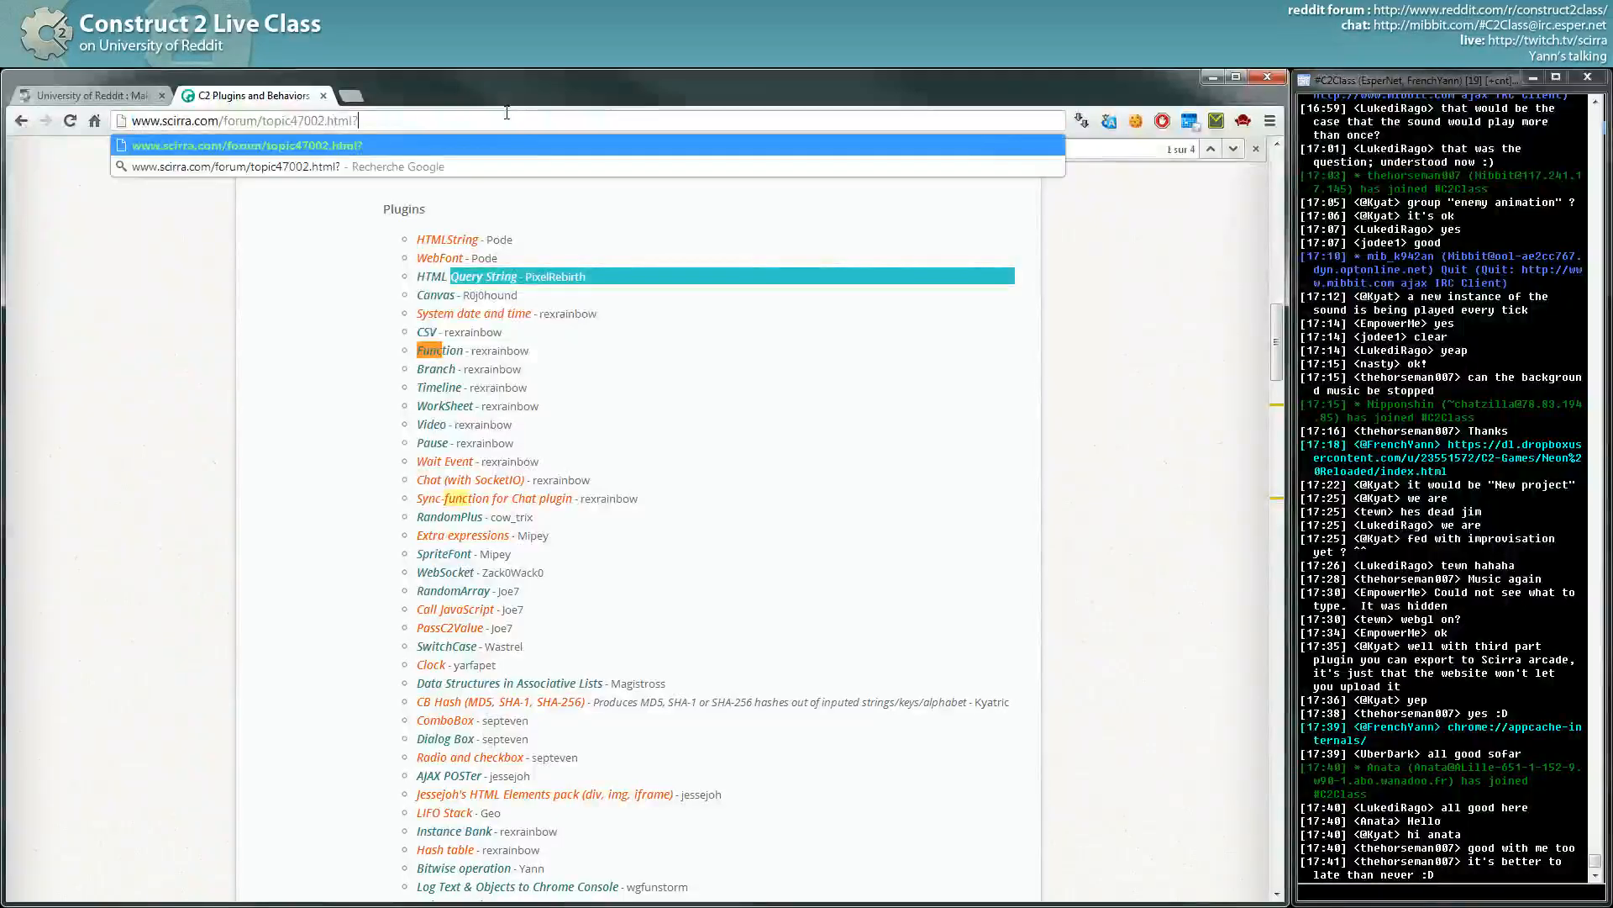
type("?query=")
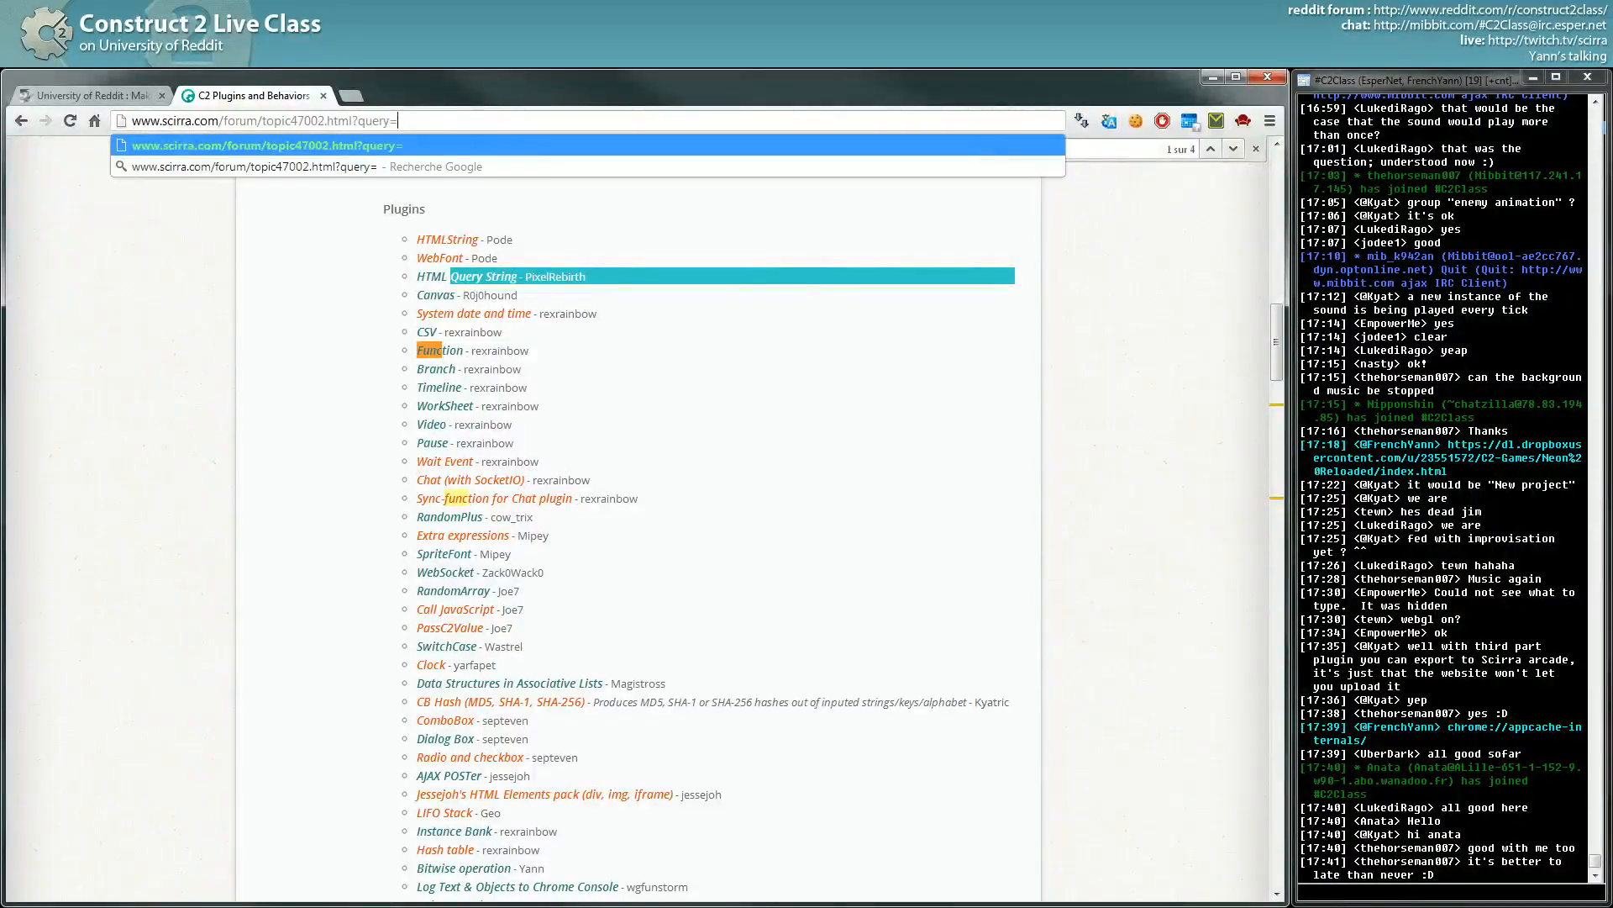
type("sting")
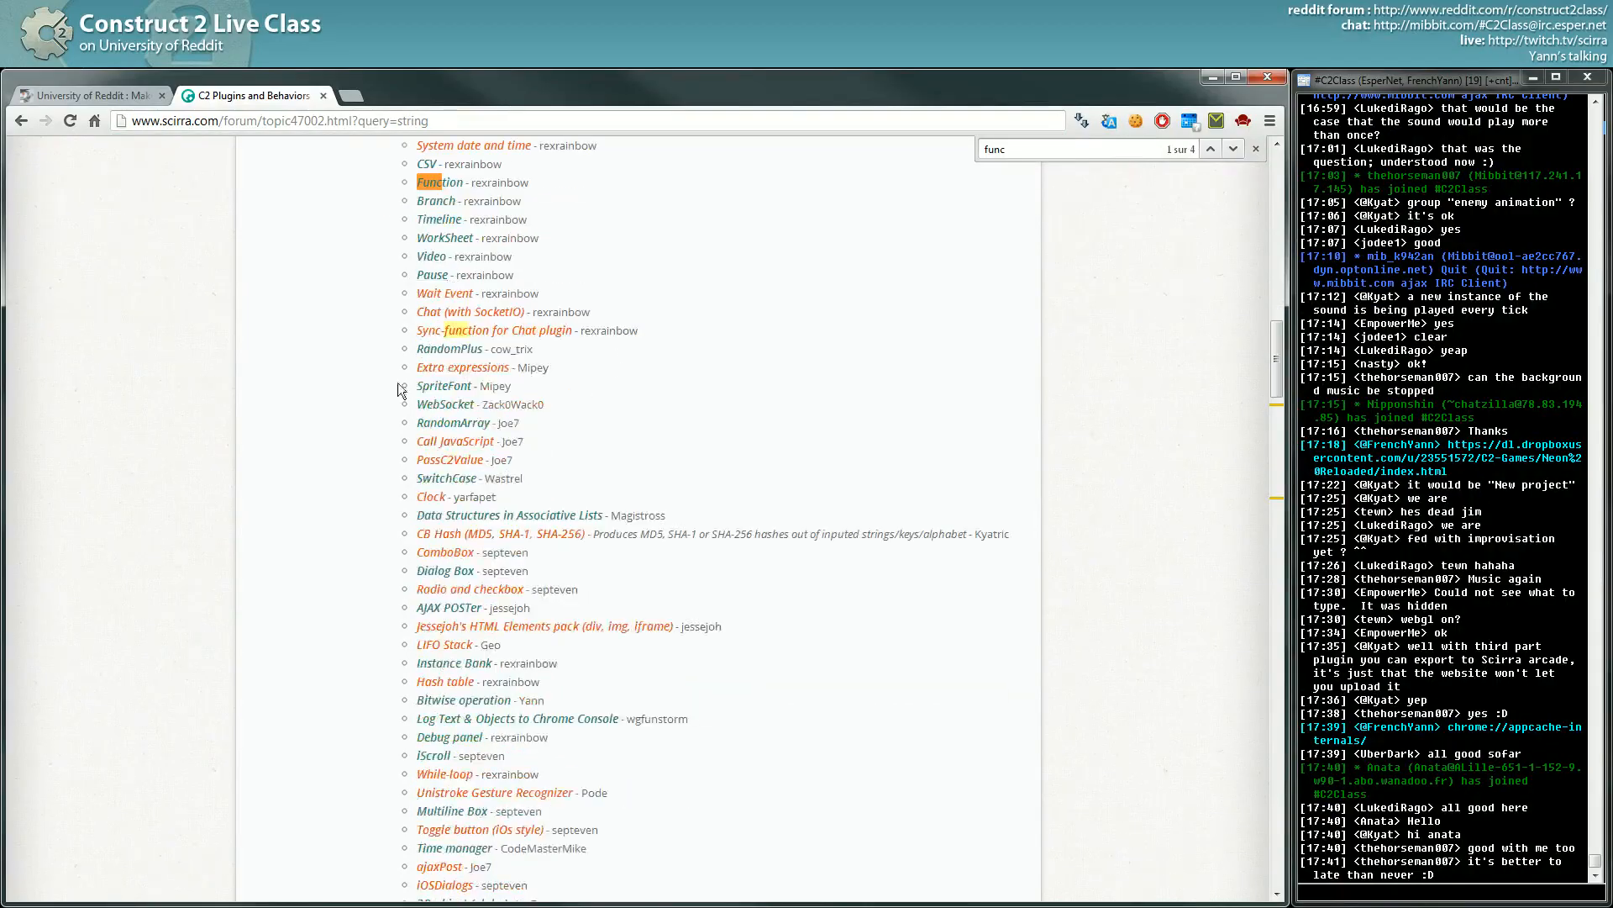
Browse the reloaded plugins list before the Construct 2 installation folder is shown.
scroll("down", 3)
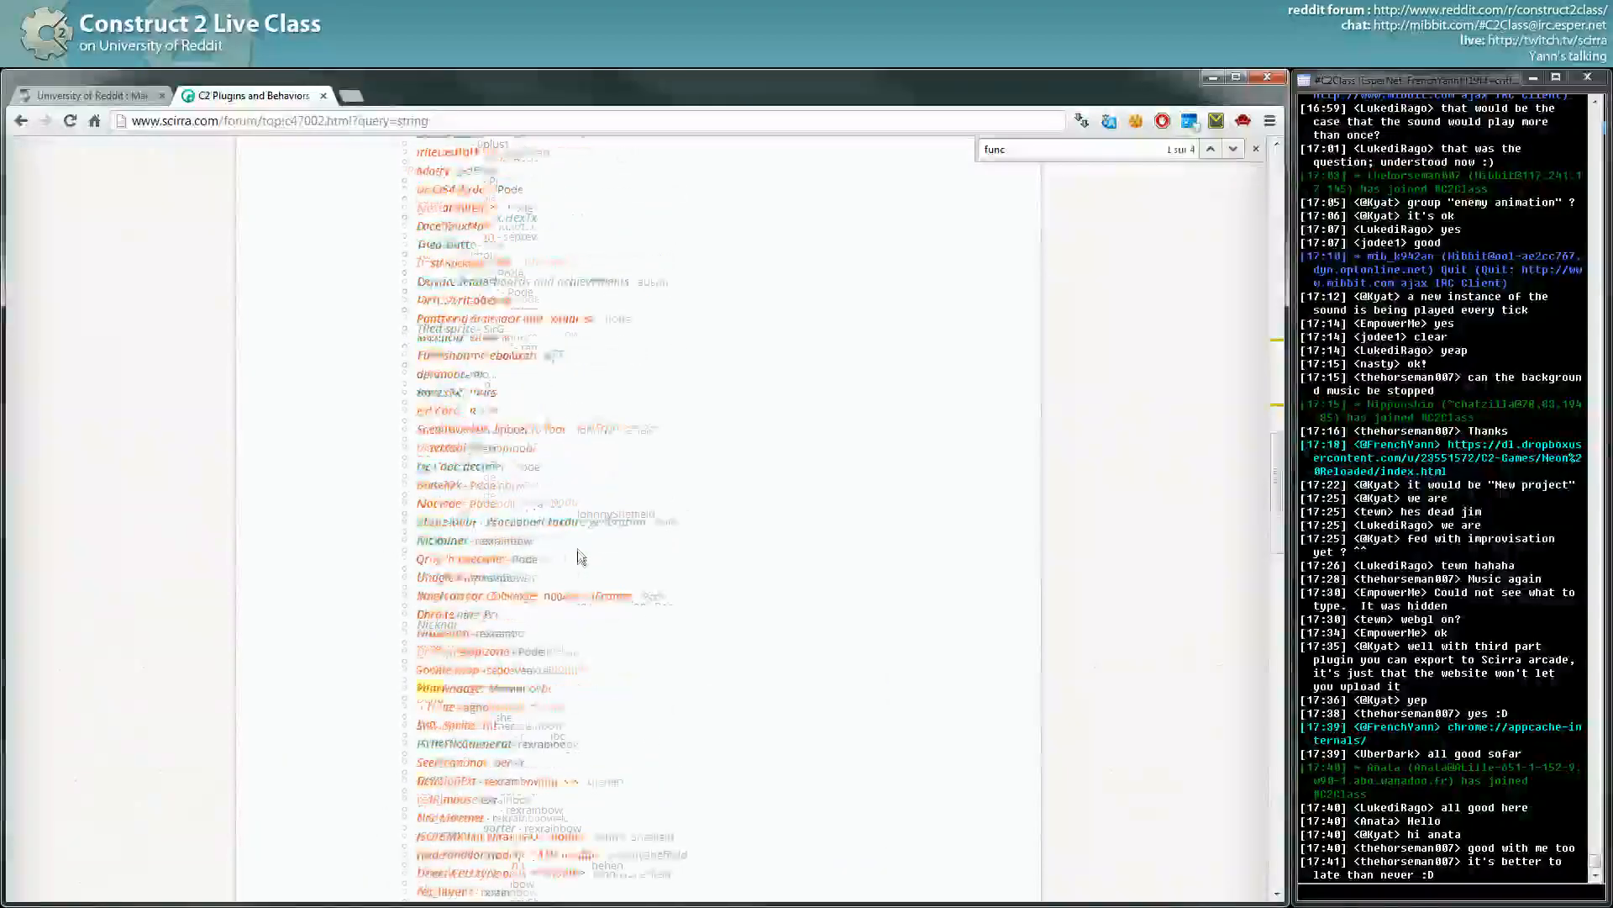
scroll("down", 3)
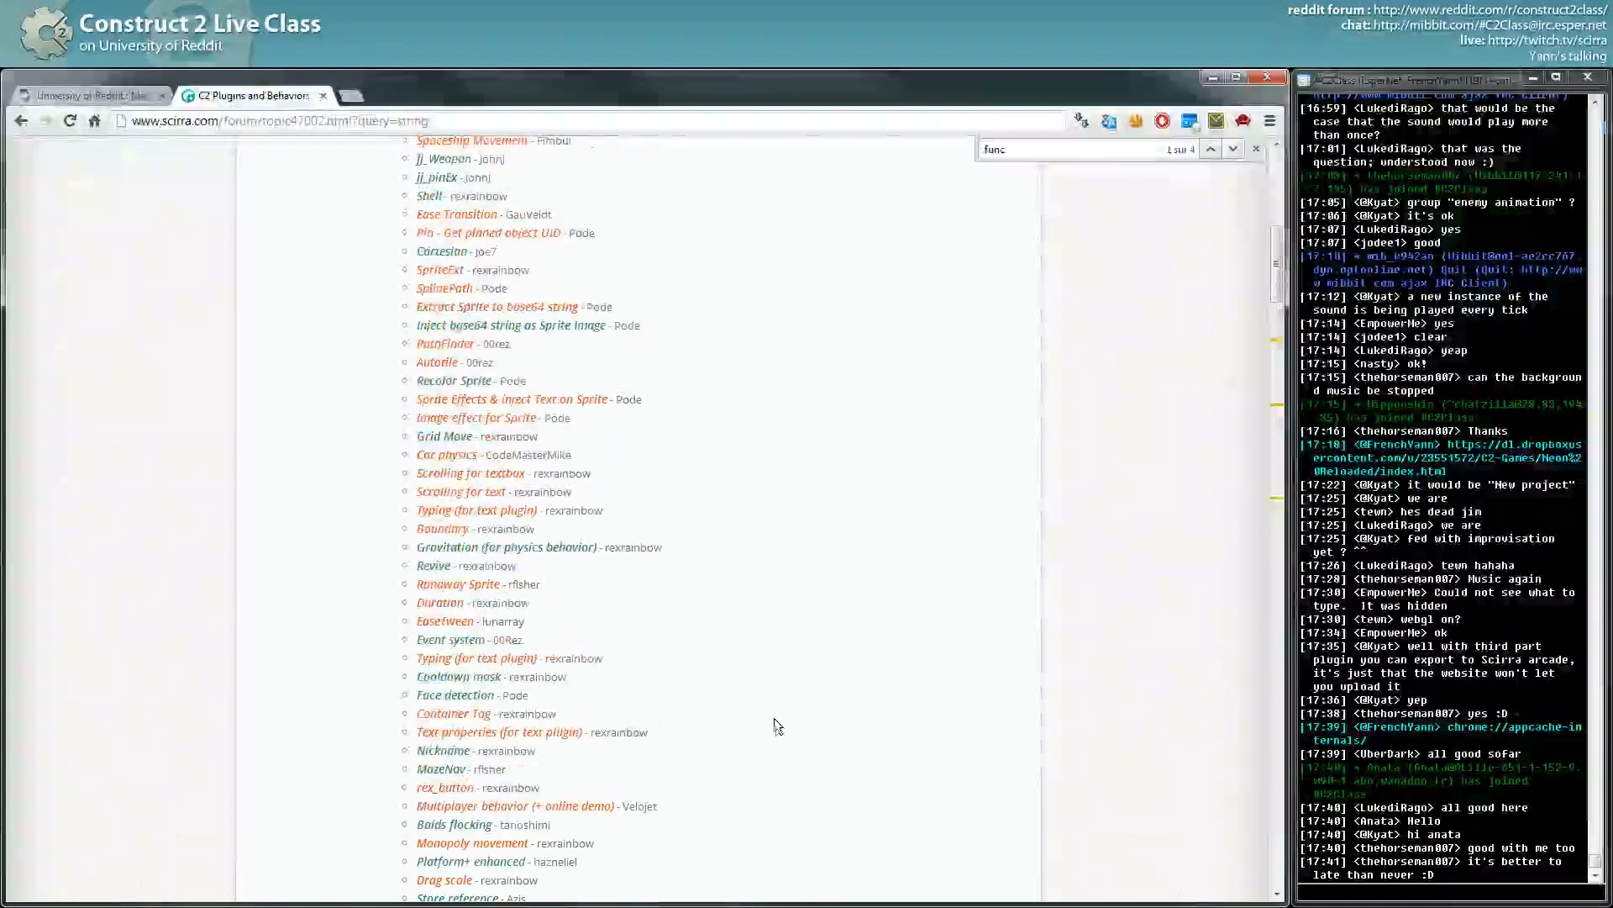
scroll("down", 3)
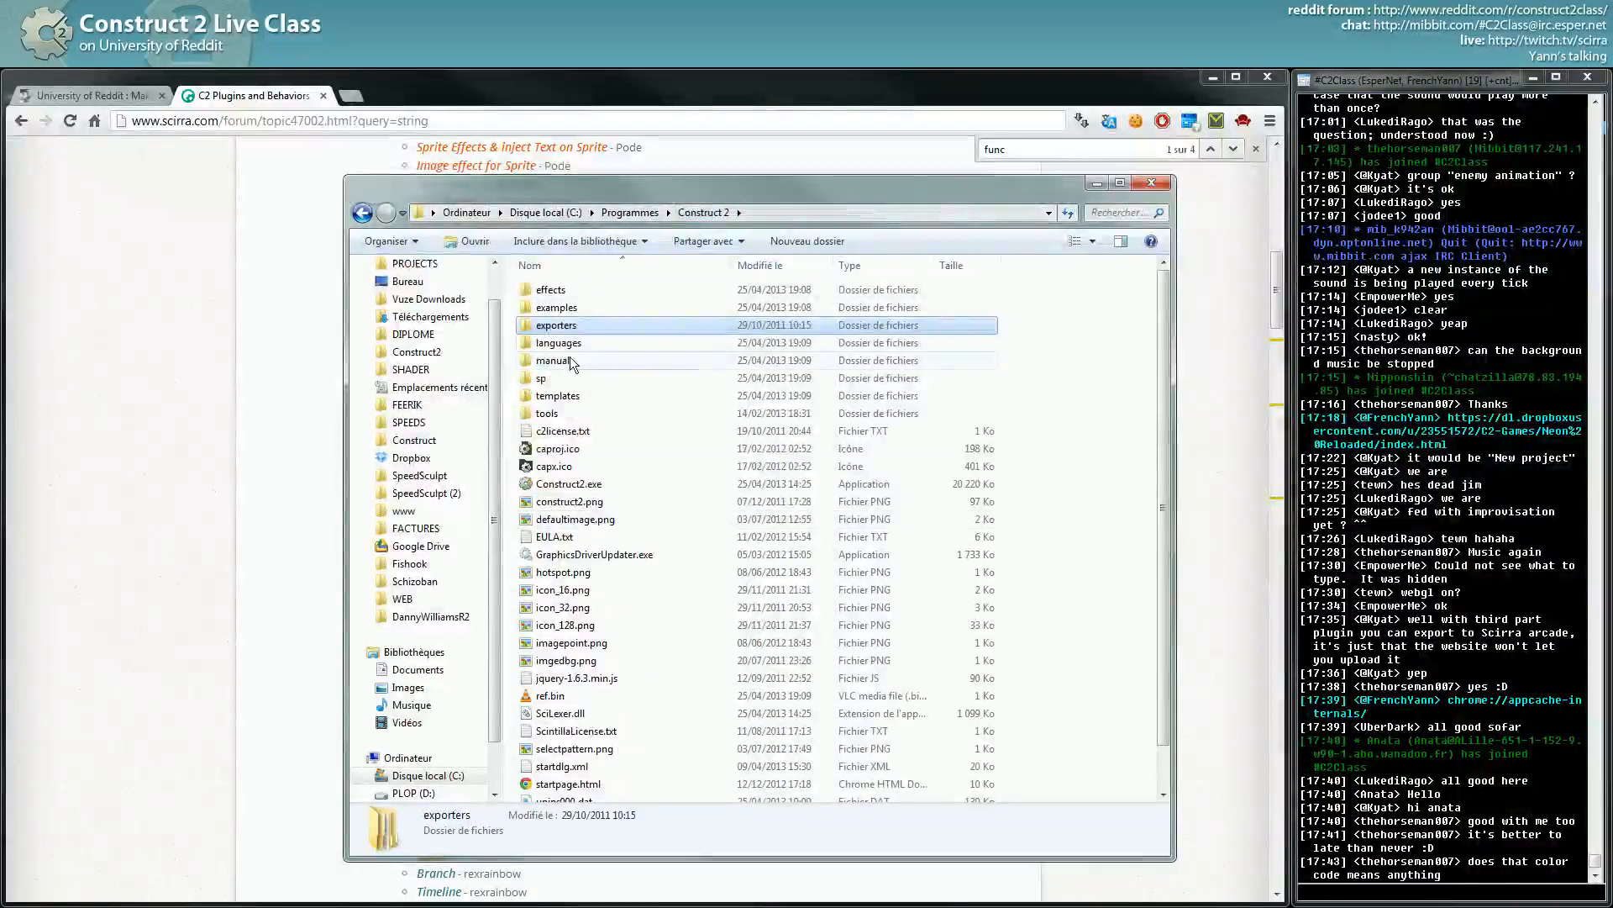
Enter the html5 exporter folder, select behaviors, then return the forum page to the front.
double_click(556, 325)
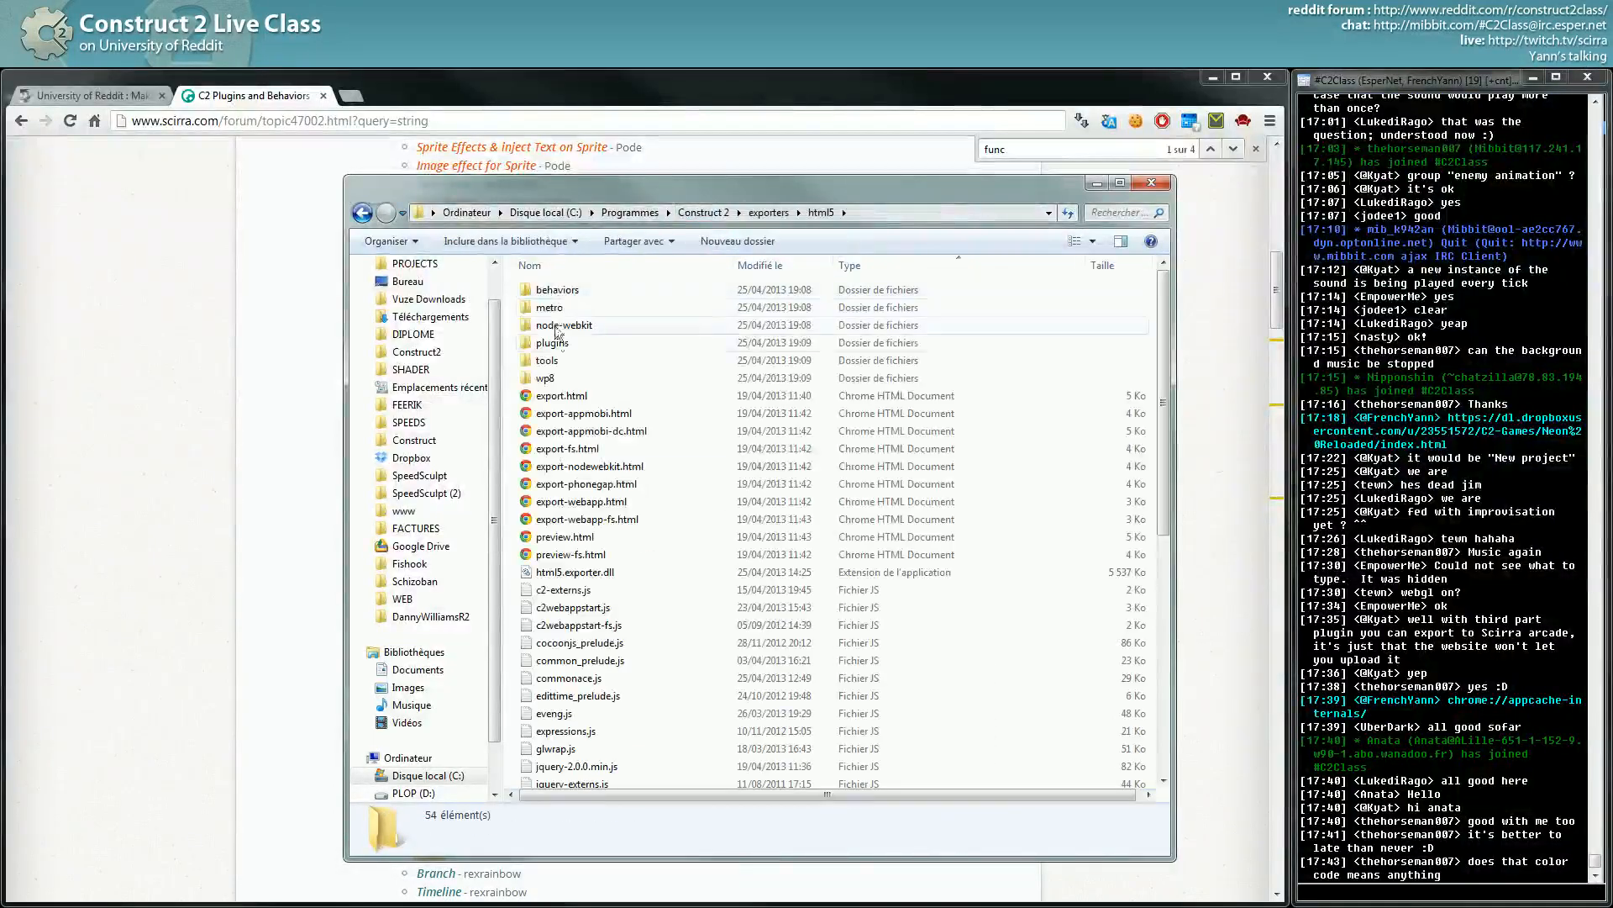
left_click(556, 289)
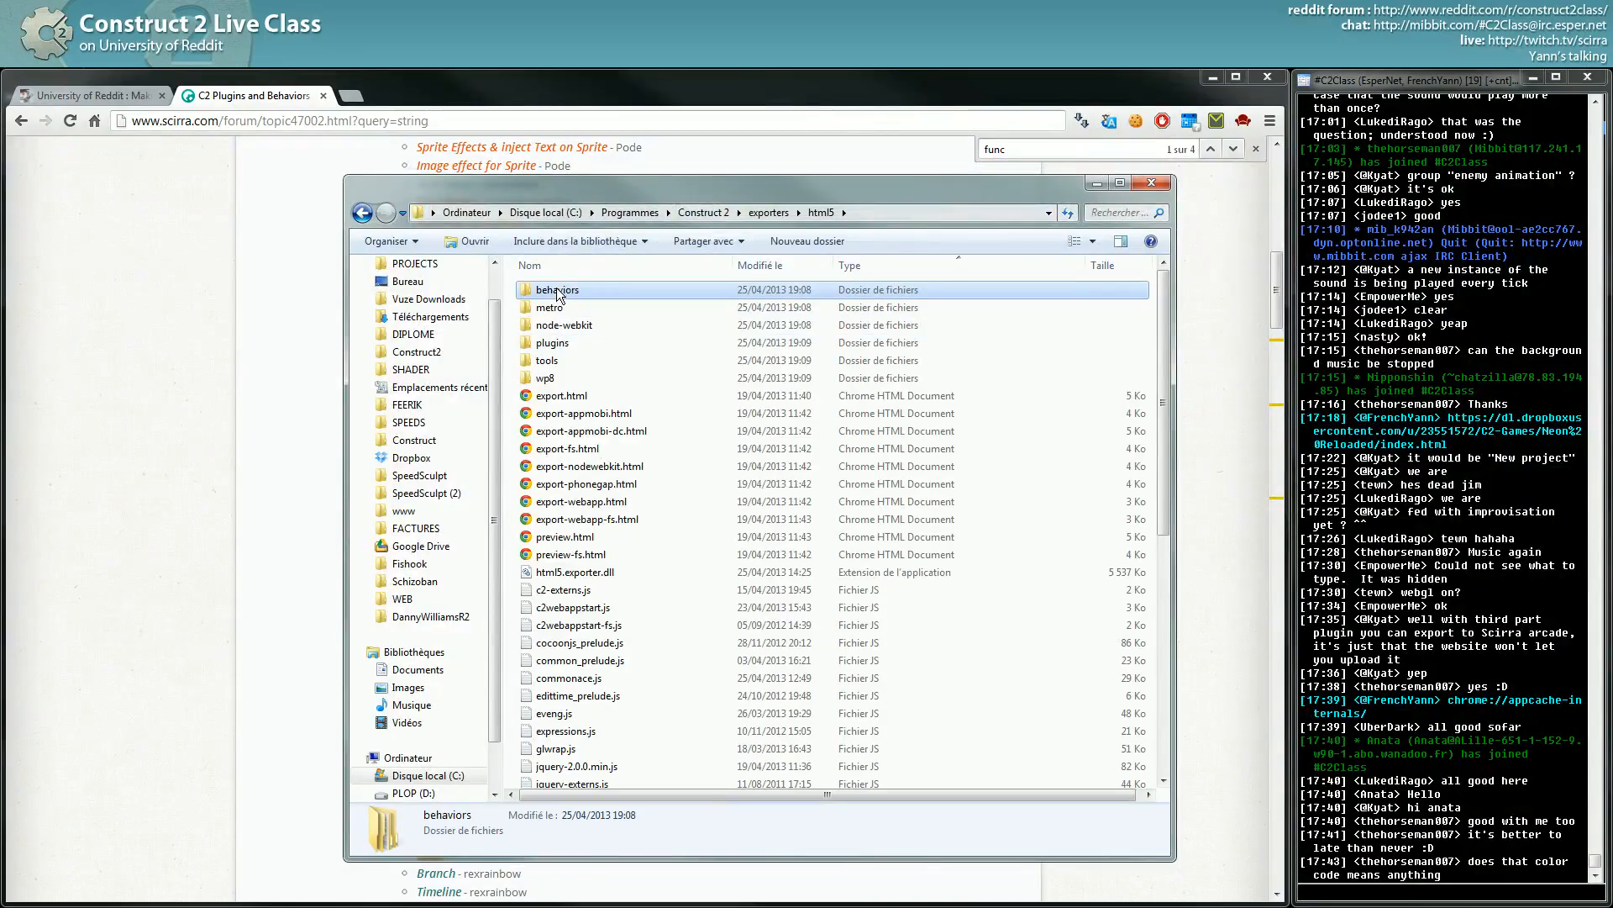
left_click(1149, 181)
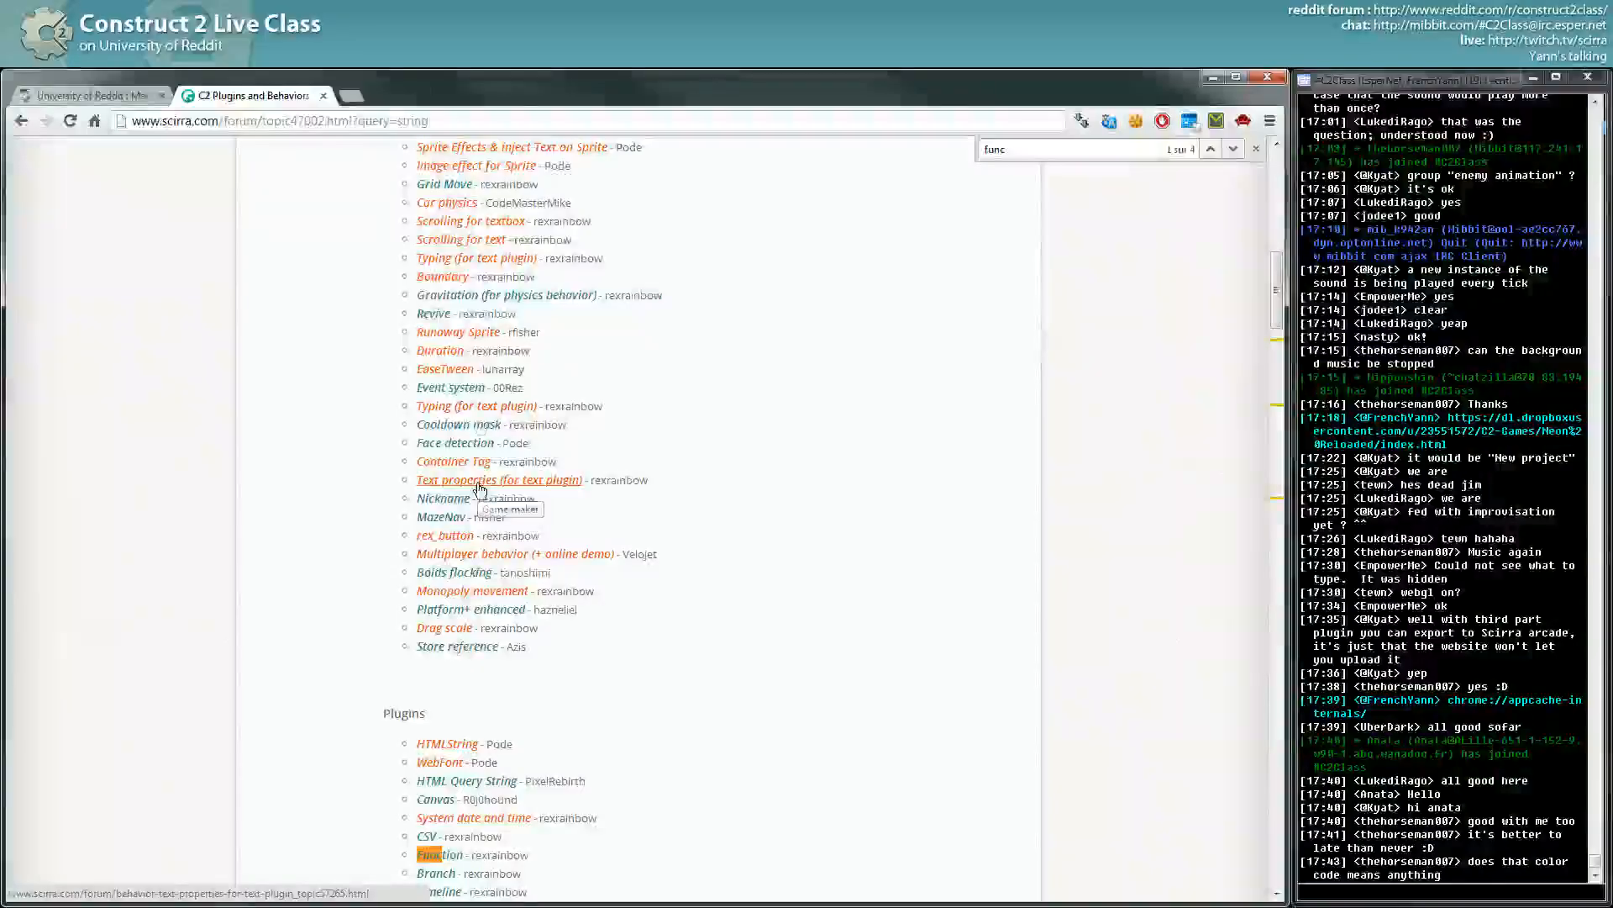
Open the Text properties, MoveTo and Behavior Ninja topics, then return to the list tab.
left_click(499, 479)
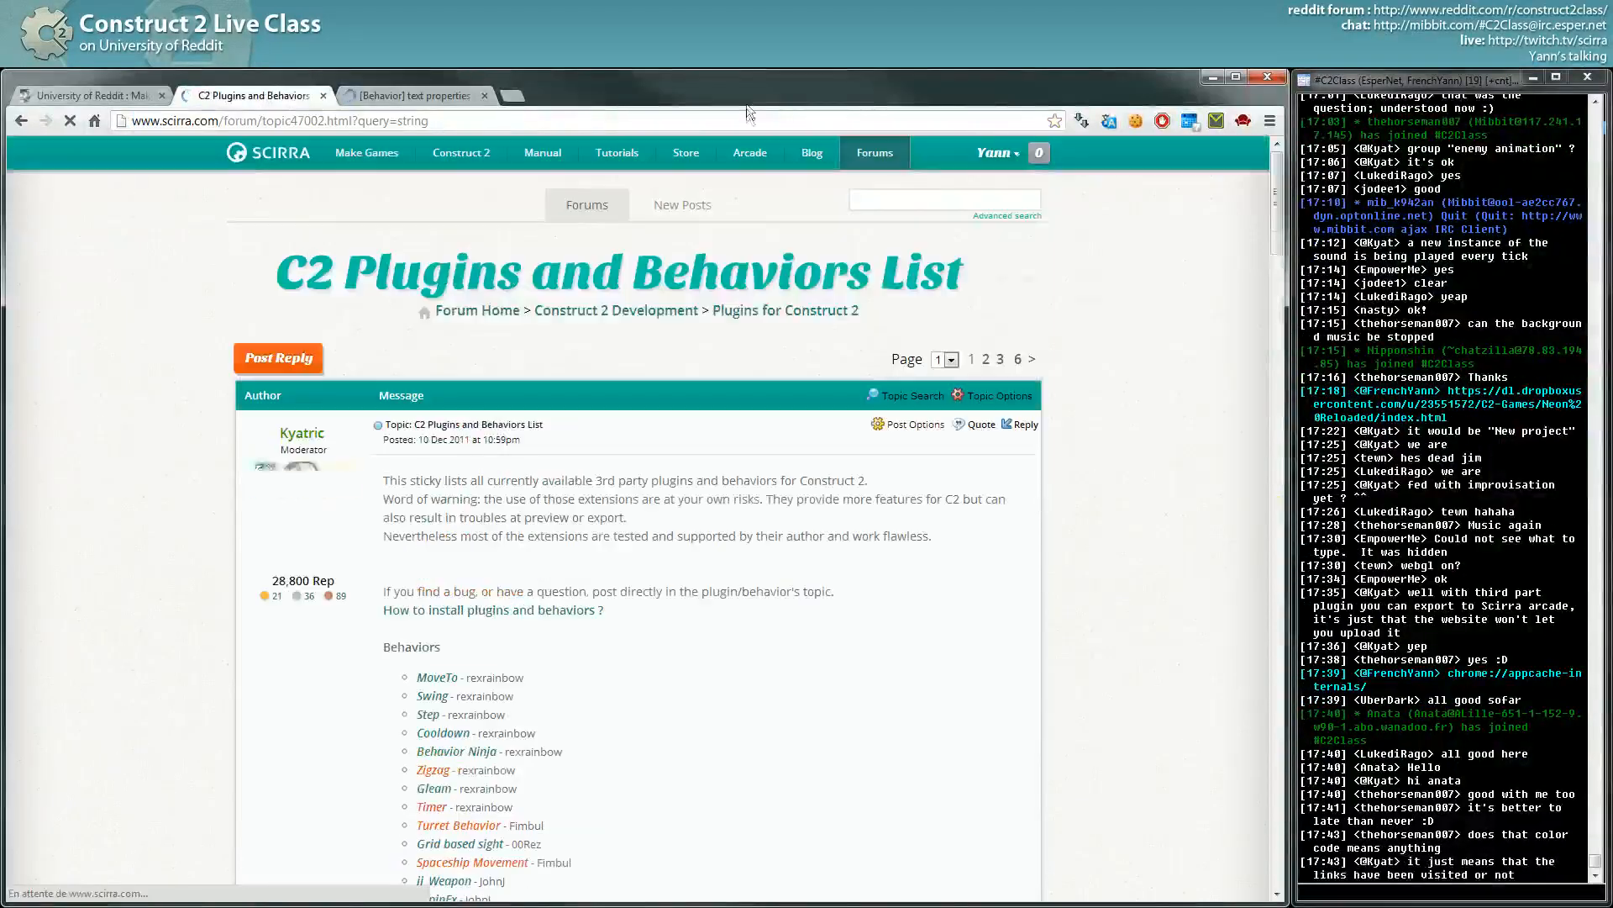
scroll("down", 3)
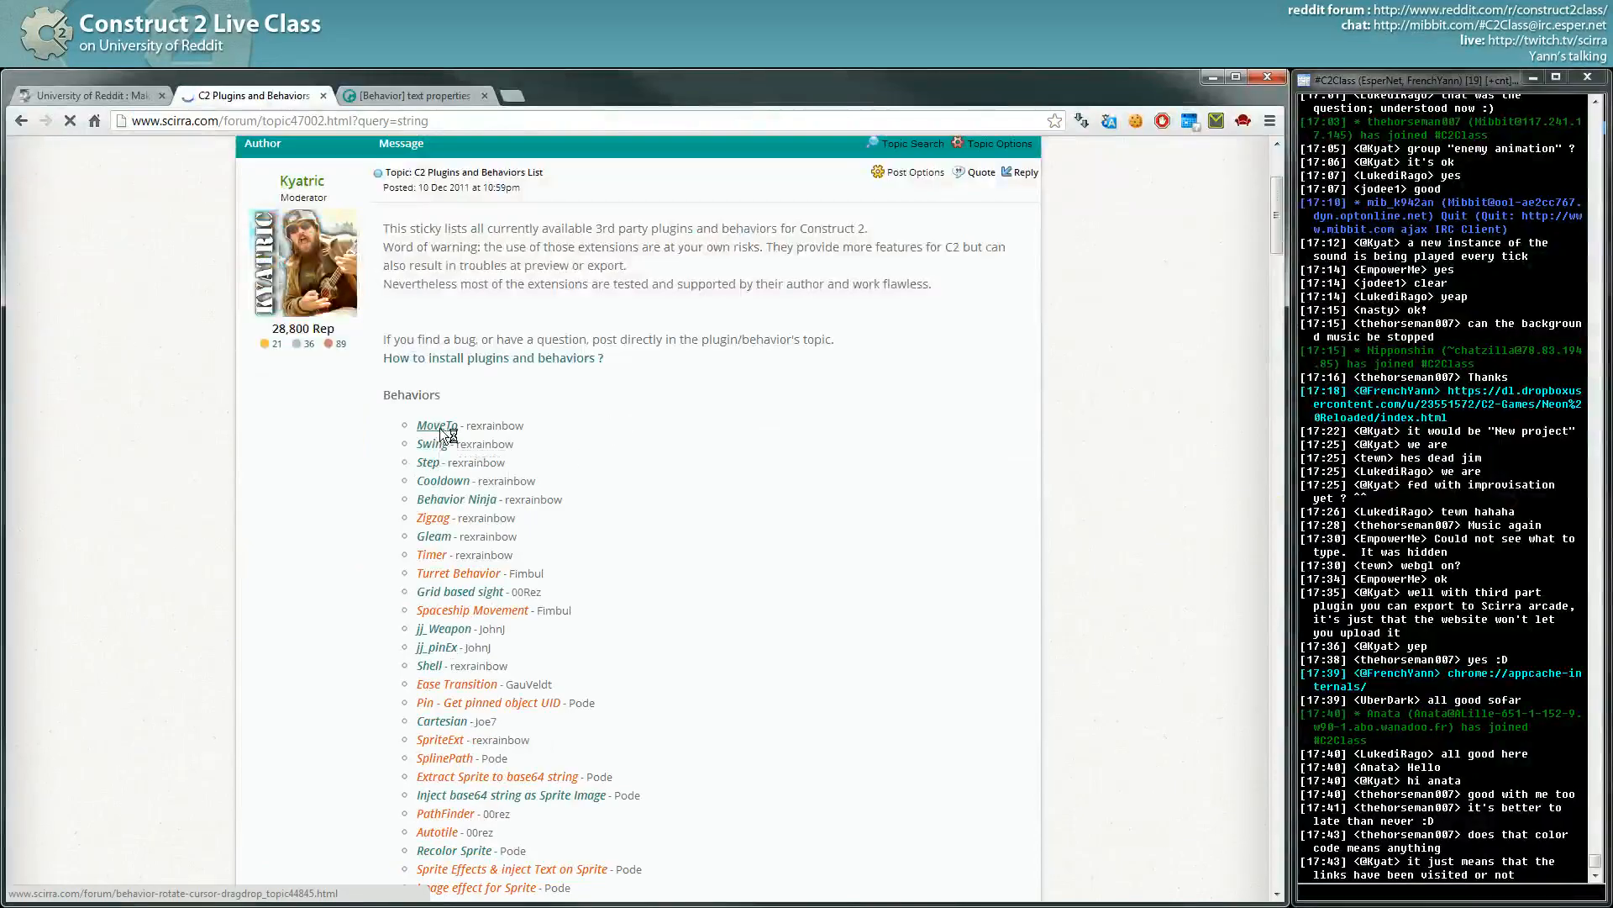
left_click(437, 426)
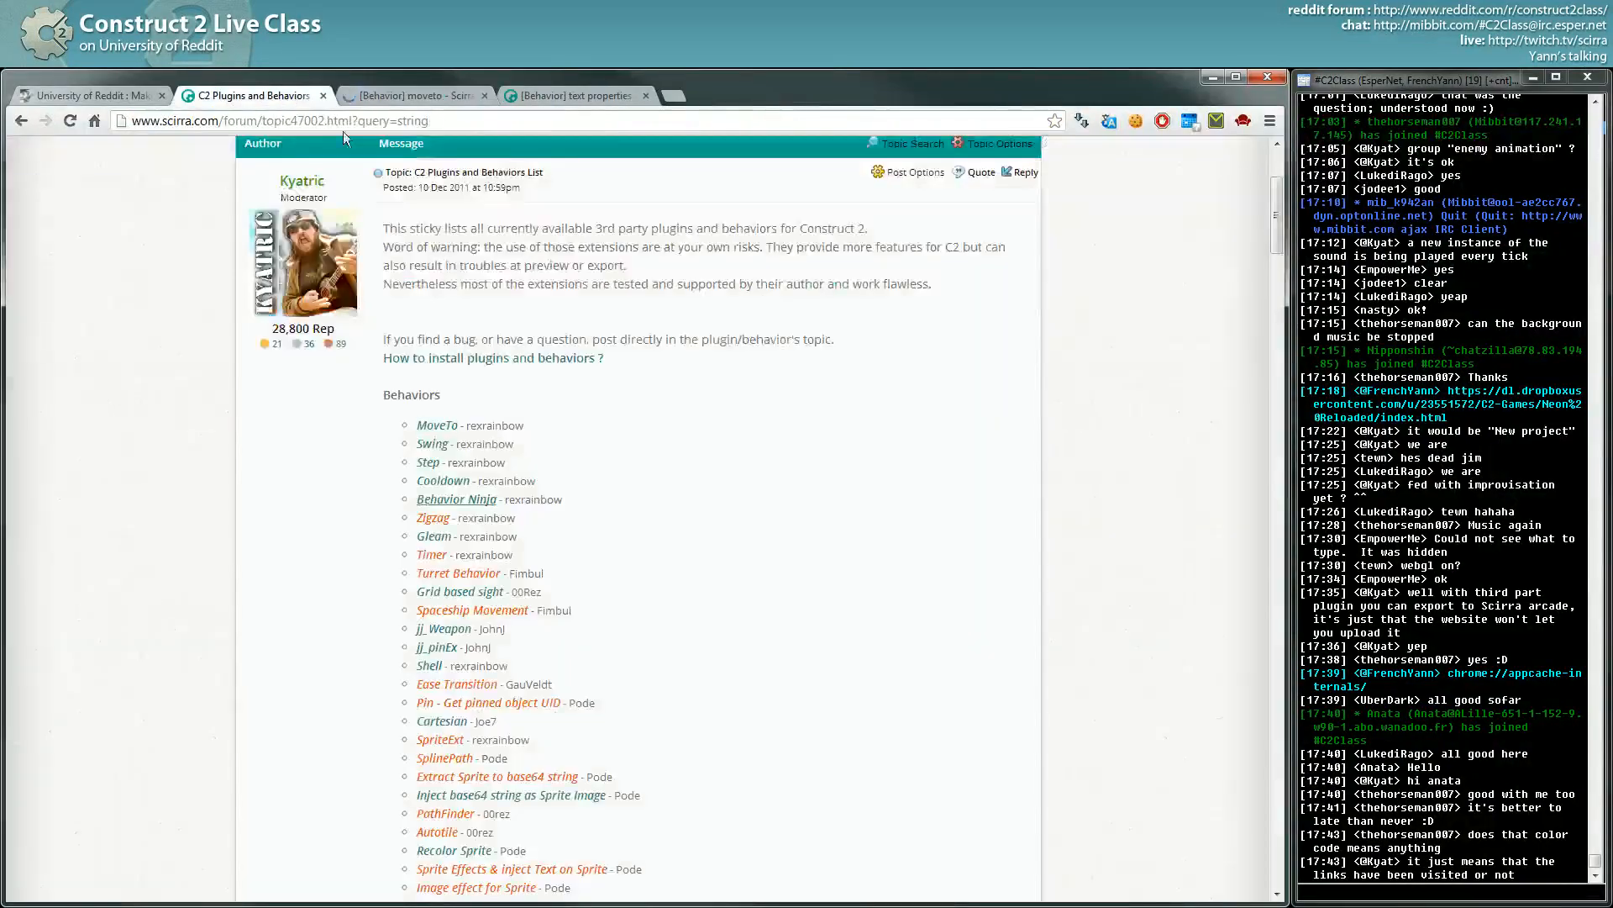
left_click(69, 121)
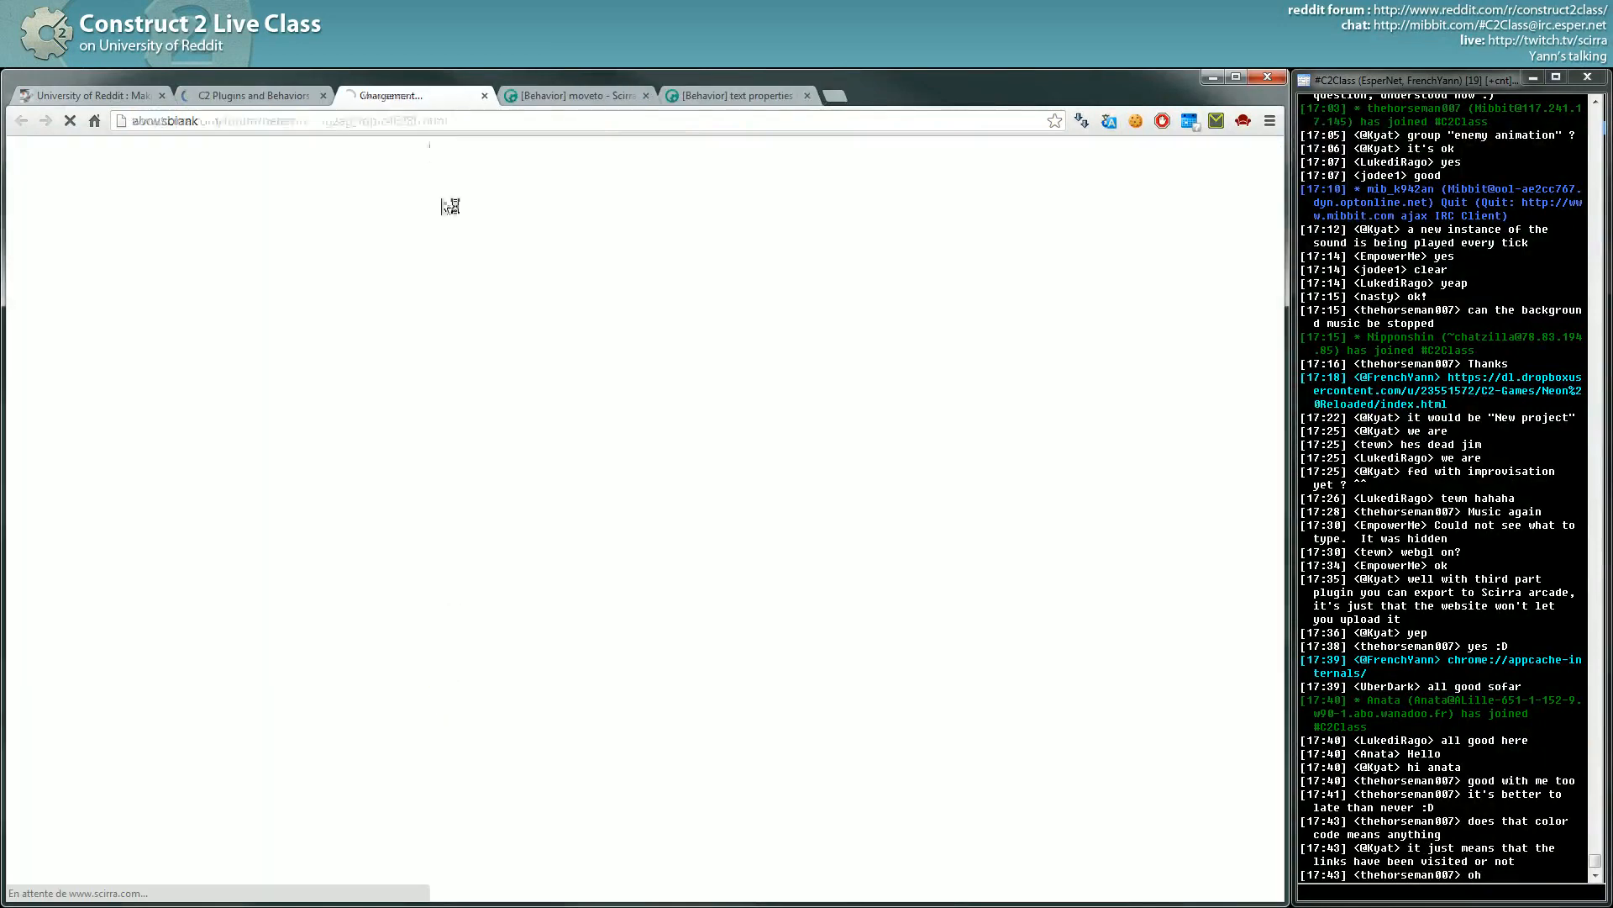
left_click(252, 94)
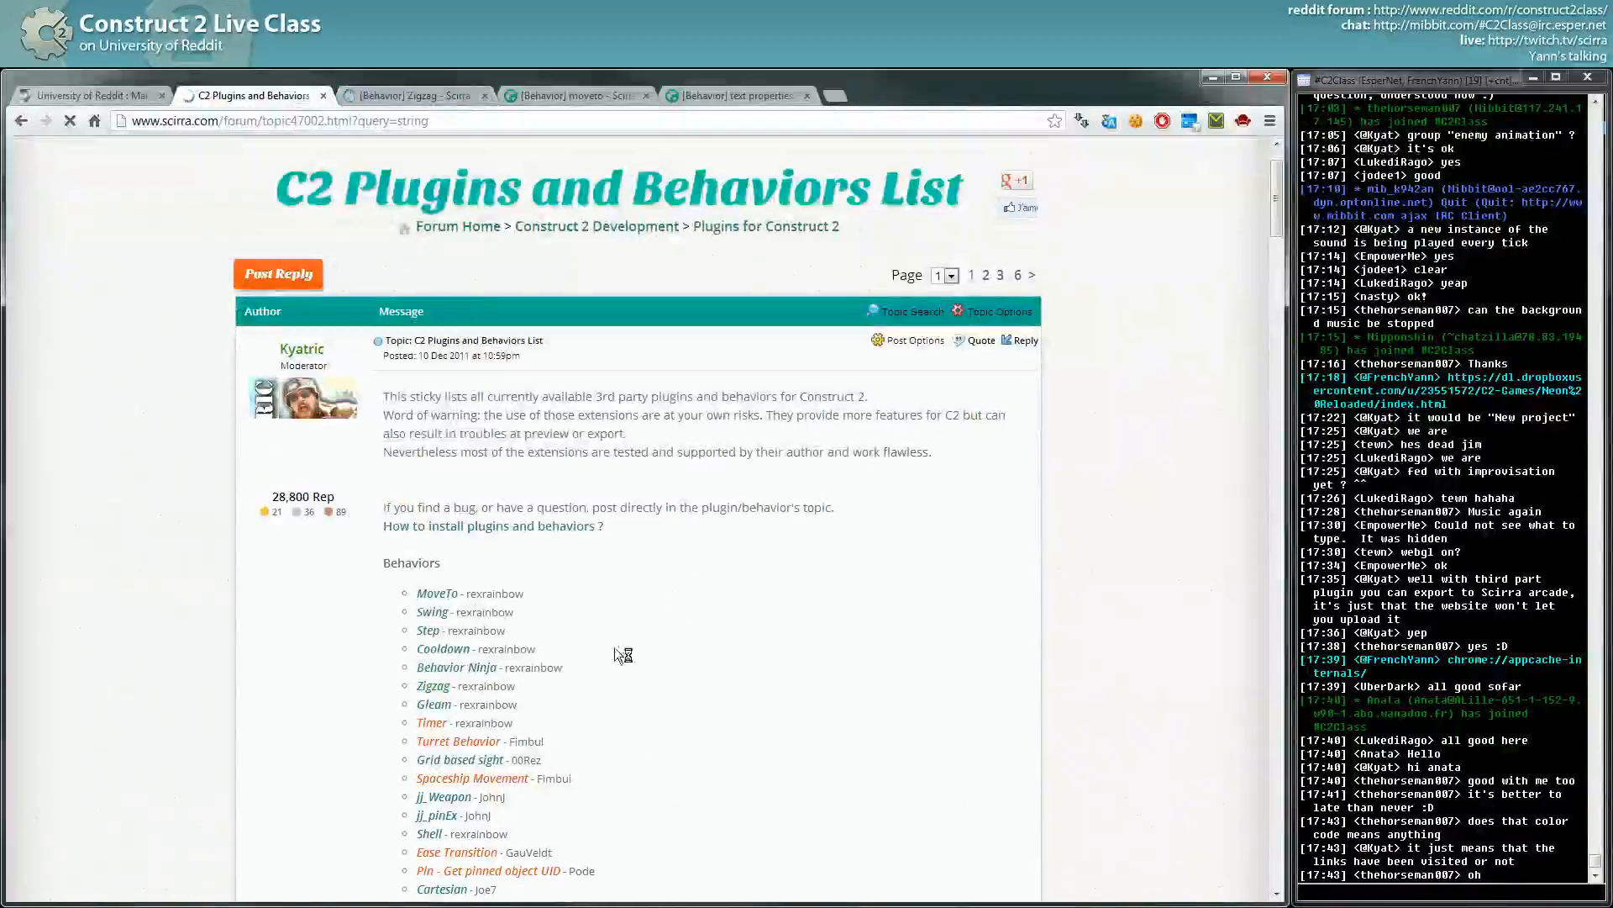
Scroll the Behaviors list down to its newest entries.
scroll("down", 3)
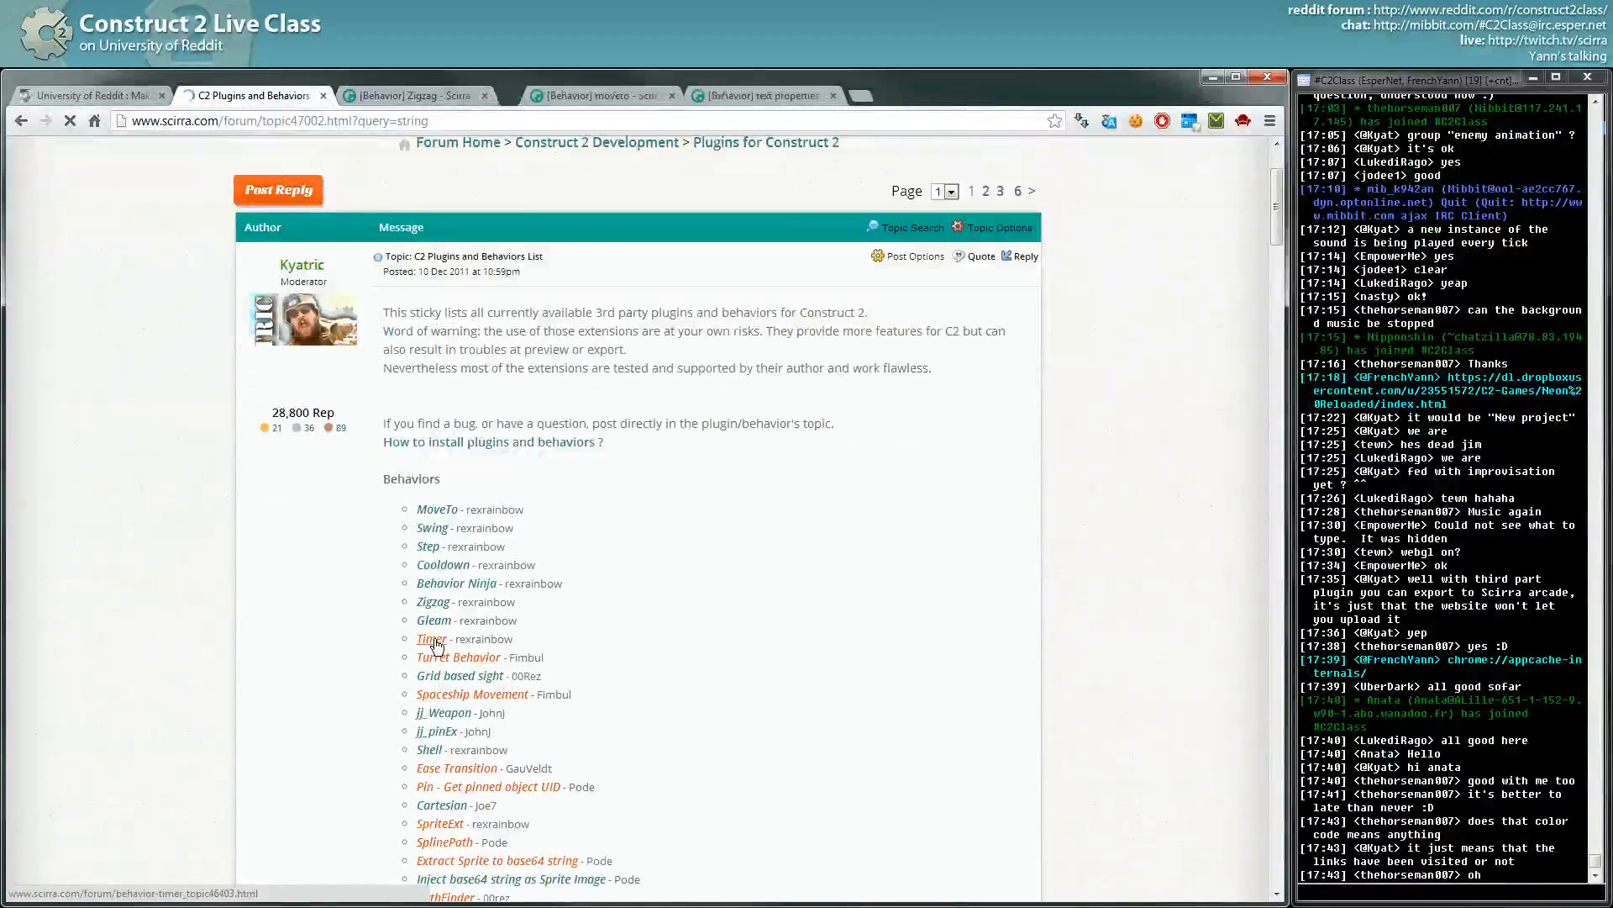
left_click(430, 639)
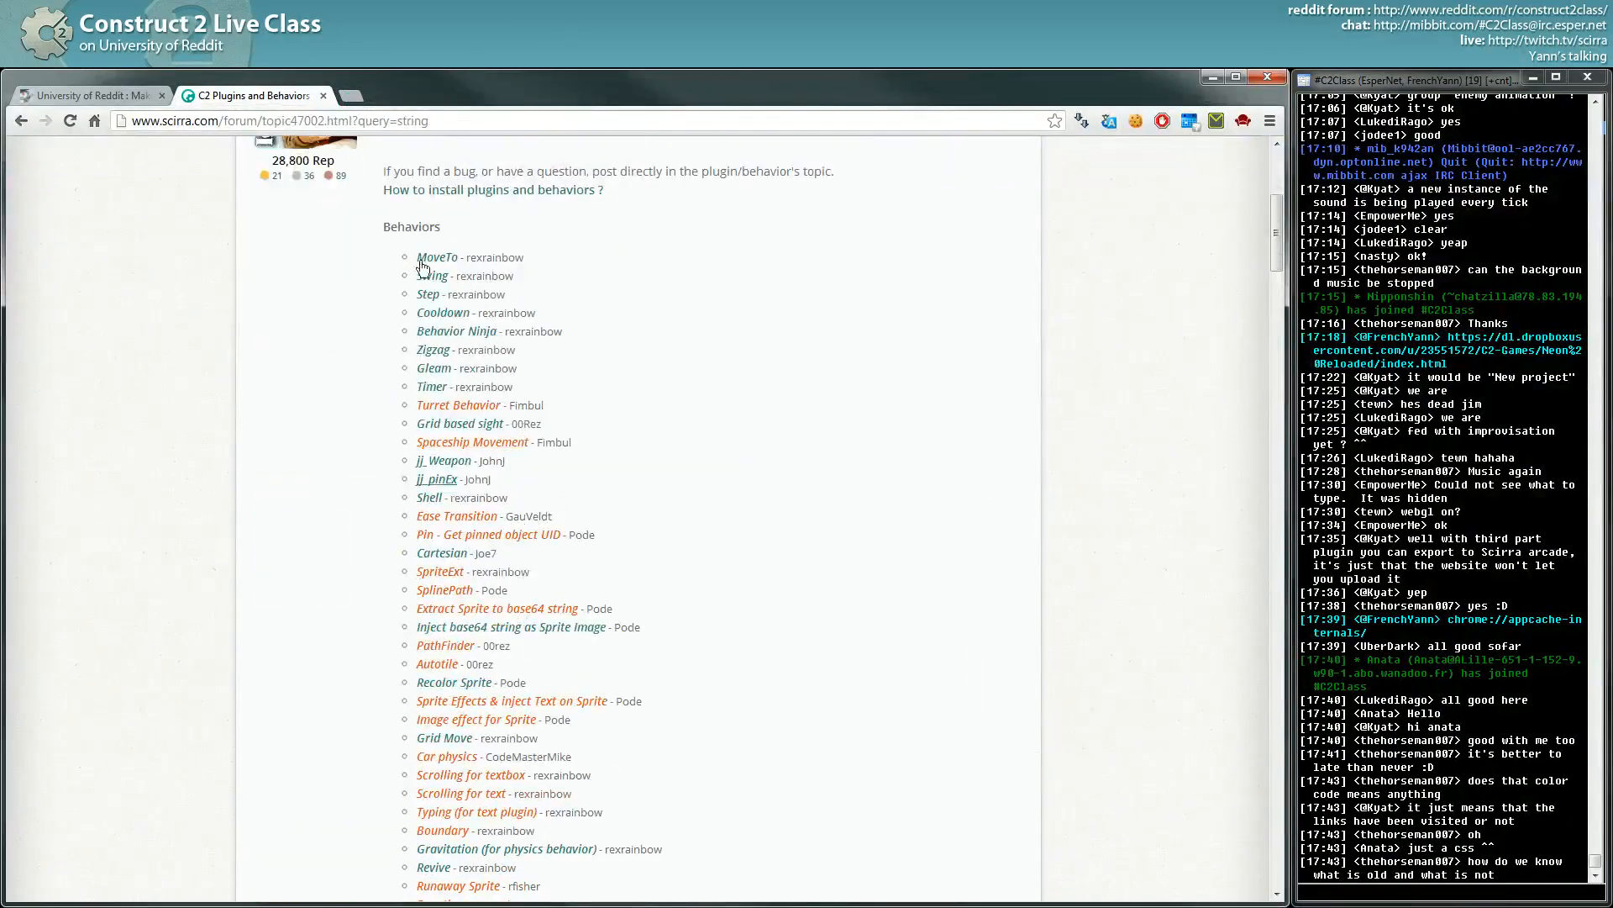
mouse_move(432, 497)
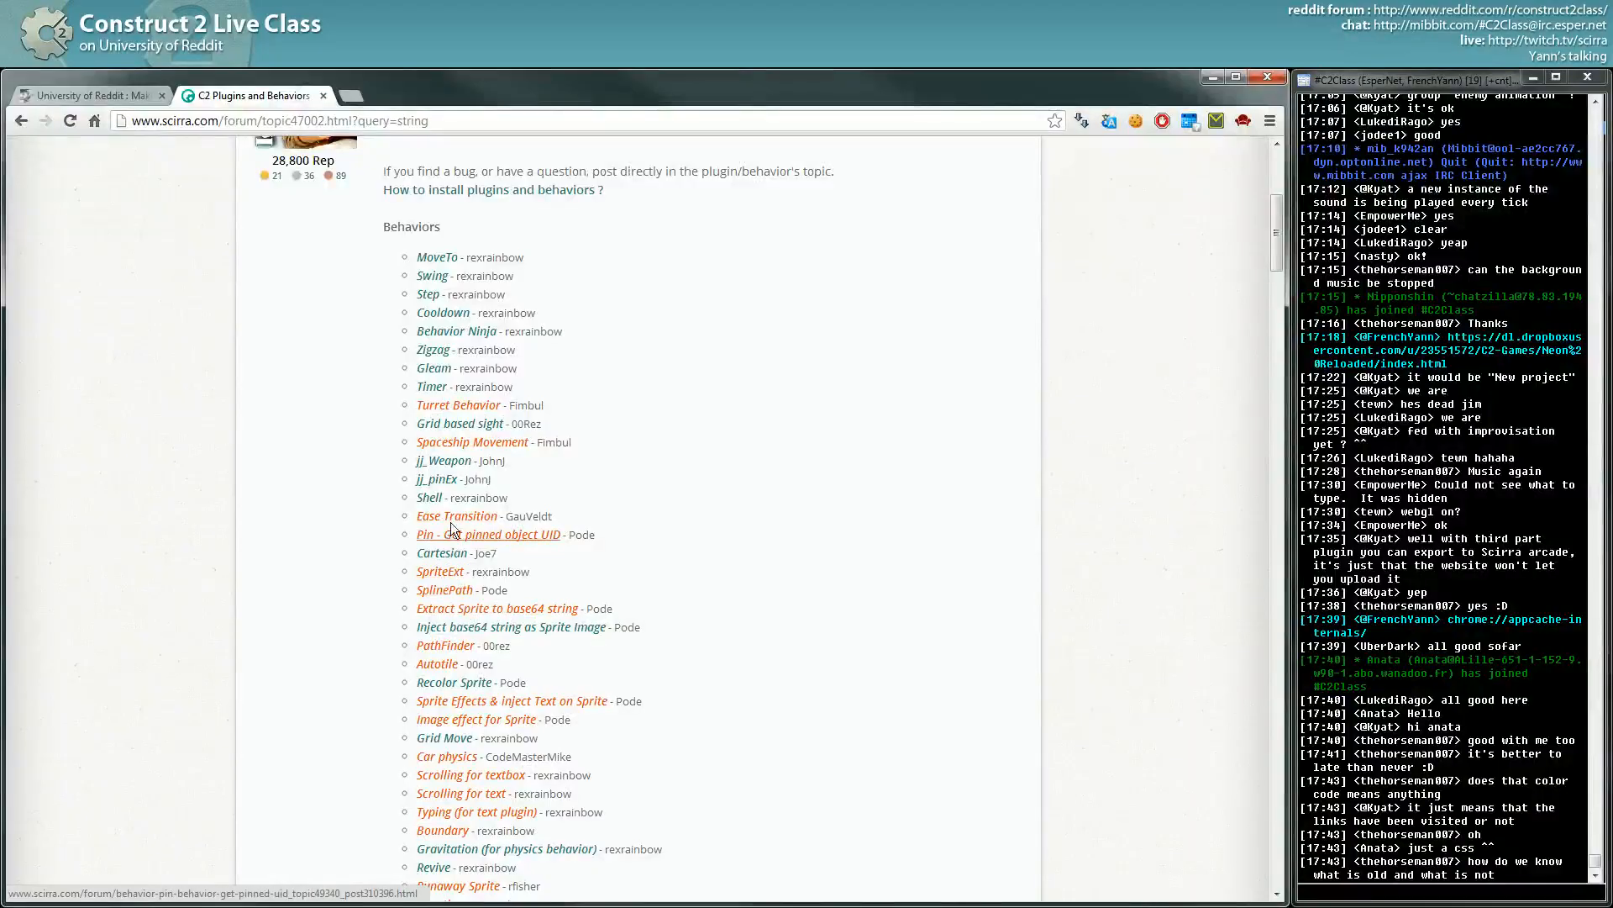
scroll("down", 3)
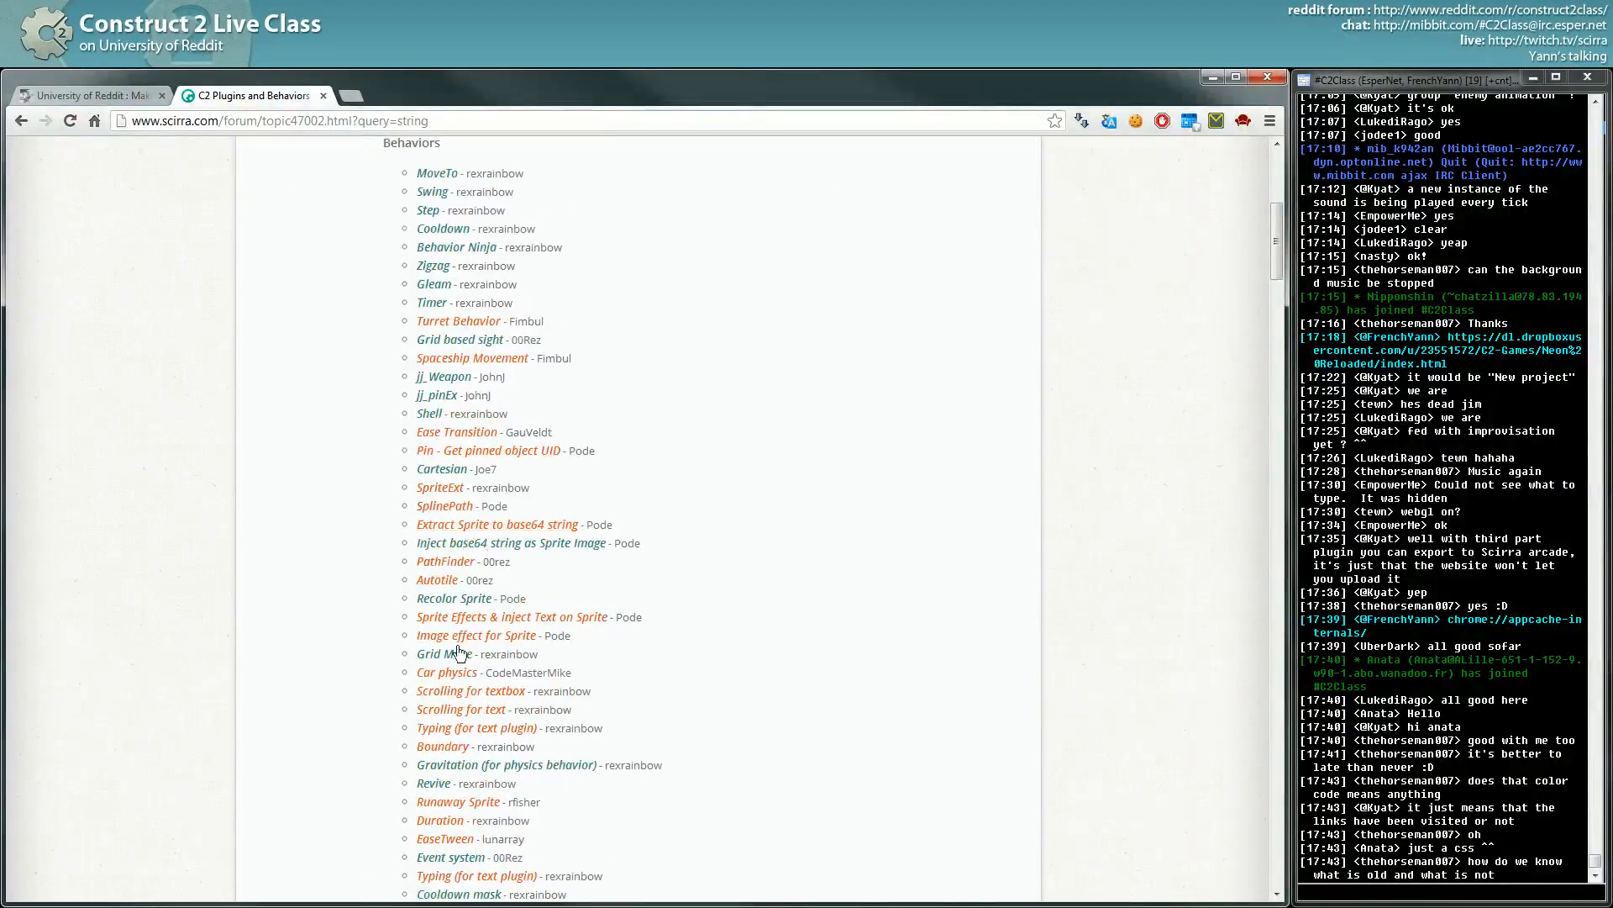
scroll("down", 3)
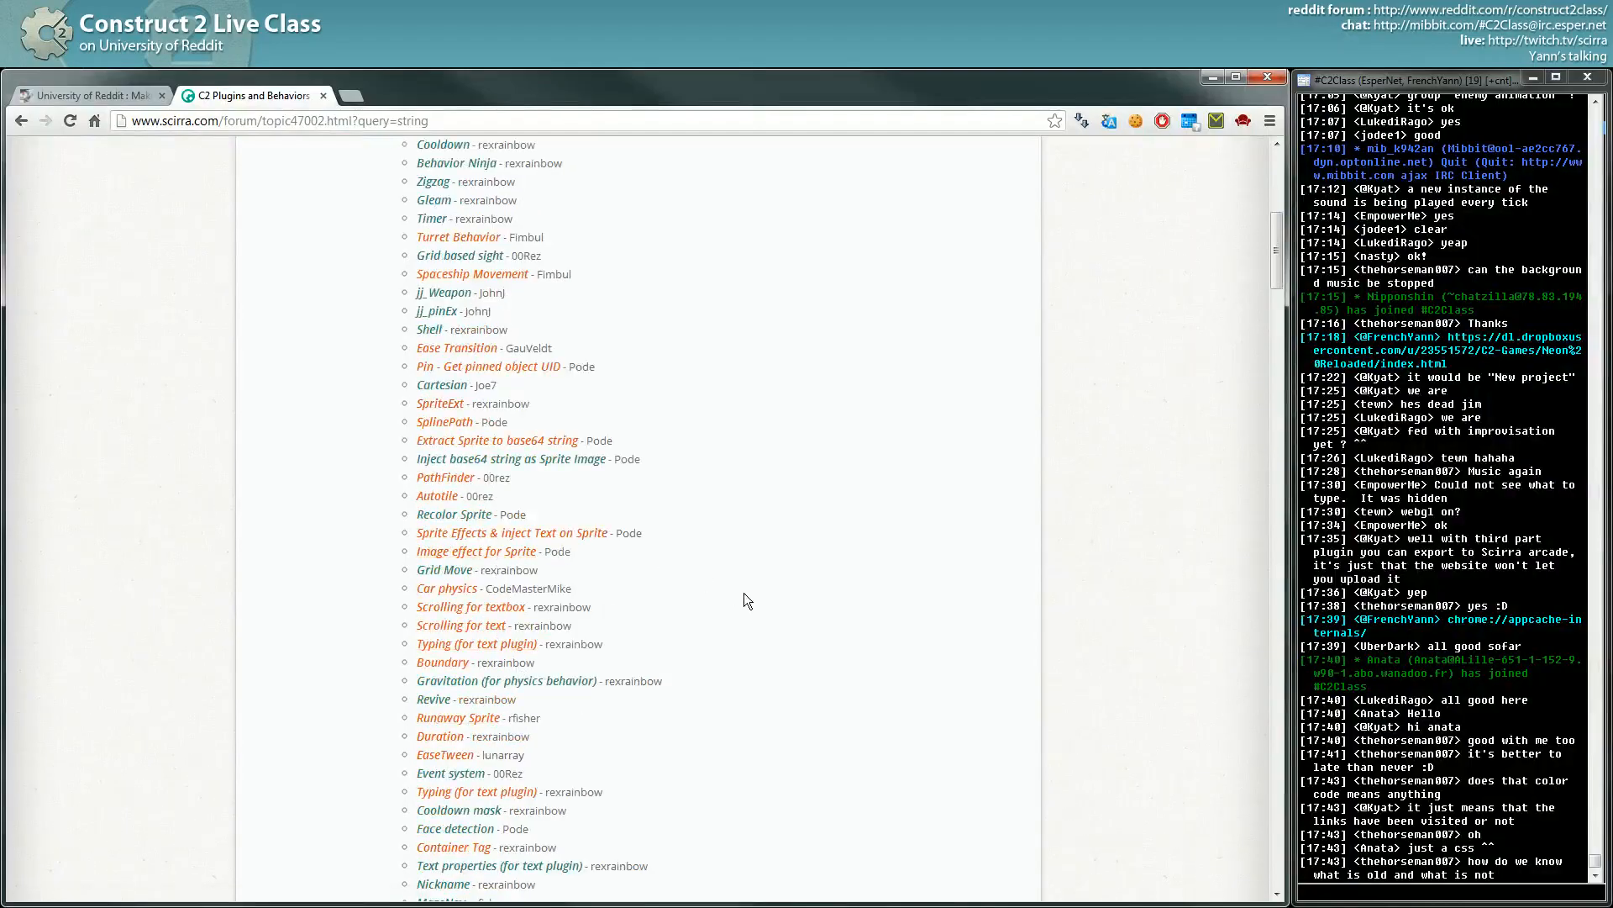
scroll("down", 3)
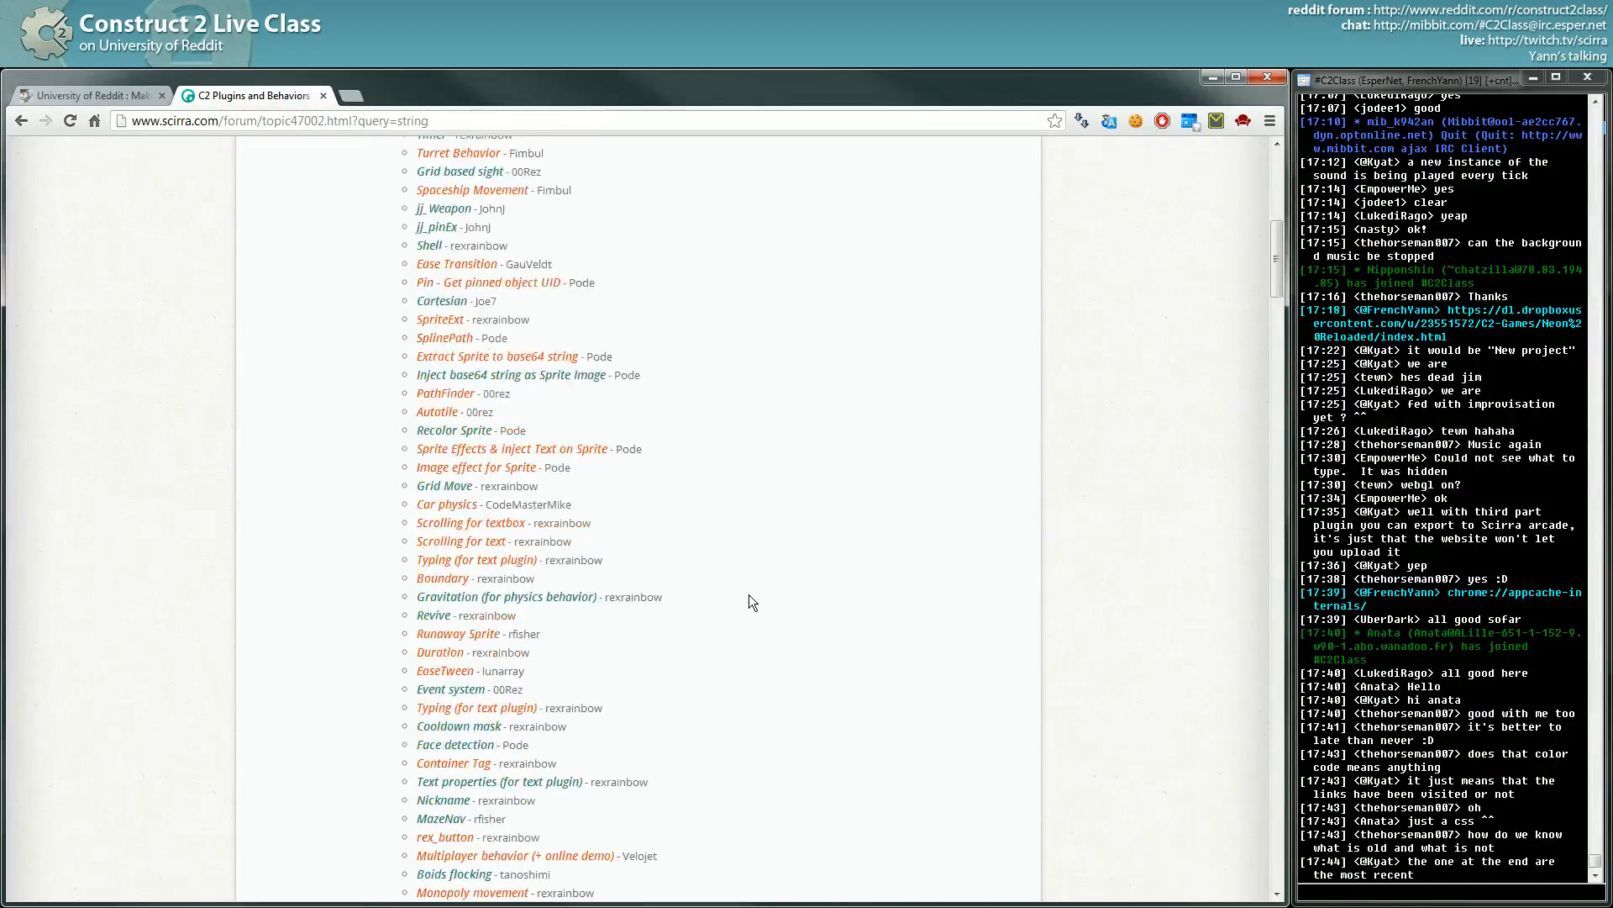
scroll("down", 3)
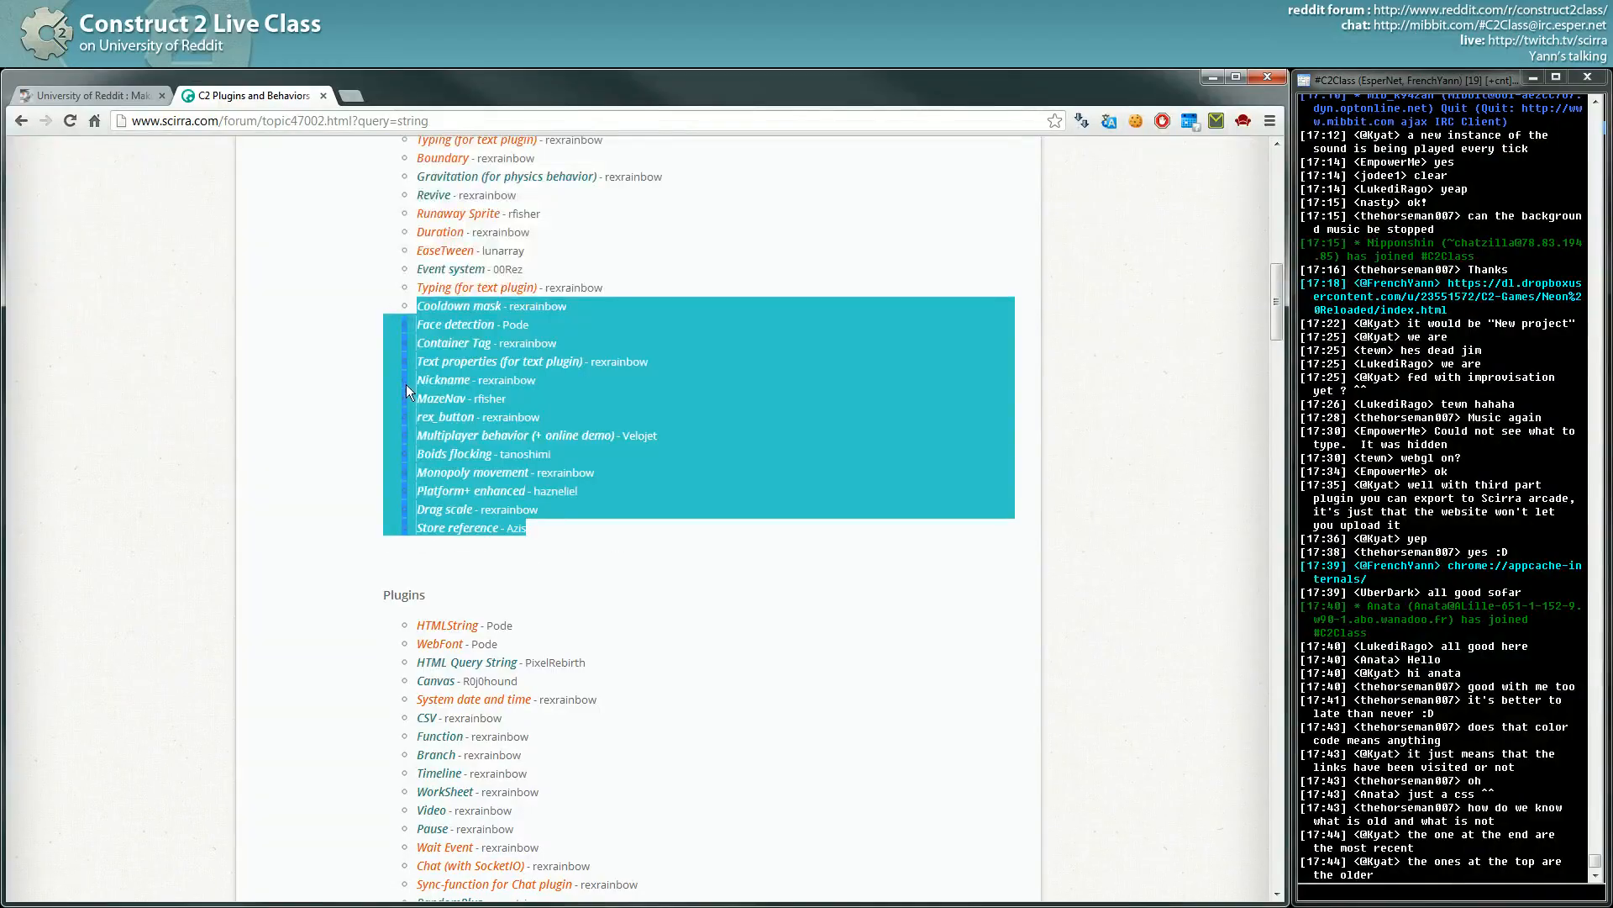
scroll("down", 3)
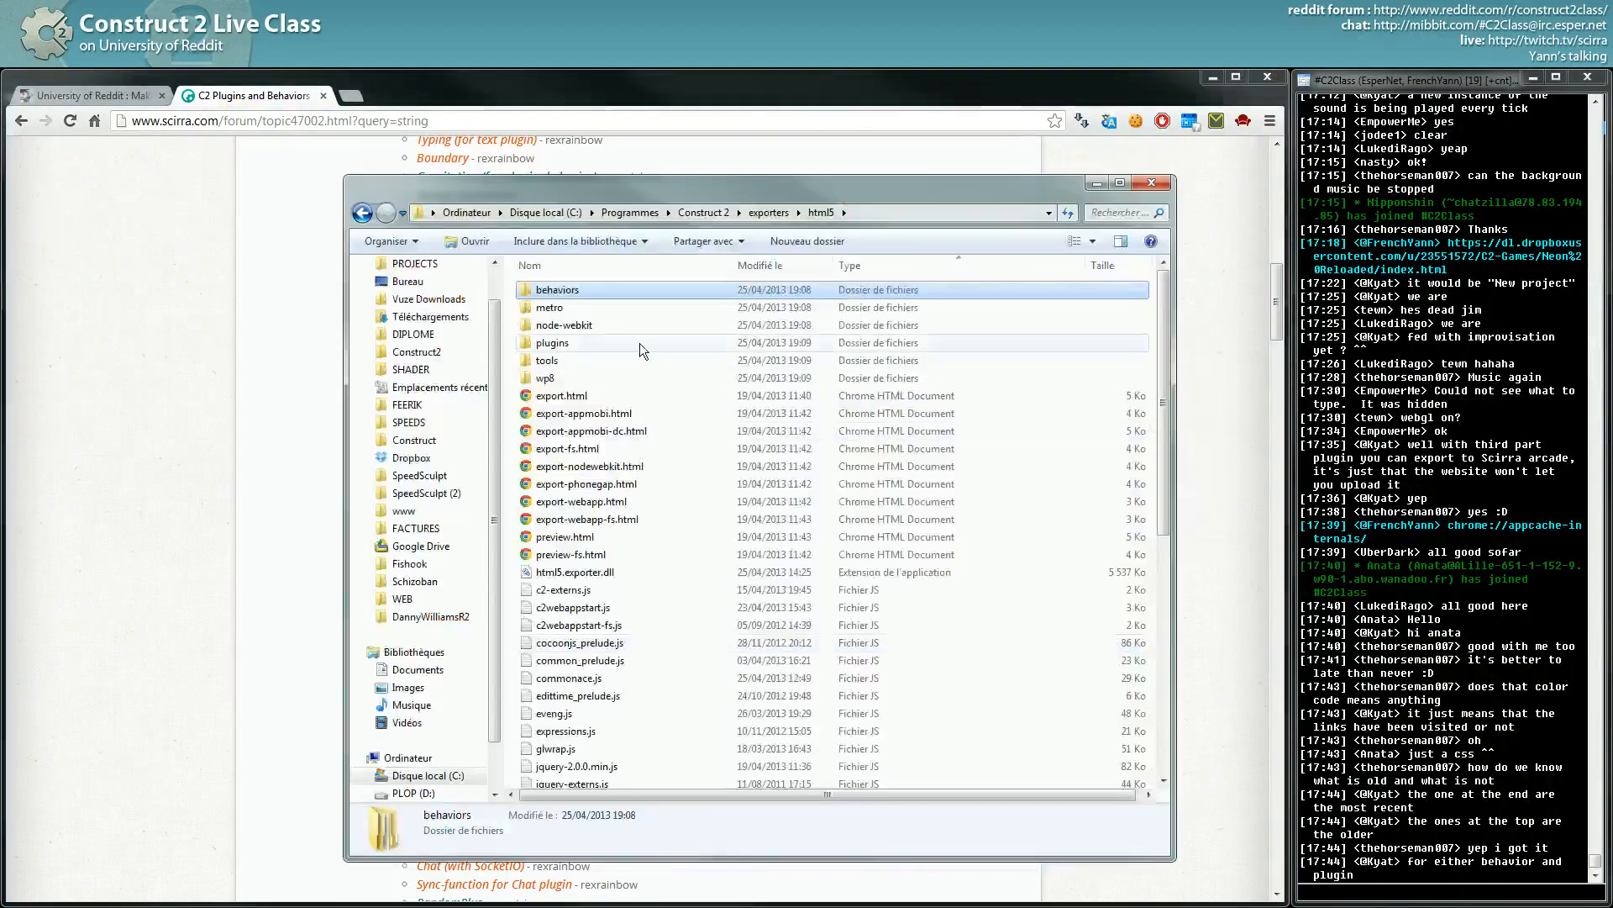
Bring the plugins list page forward and browse to the end of the Plugins section.
left_click(1151, 182)
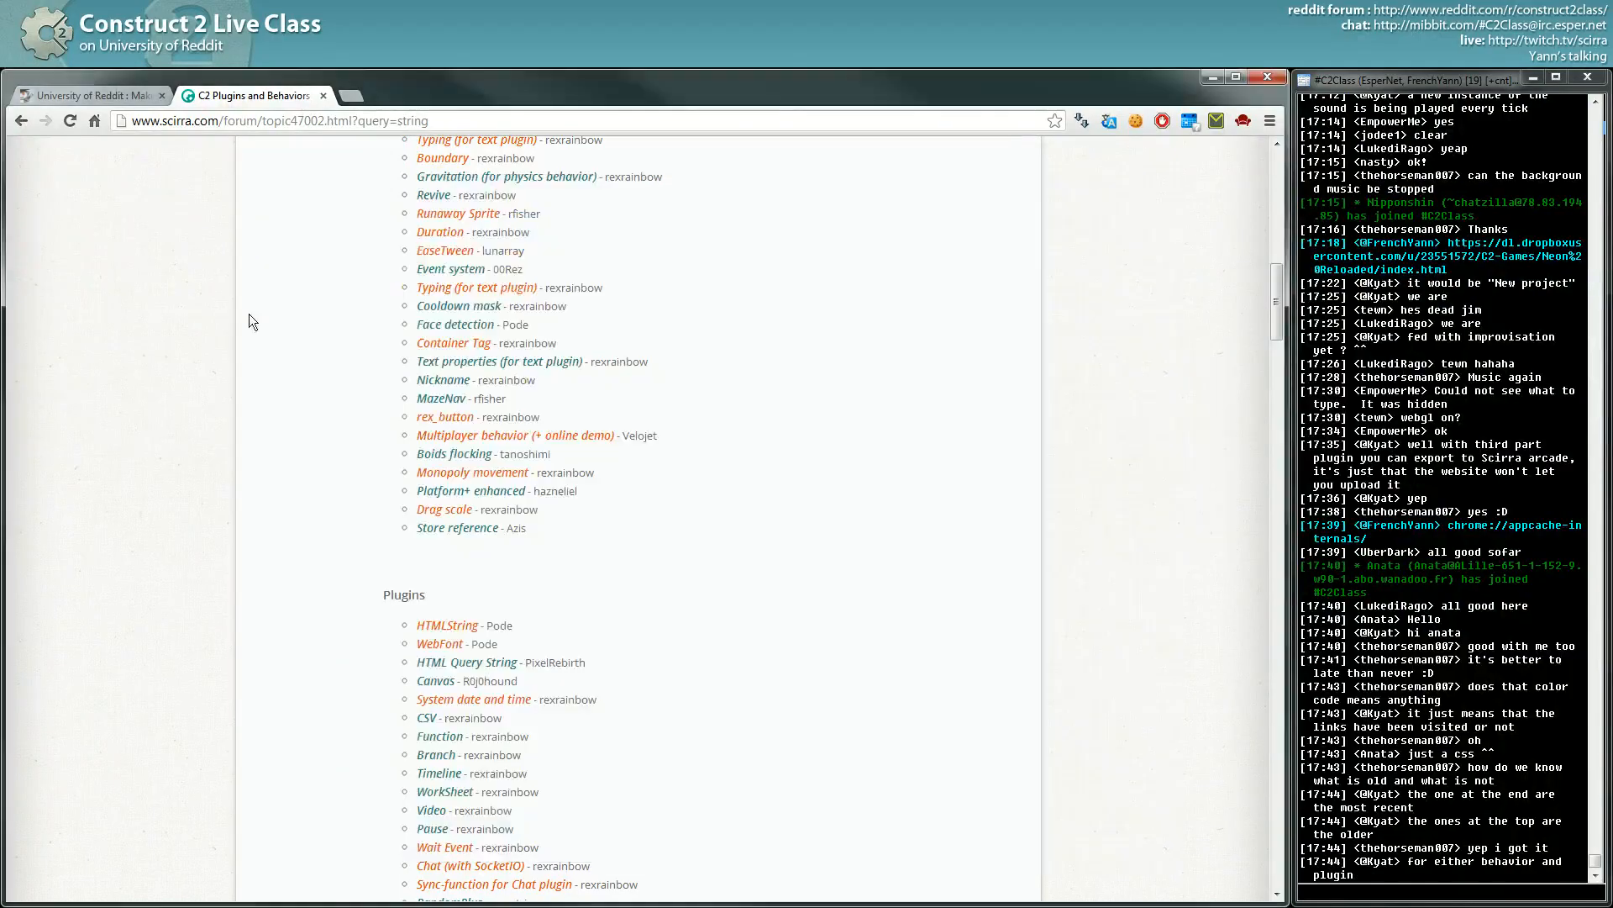
scroll("up", 3)
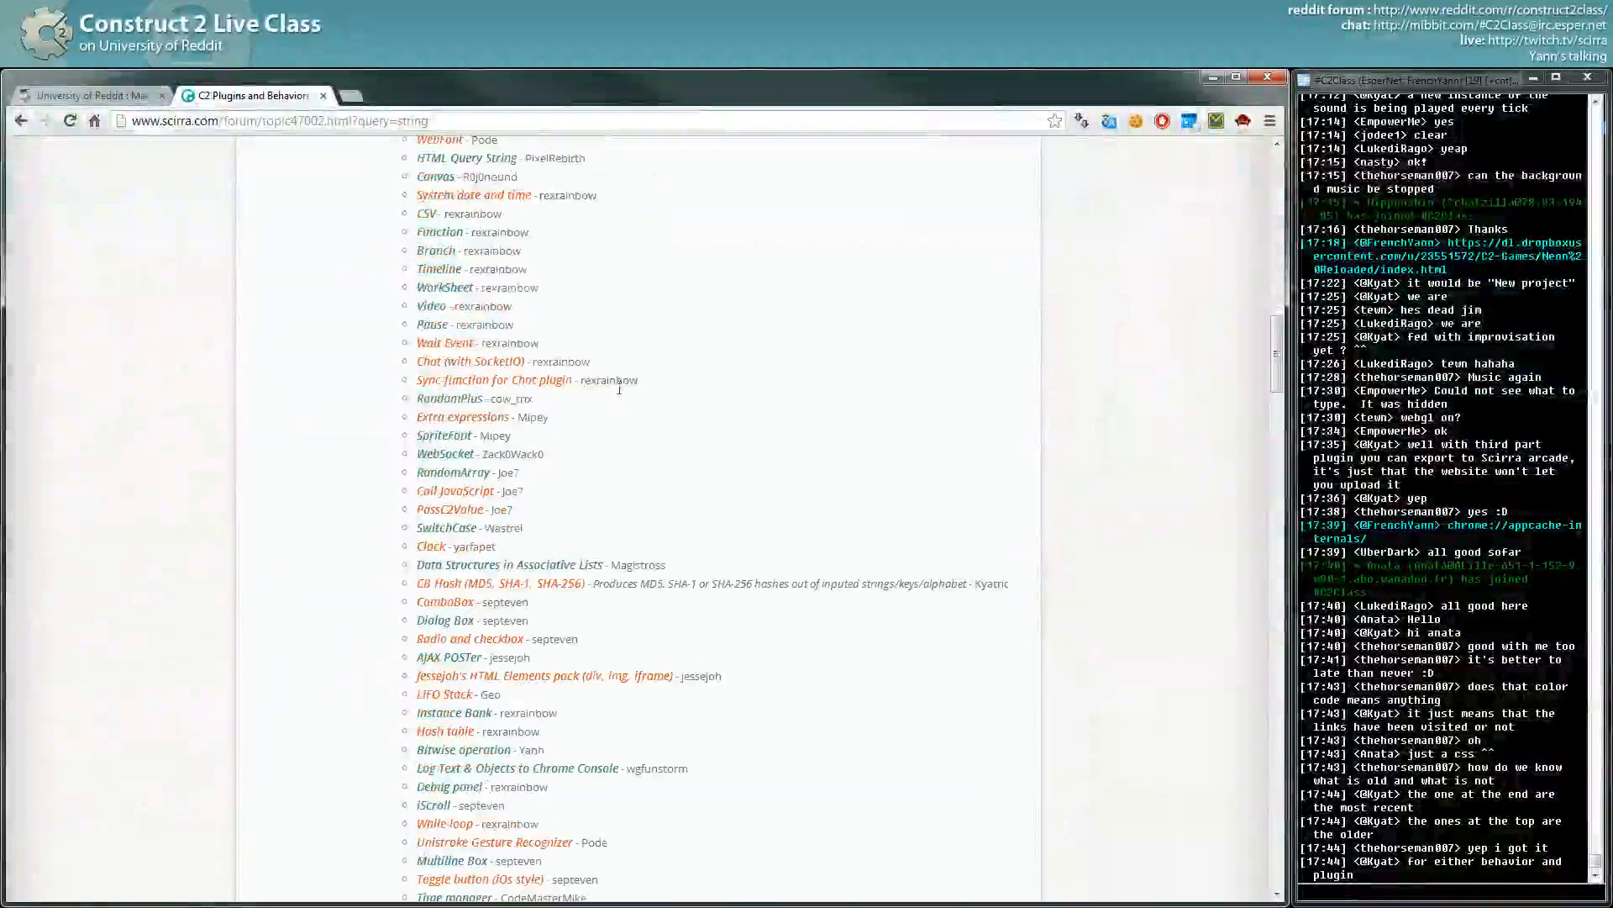
scroll("down", 3)
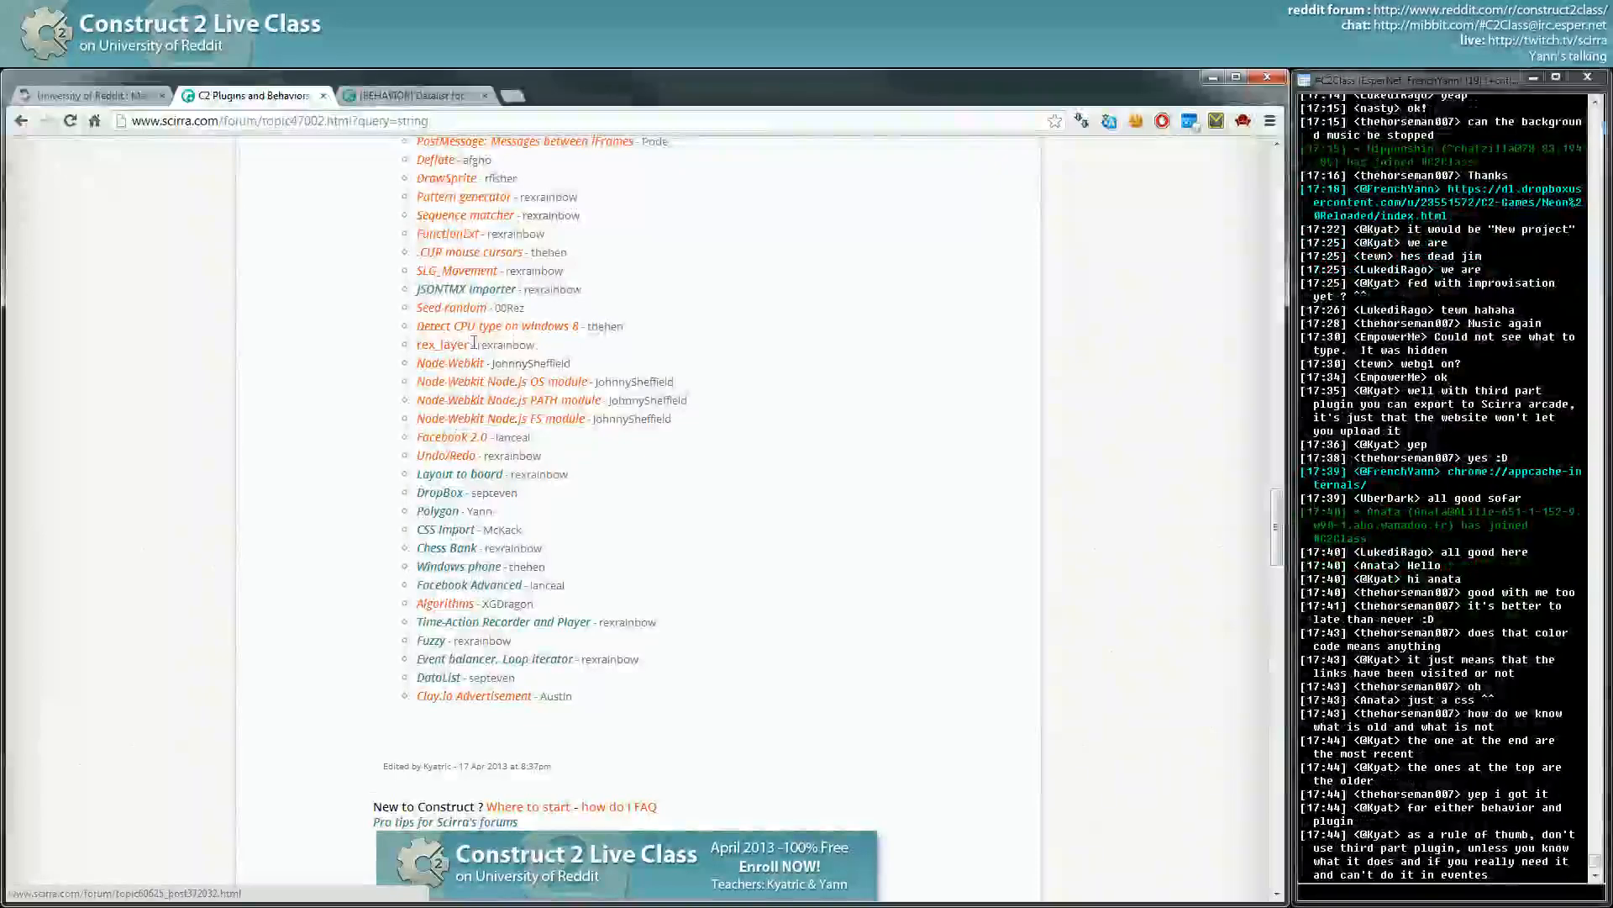
Open the rex_Layer plugin topic and download its rex_layer.7z archive into 7-Zip.
left_click(442, 343)
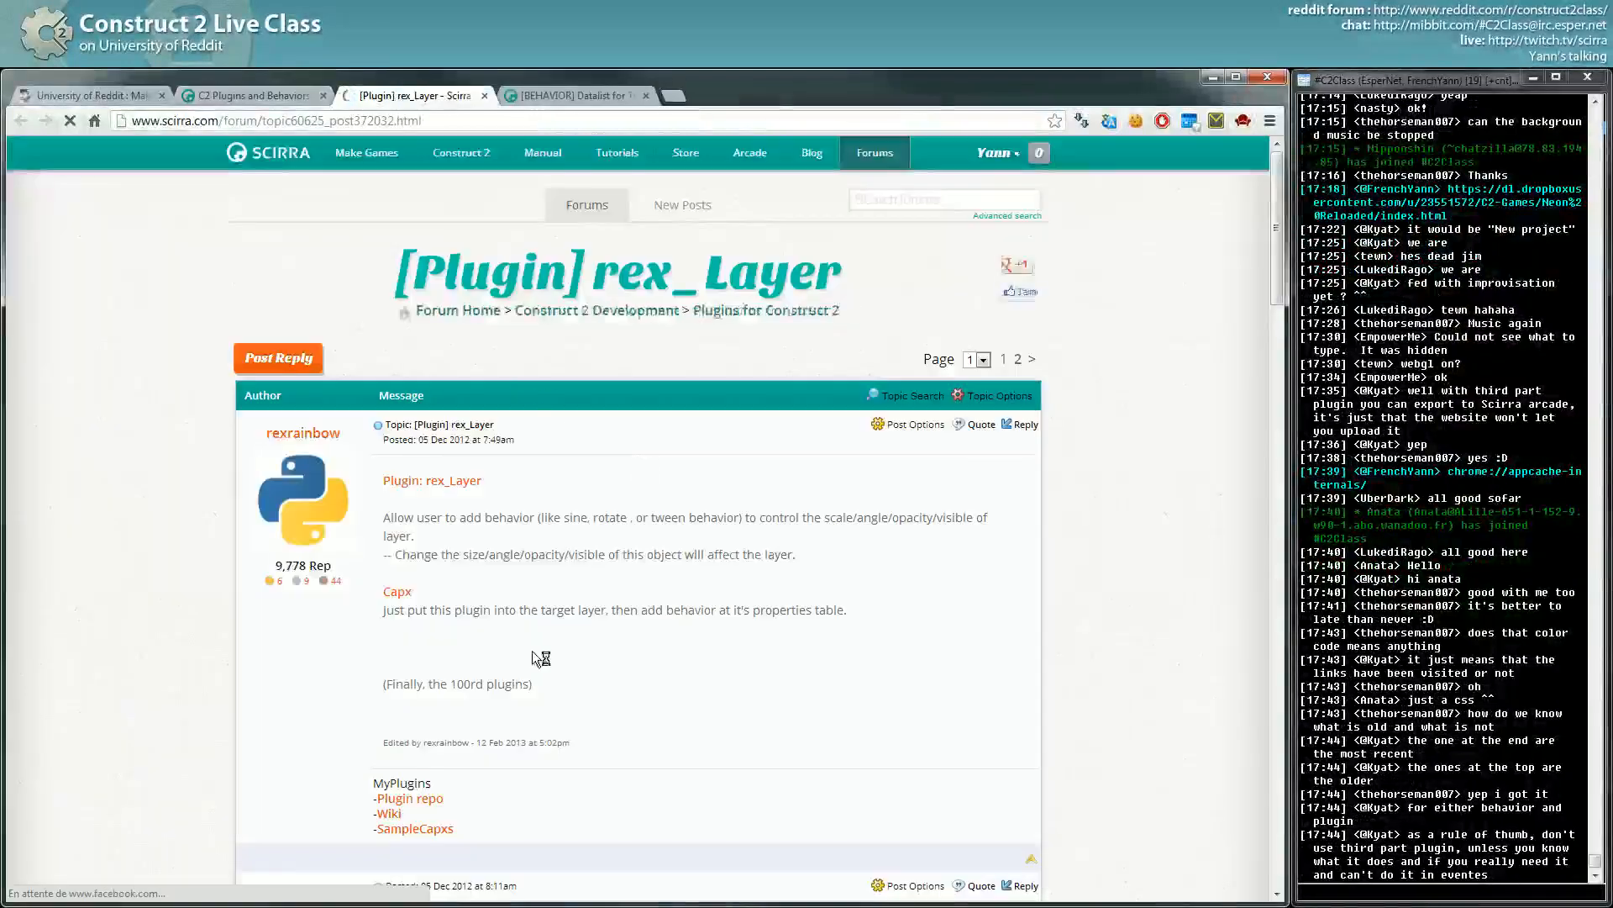
scroll("down", 3)
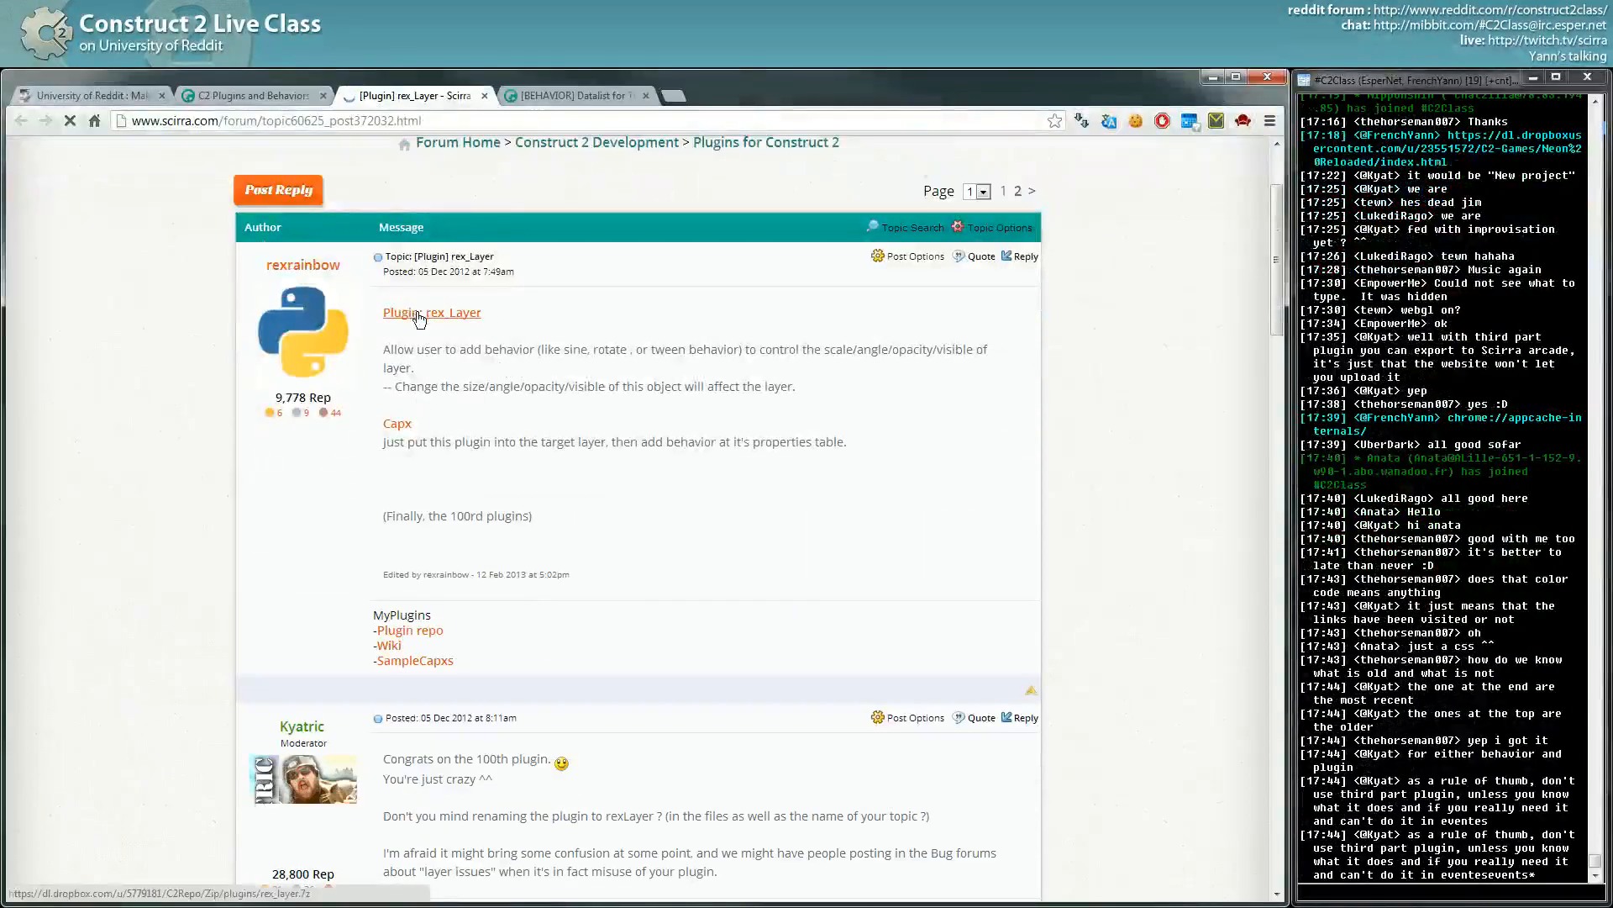
left_click(432, 313)
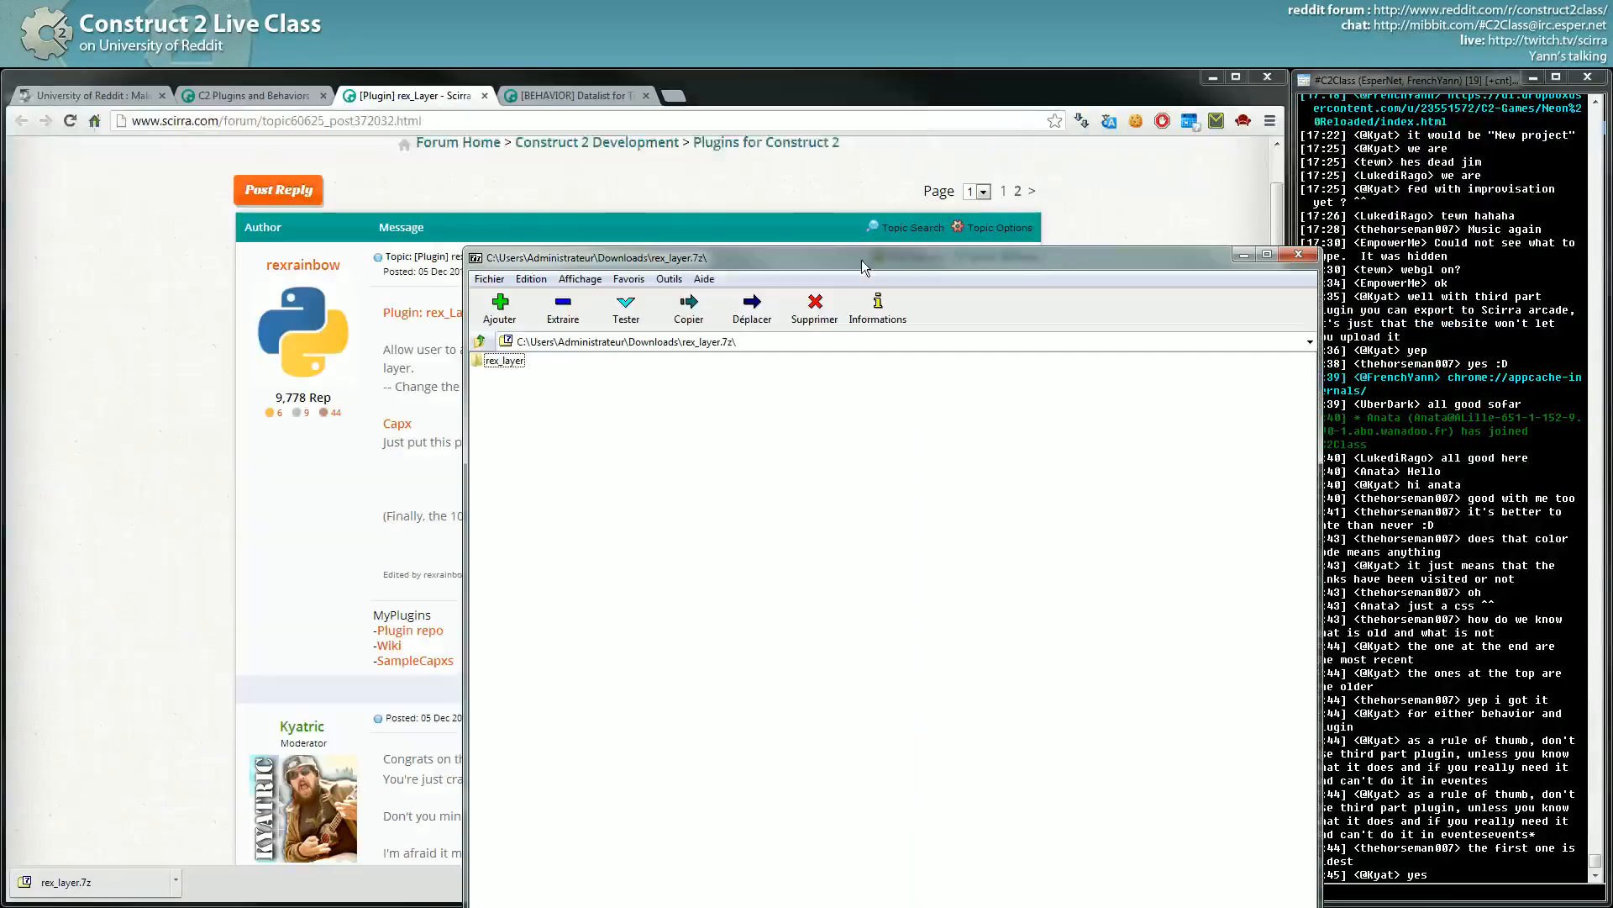
Inspect the rex_layer folder's files, extract it to the desktop and close 7-Zip.
double_click(504, 360)
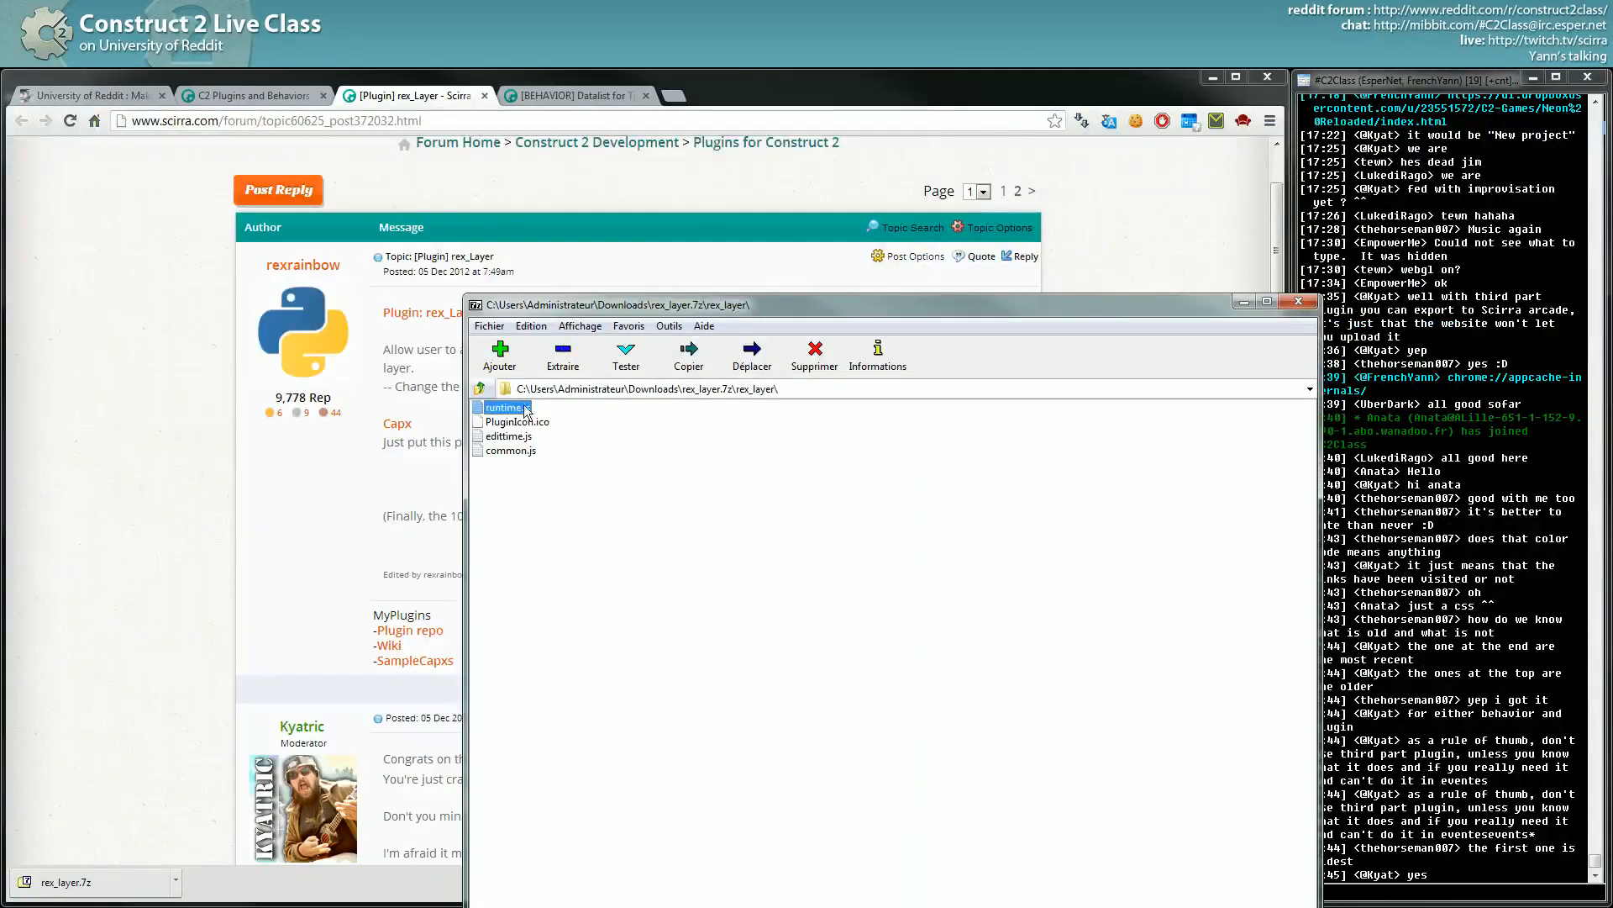
left_click(479, 386)
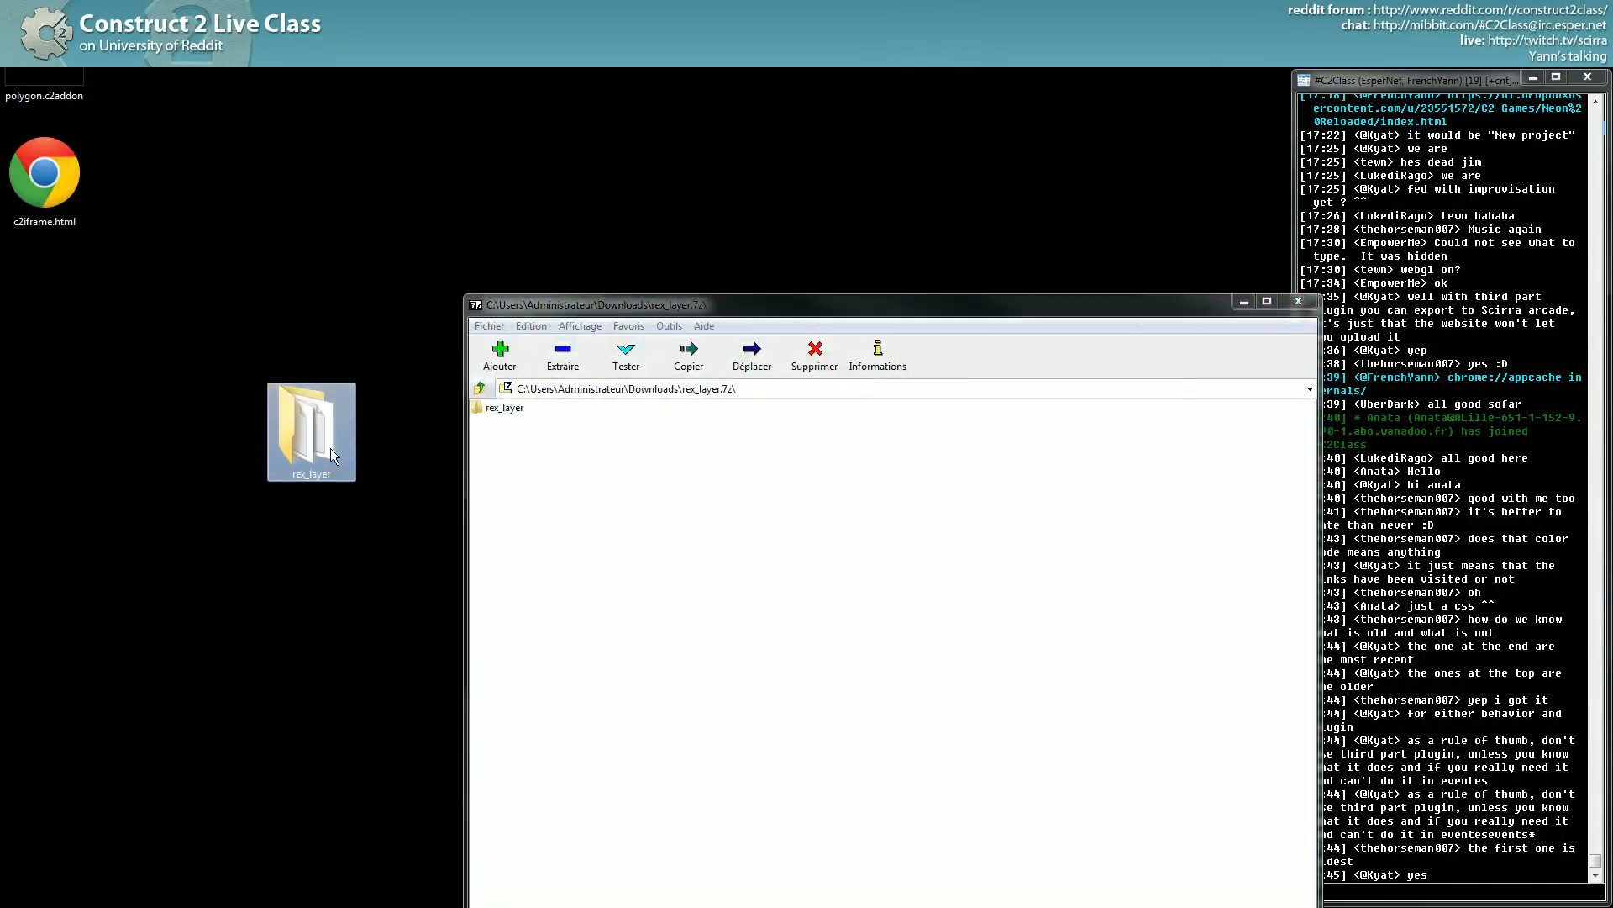
left_click(1299, 300)
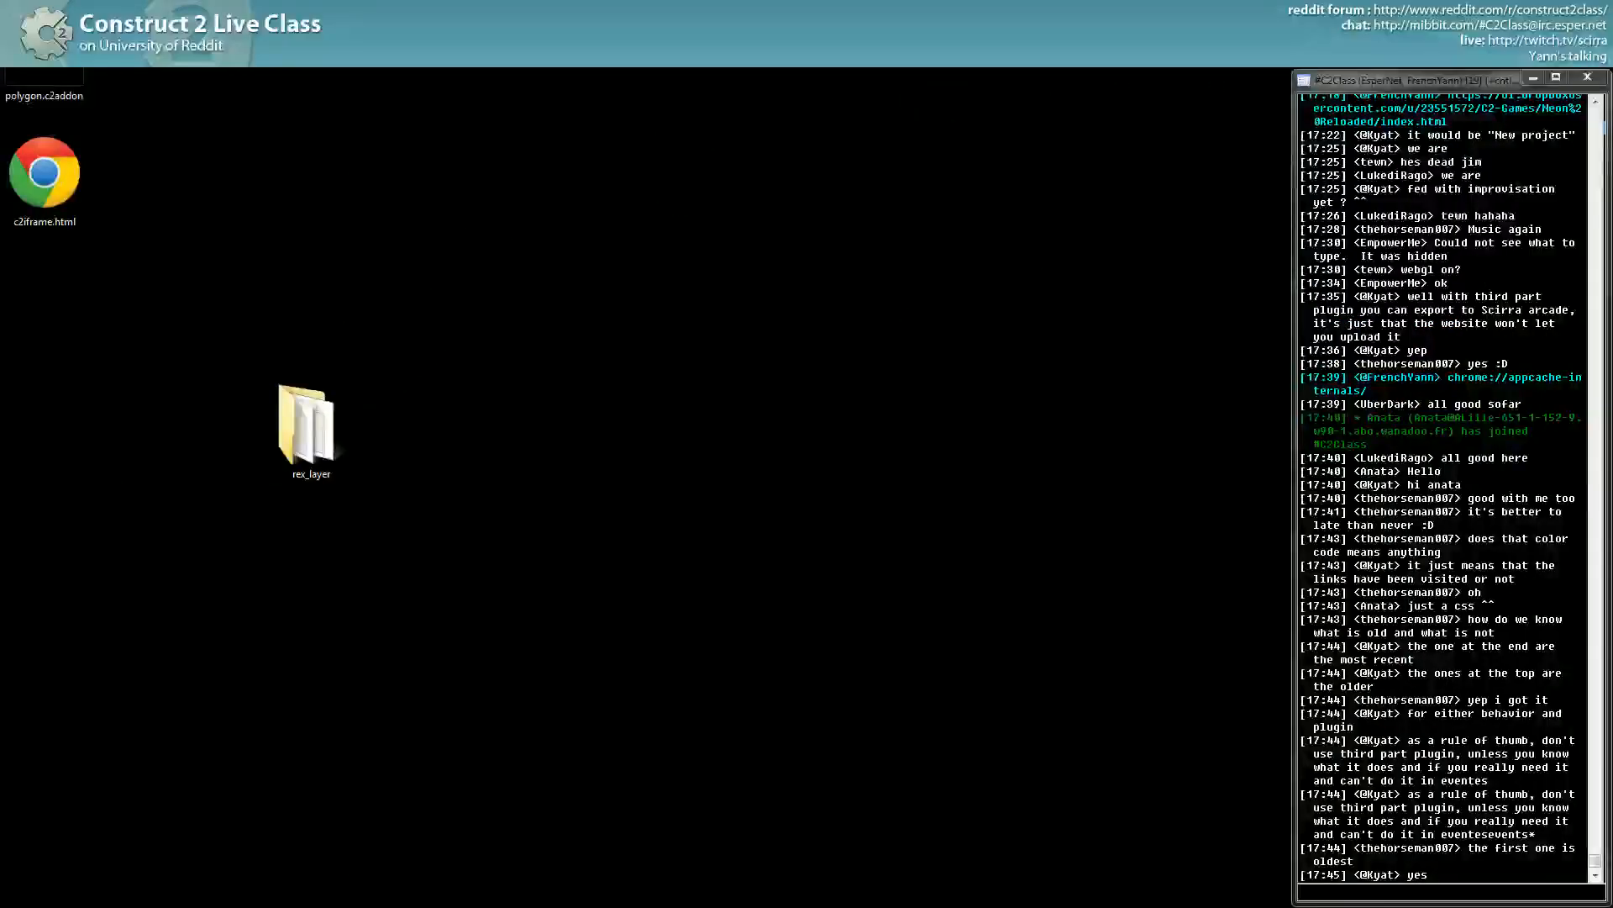
Copy the rex_layer folder from the desktop into Construct 2's html5 exporter plugins folder.
double_click(309, 422)
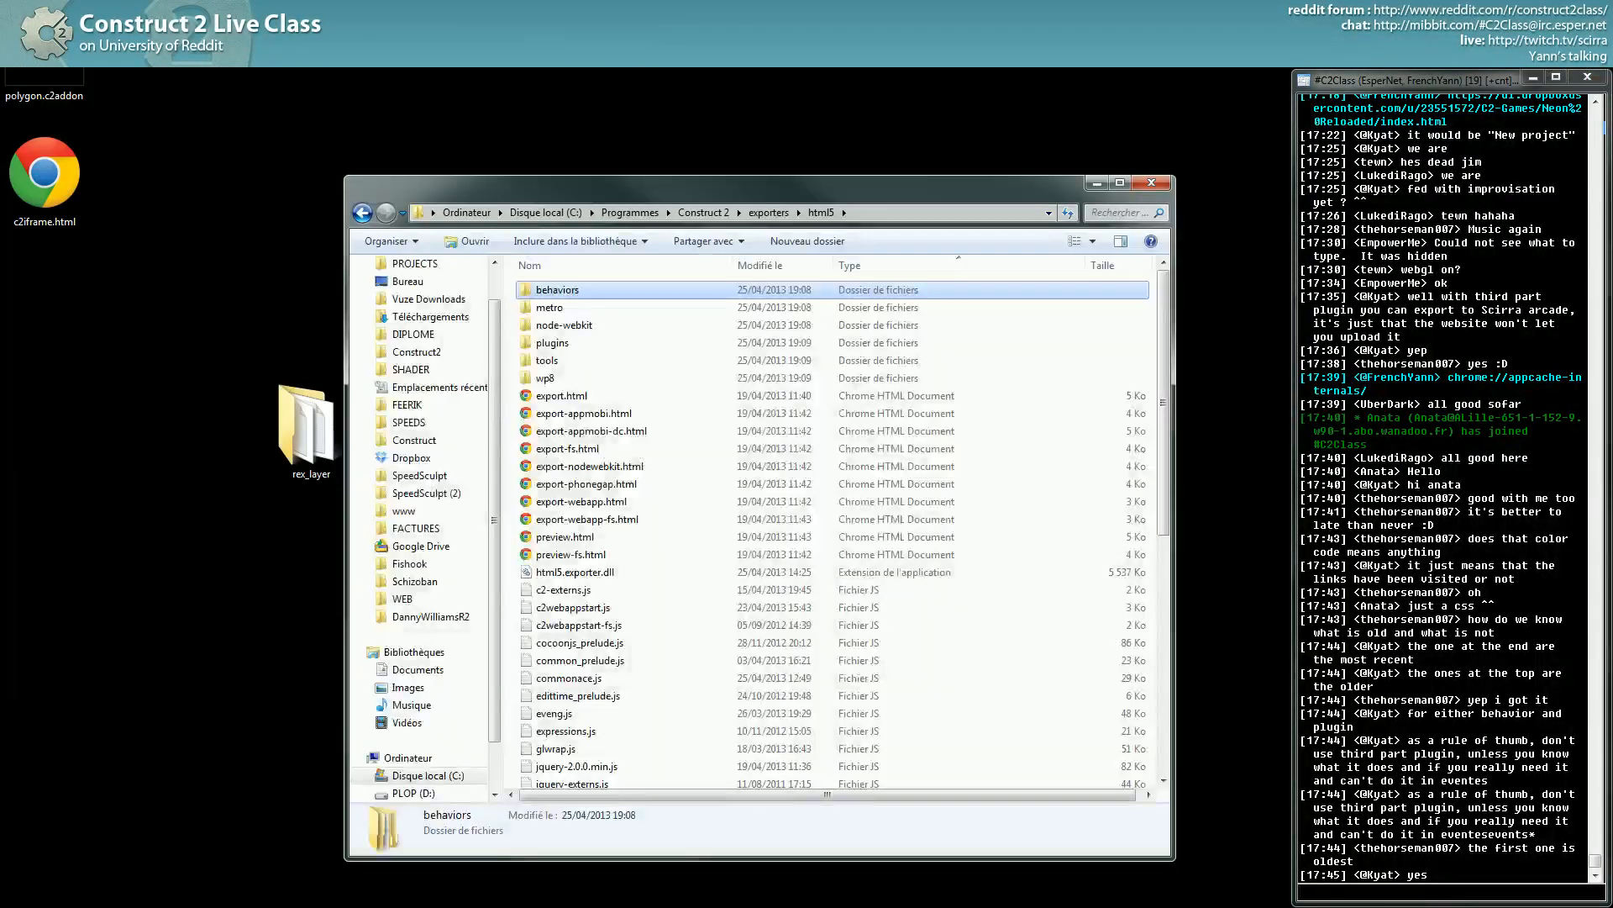
double_click(553, 341)
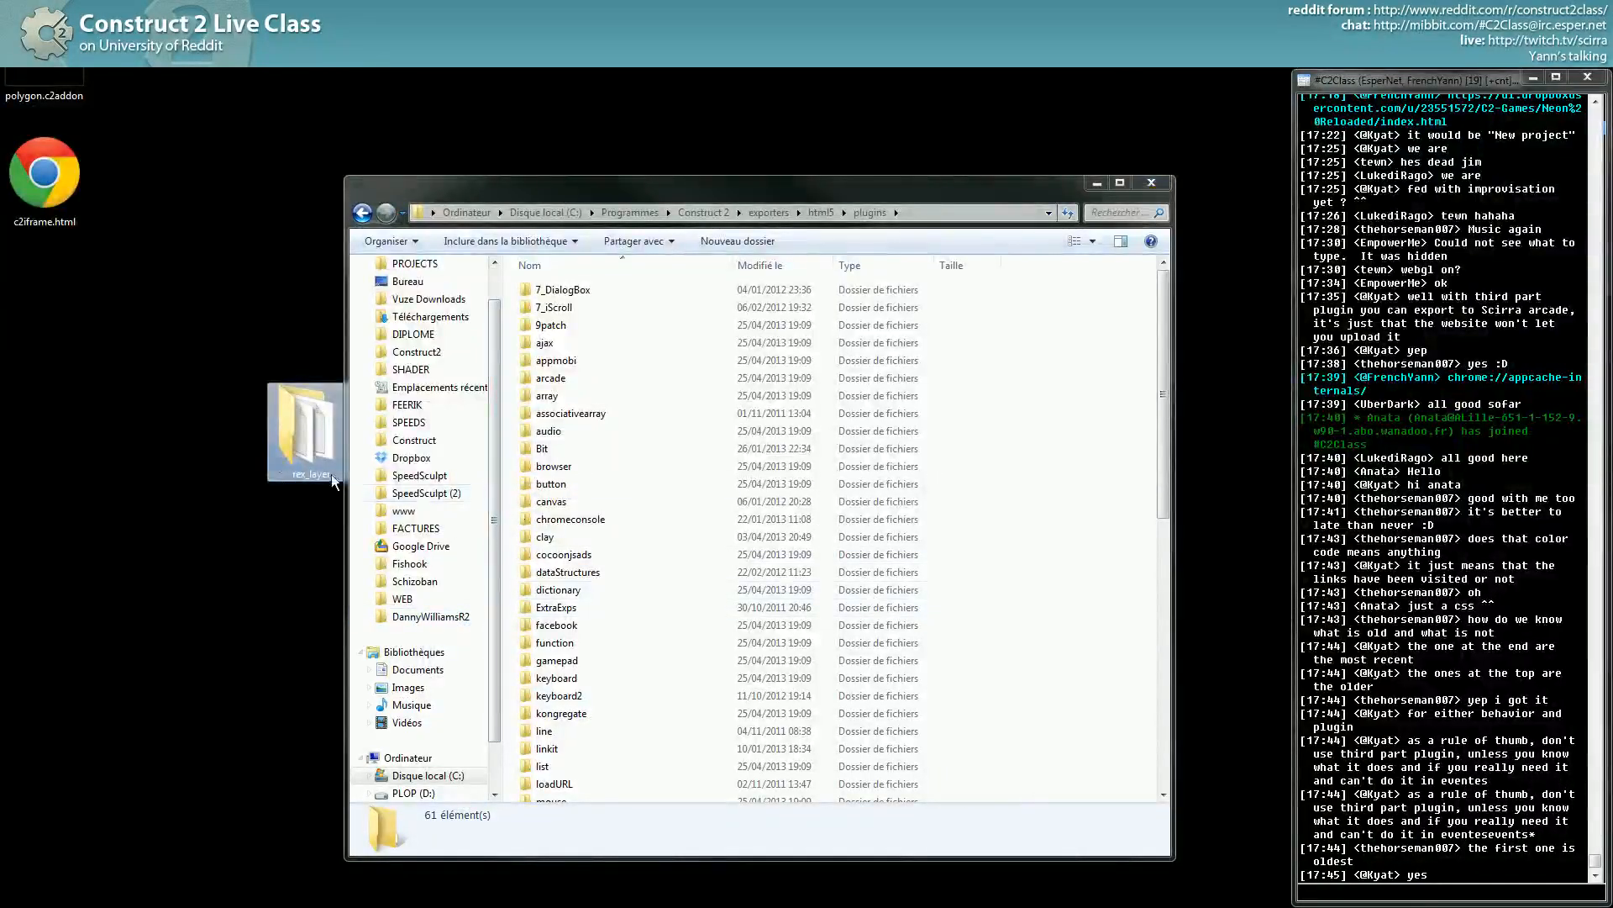
left_click_drag(304, 430, 998, 677)
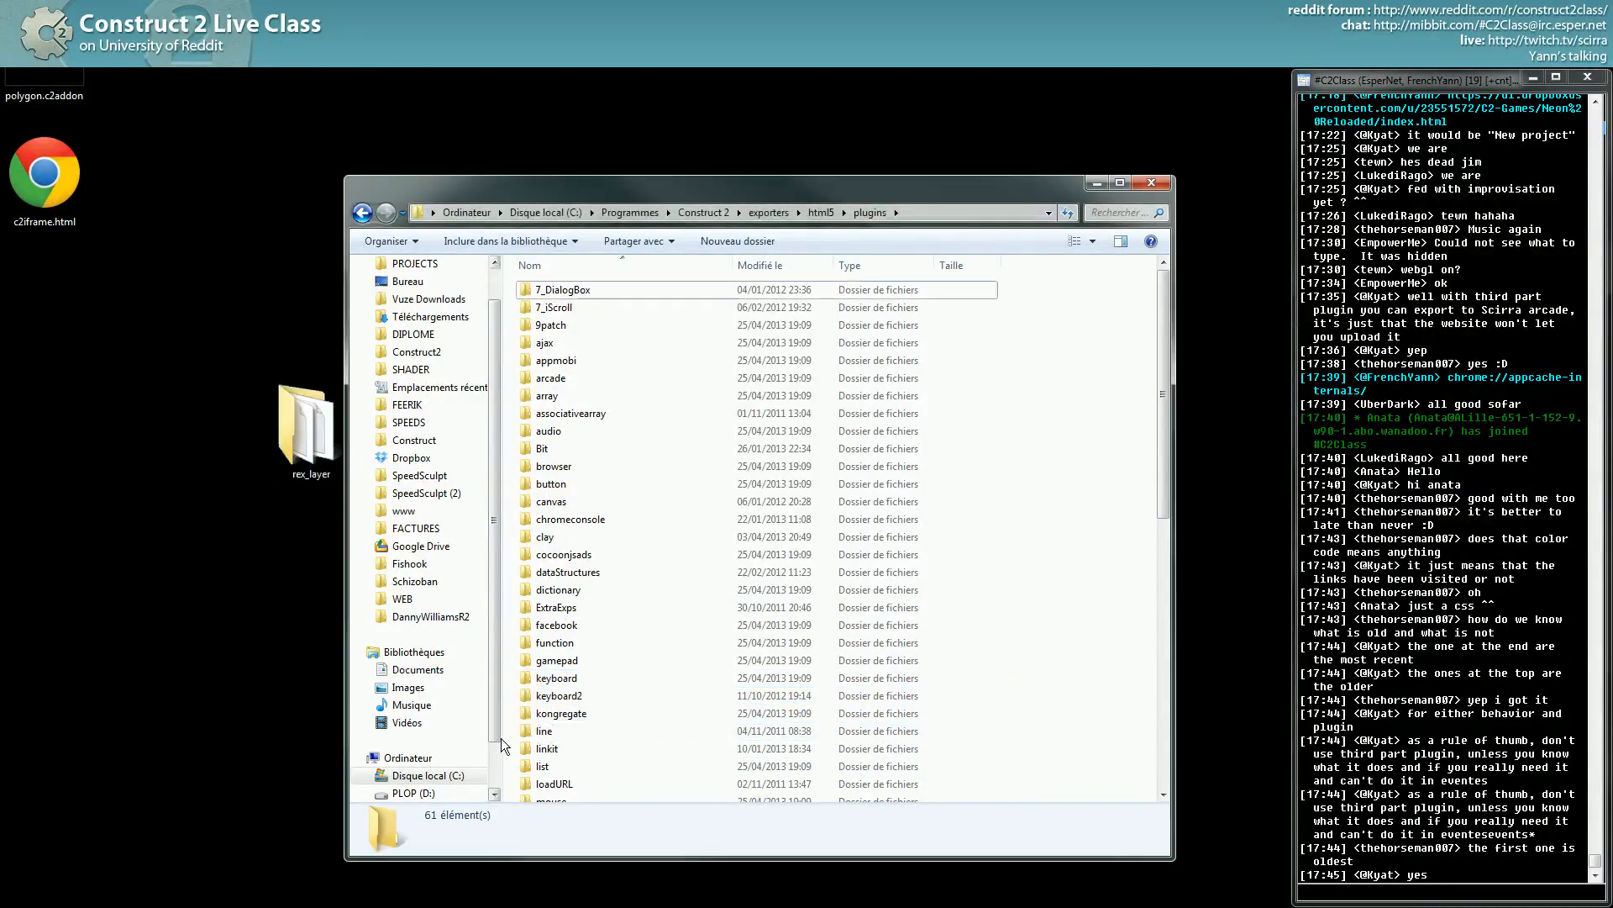
left_click(556, 686)
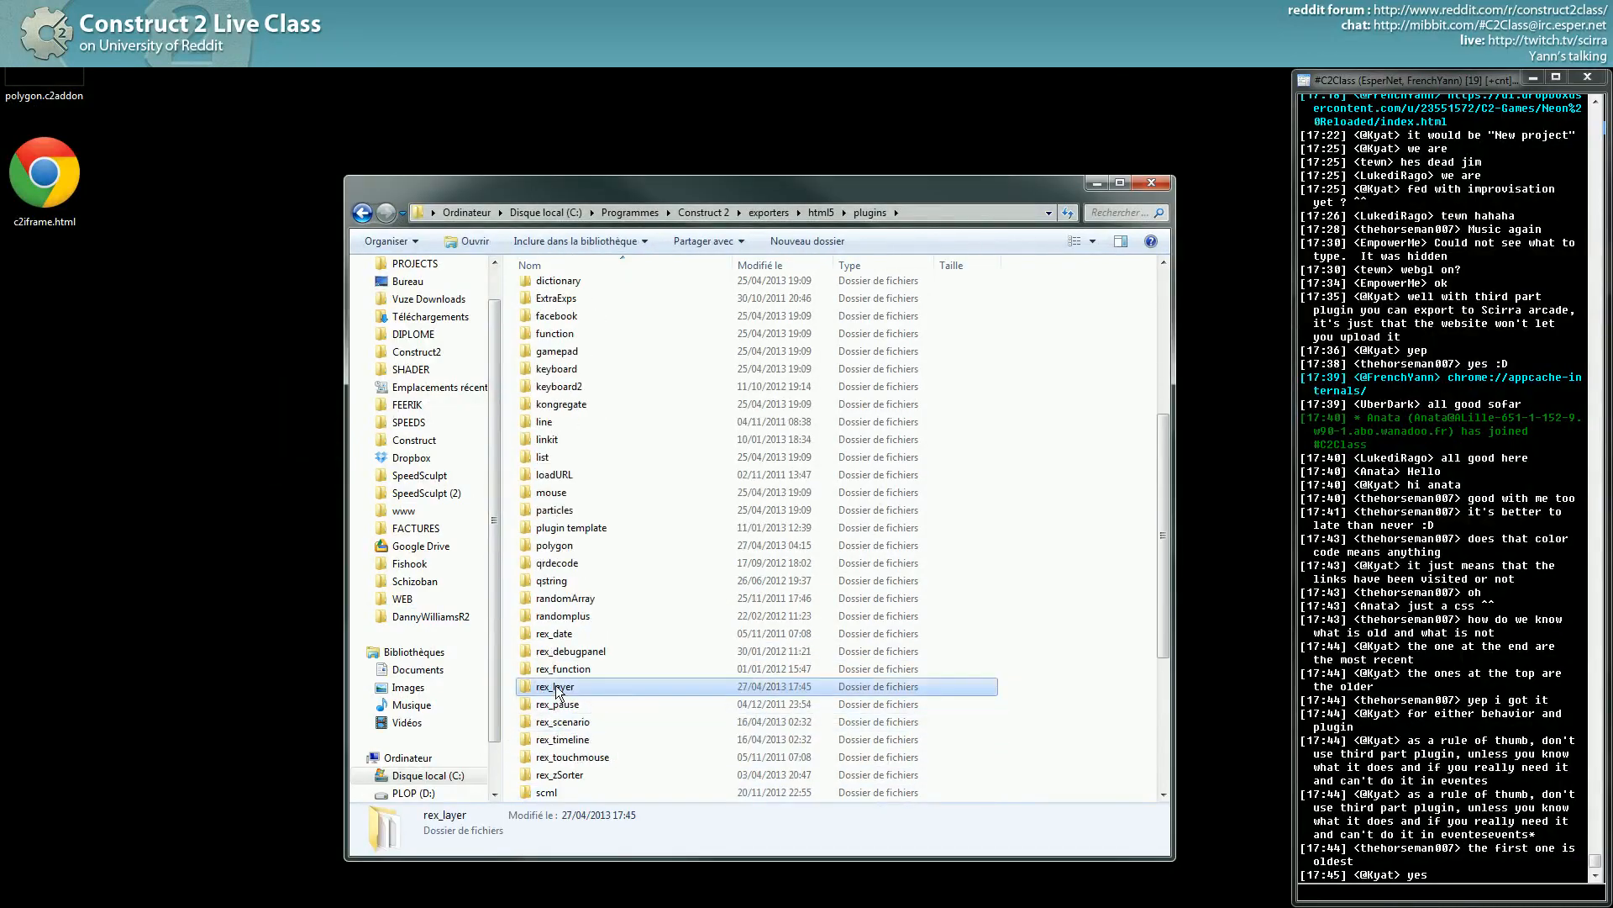
double_click(556, 686)
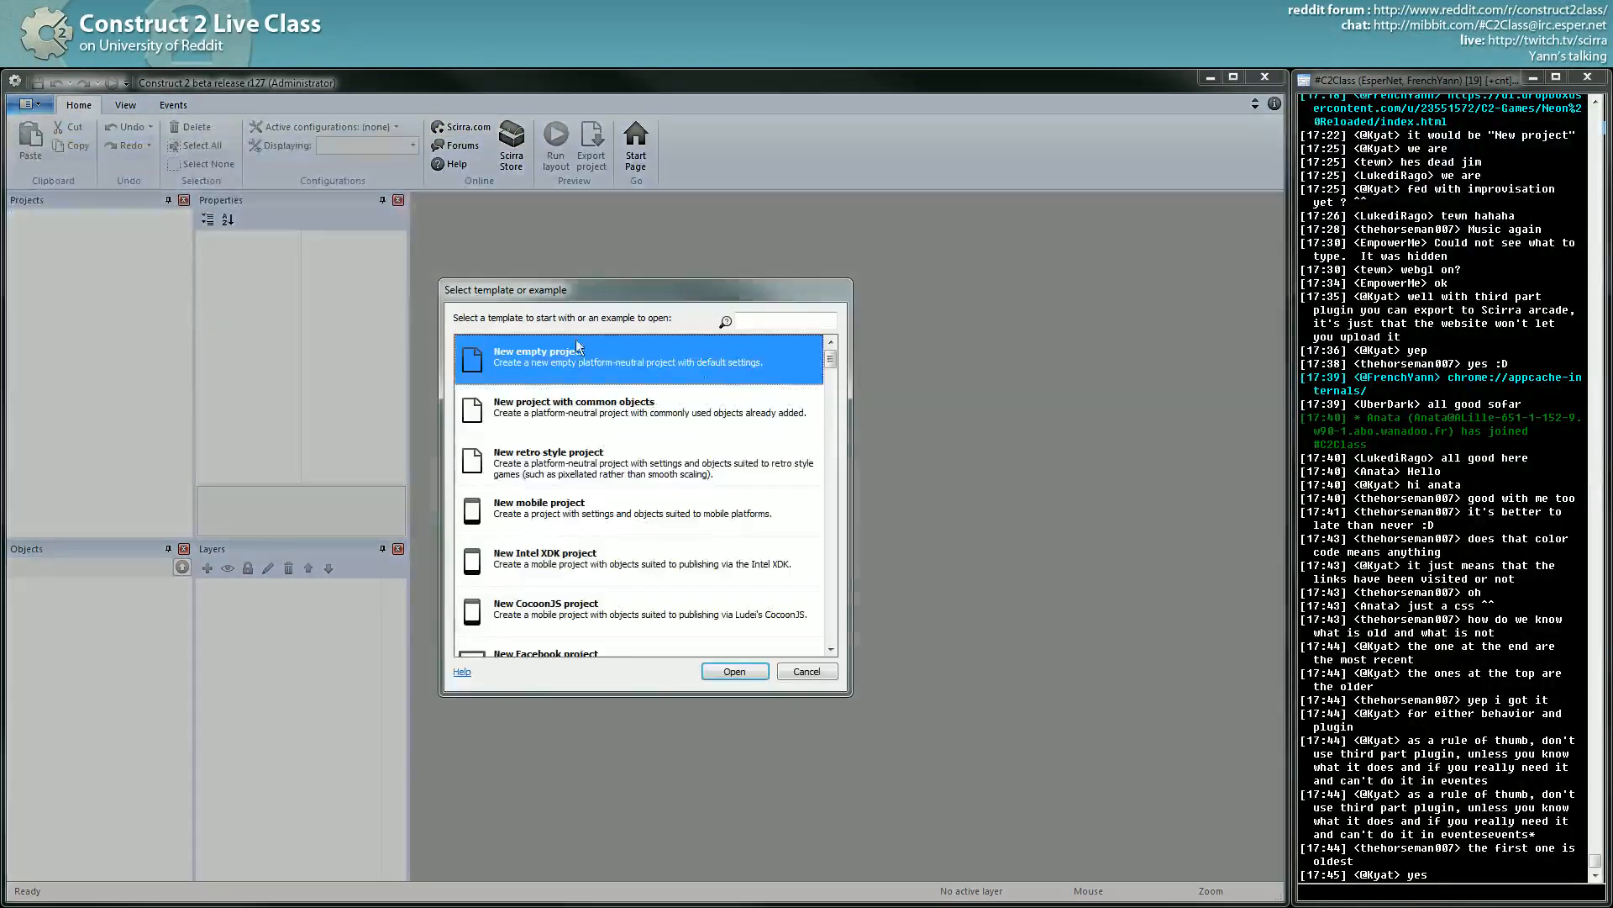
Start a new empty project and search 'rex' in Insert New Object without inserting anything.
left_click(734, 671)
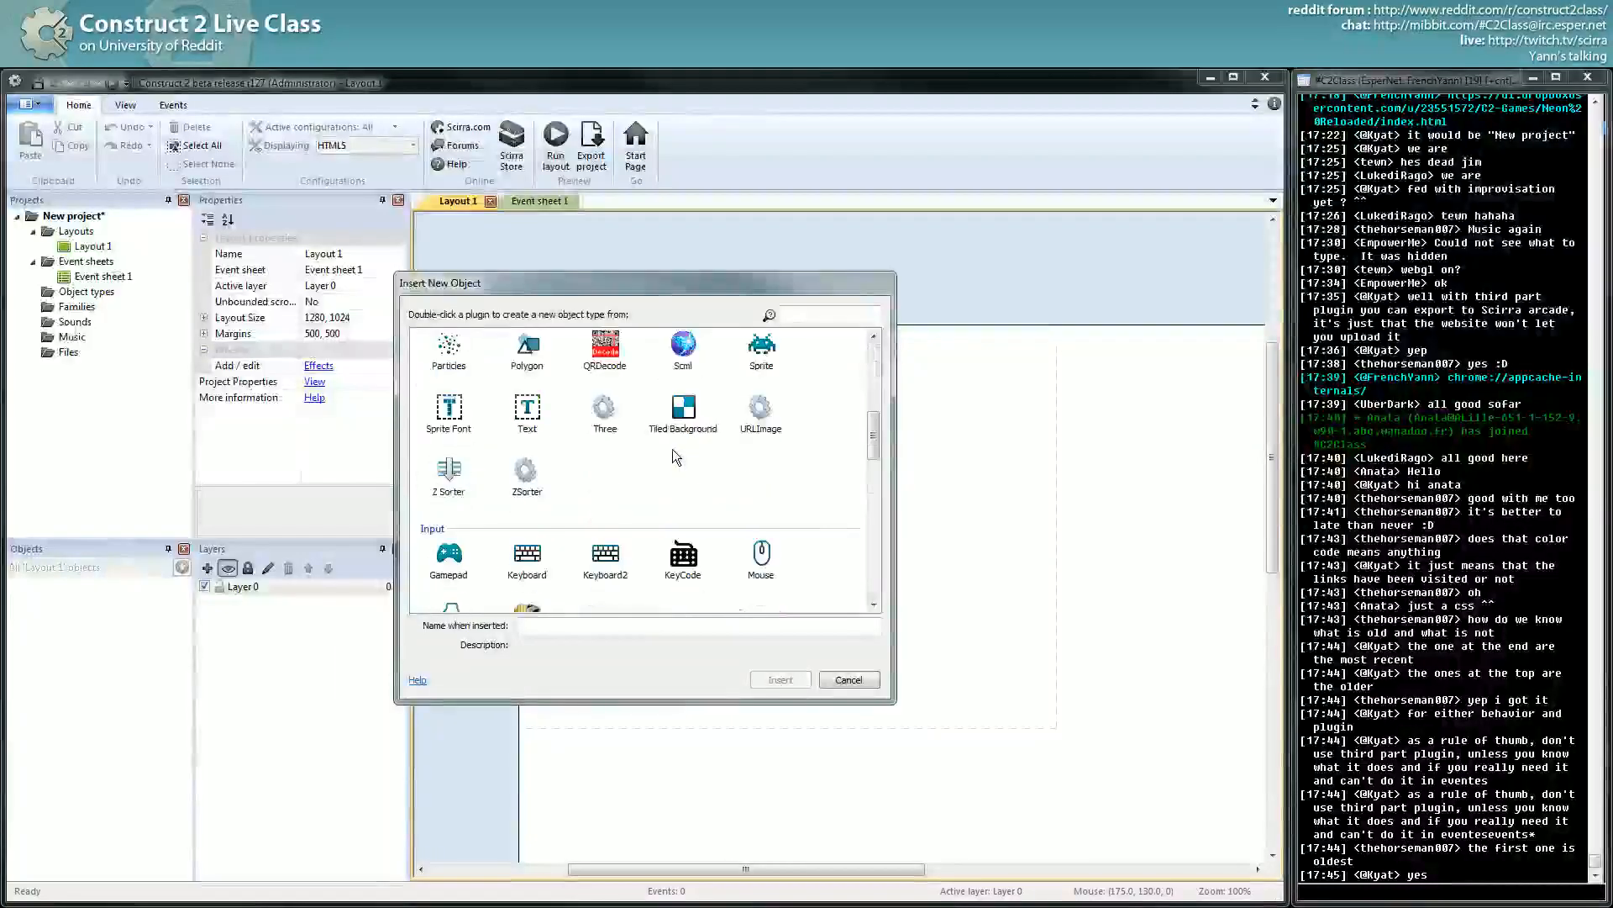
scroll("down", 3)
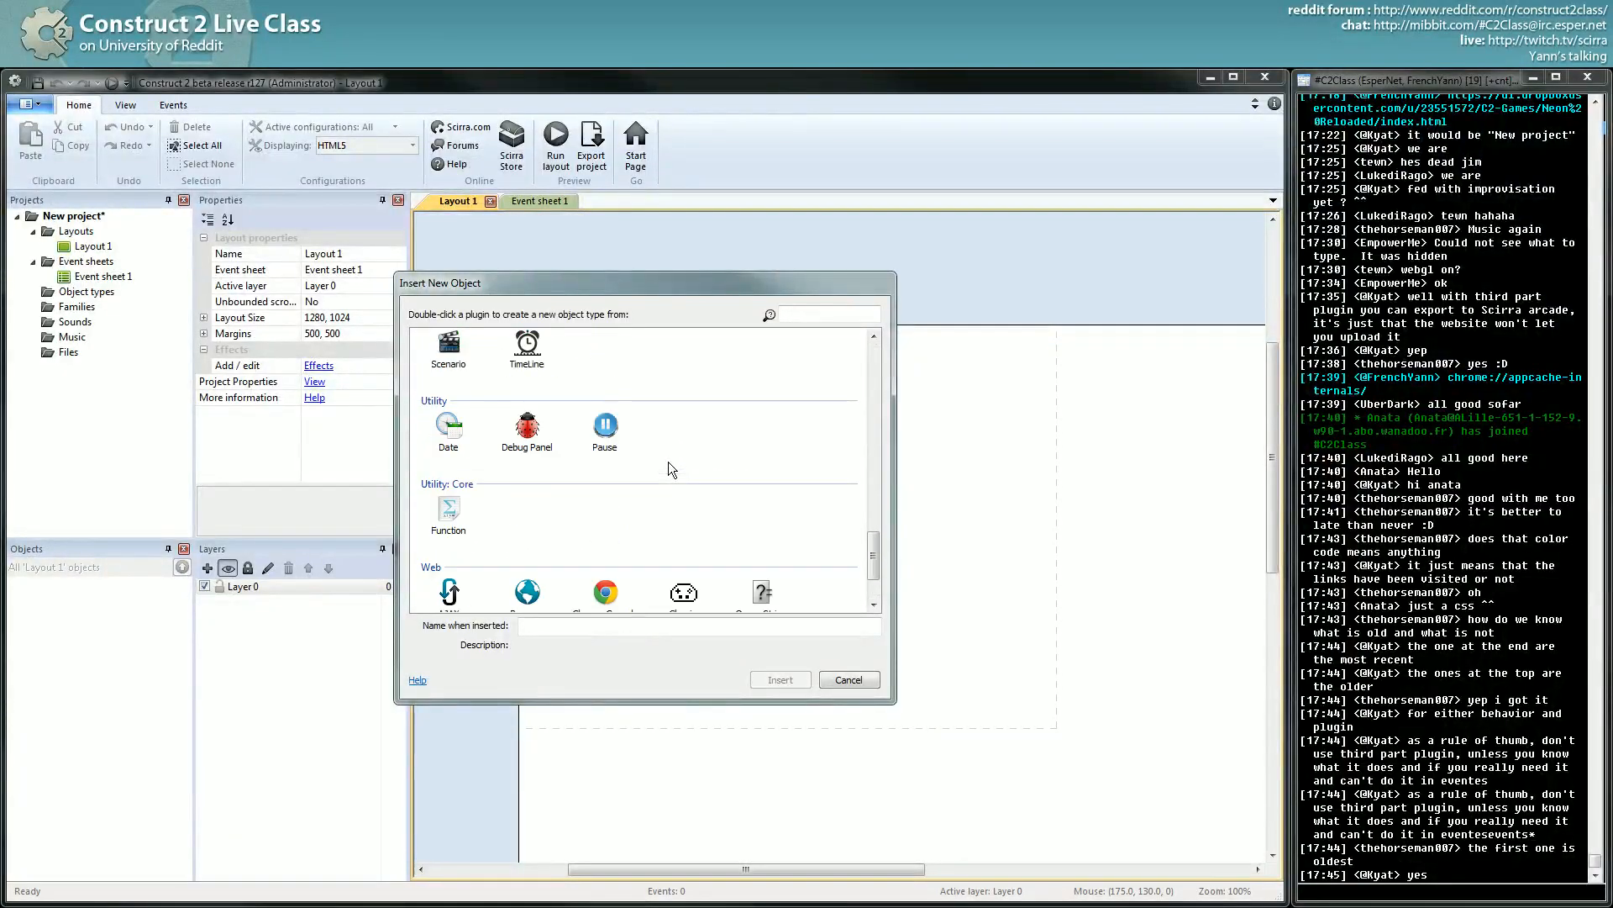
type("rex")
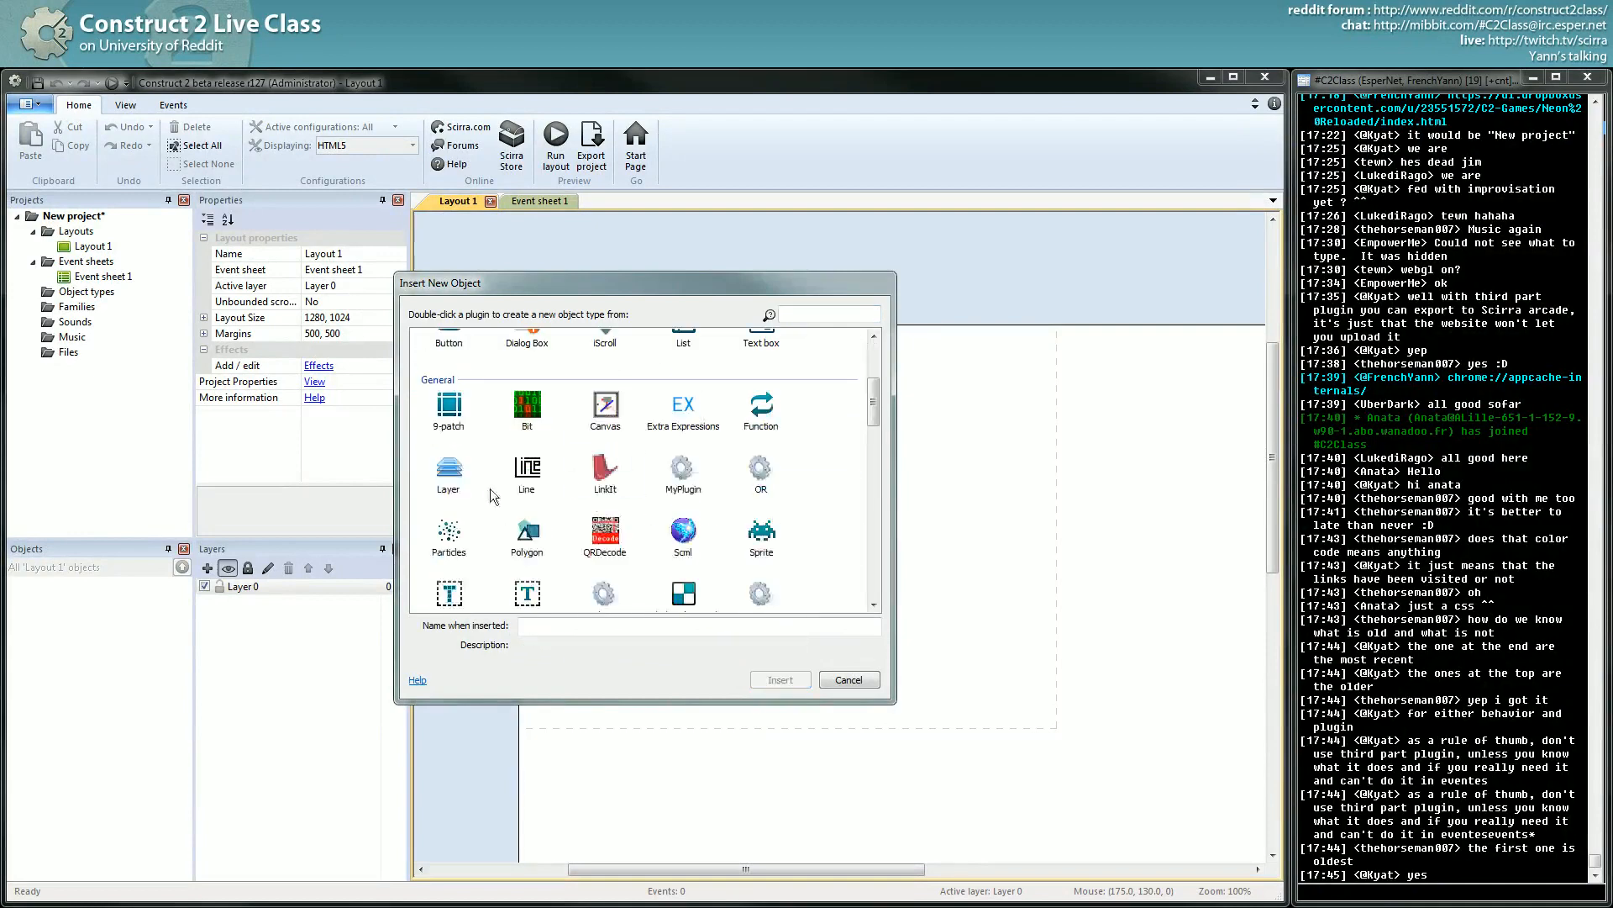
left_click(447, 473)
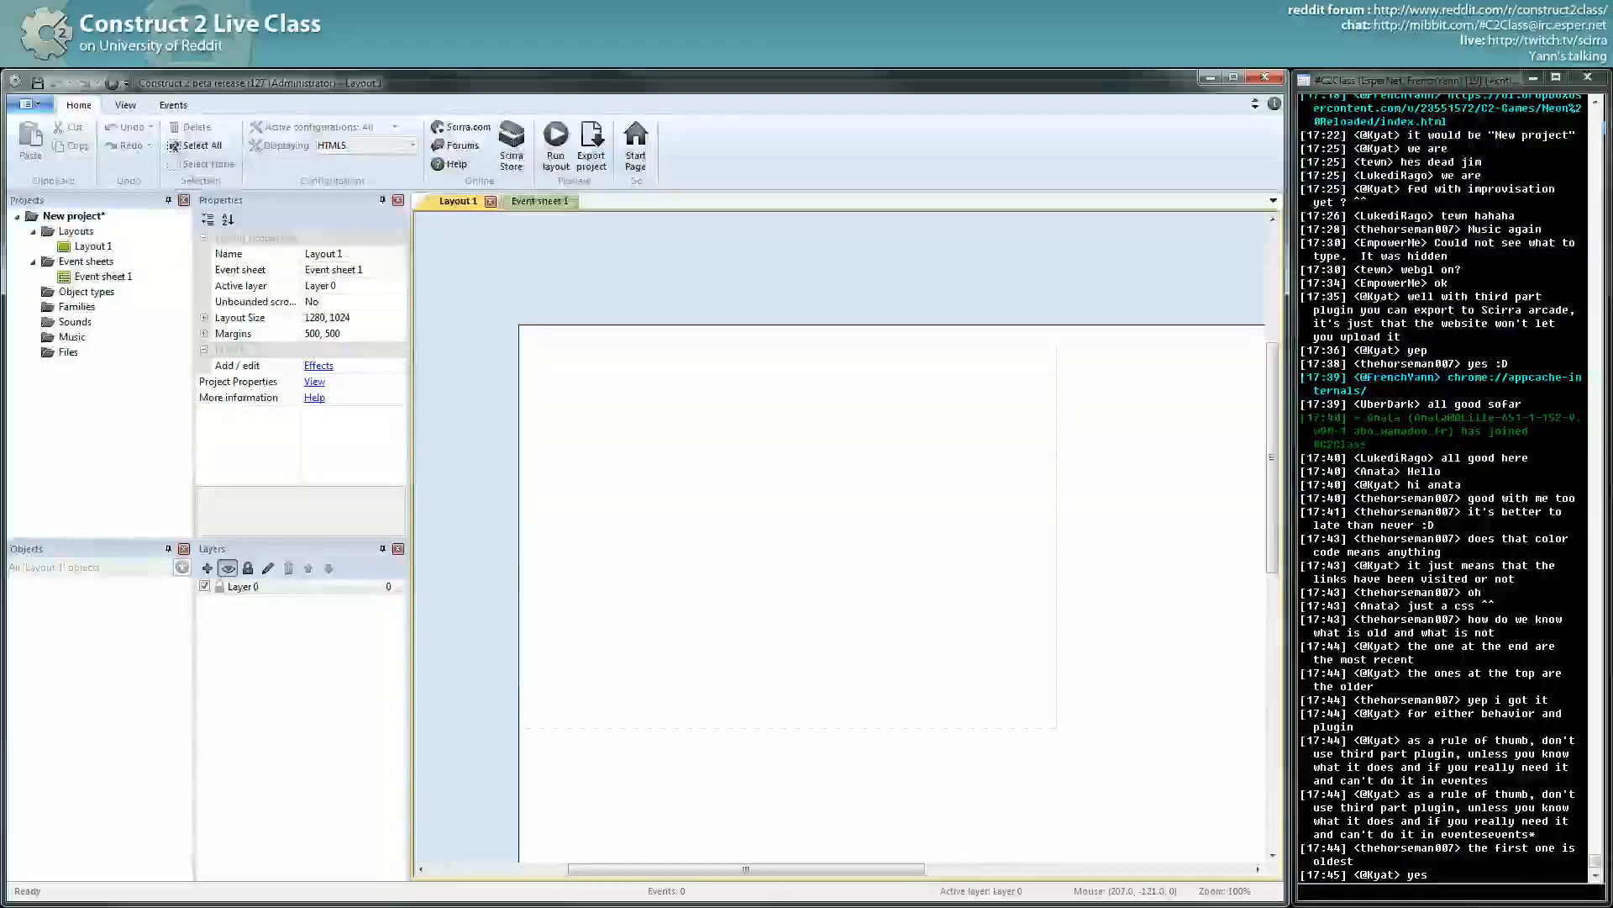
Move polygon.c2addon from the desktop's top-left to the centre and select it.
left_click(123, 105)
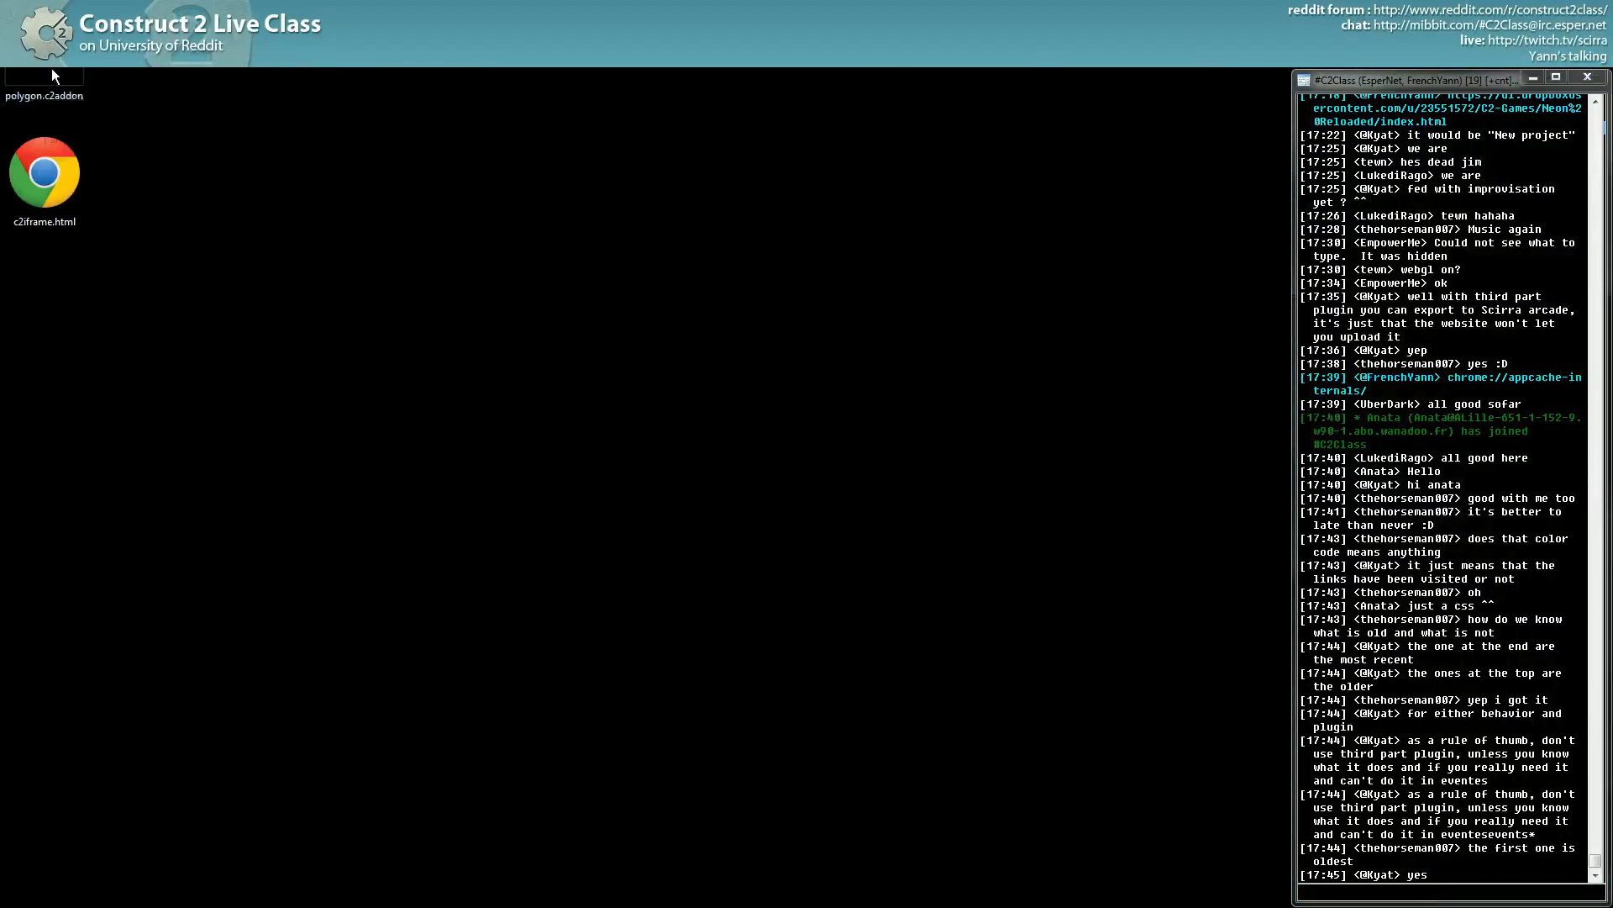
left_click_drag(43, 74, 577, 430)
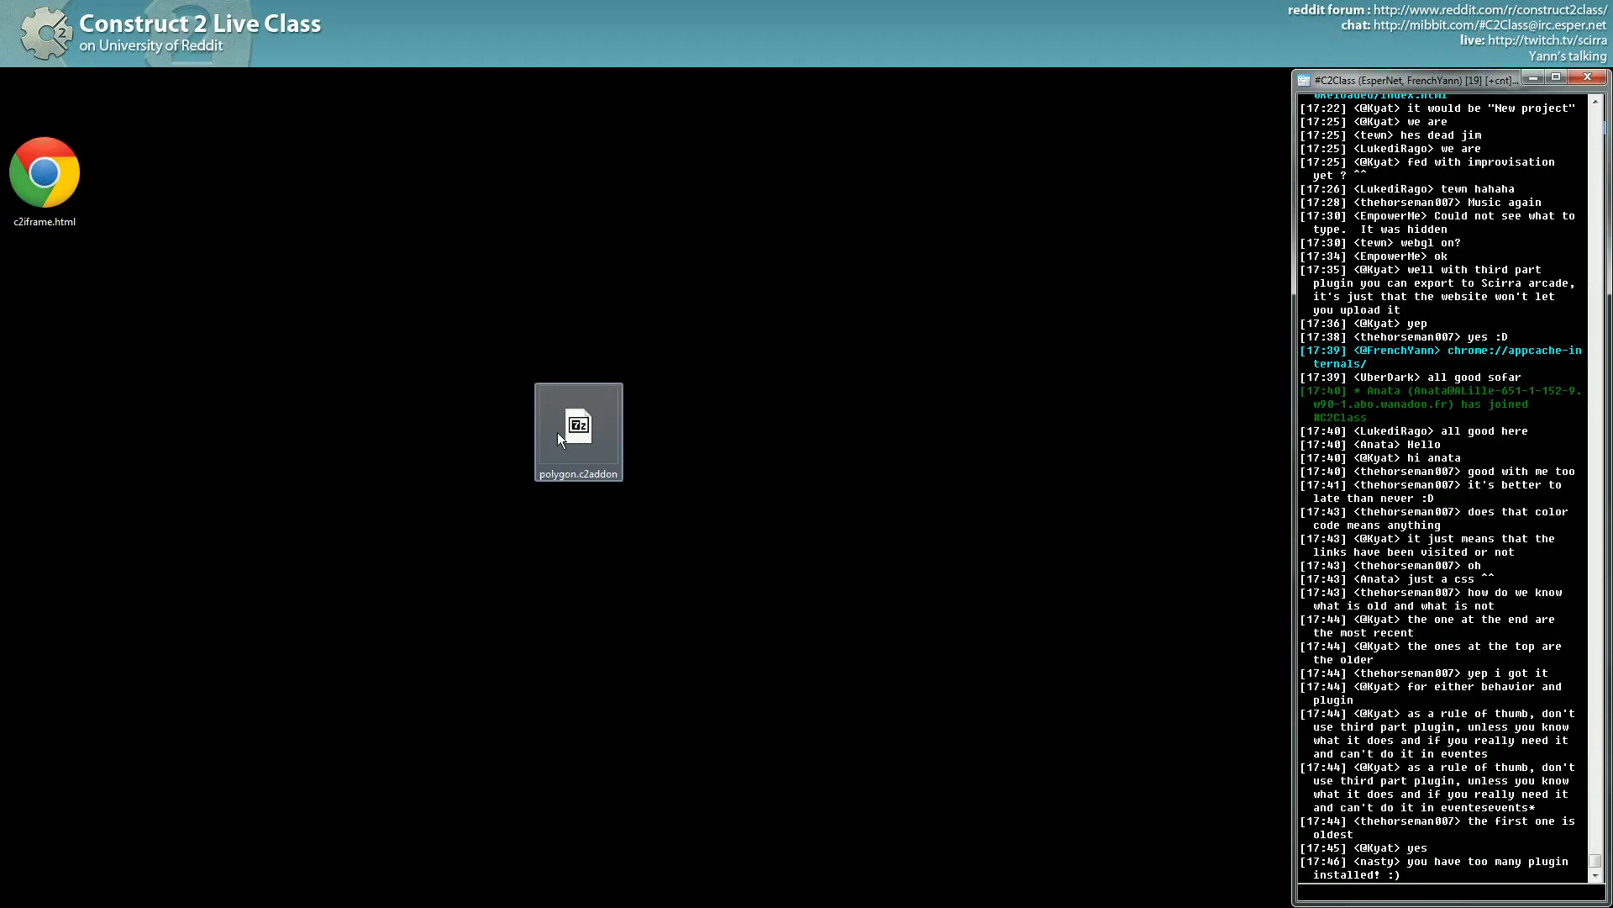
left_click(578, 427)
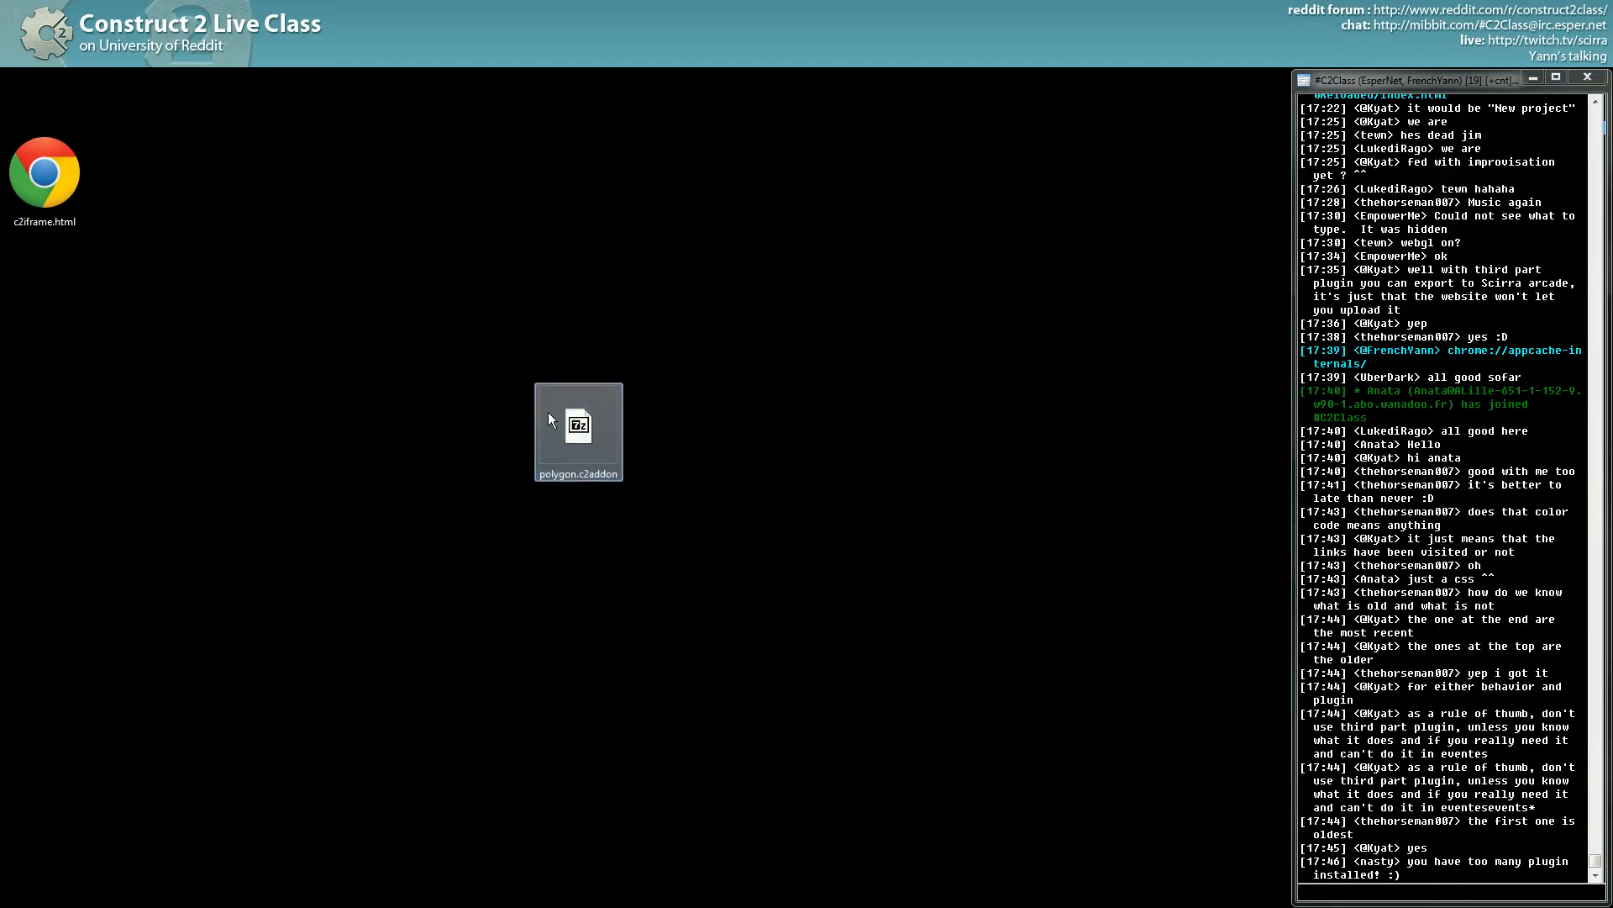
Bring up the addon install prompt and cancel it for this session.
key("alt+tab")
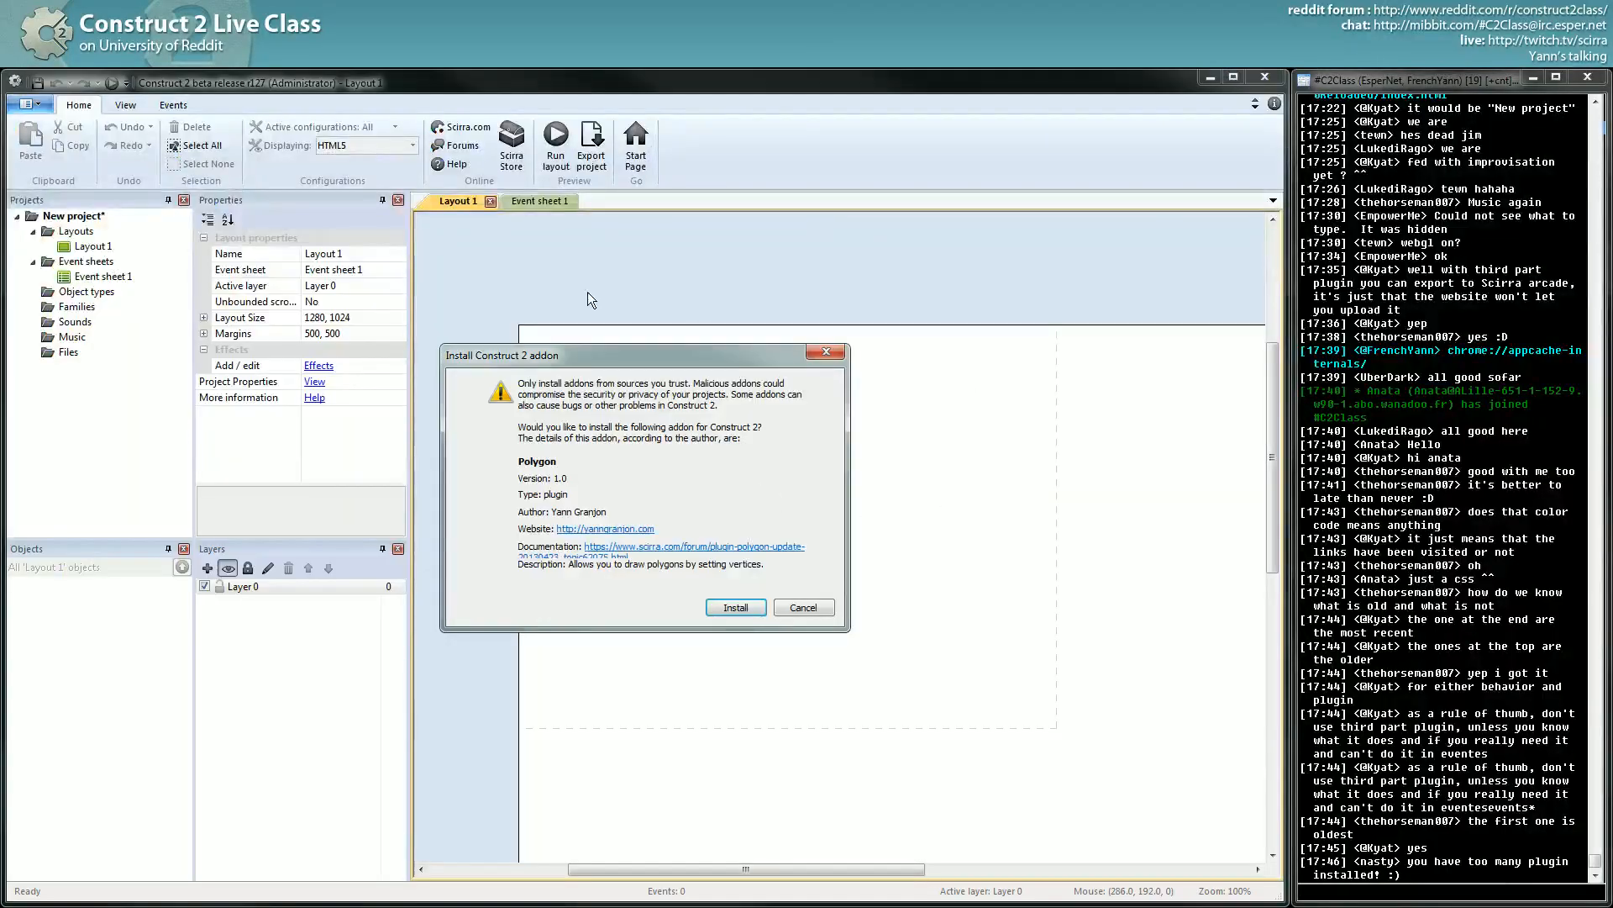
mouse_move(771, 708)
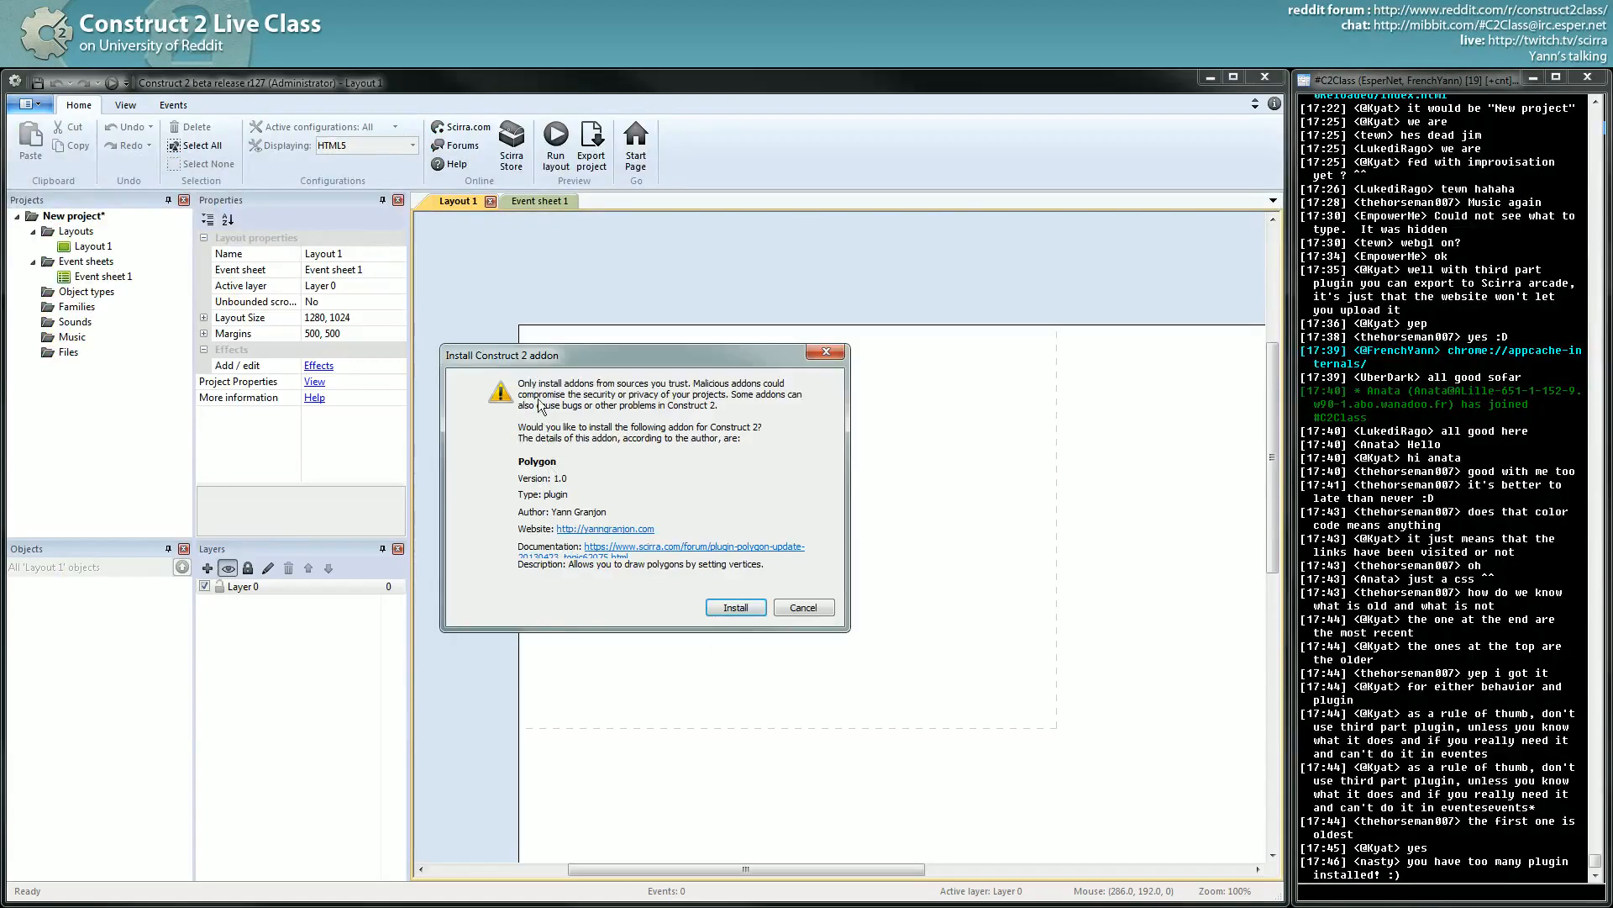
mouse_move(622, 473)
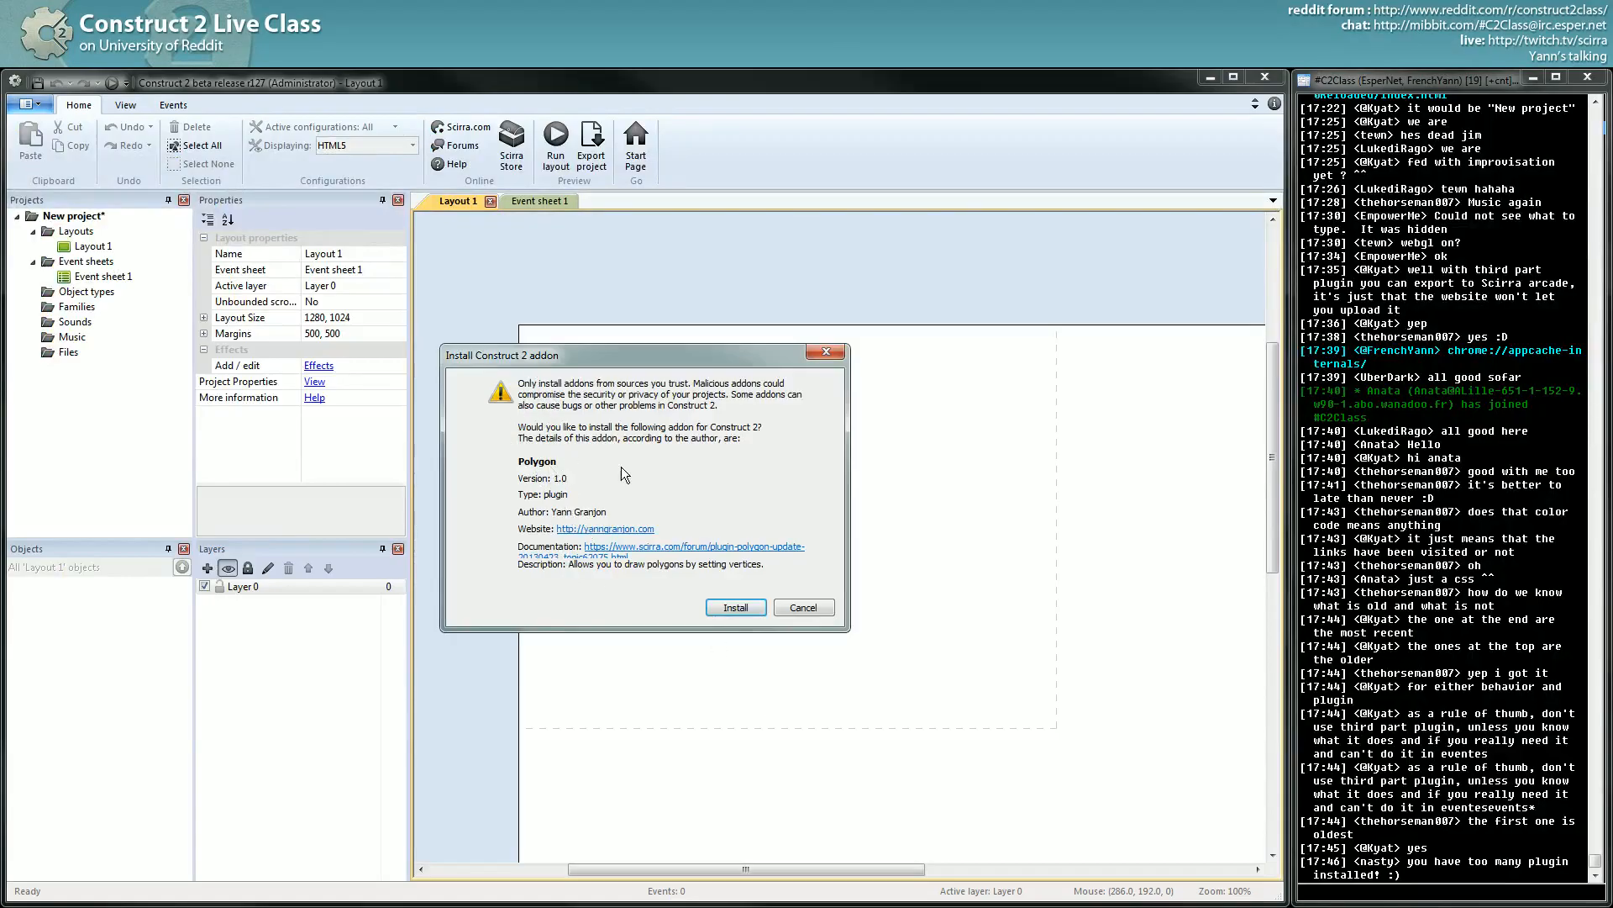
left_click(736, 607)
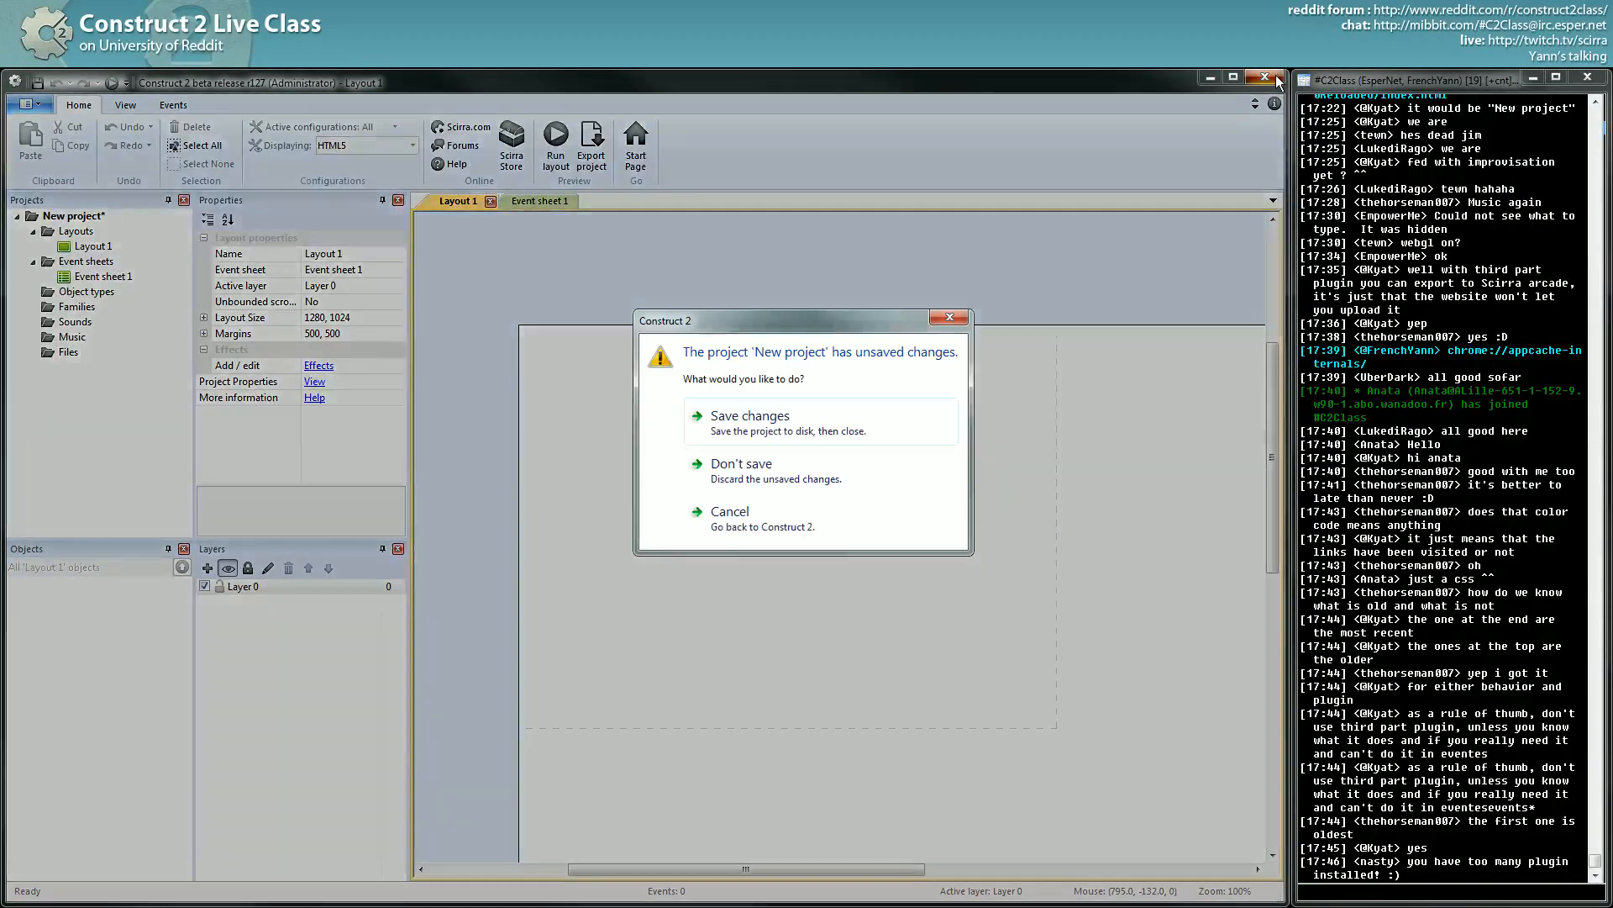
mouse_move(818, 470)
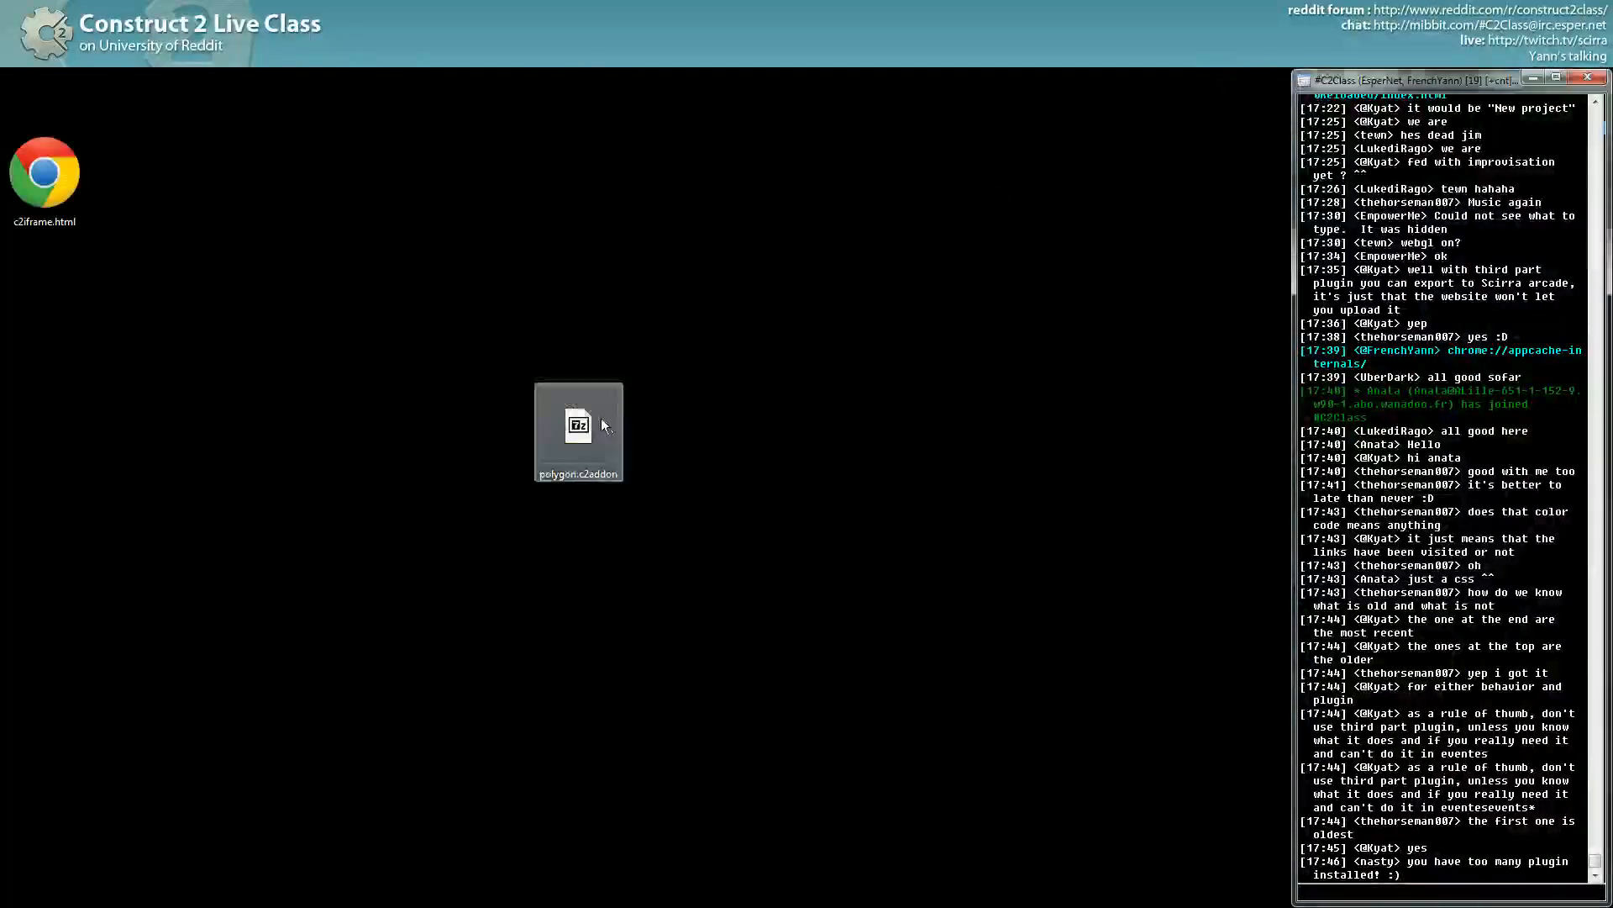
Reopen polygon.c2addon, install the Polygon plugin and acknowledge the restart notice.
double_click(577, 423)
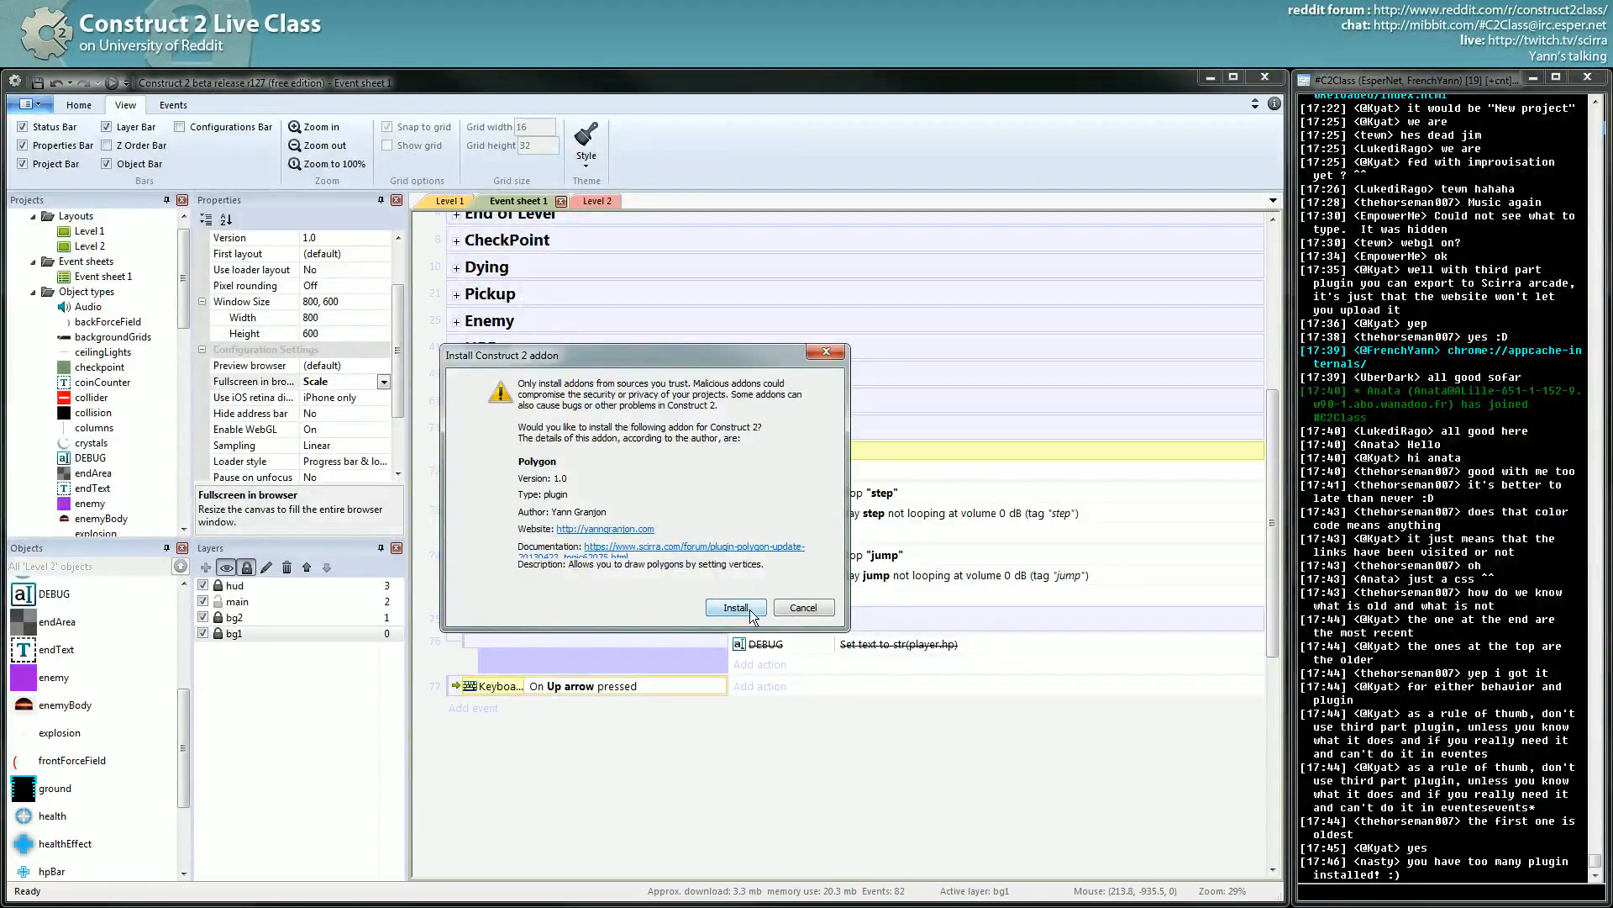
left_click(734, 606)
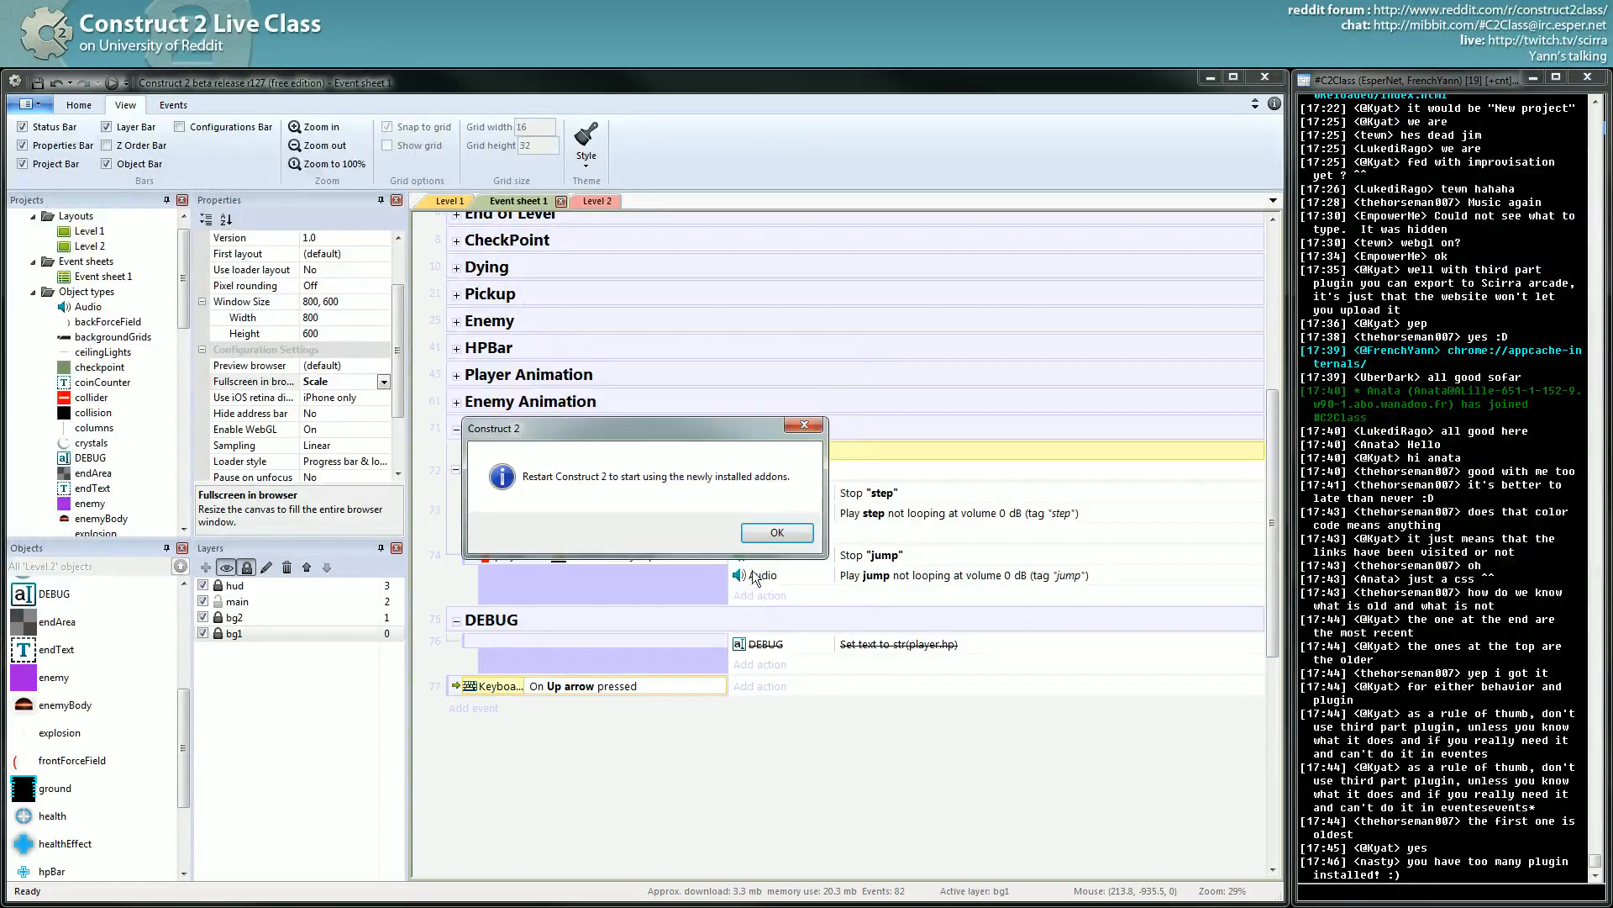
left_click(776, 533)
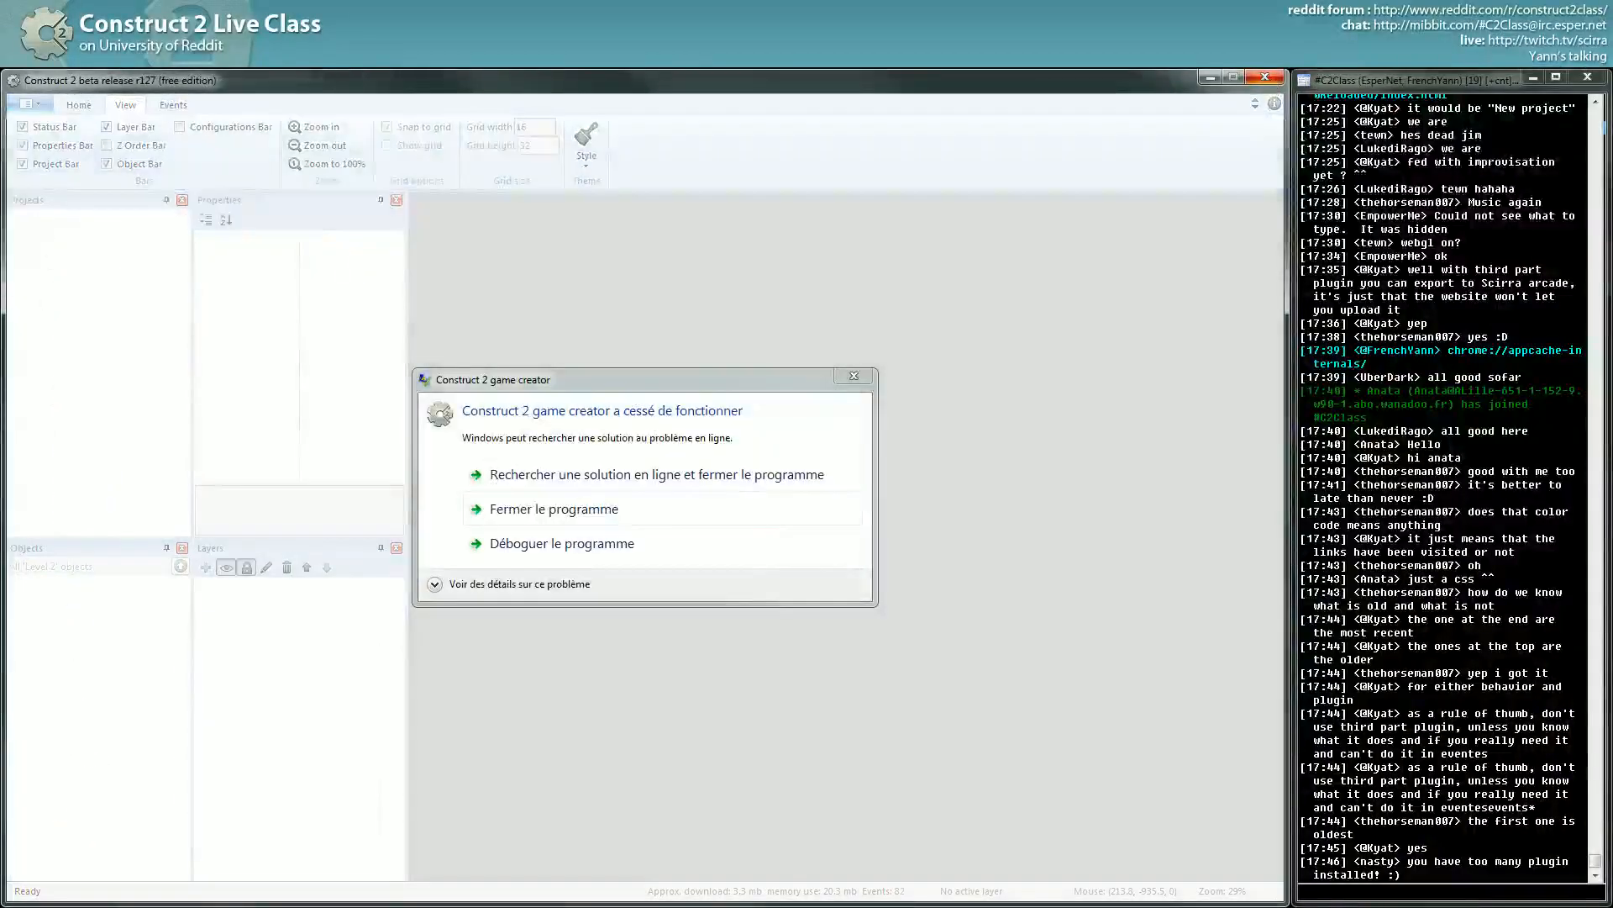
left_click_drag(492, 378, 646, 320)
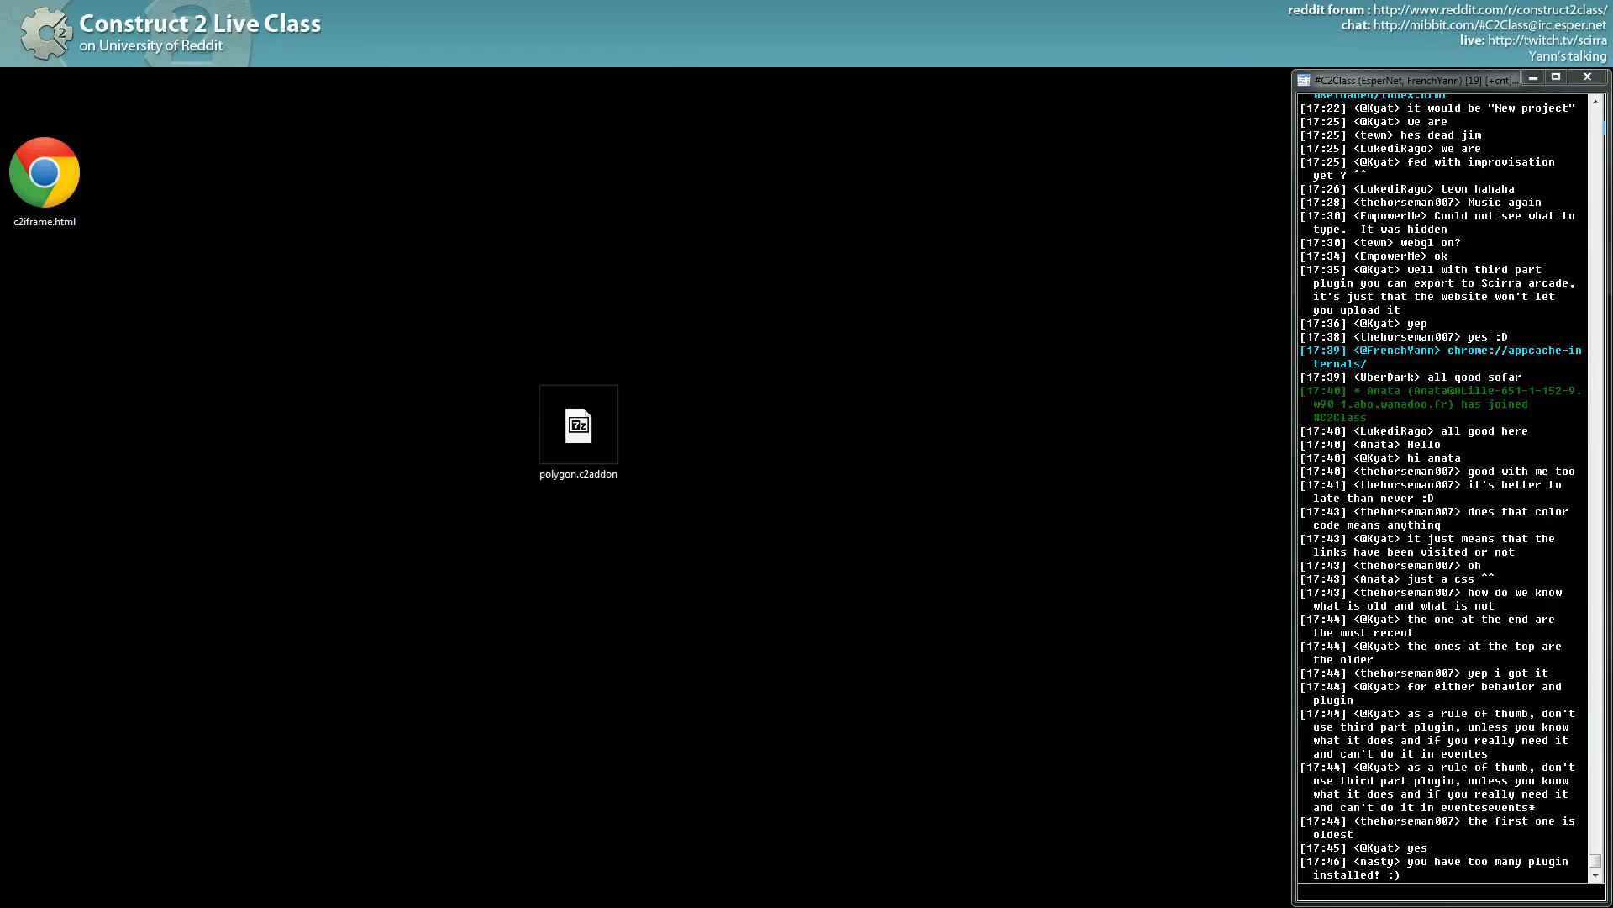
Relaunch Construct 2, confirm Polygon appears in a new project's Insert New Object list, then cancel.
left_click(45, 175)
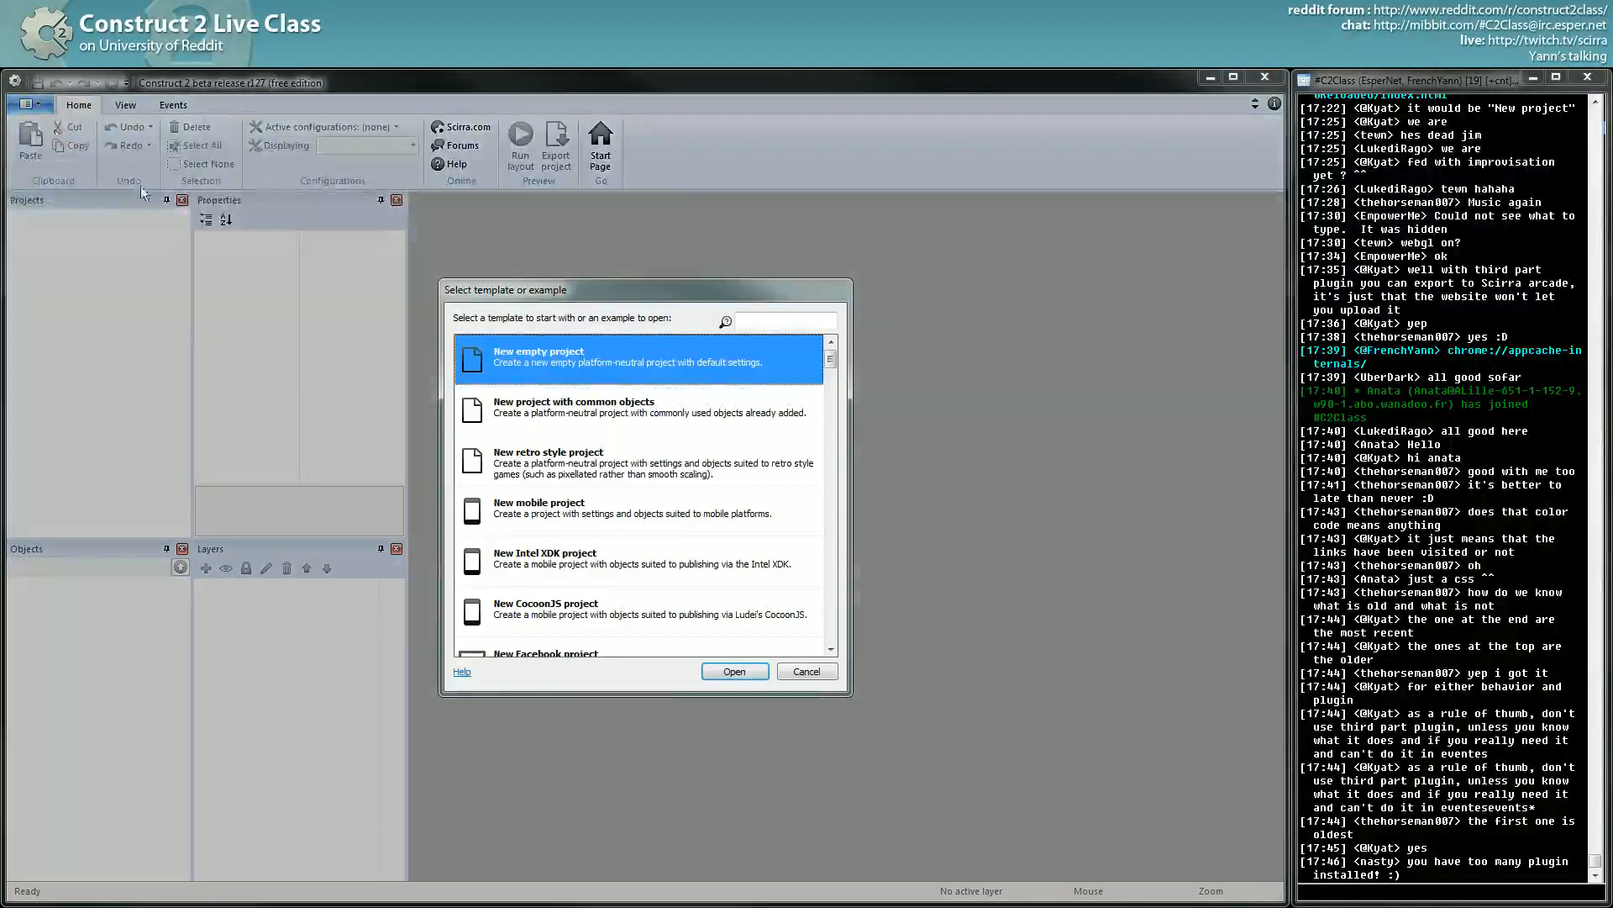
left_click(735, 671)
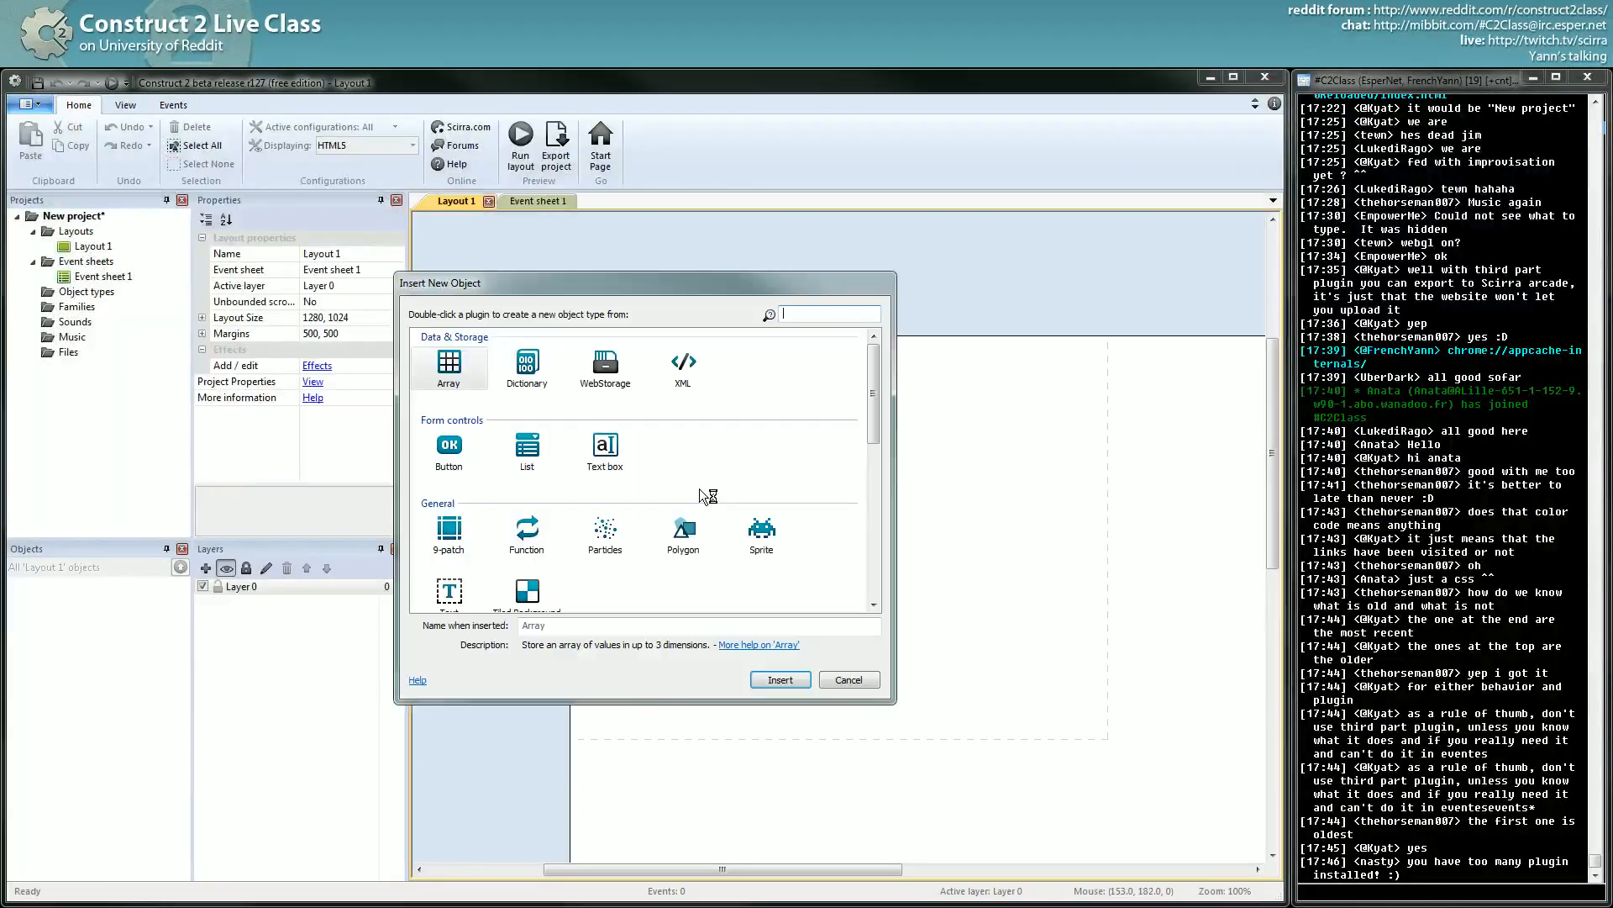
left_click(682, 533)
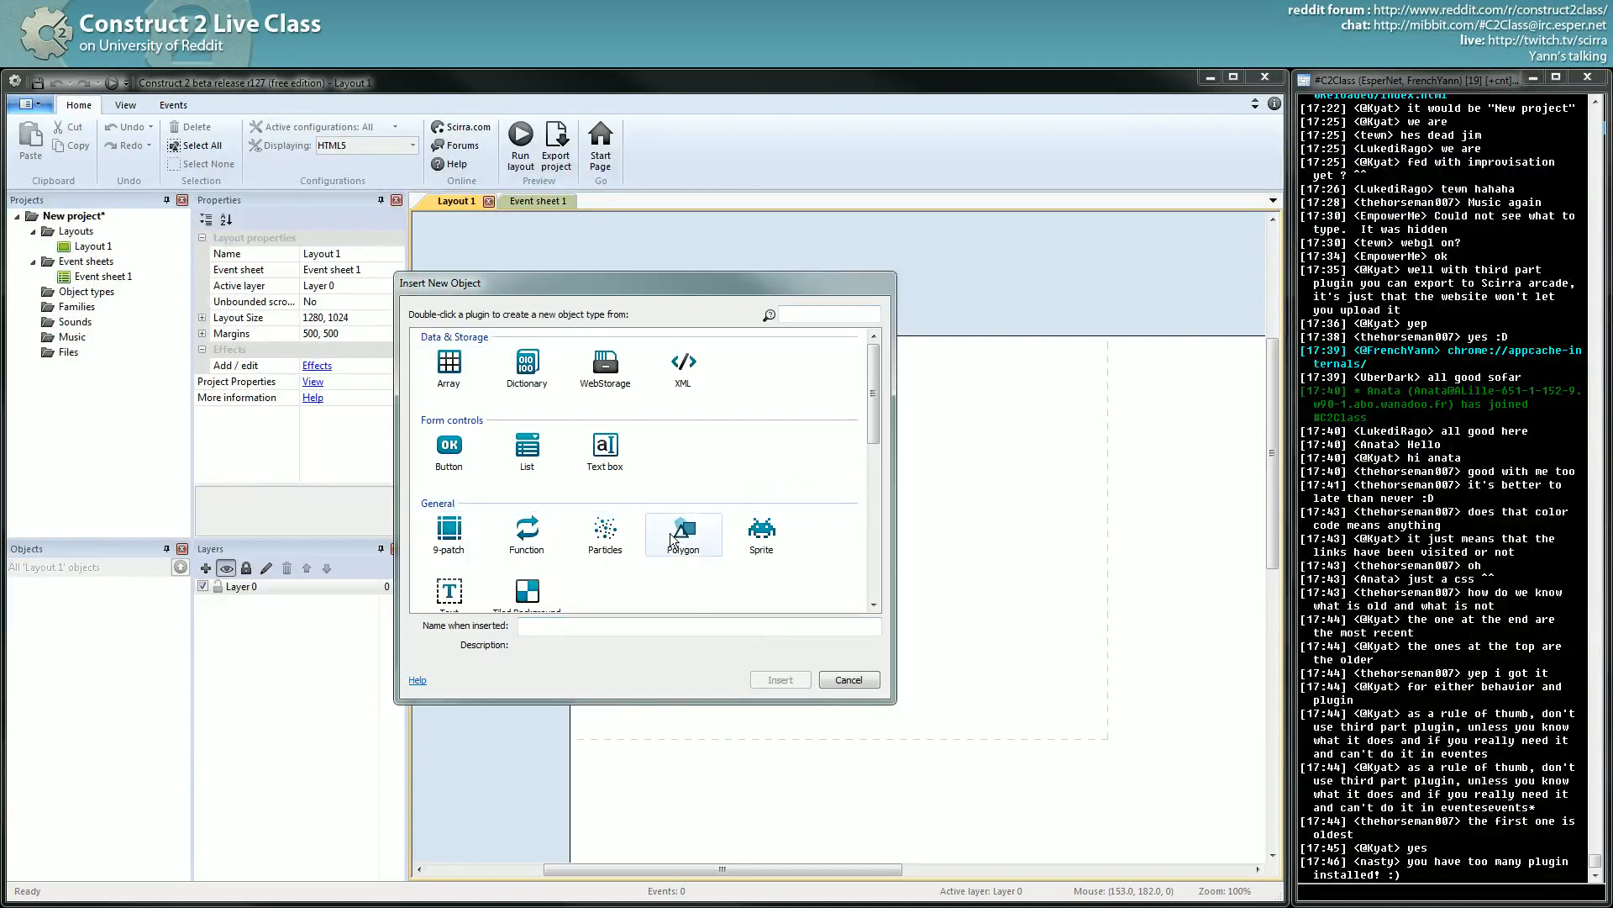
left_click(526, 532)
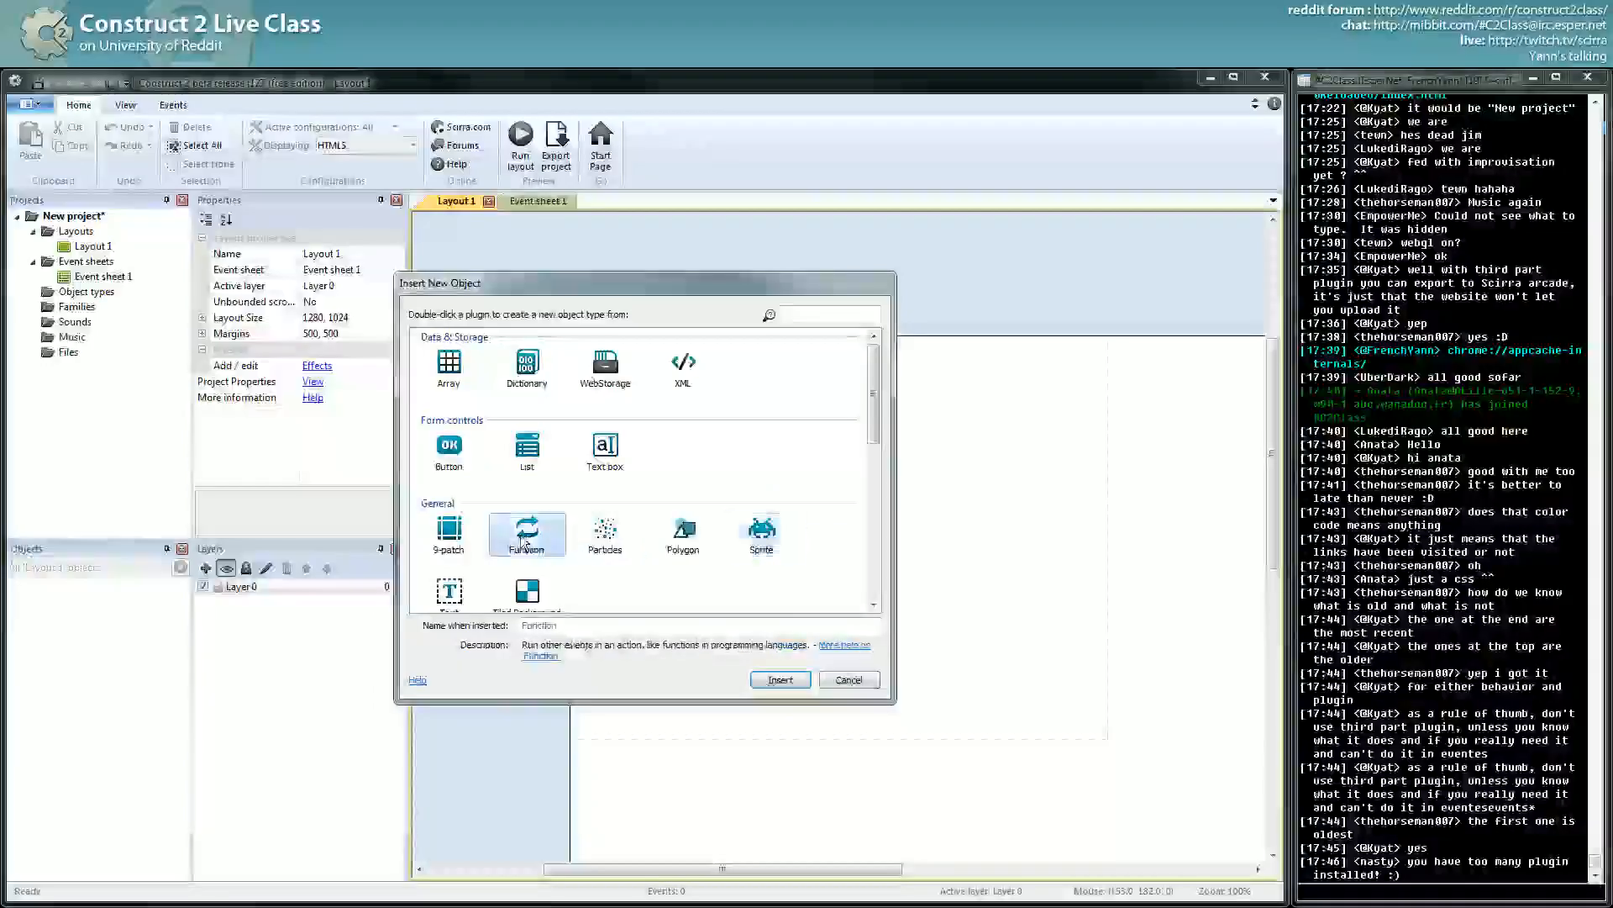
left_click(682, 533)
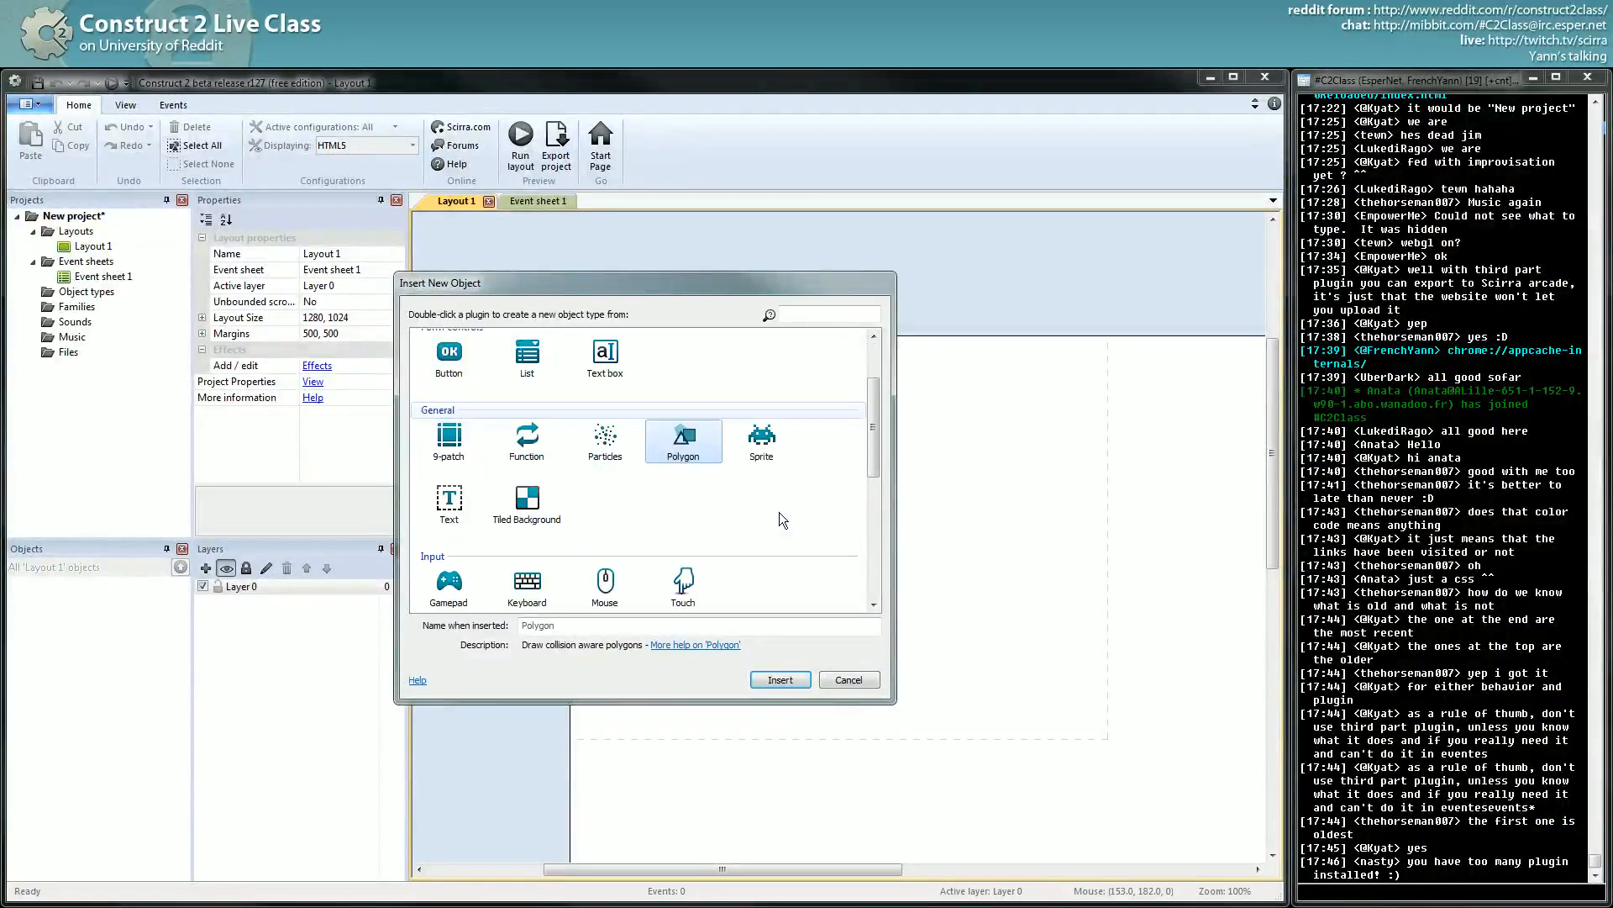
left_click(847, 679)
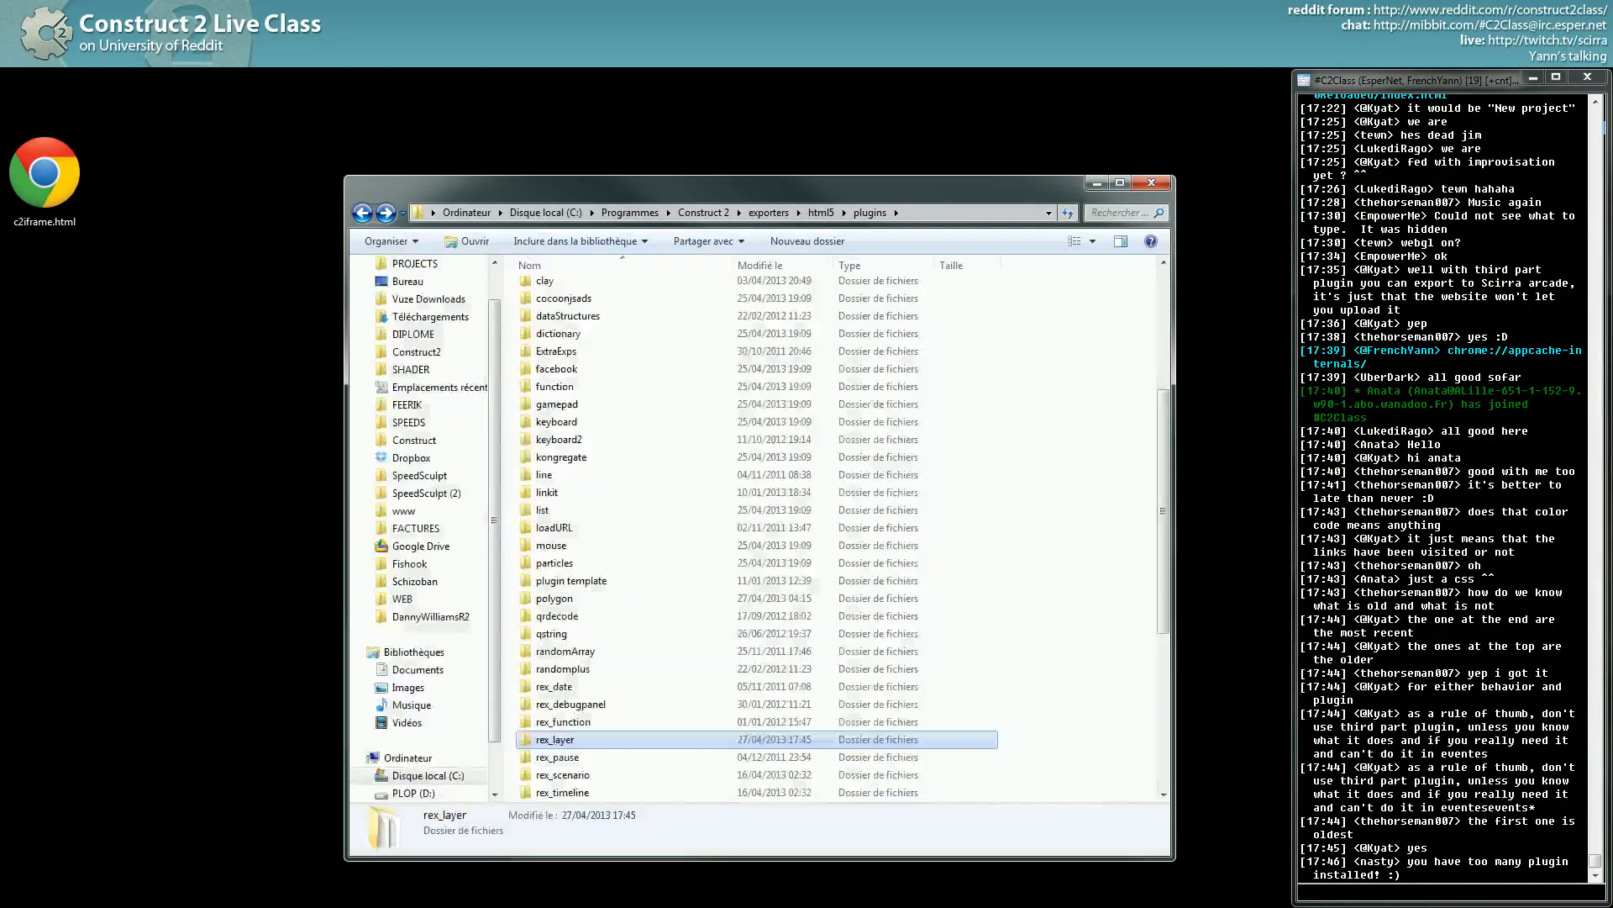
Show Construct 2 Free's Properties in Steam on the Local Files page.
left_click(1150, 182)
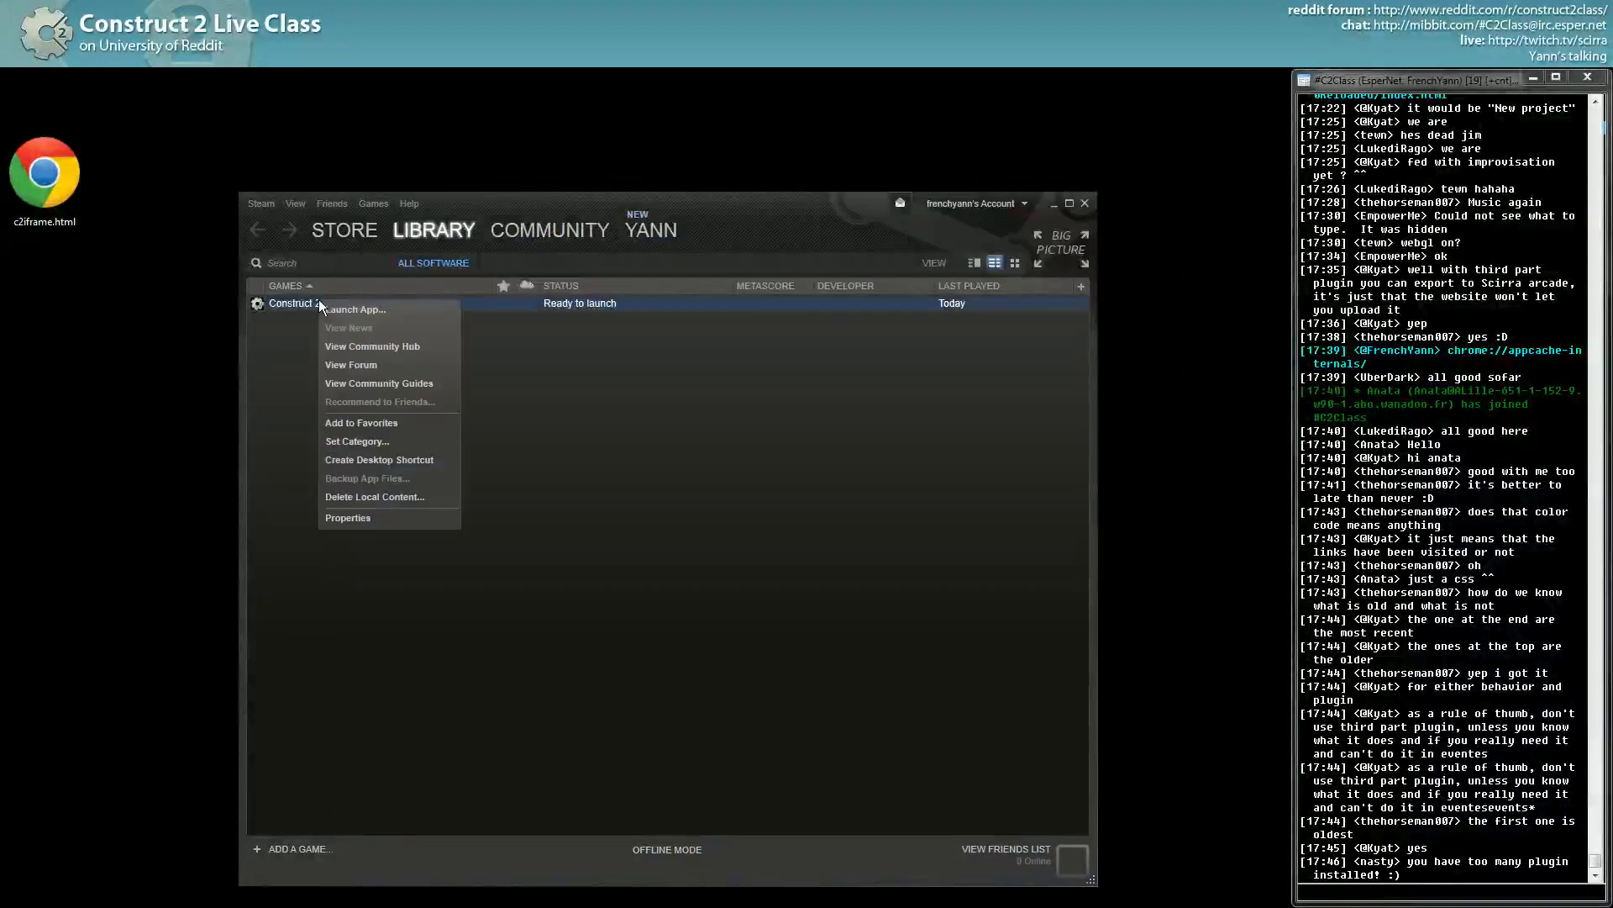
left_click(348, 518)
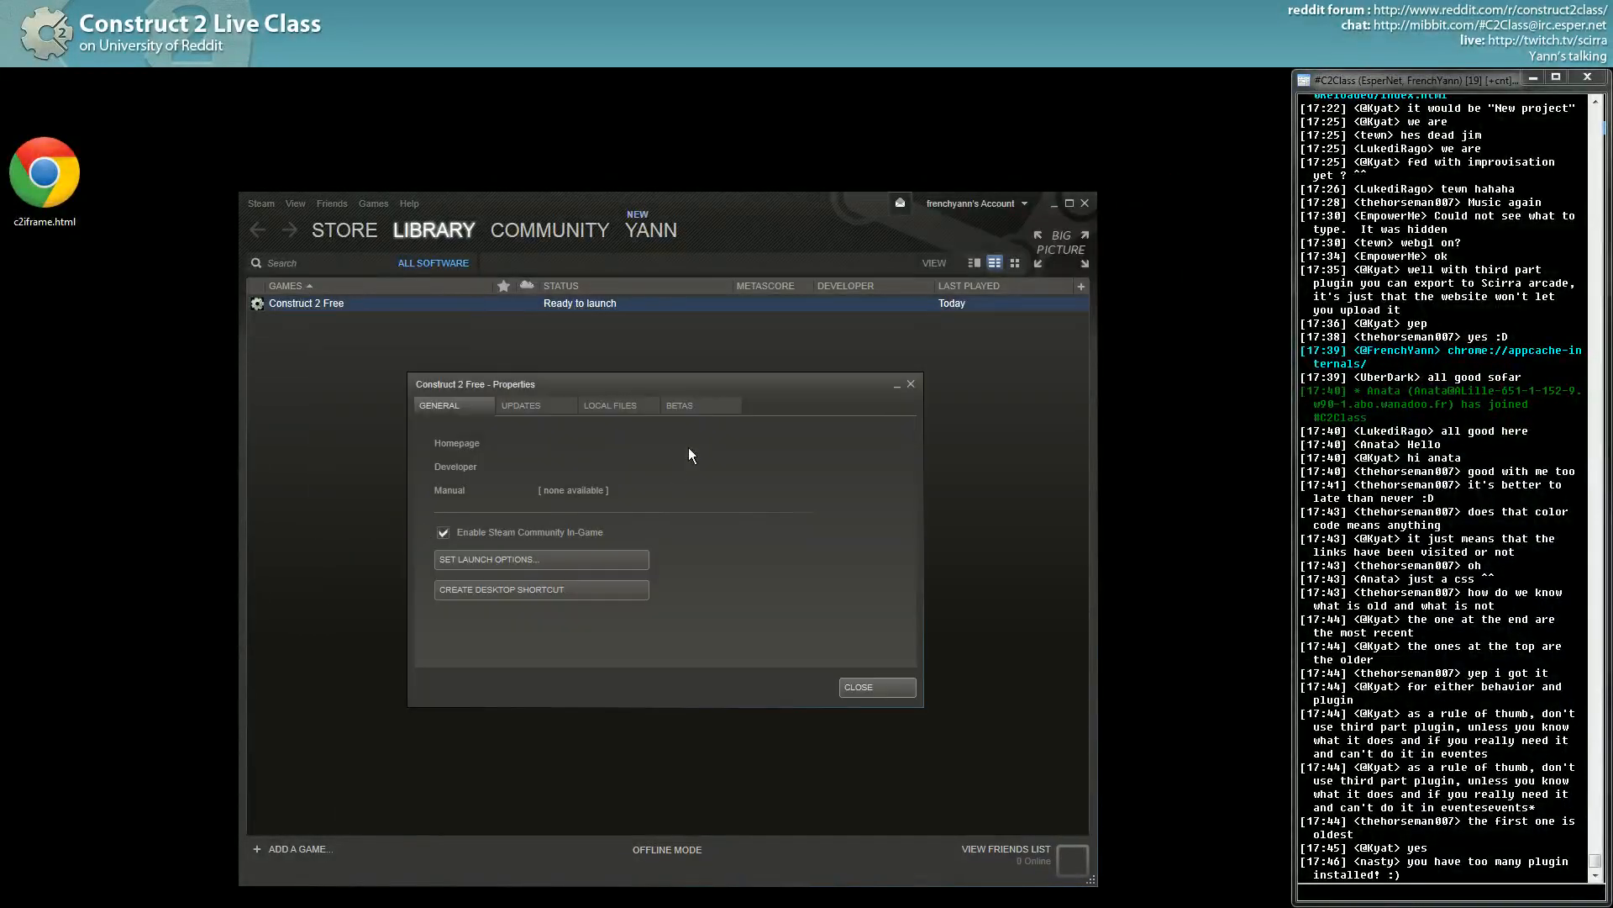
left_click(608, 405)
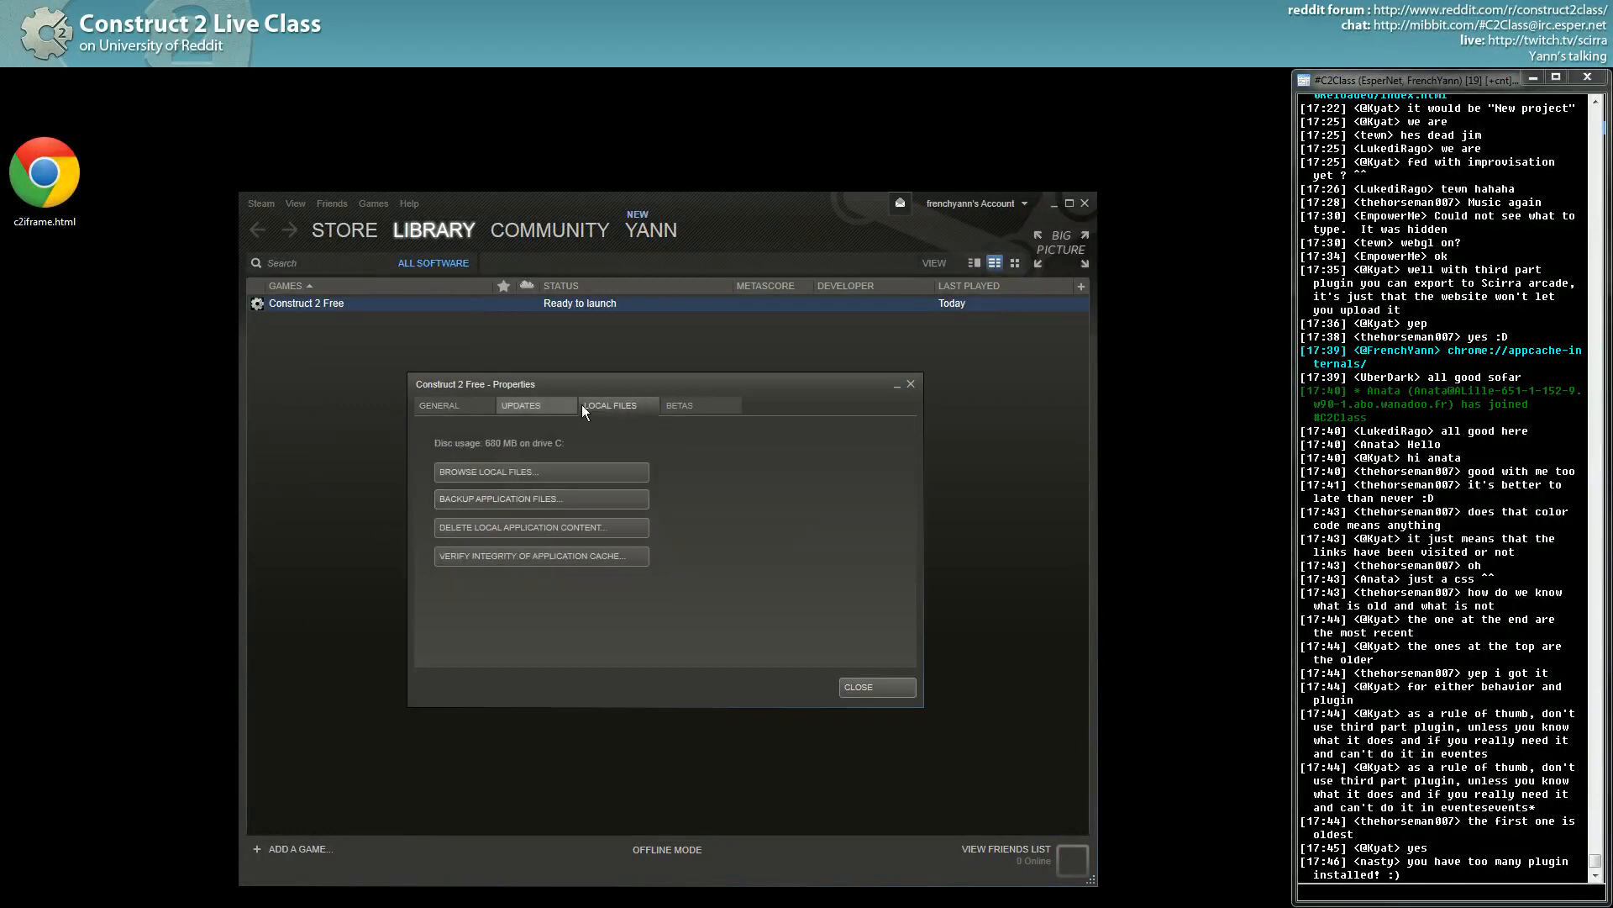
mouse_move(551, 481)
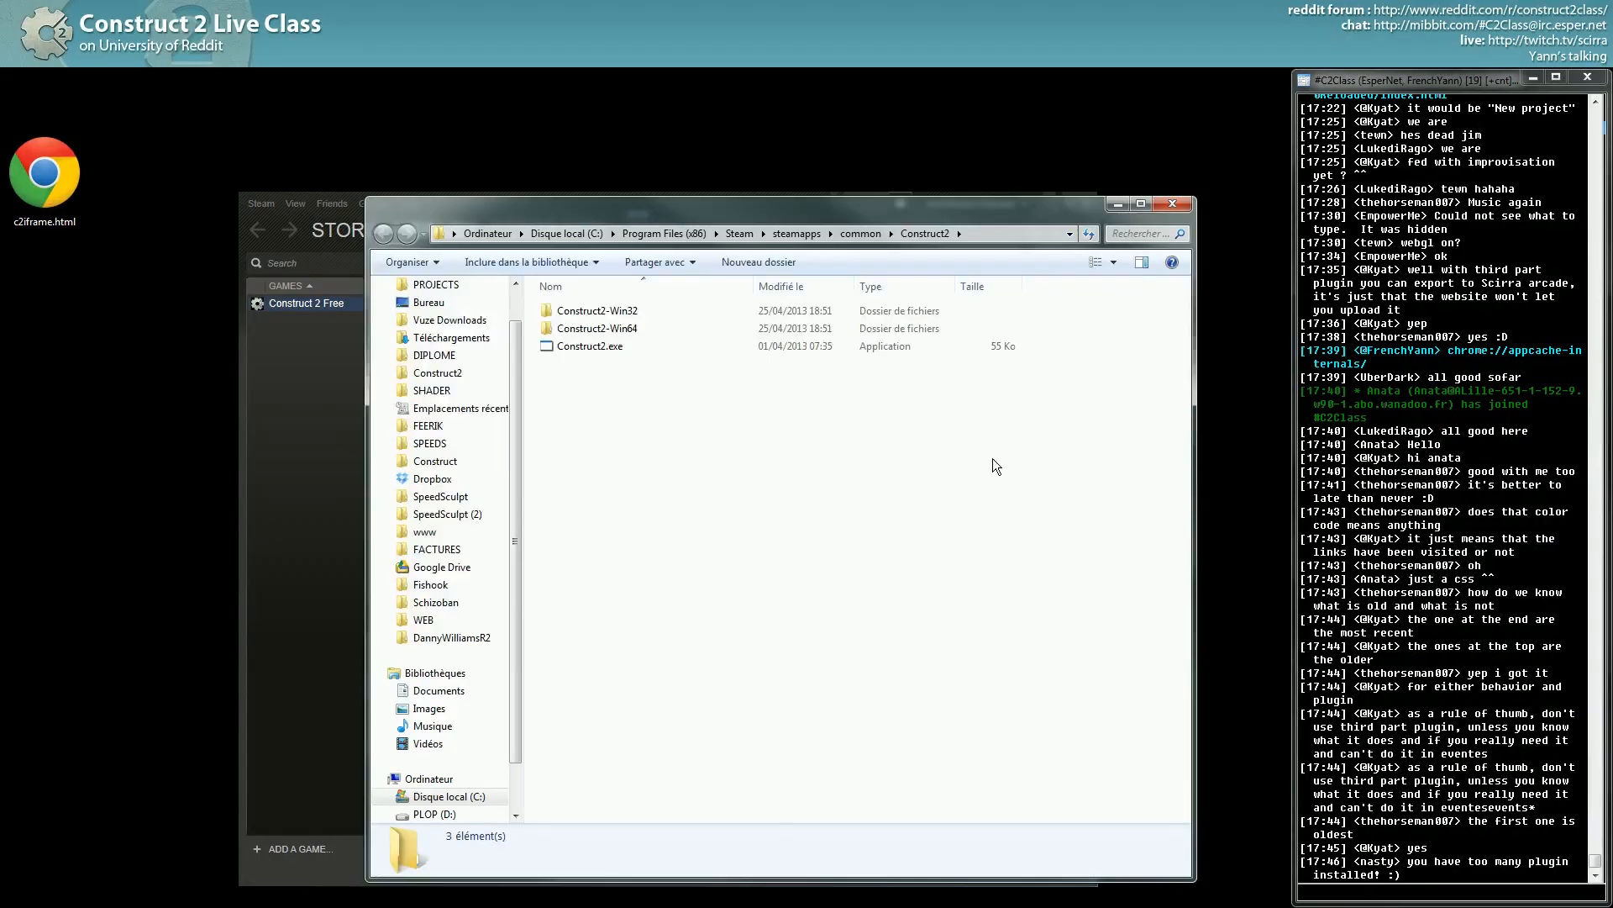
mouse_move(847, 615)
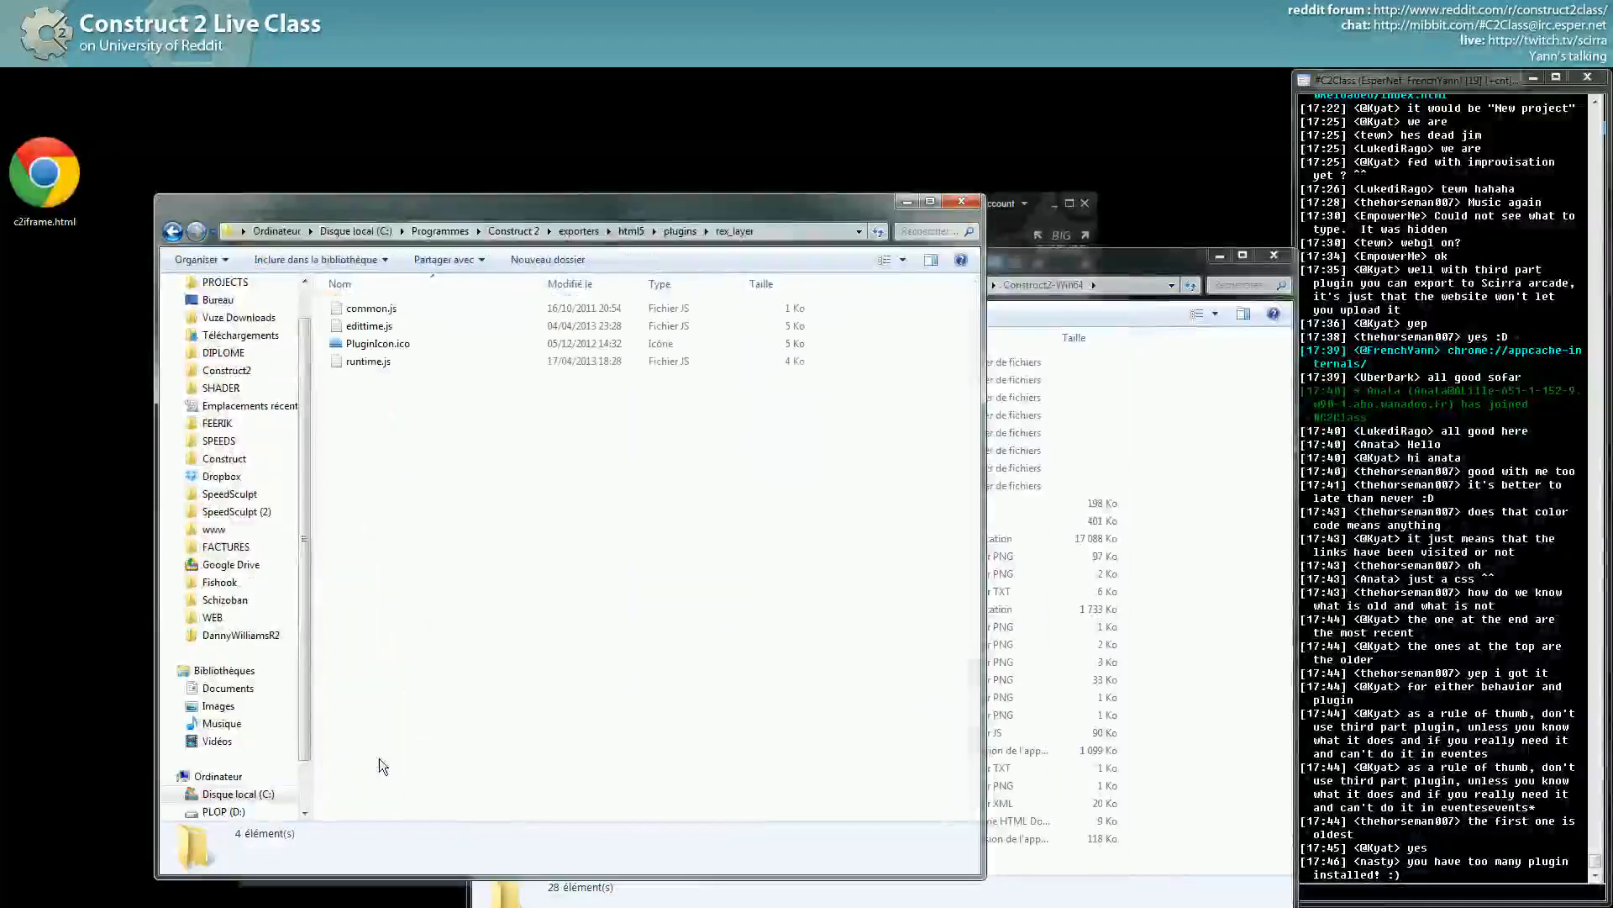
Browse the Steam install's Construct2-Win64 exporters html5 folder in Explorer.
left_click(514, 231)
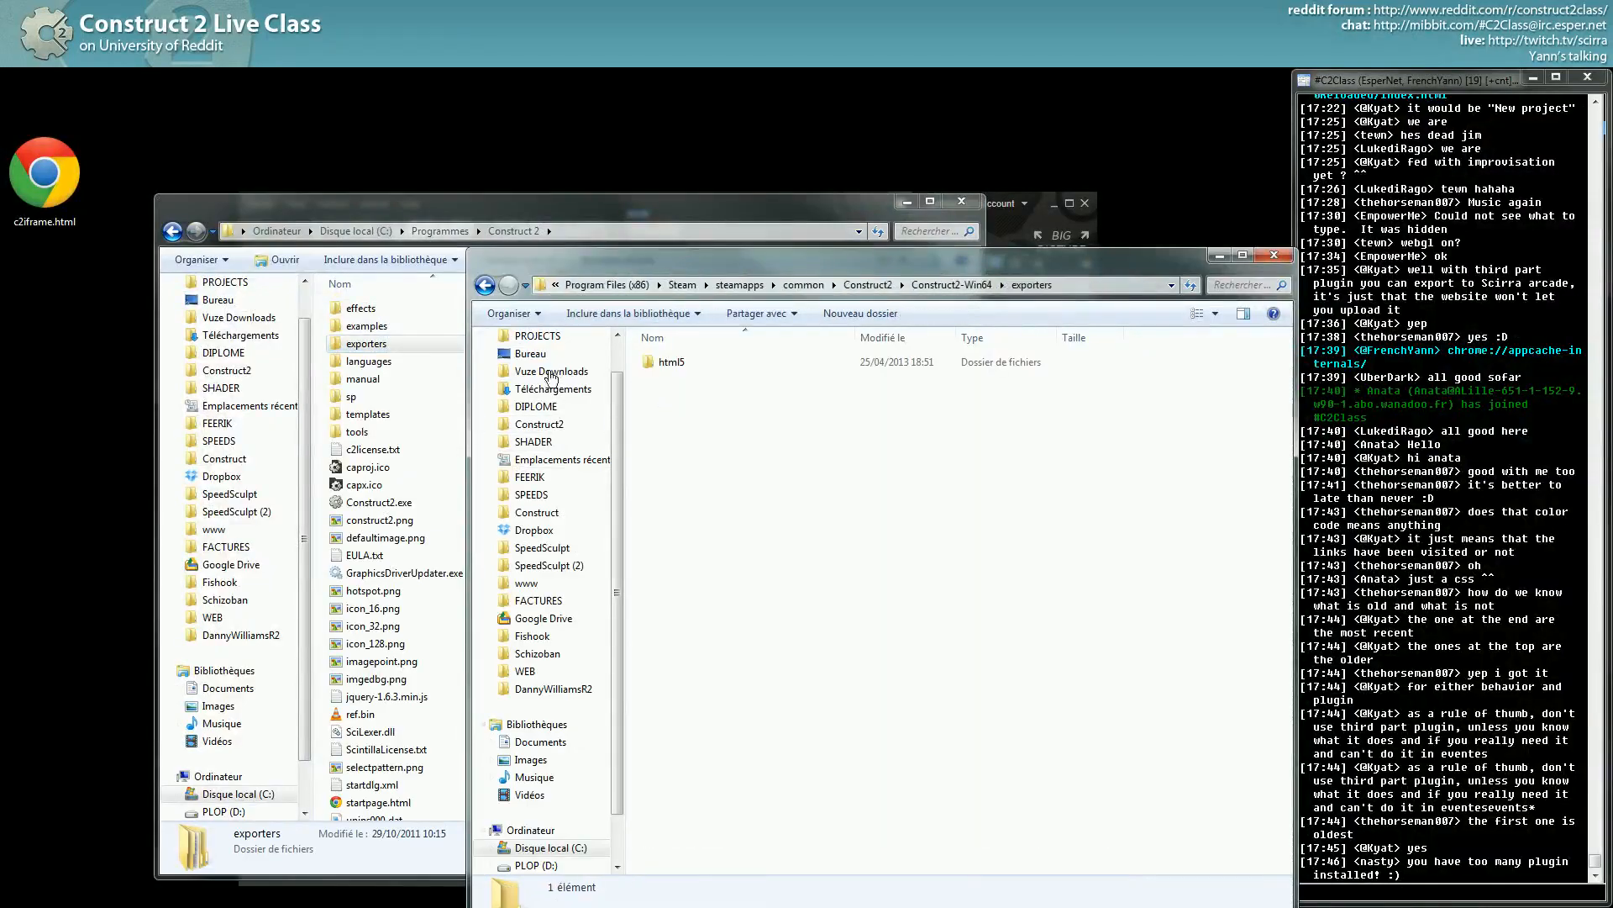
double_click(671, 361)
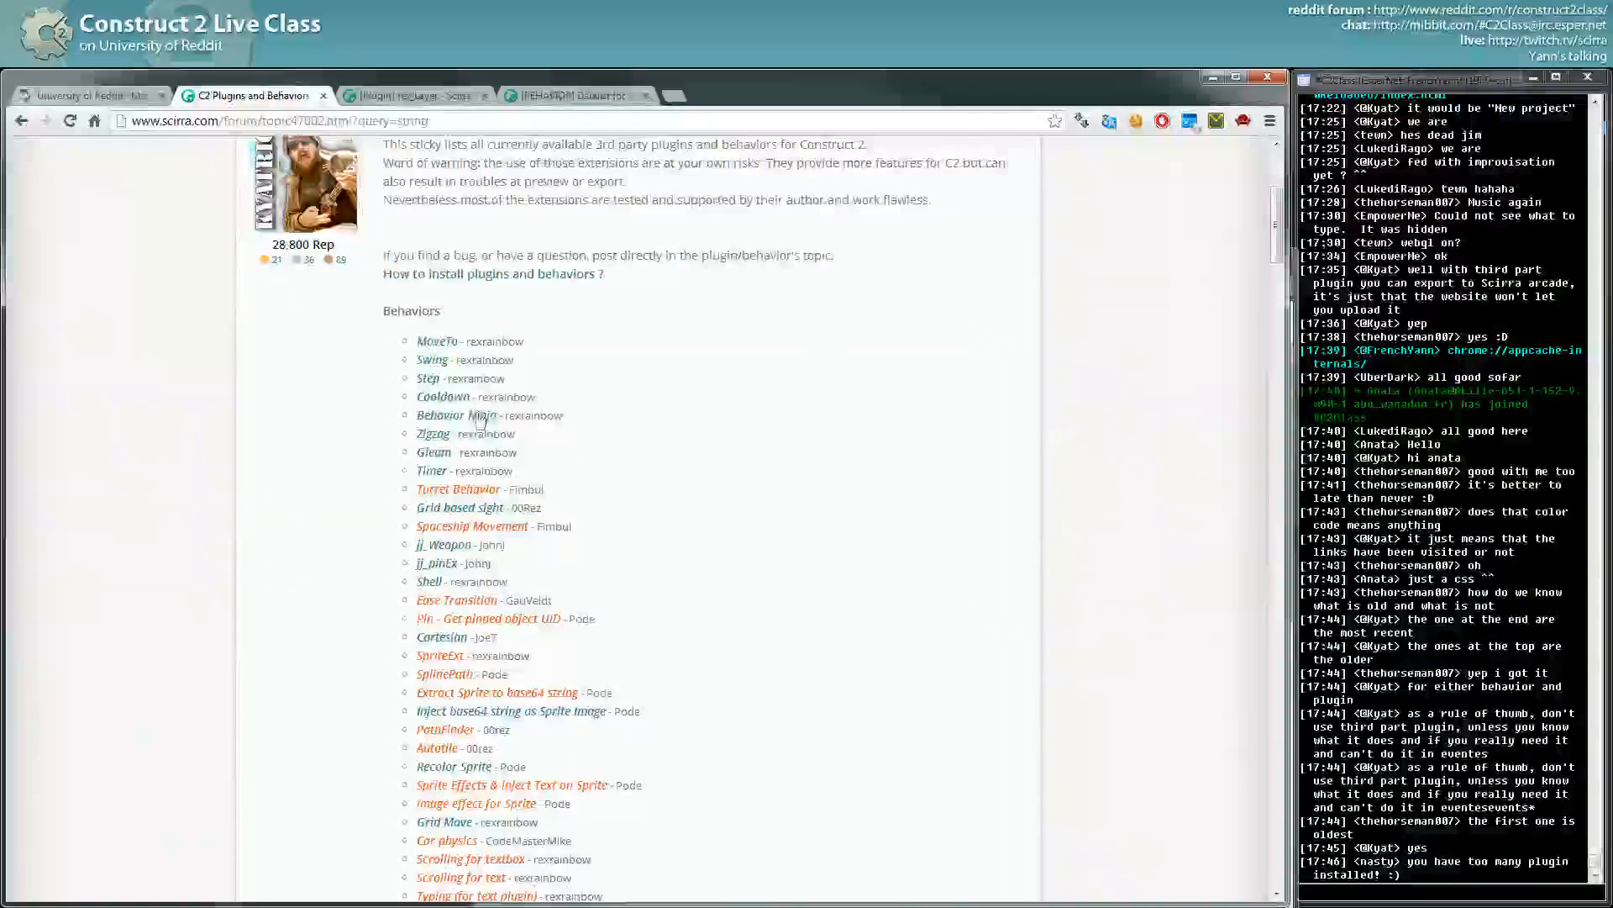
Open the [Behavior] Drag scale topic and follow its Drag scale download link.
scroll("down", 3)
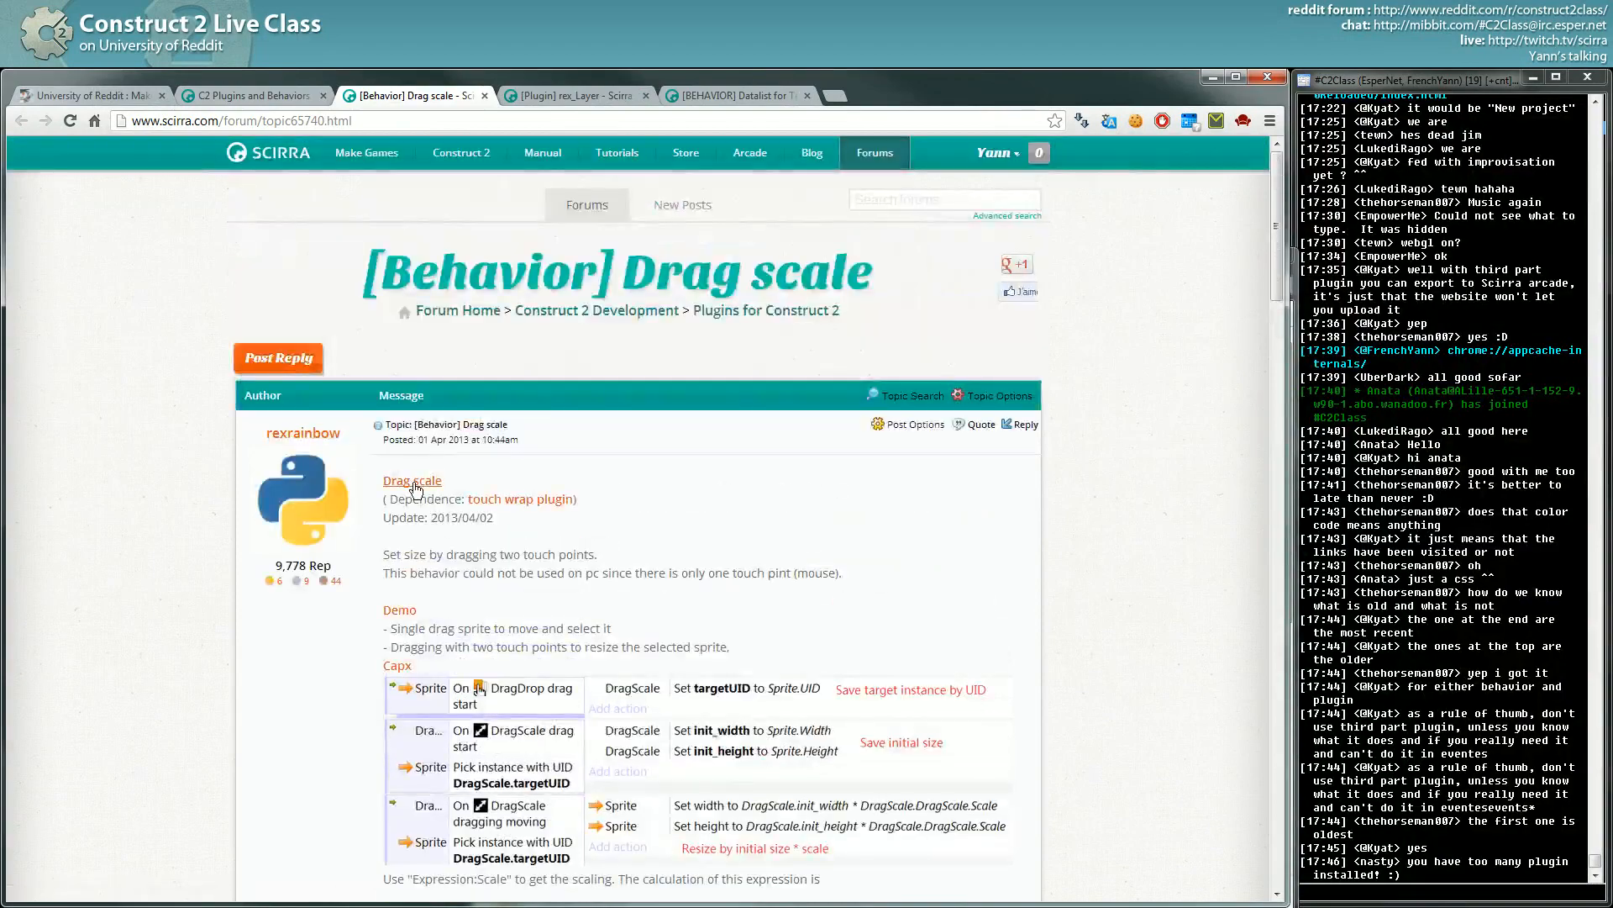
left_click(412, 479)
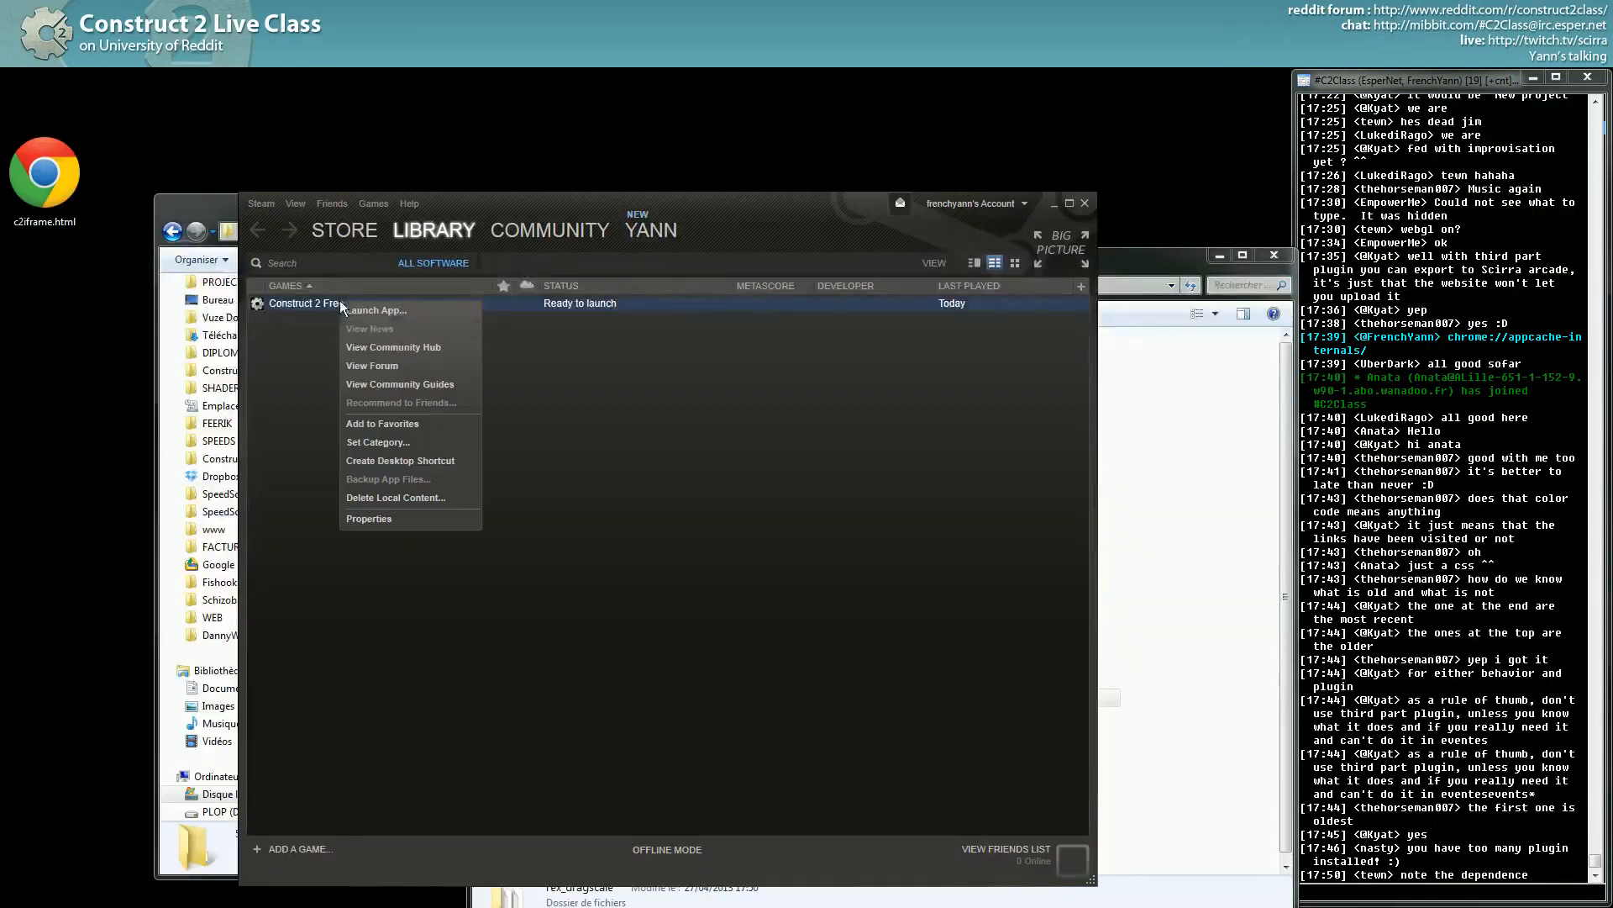
Launch Construct 2 Free from the Steam library and dismiss the rex_dragscale plugin warning.
left_click(374, 309)
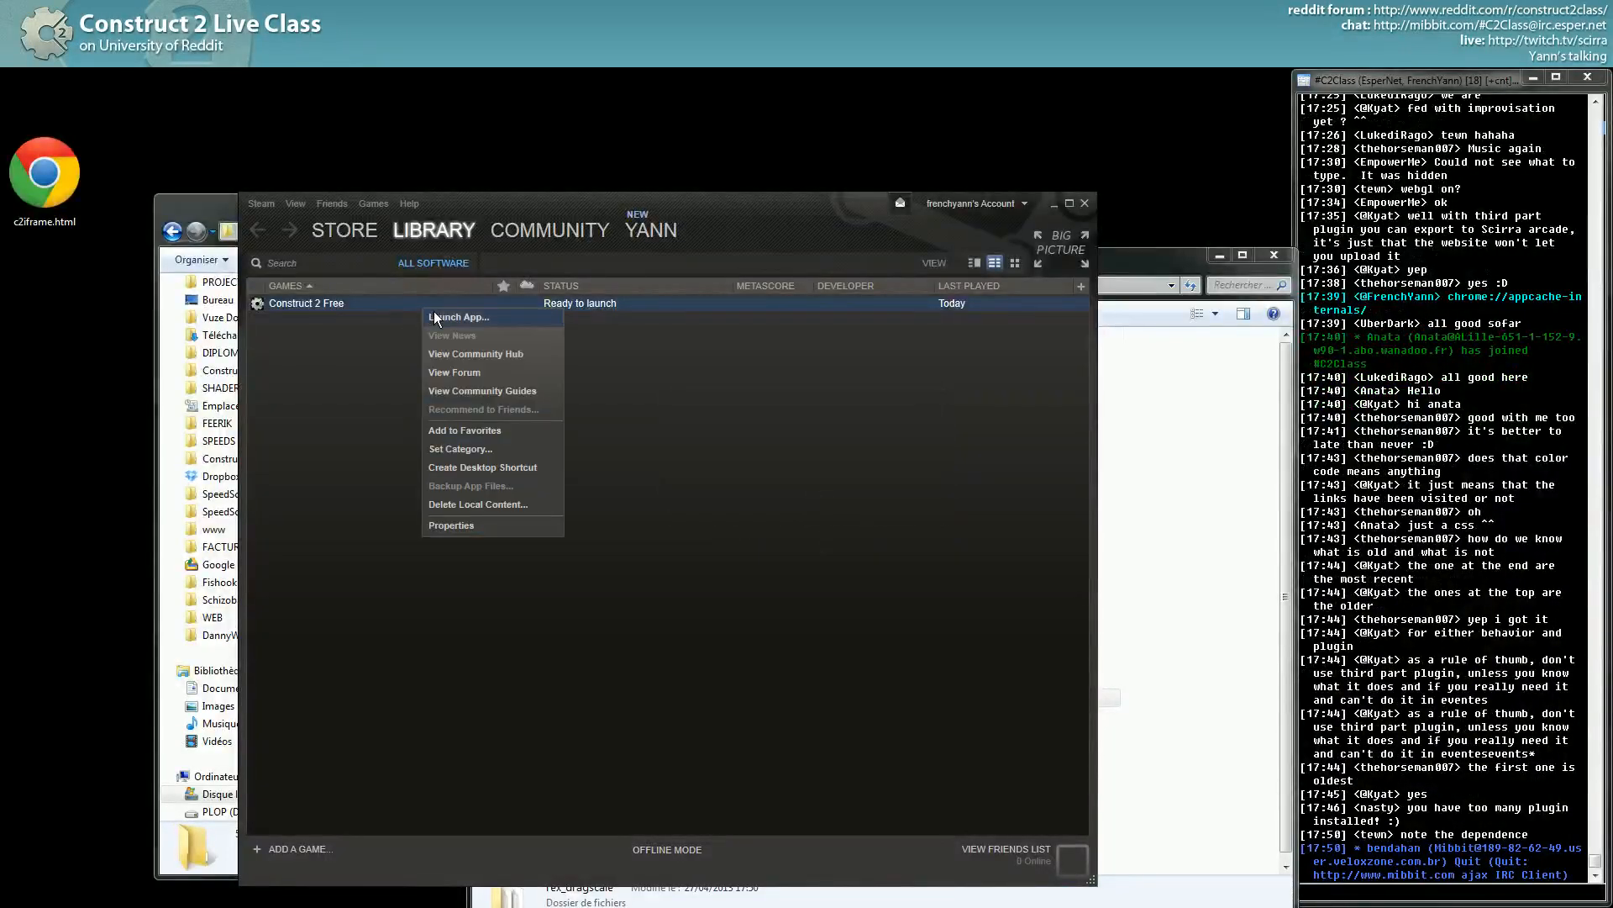
left_click(457, 316)
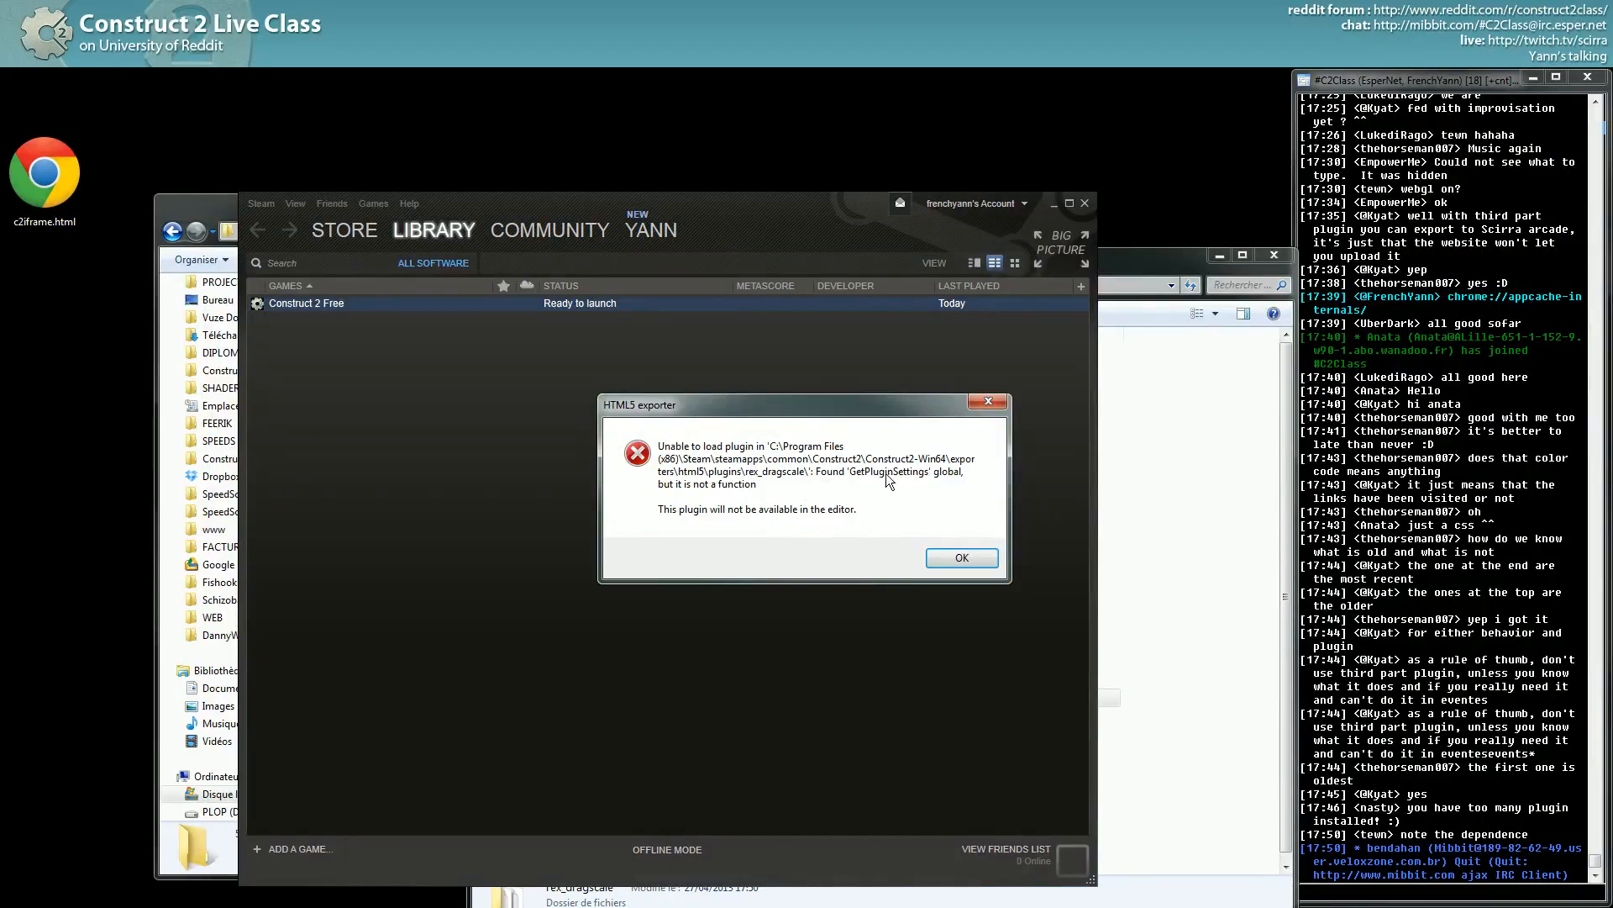
mouse_move(854, 534)
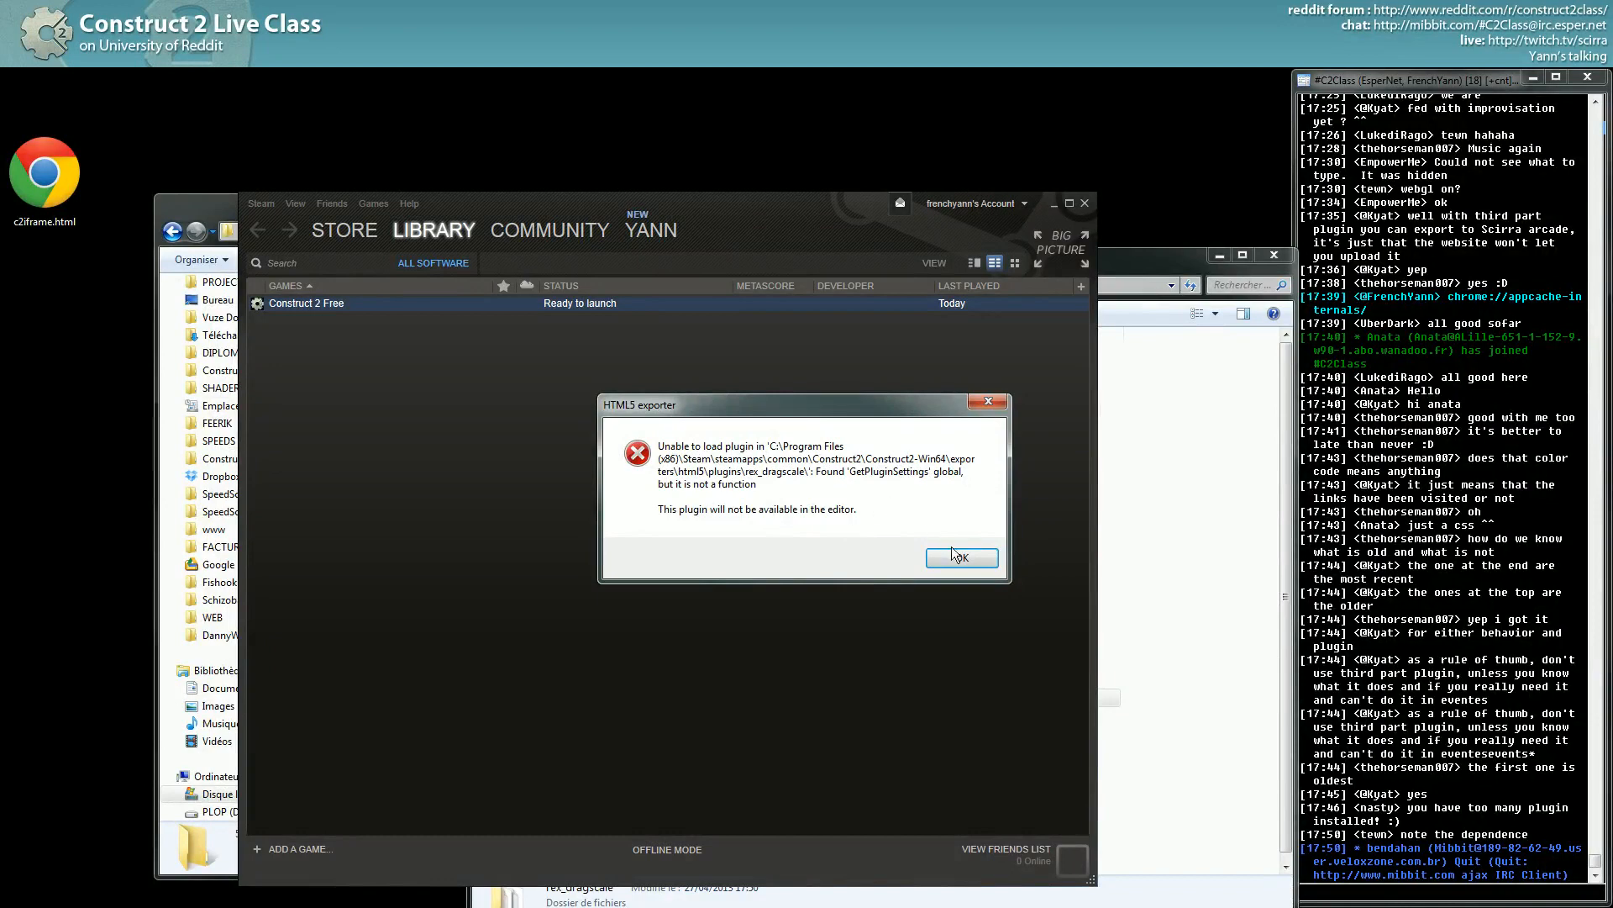
left_click(960, 557)
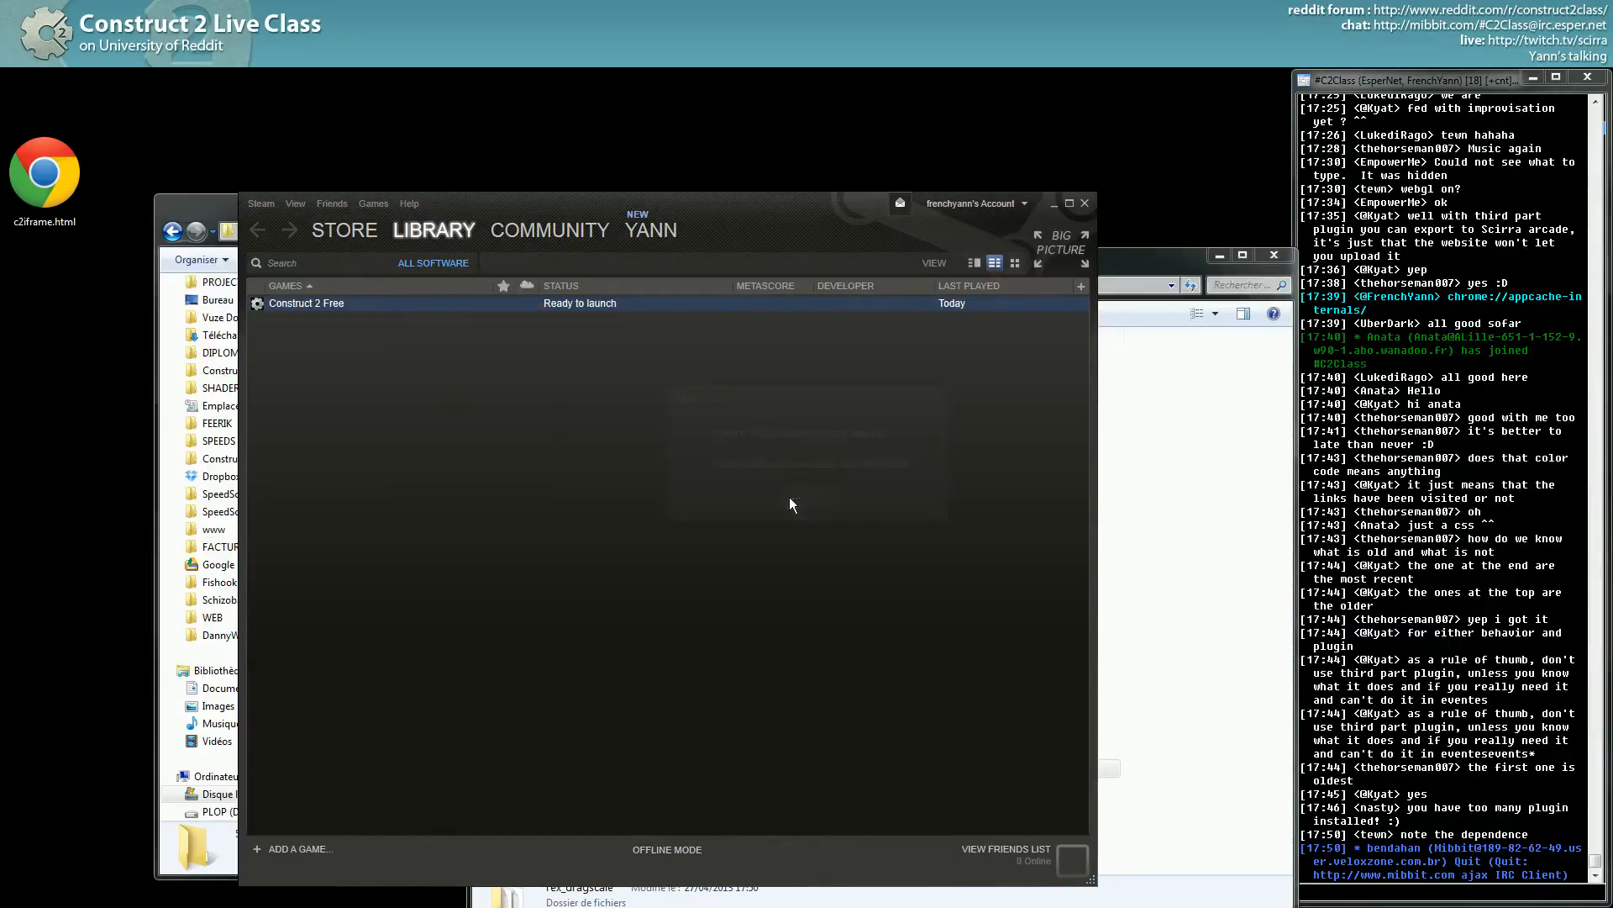
Relaunch Construct 2 Free via the library's right-click Launch App option.
right_click(306, 303)
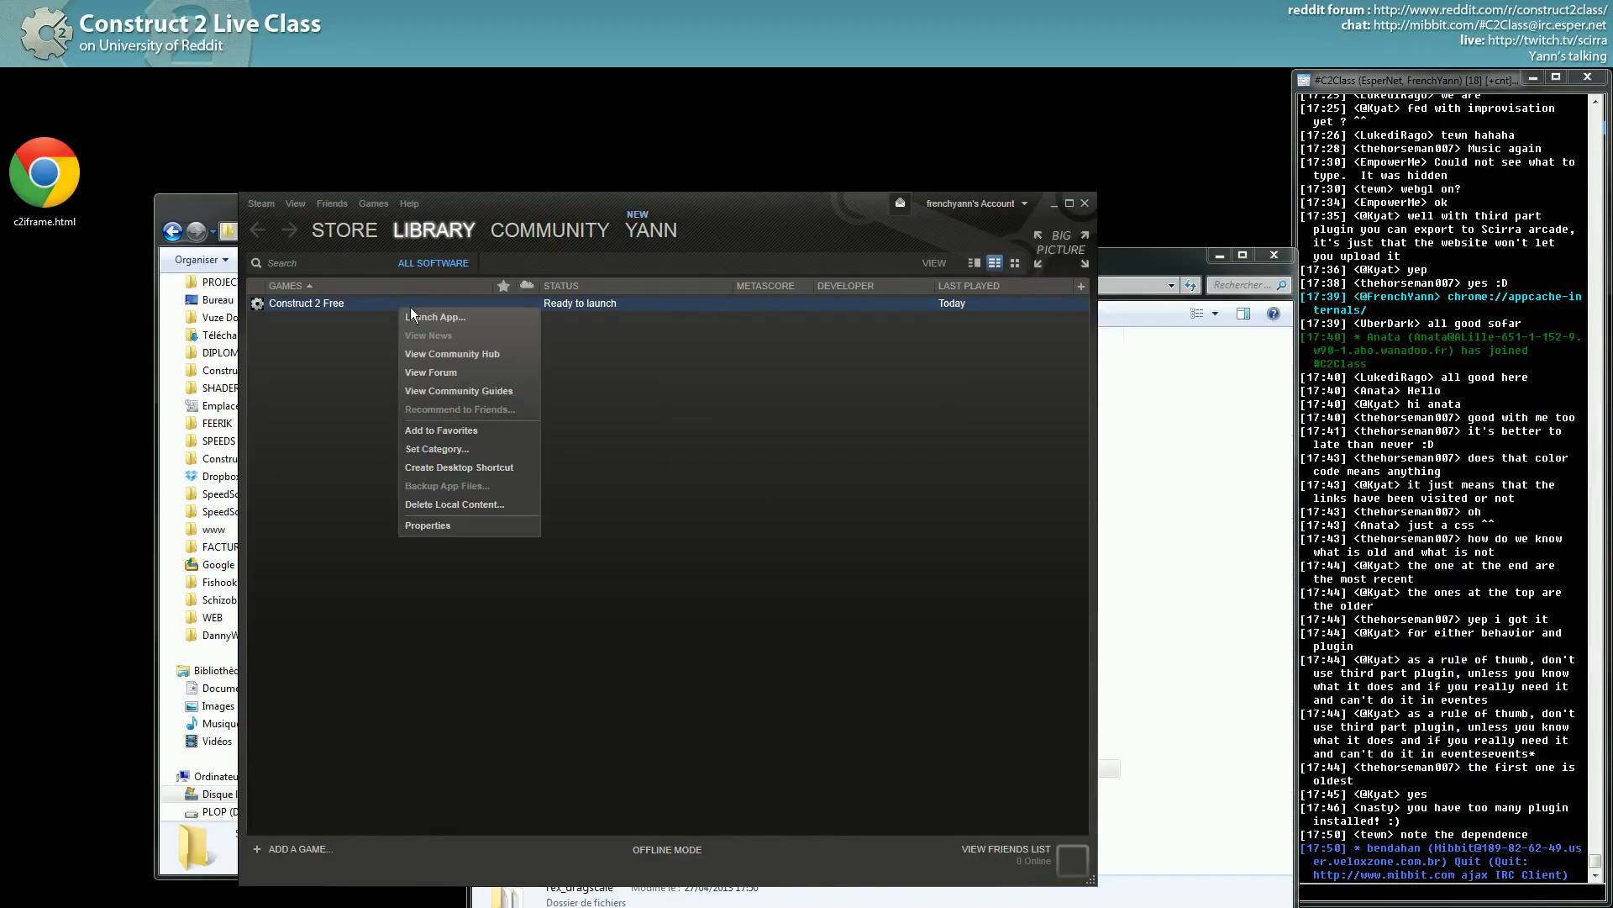
left_click(434, 340)
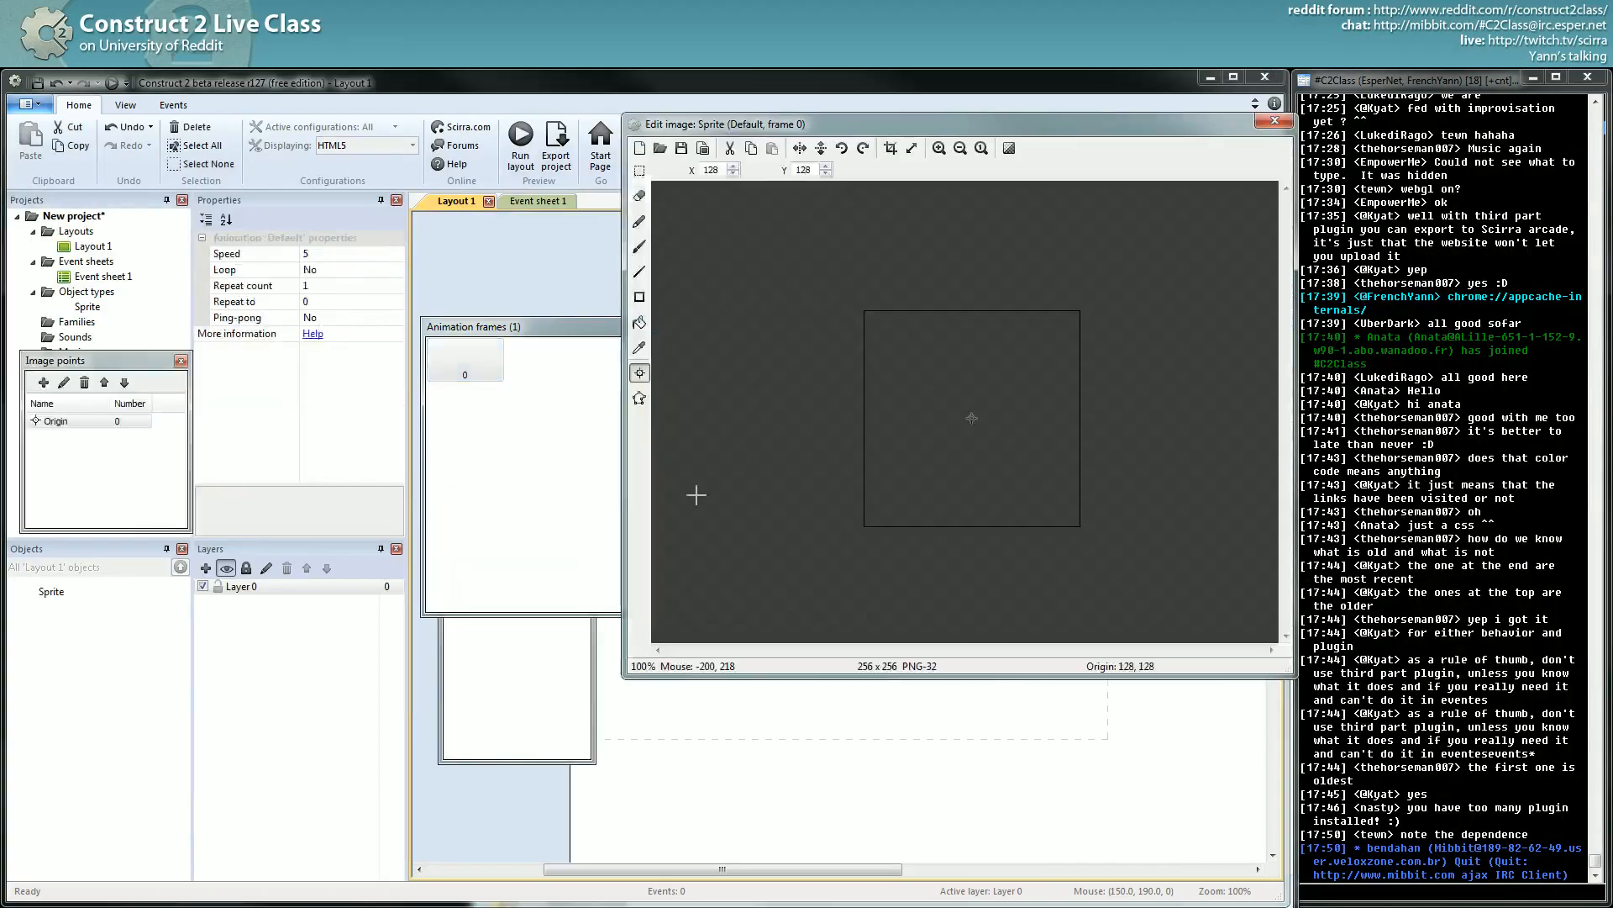
Browse the sprite's Add Behavior list down to Drag scale, then cancel leaving no behaviors added.
left_click(1274, 121)
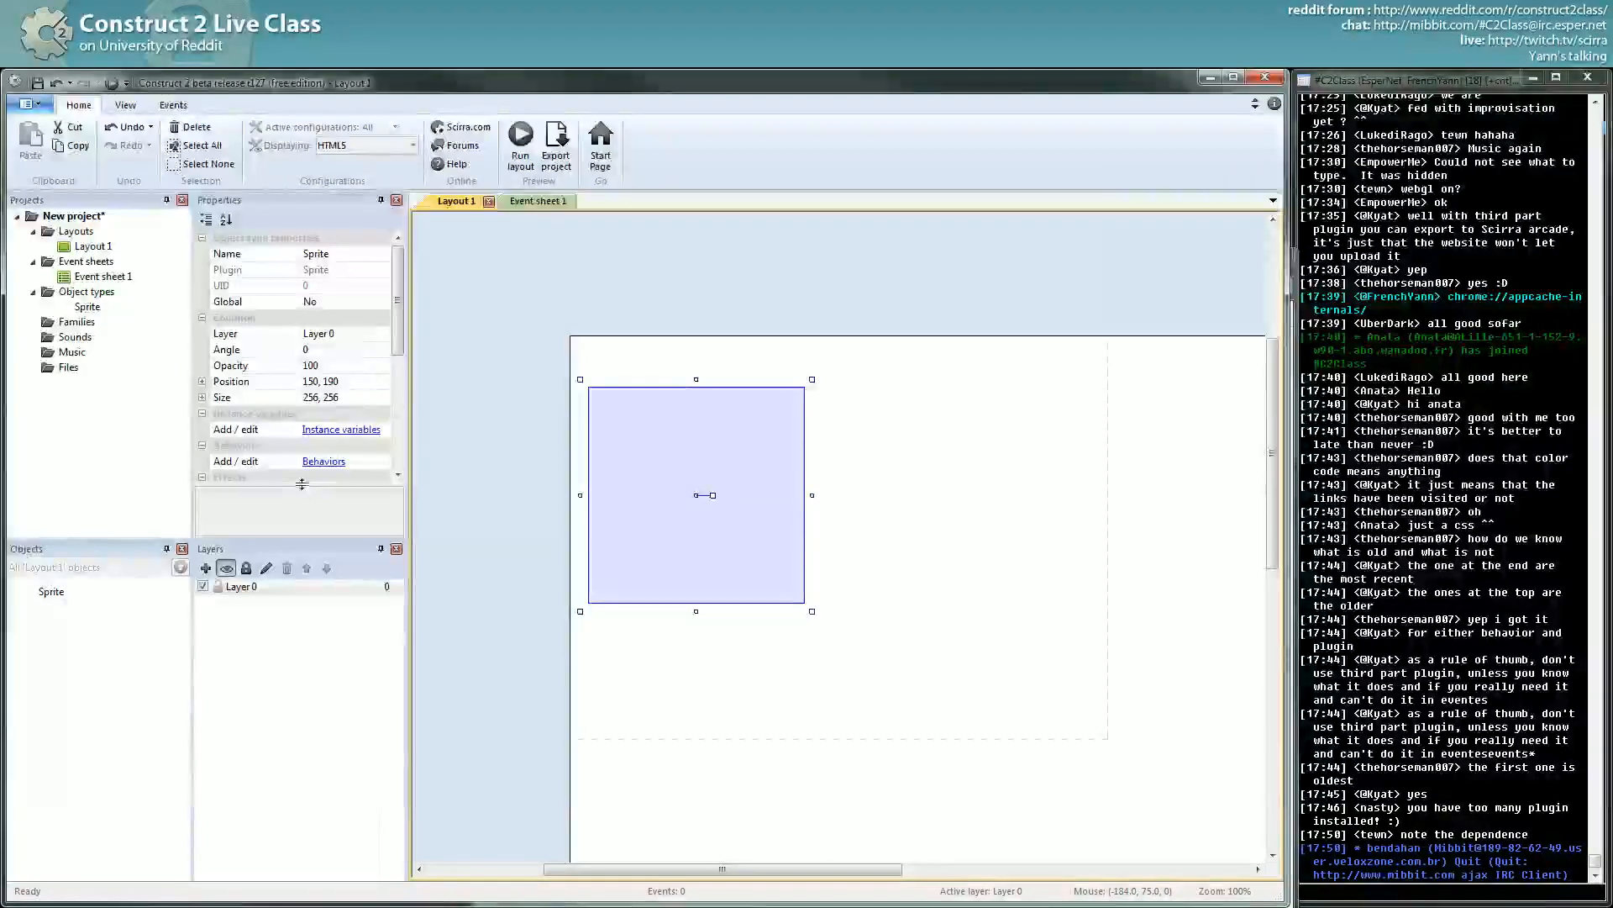
left_click(325, 461)
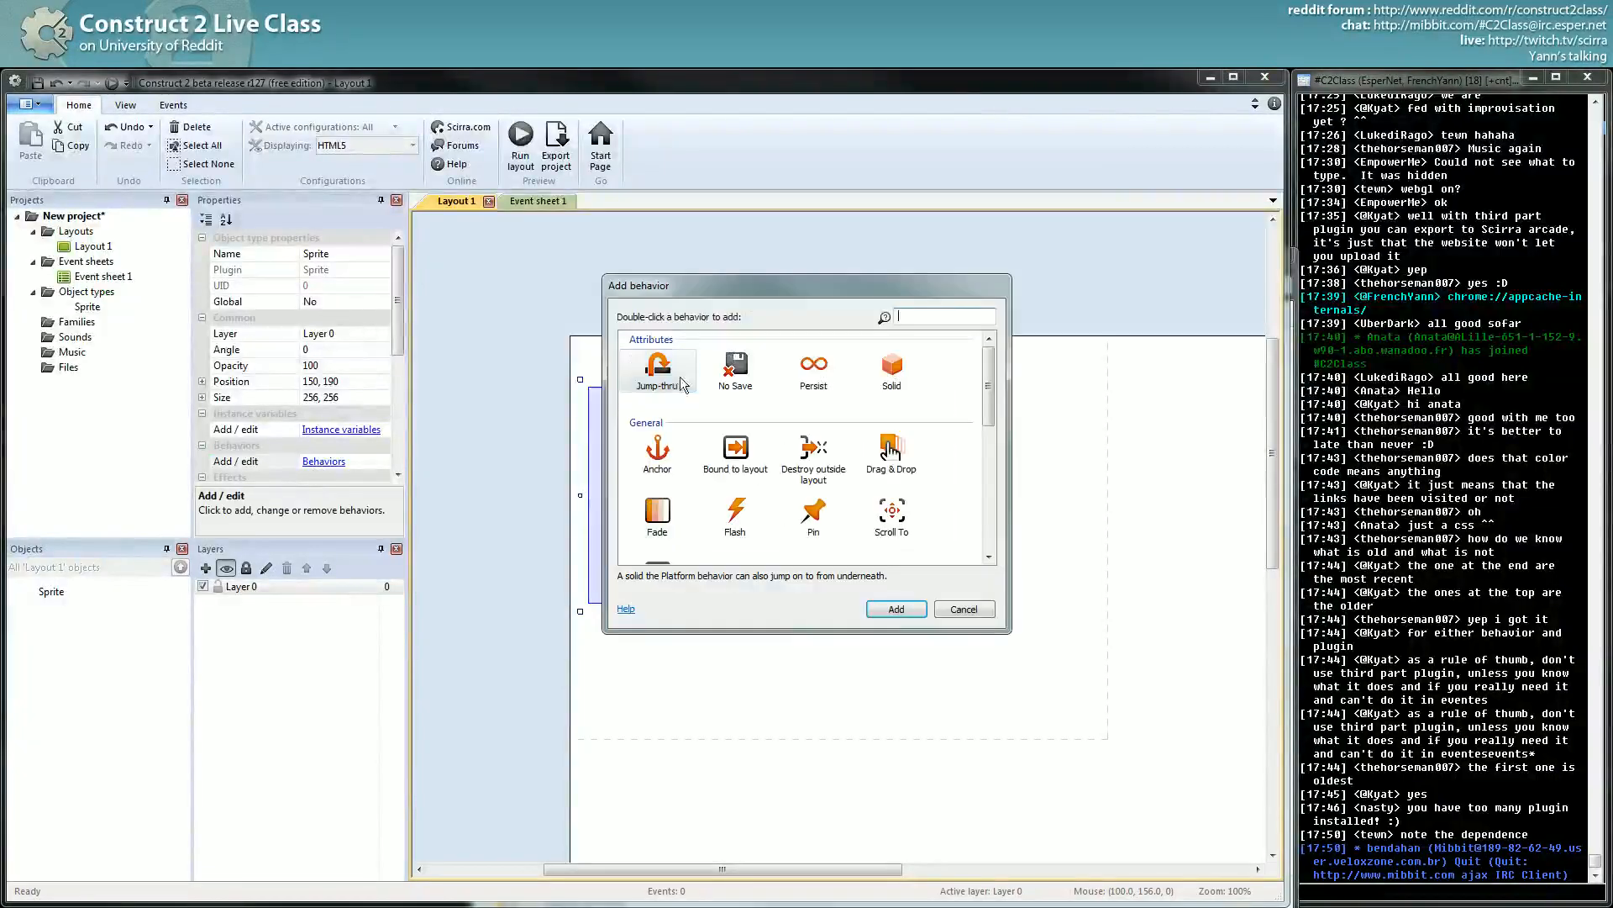
scroll("down", 3)
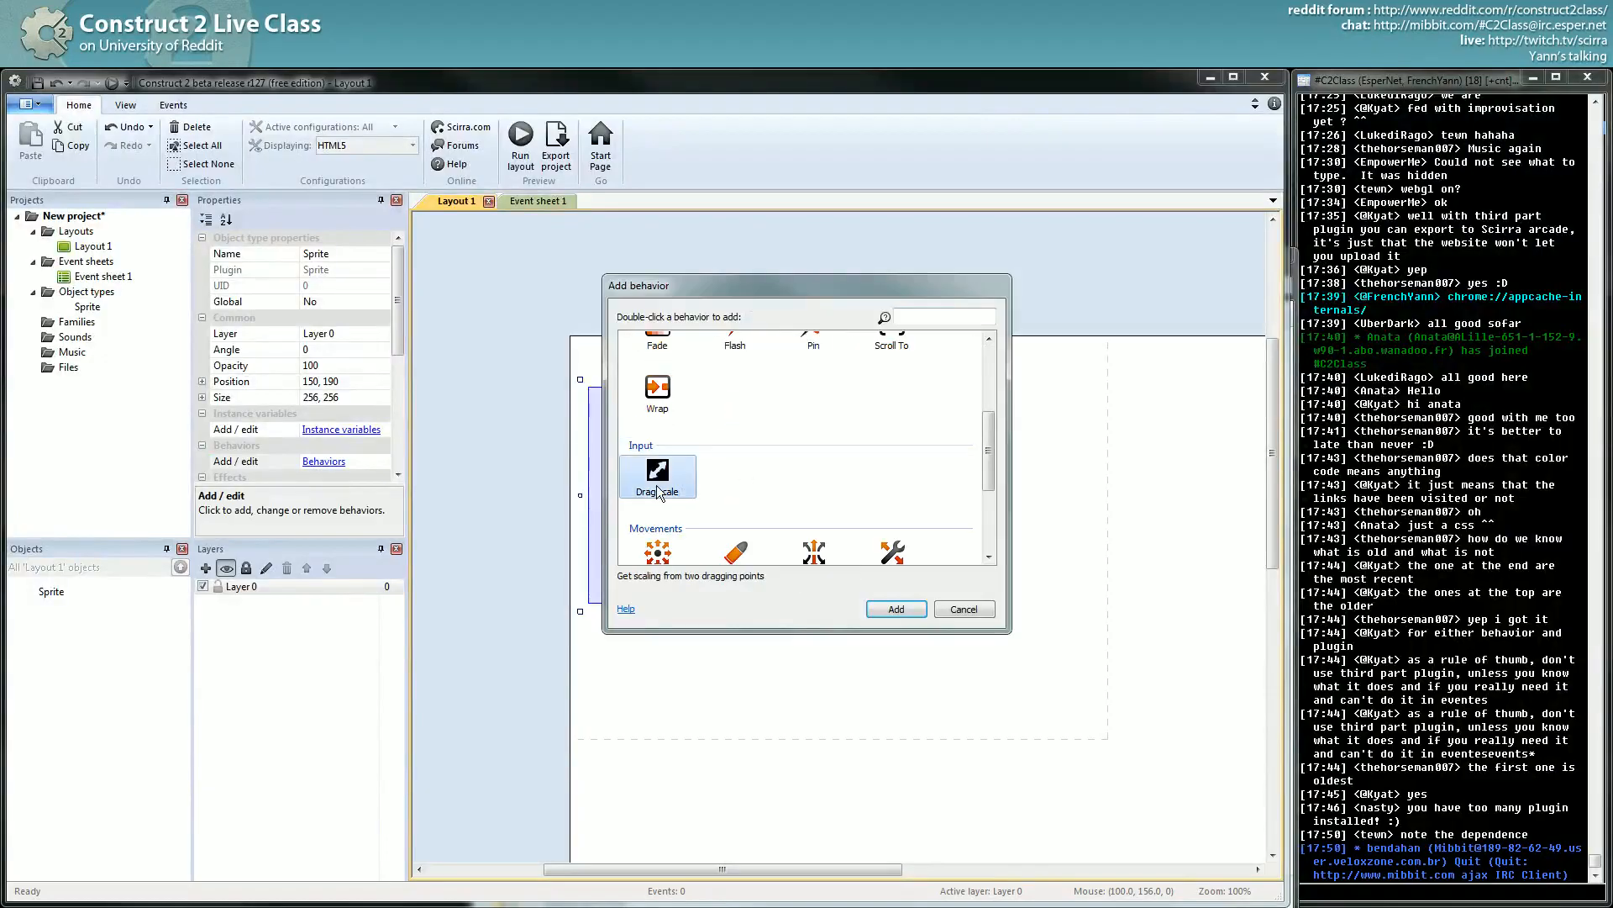
mouse_move(968, 484)
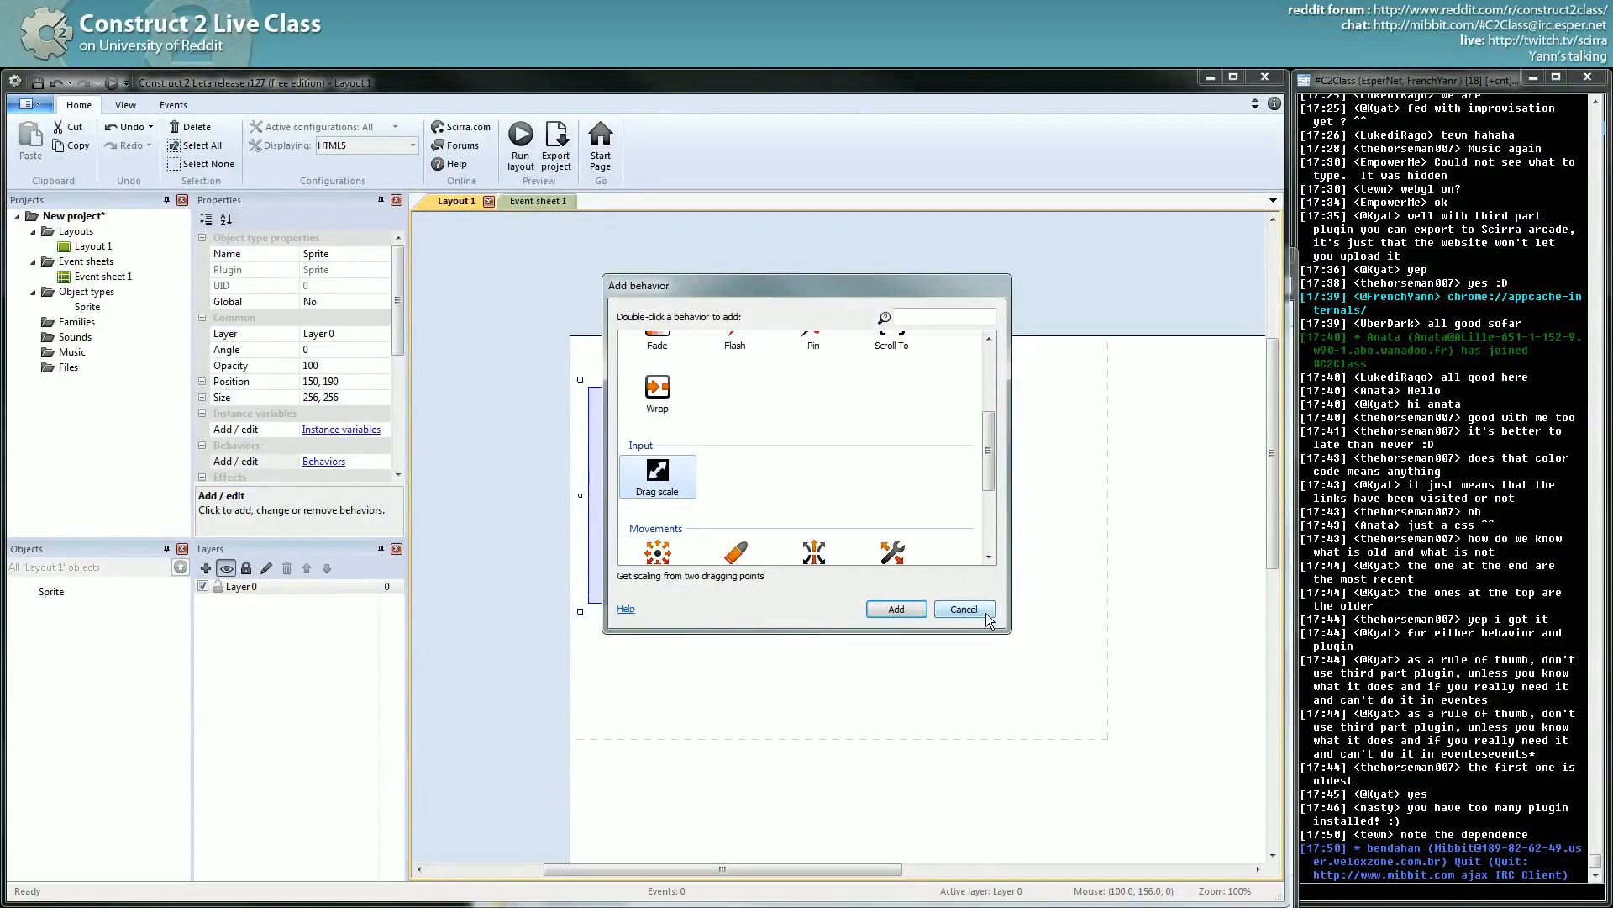
left_click(962, 608)
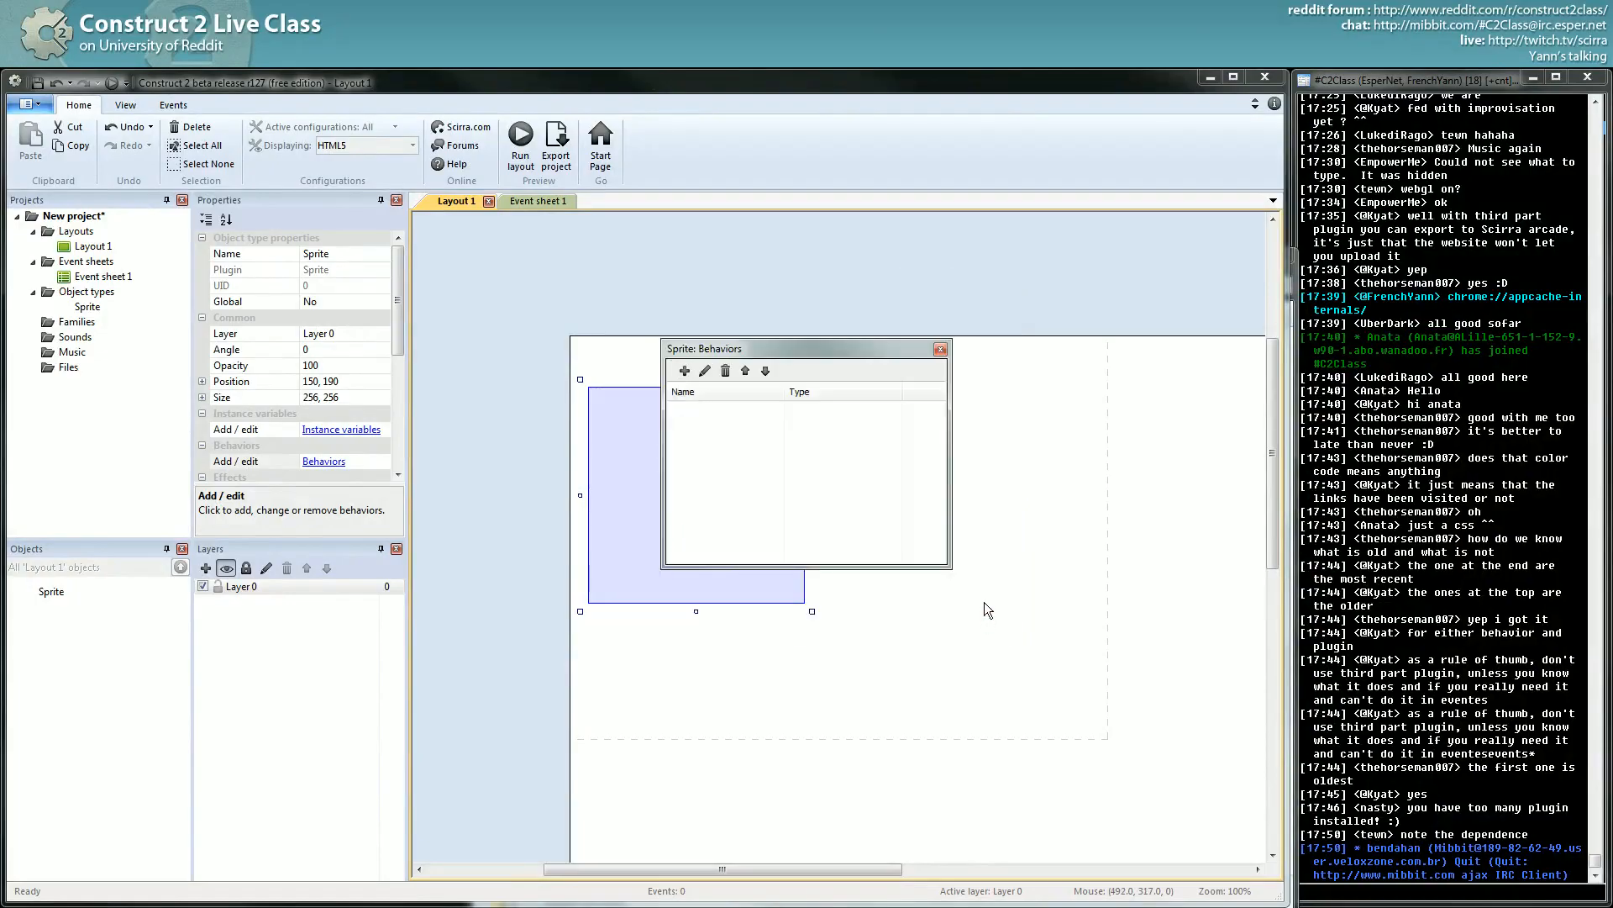
mouse_move(1082, 415)
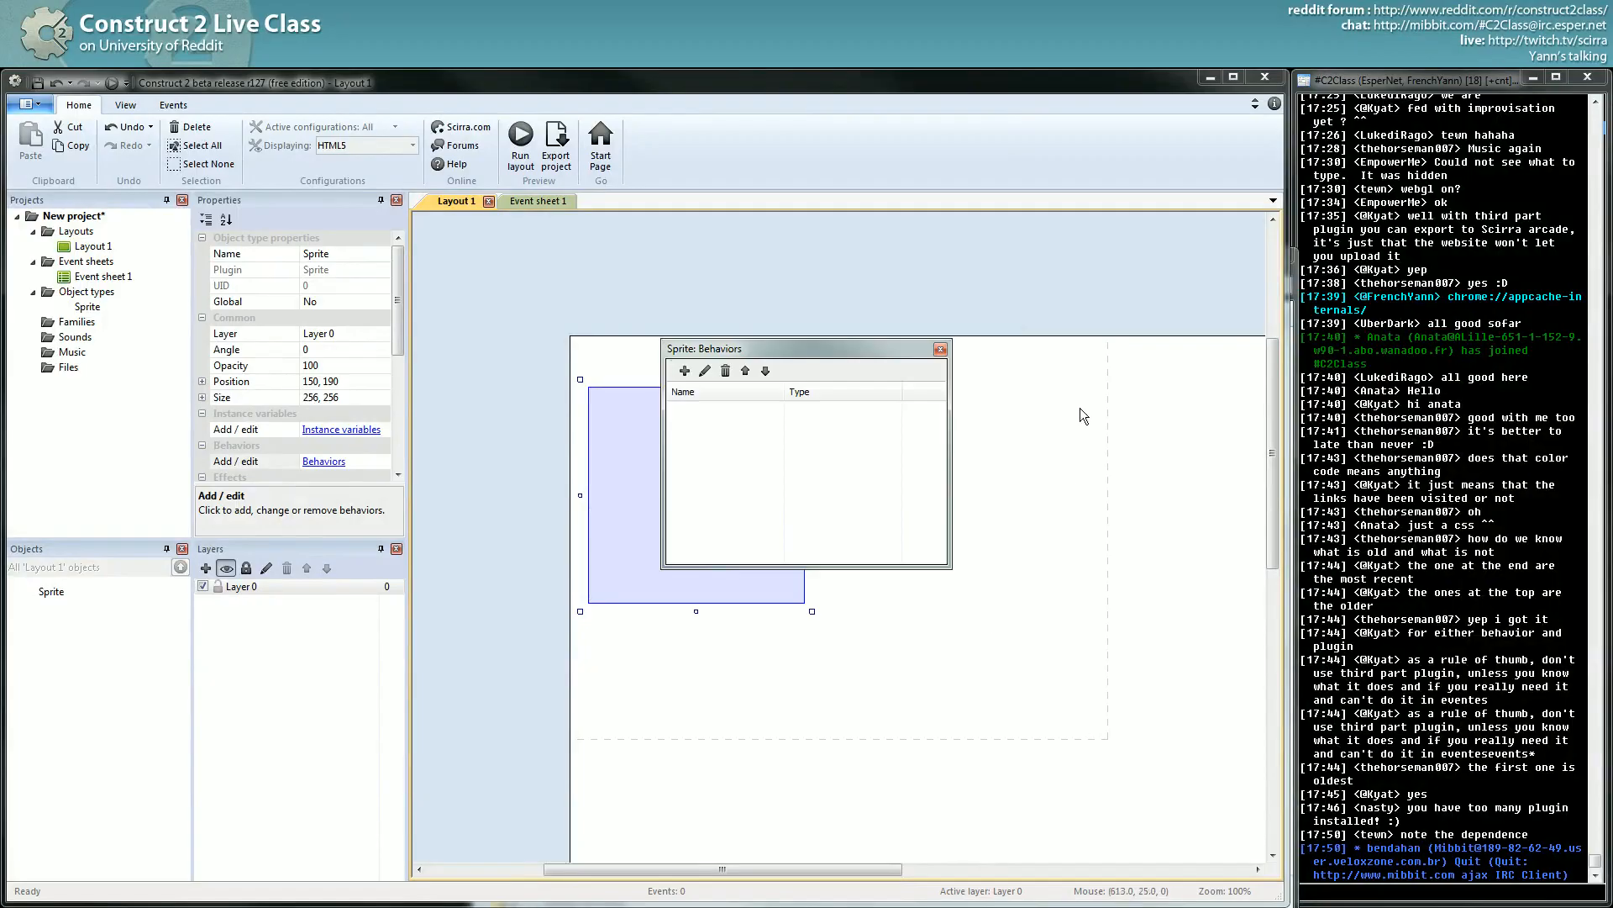
left_click(939, 350)
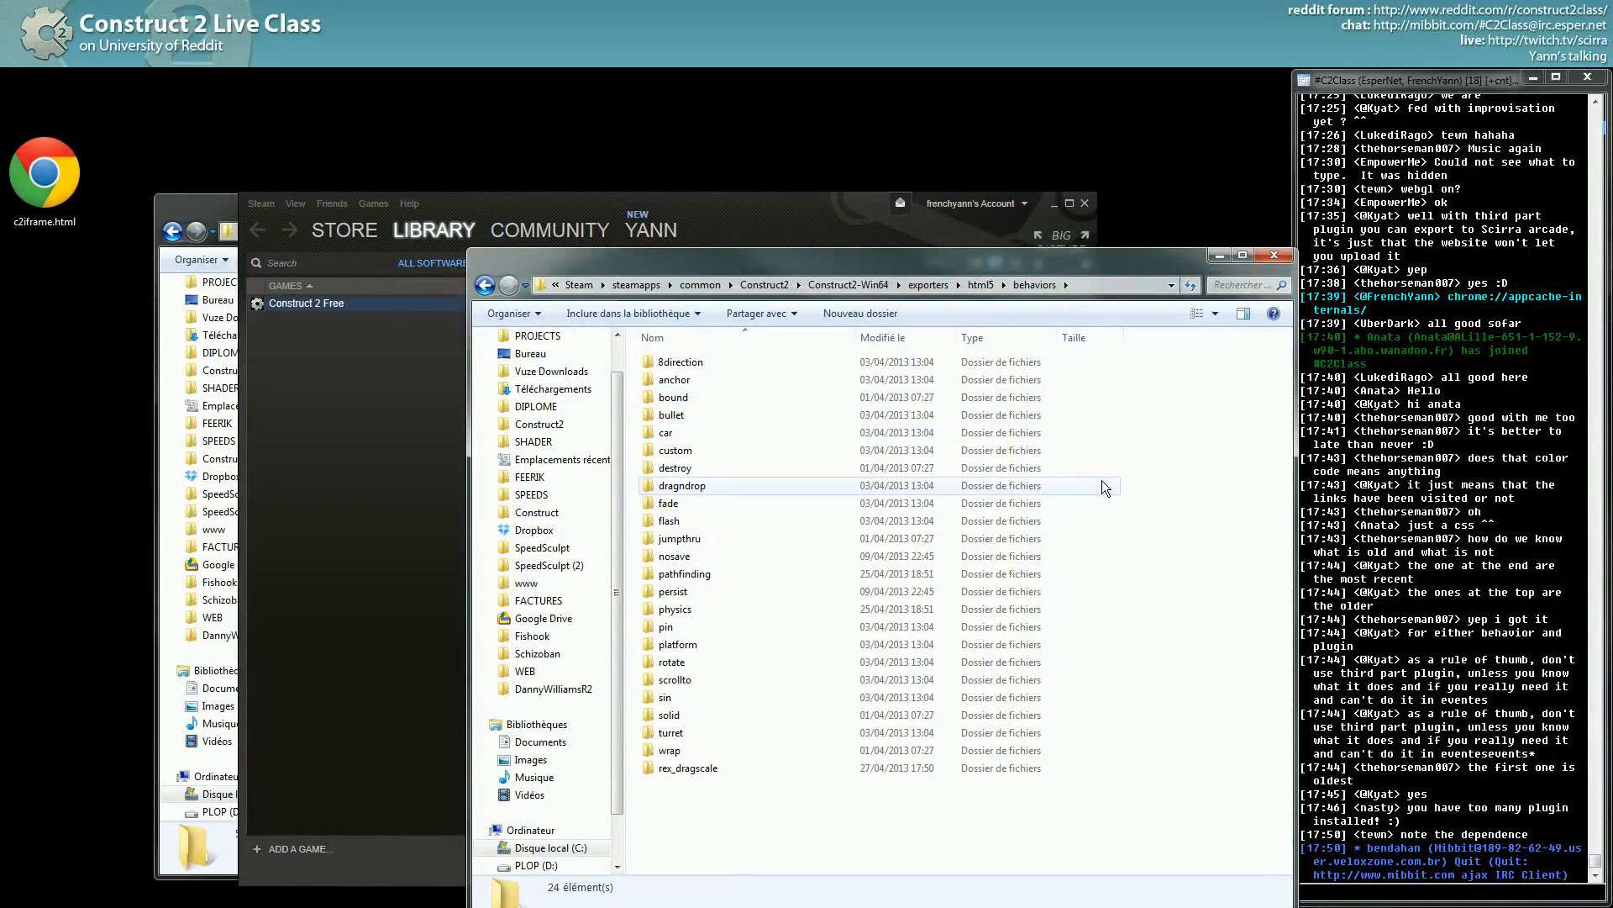
mouse_move(551, 689)
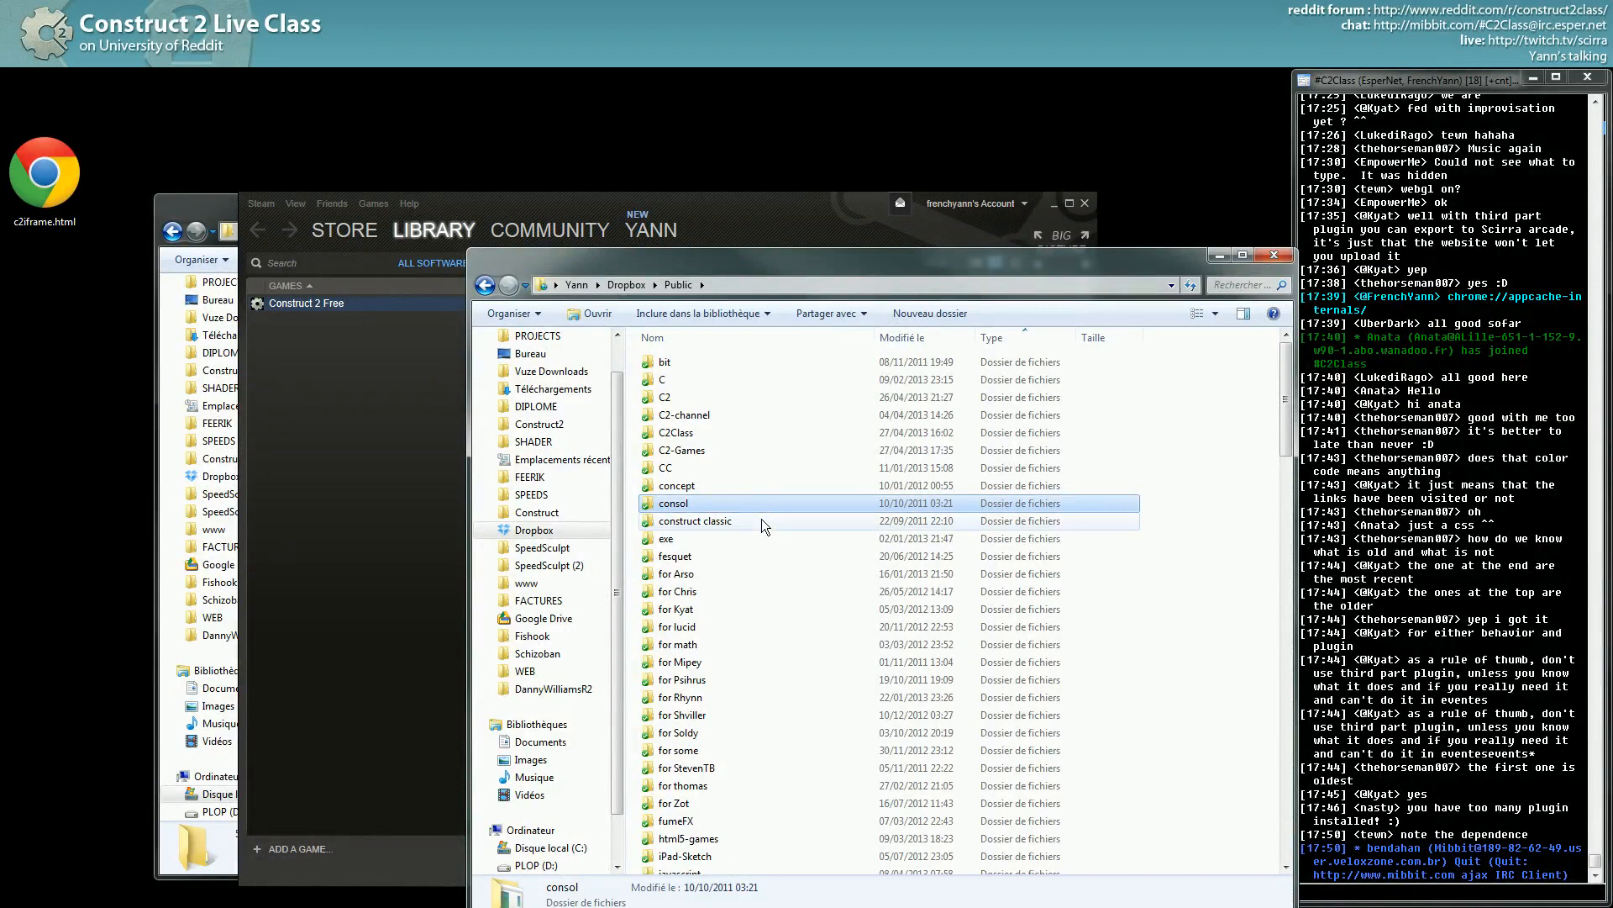
Navigate from the Public folder into the C2-Games folder.
left_click(696, 521)
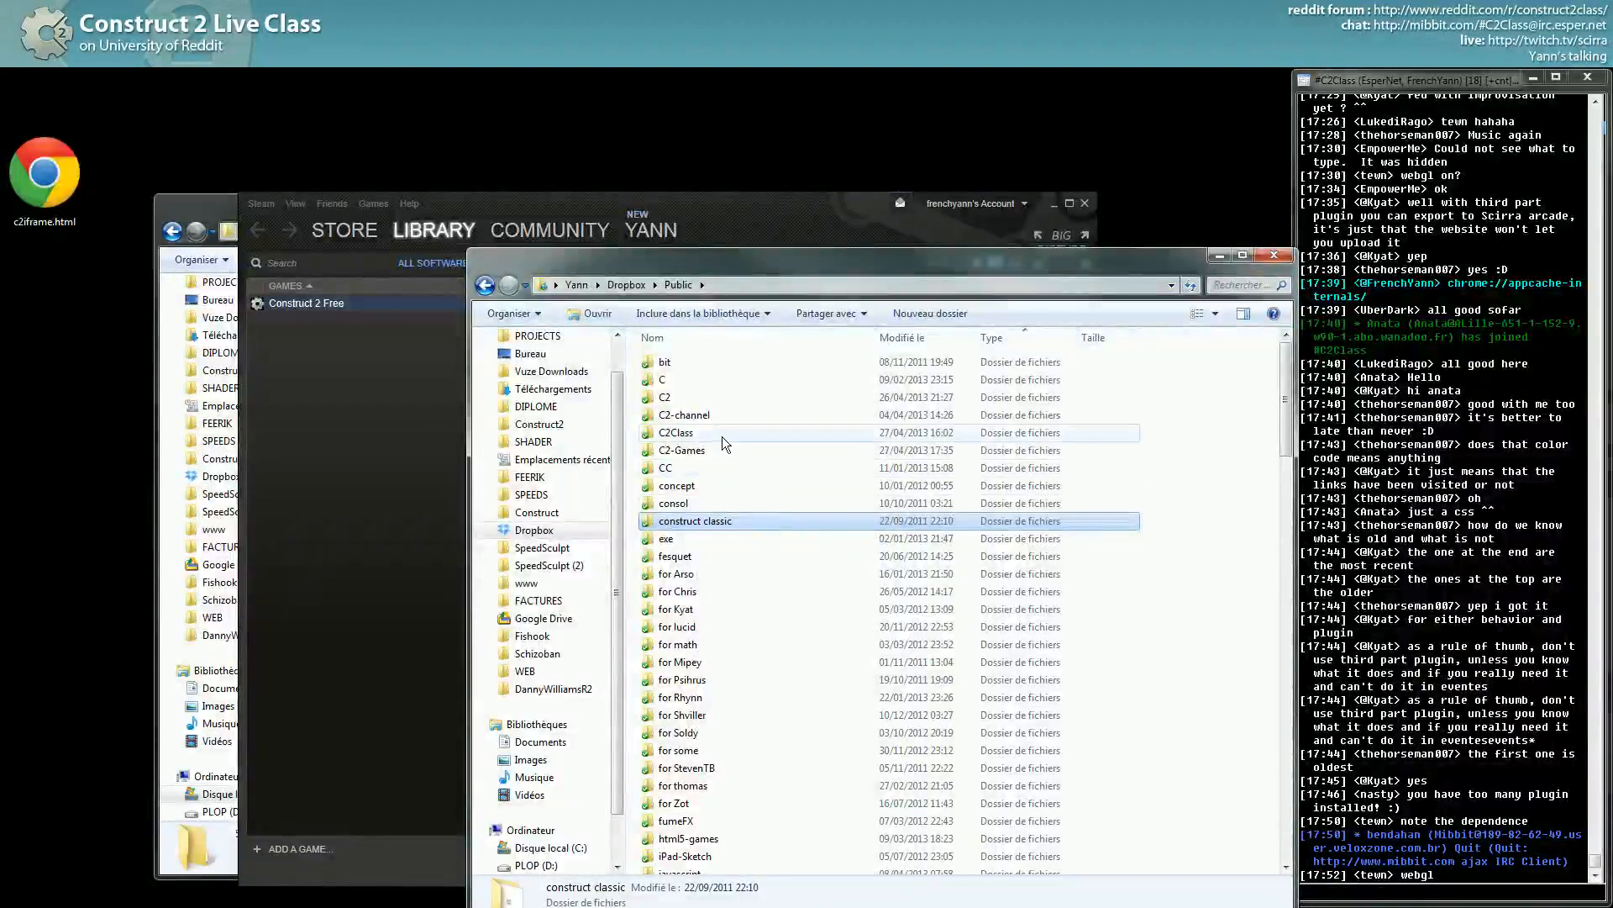
double_click(676, 432)
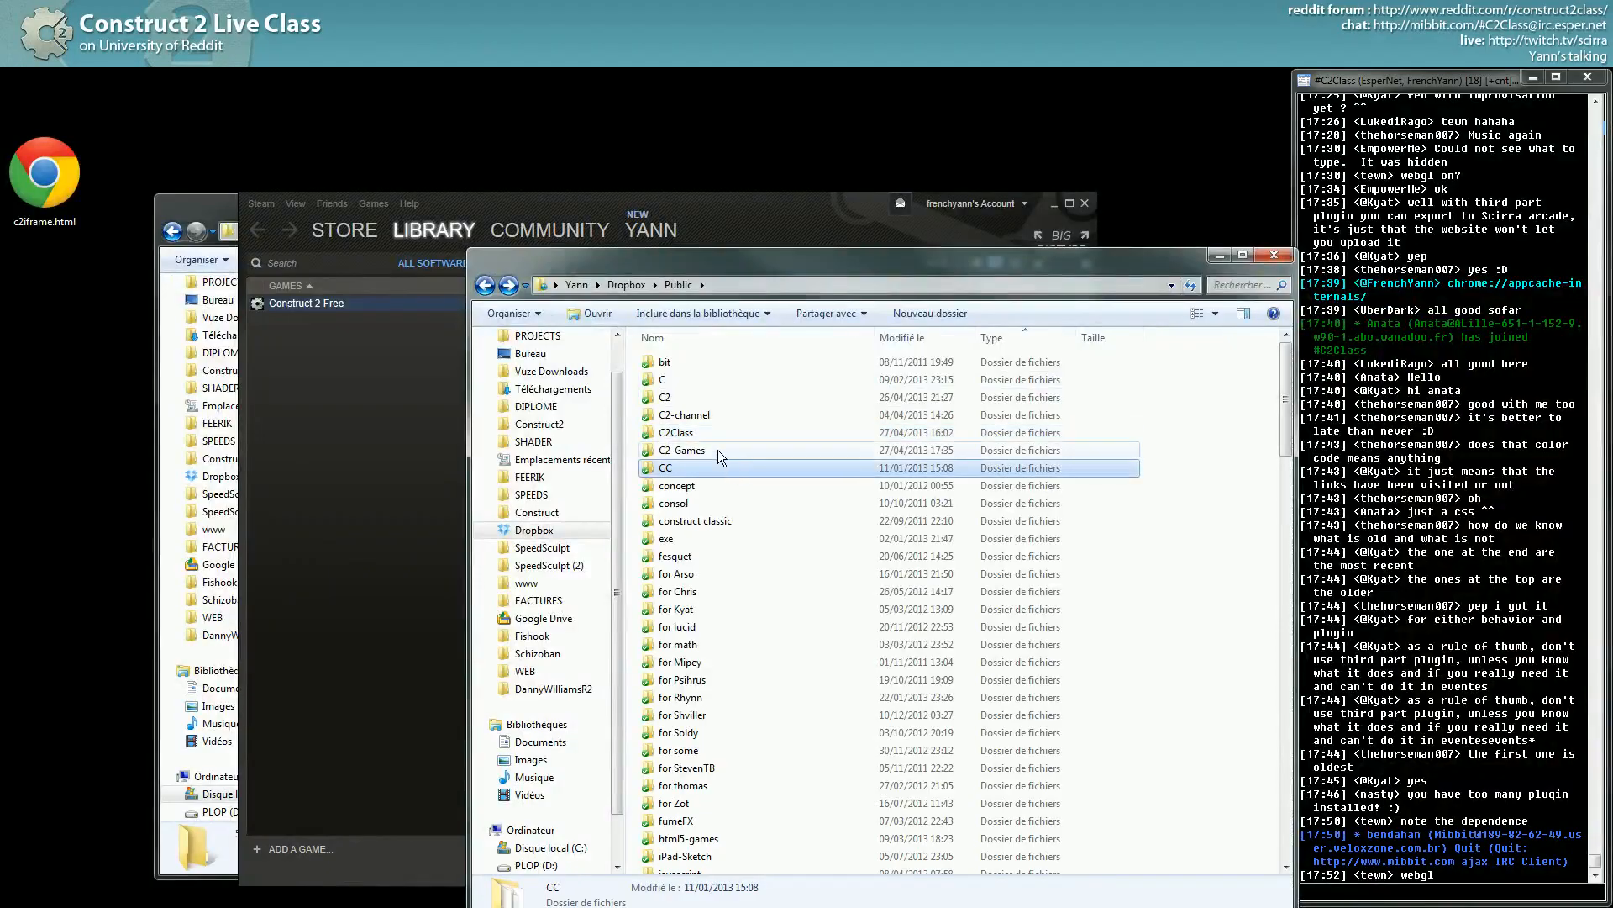
mouse_move(681, 450)
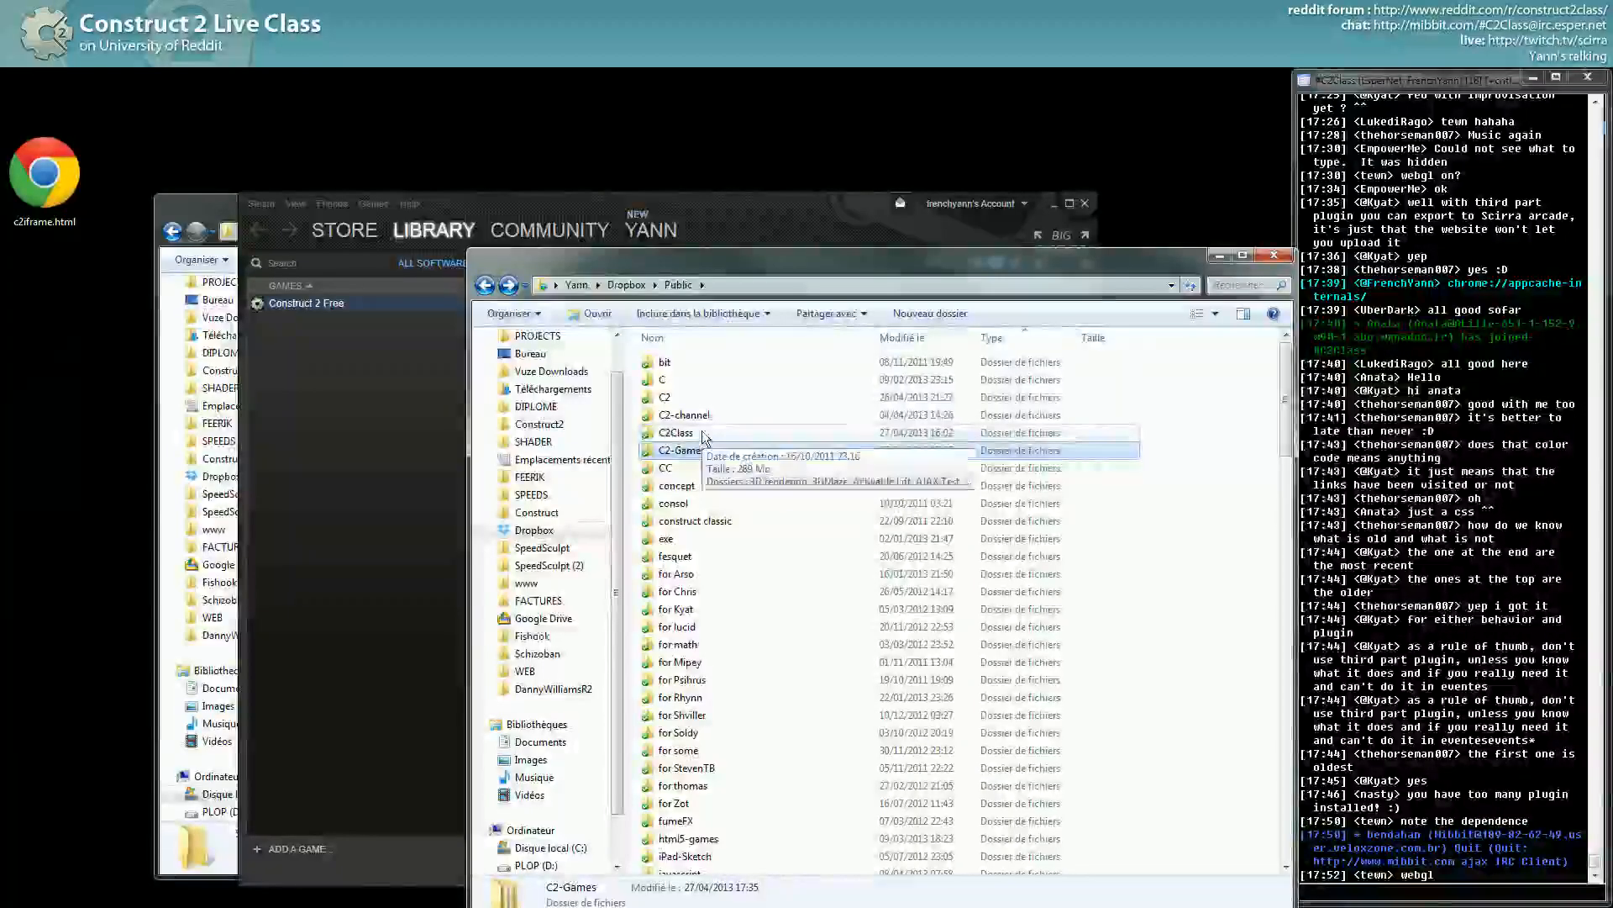
scroll("down", 3)
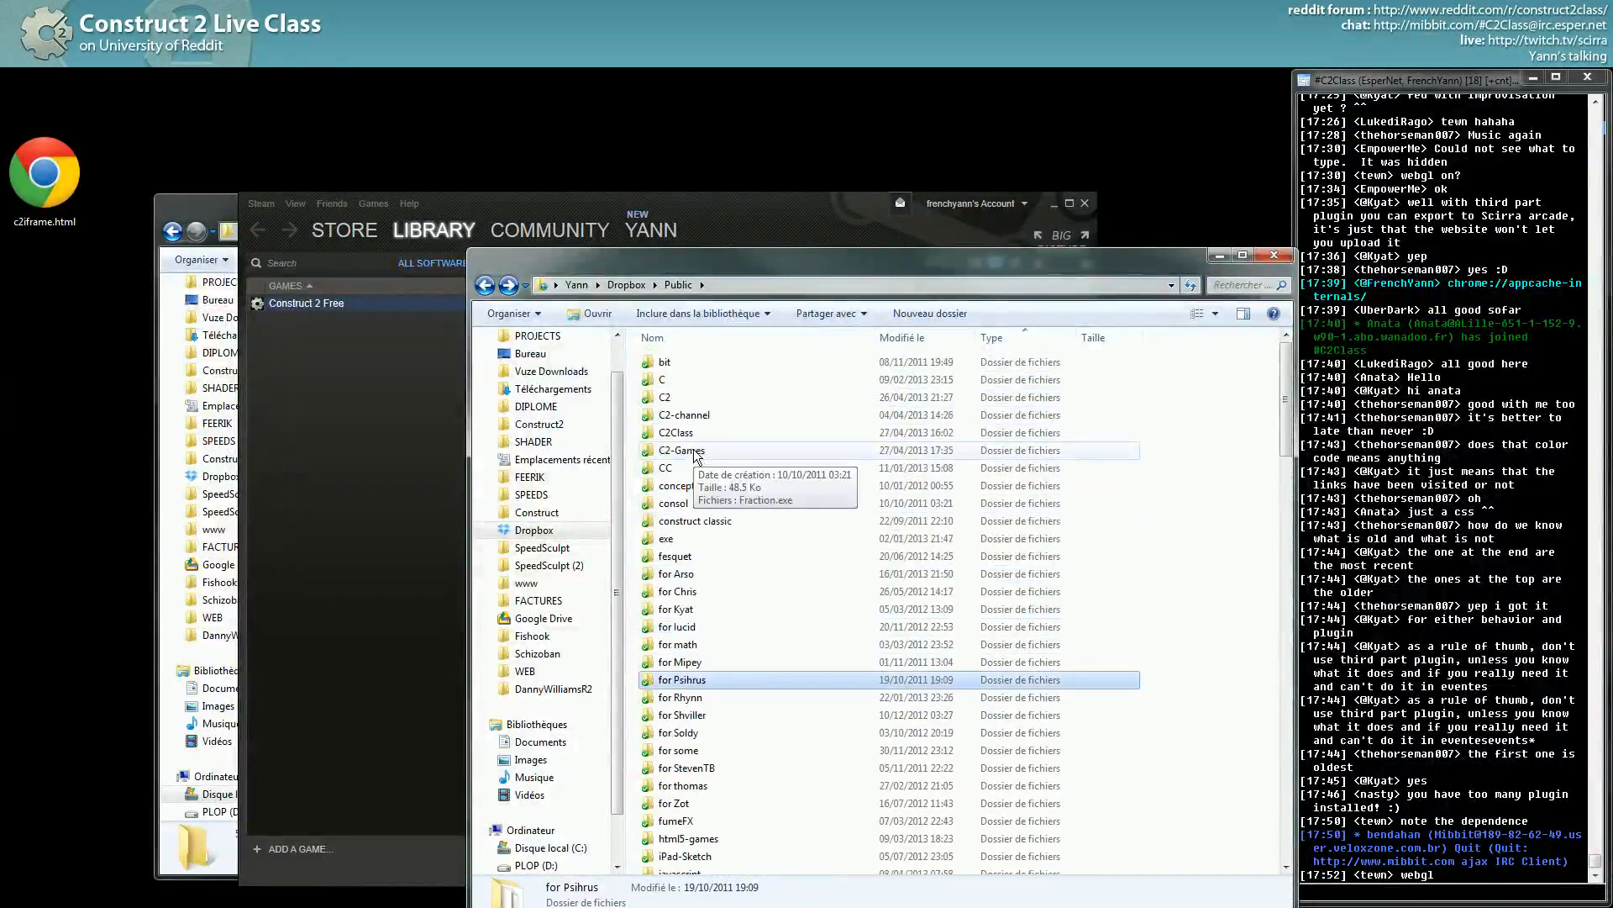
left_click(680, 451)
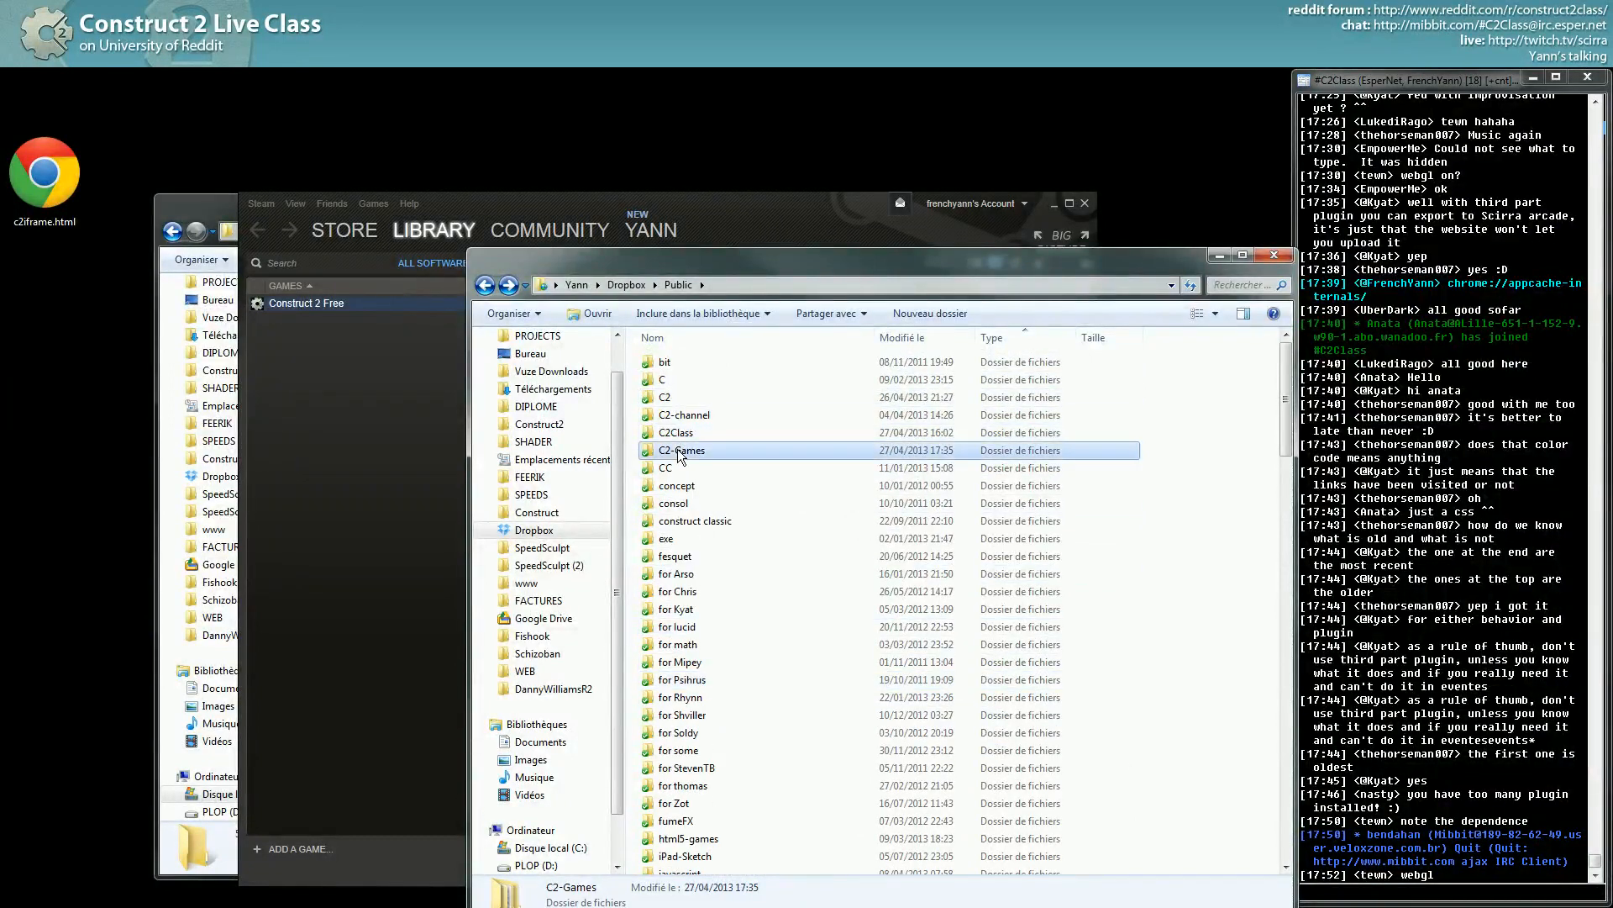
double_click(680, 450)
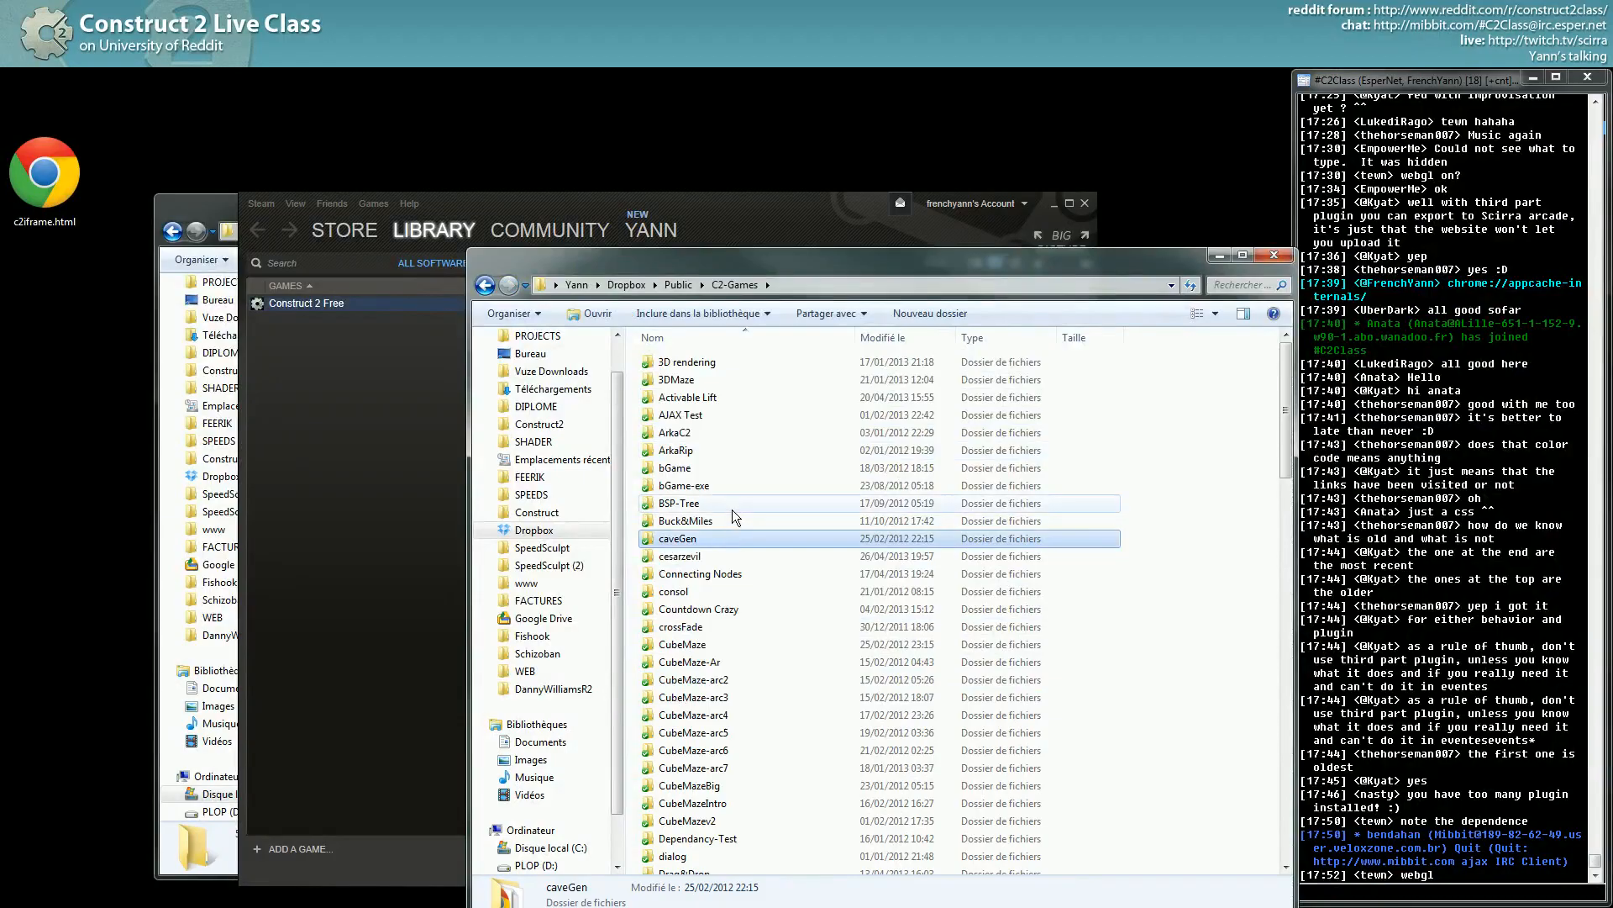
Enter the Neon Reloaded export folder and select c2runtime.js.
double_click(678, 538)
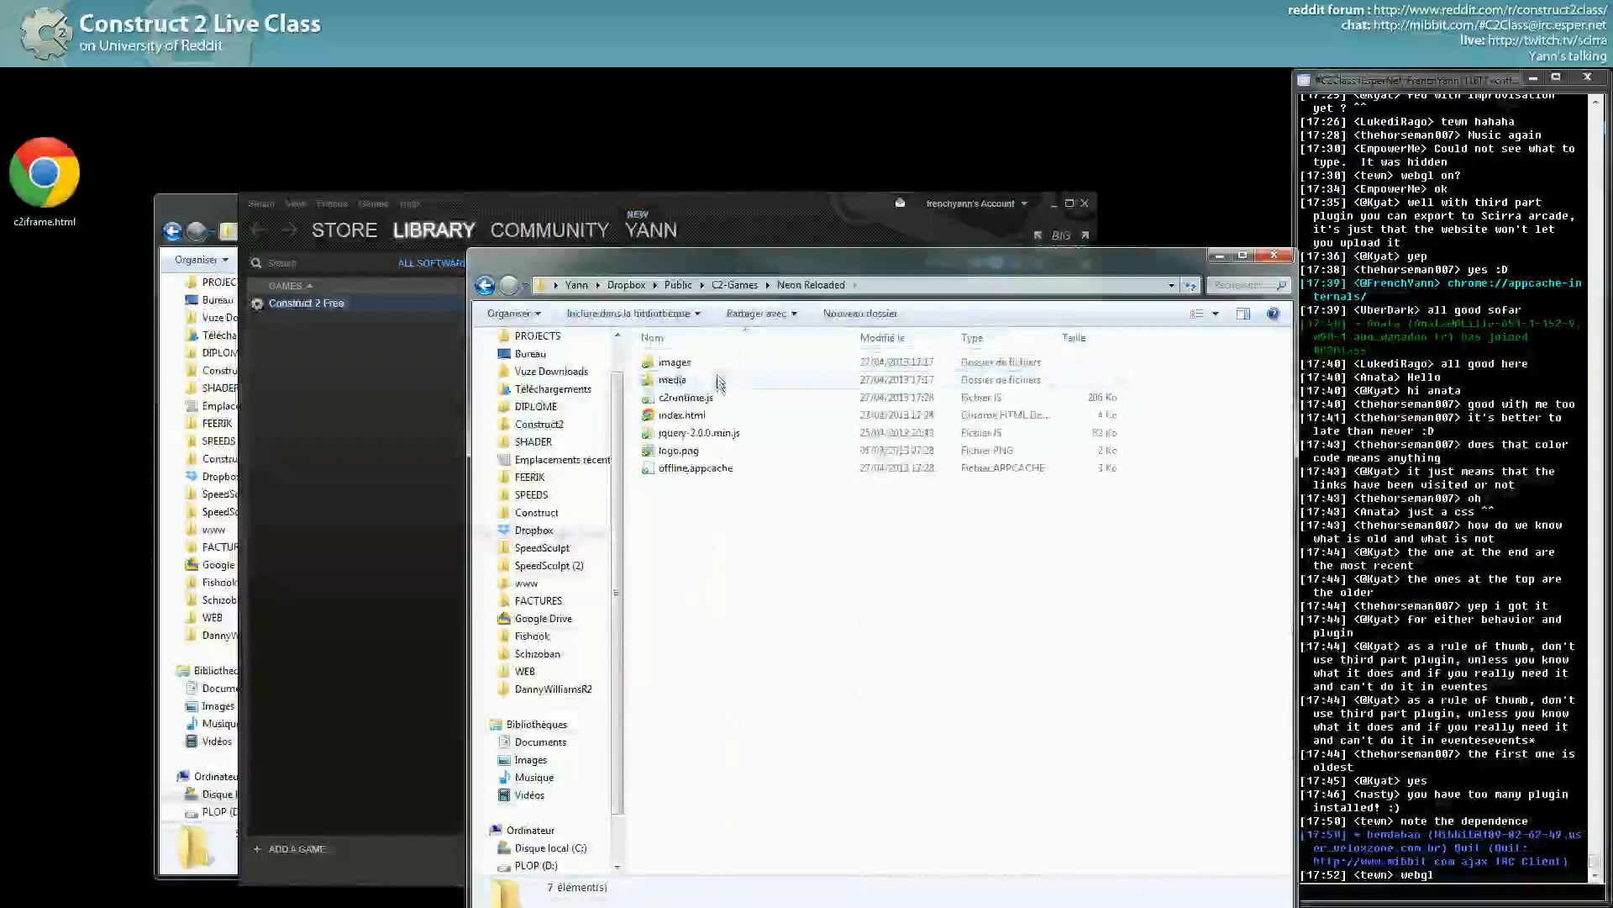
left_click(685, 397)
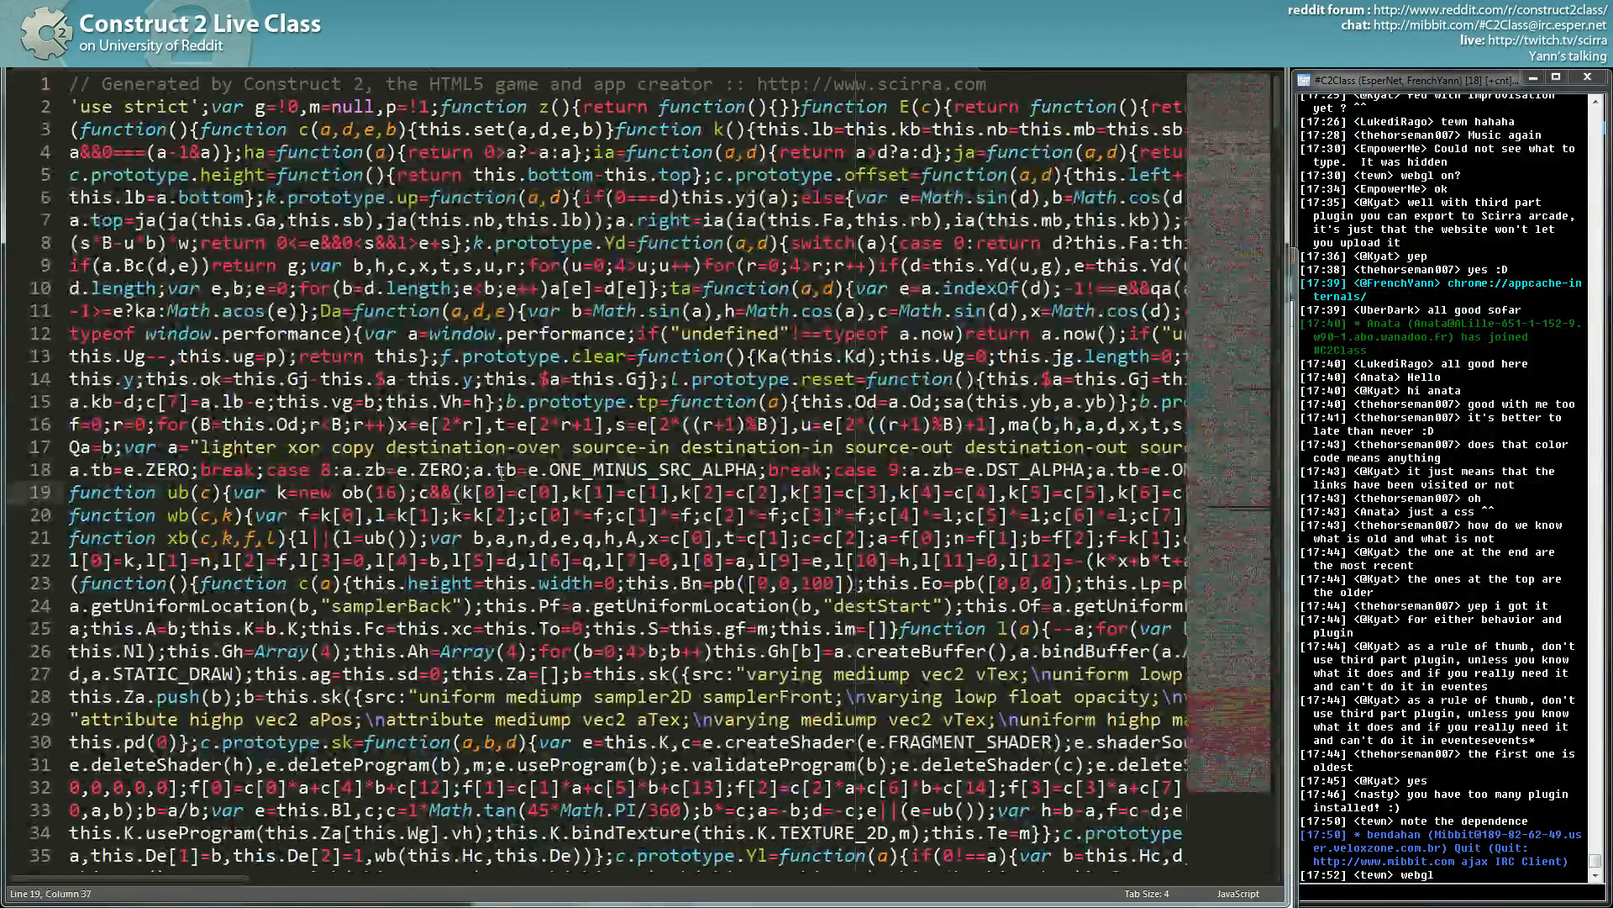
Scroll down c2runtime.js to around line 35, revealing the minified WebGL rendering code.
scroll("down", 3)
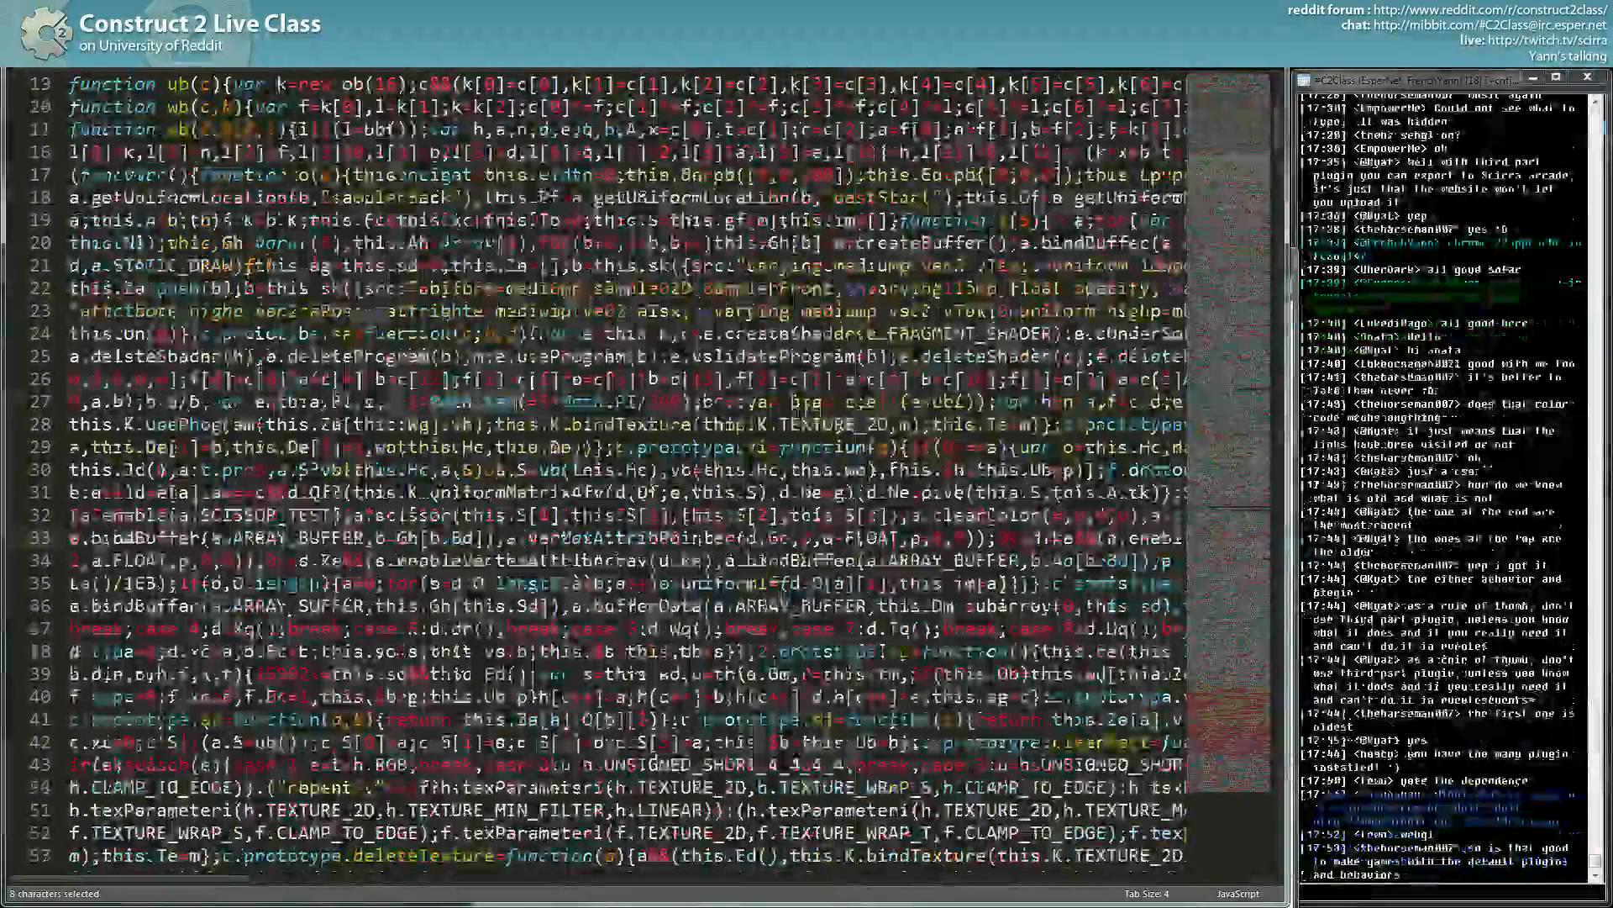
scroll("down", 3)
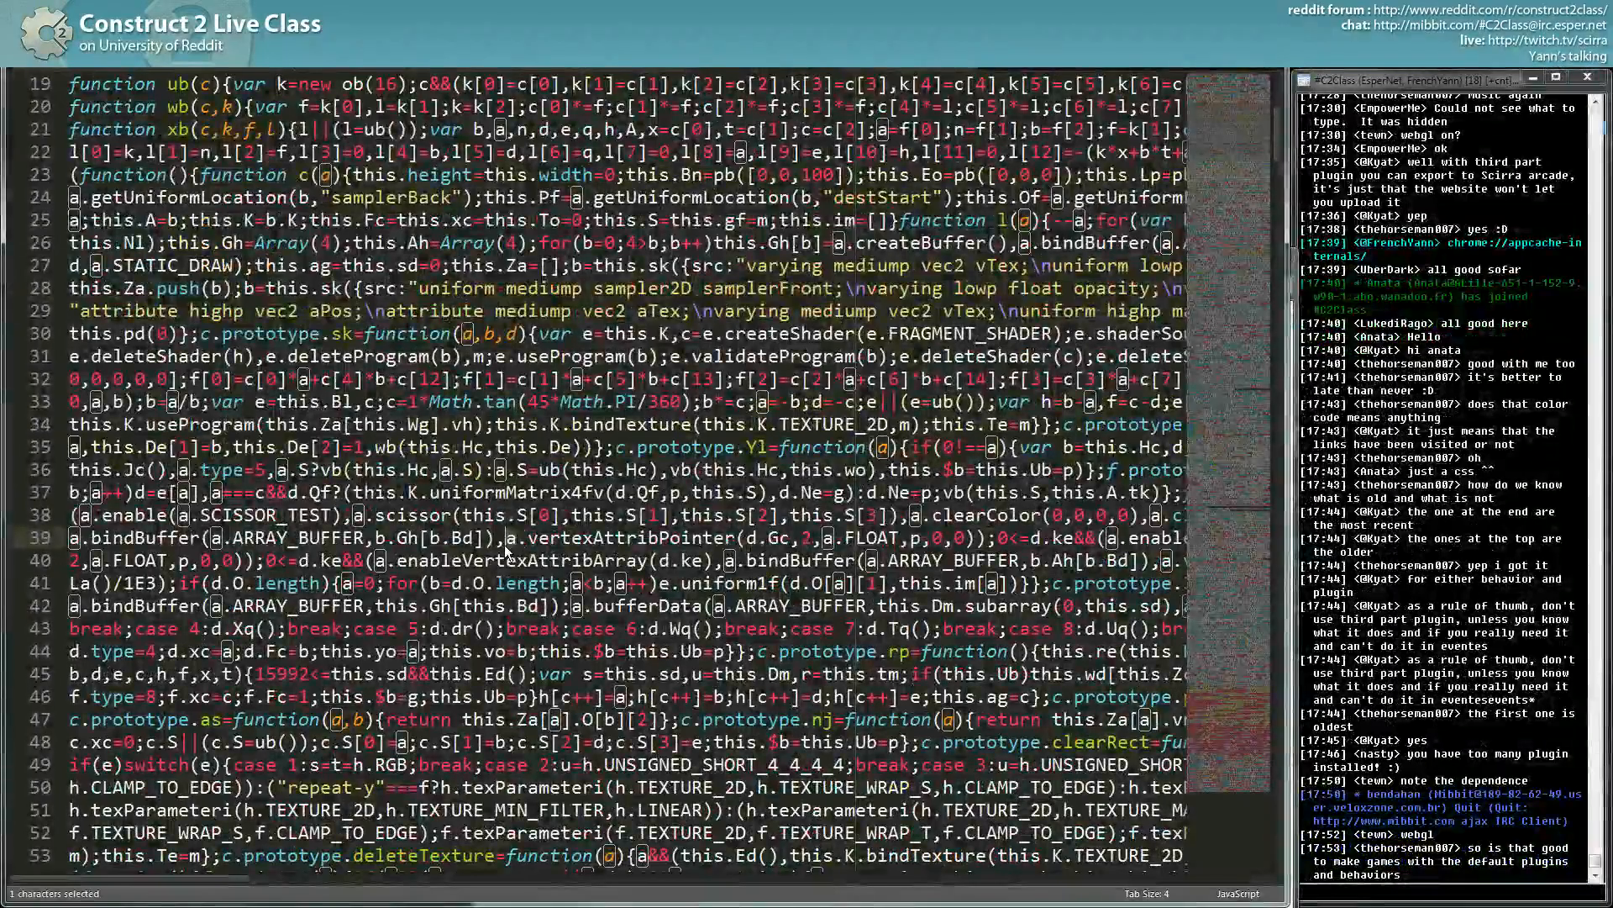
scroll("down", 3)
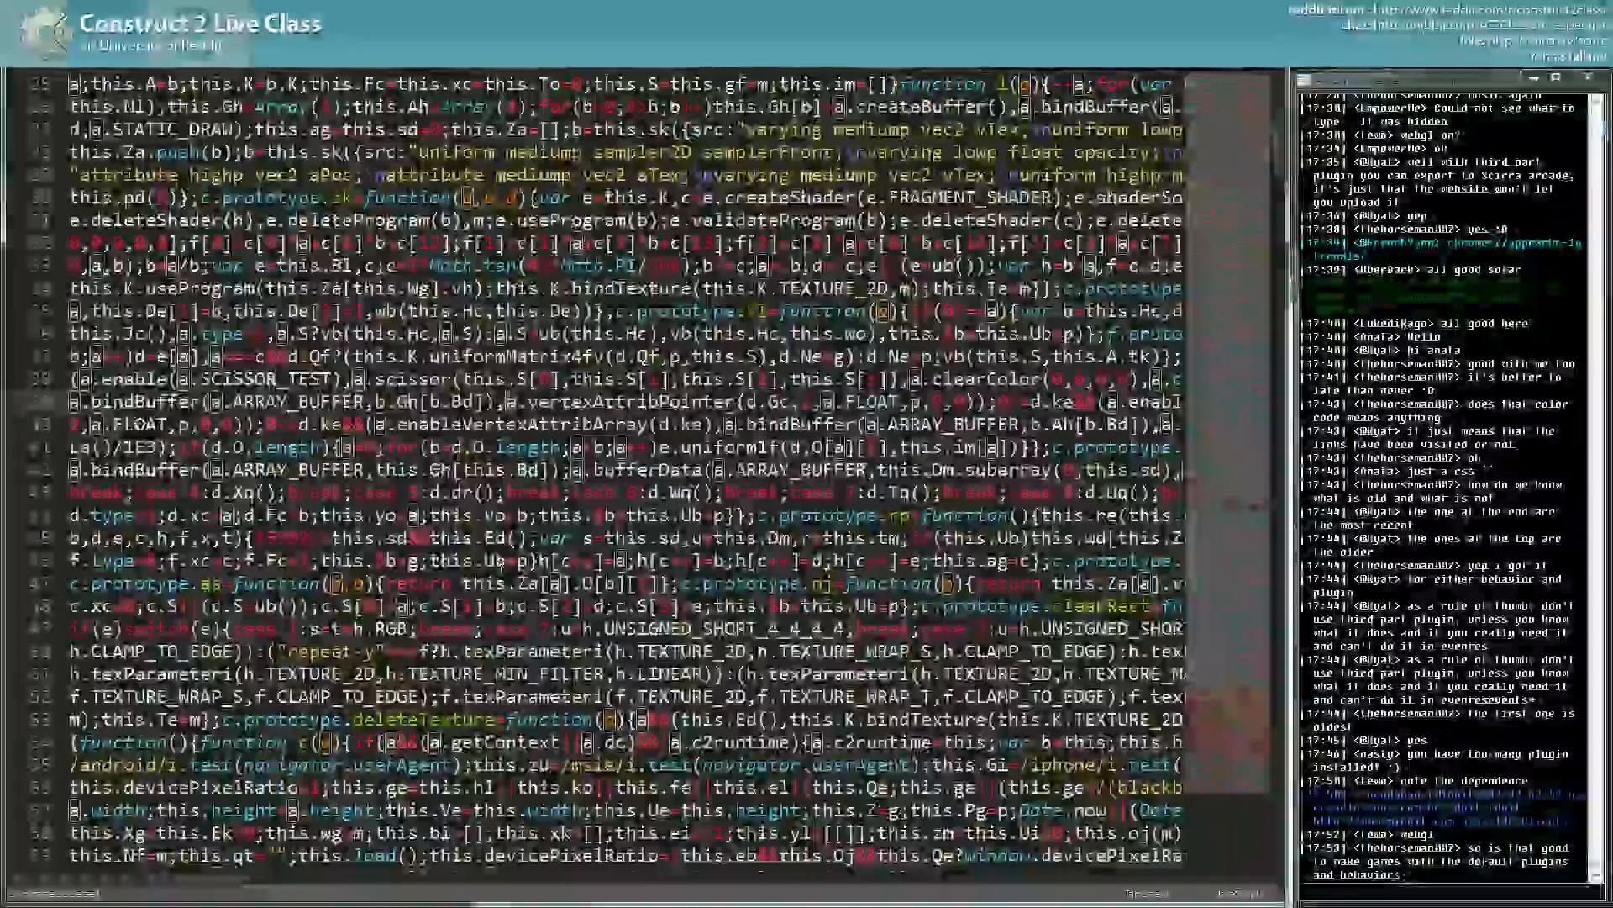